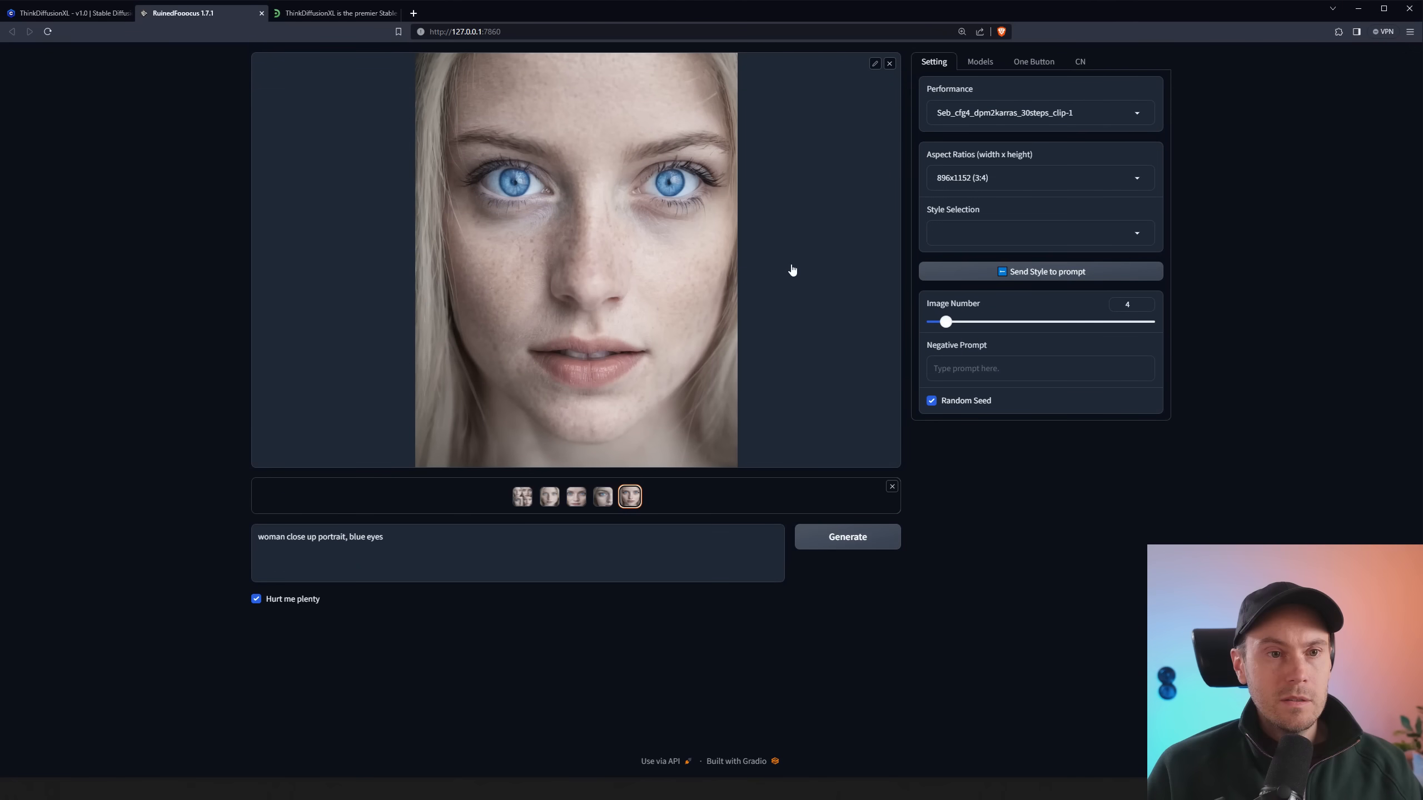
Flip between the fourth and third blue-eyed portraits, ending on the fourth
click(602, 496)
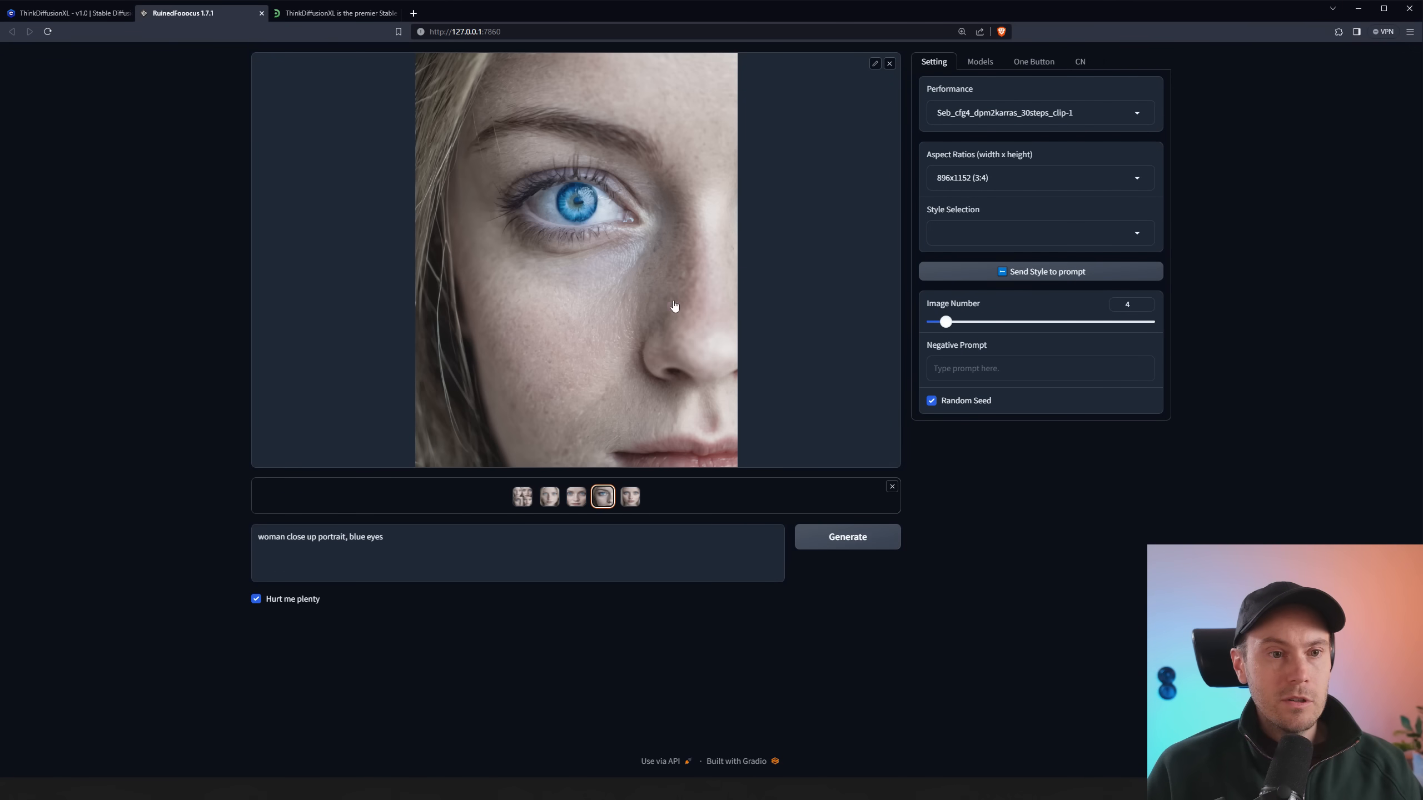
click(575, 497)
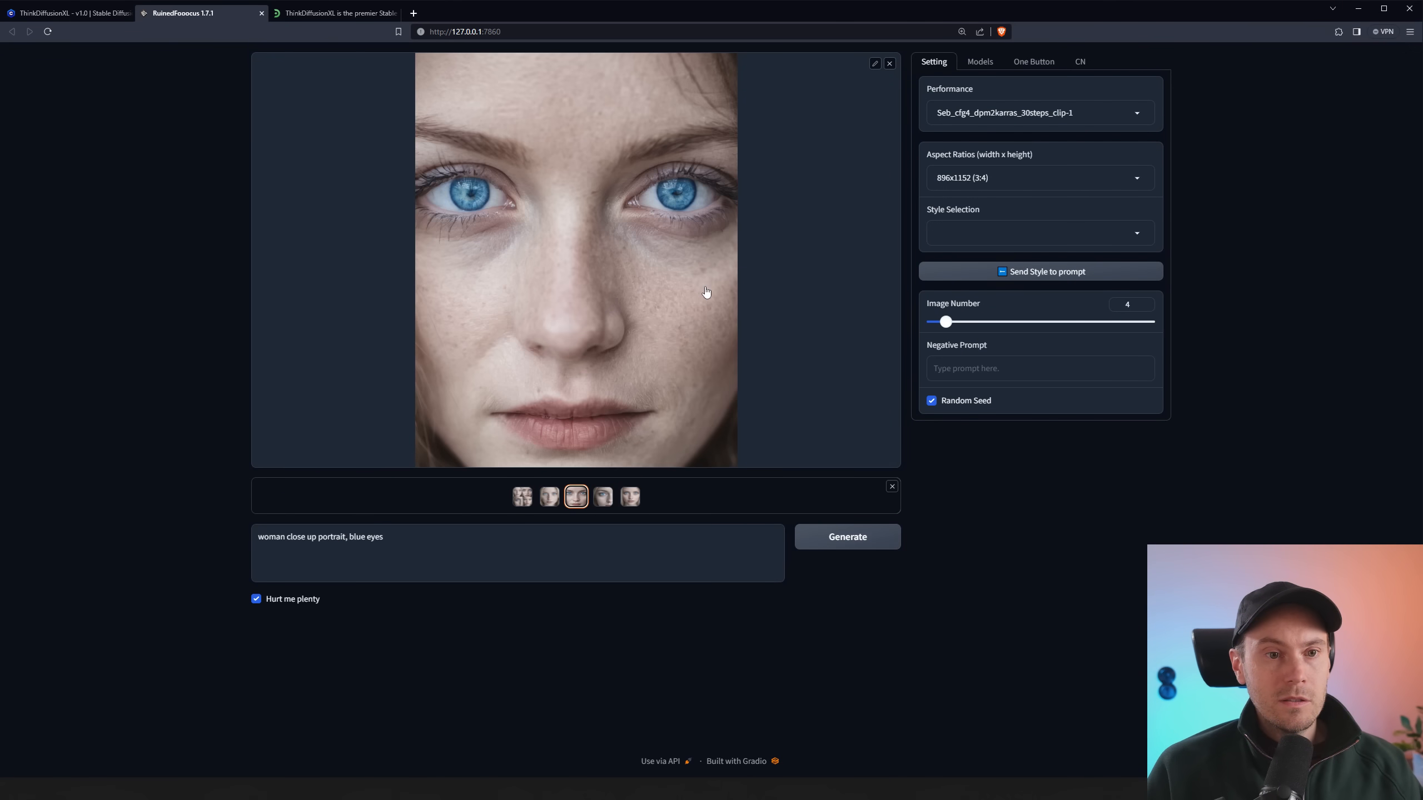
click(601, 496)
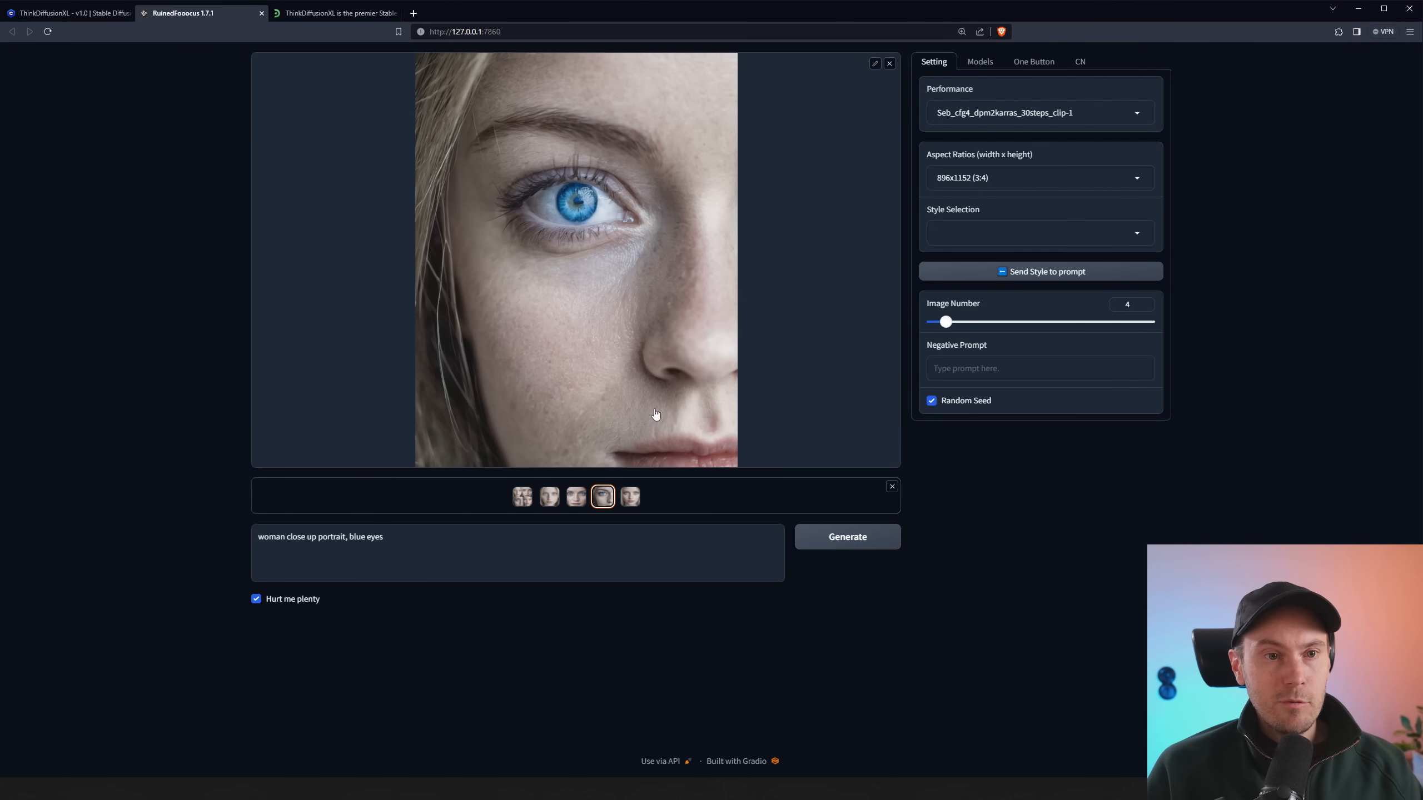
mouse_move(601, 366)
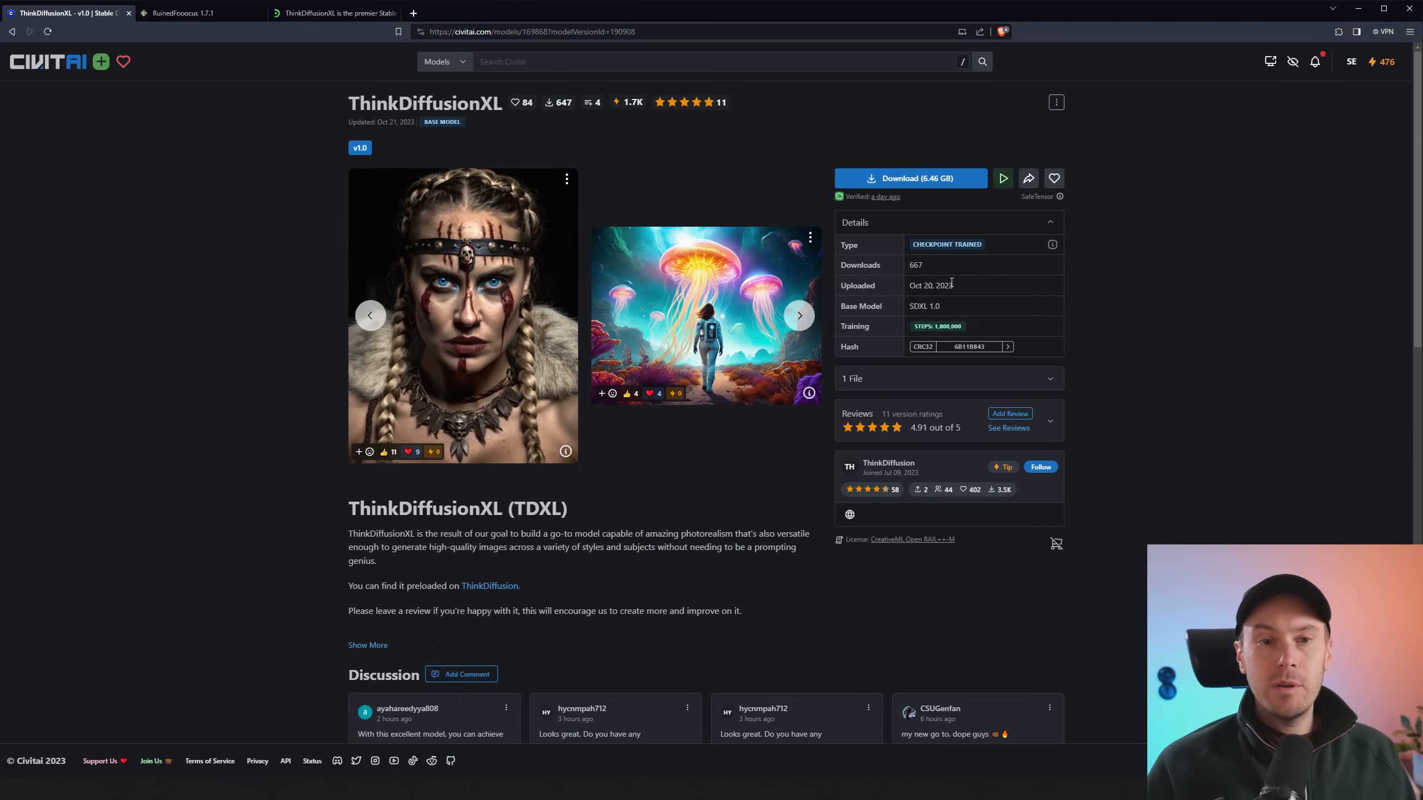
mouse_move(1076, 351)
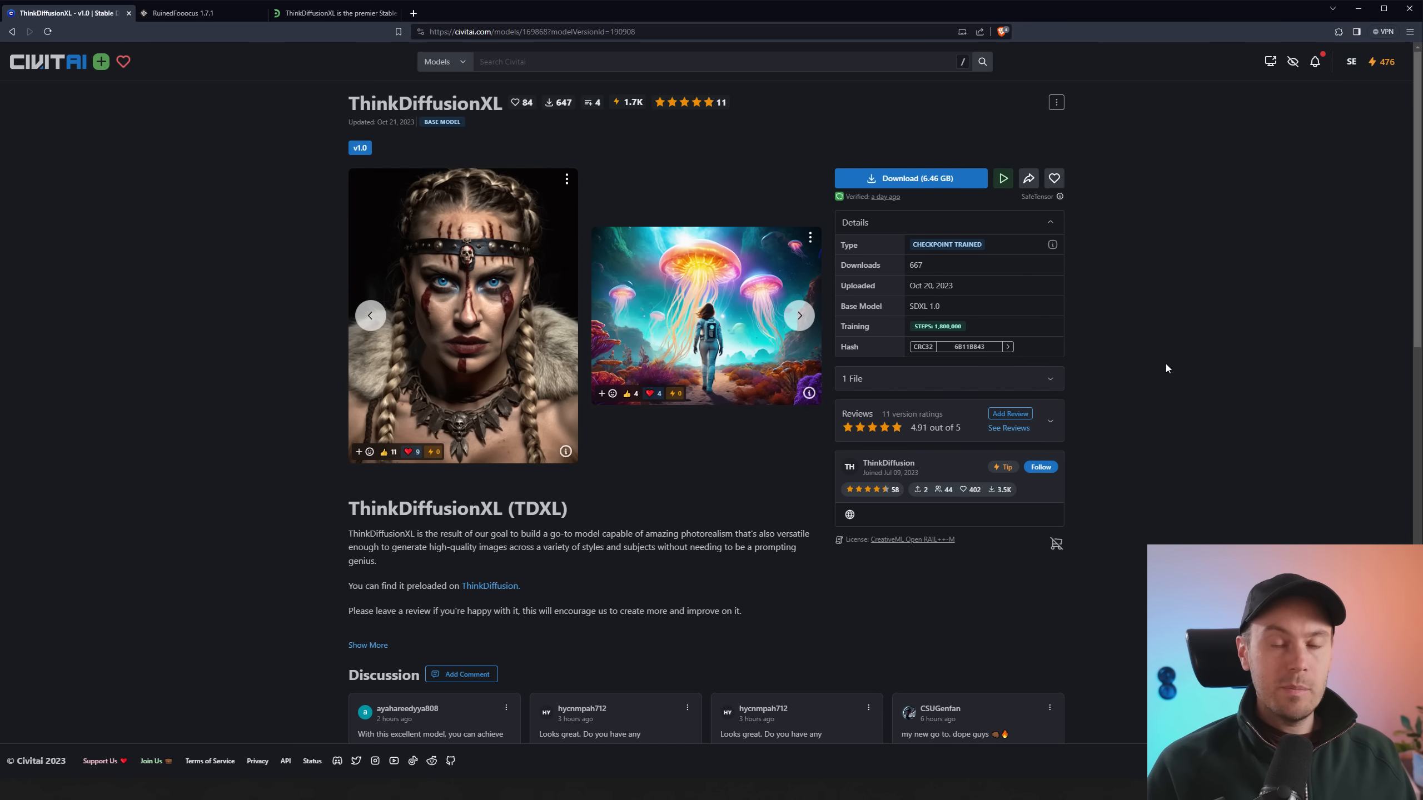
mouse_move(1208, 351)
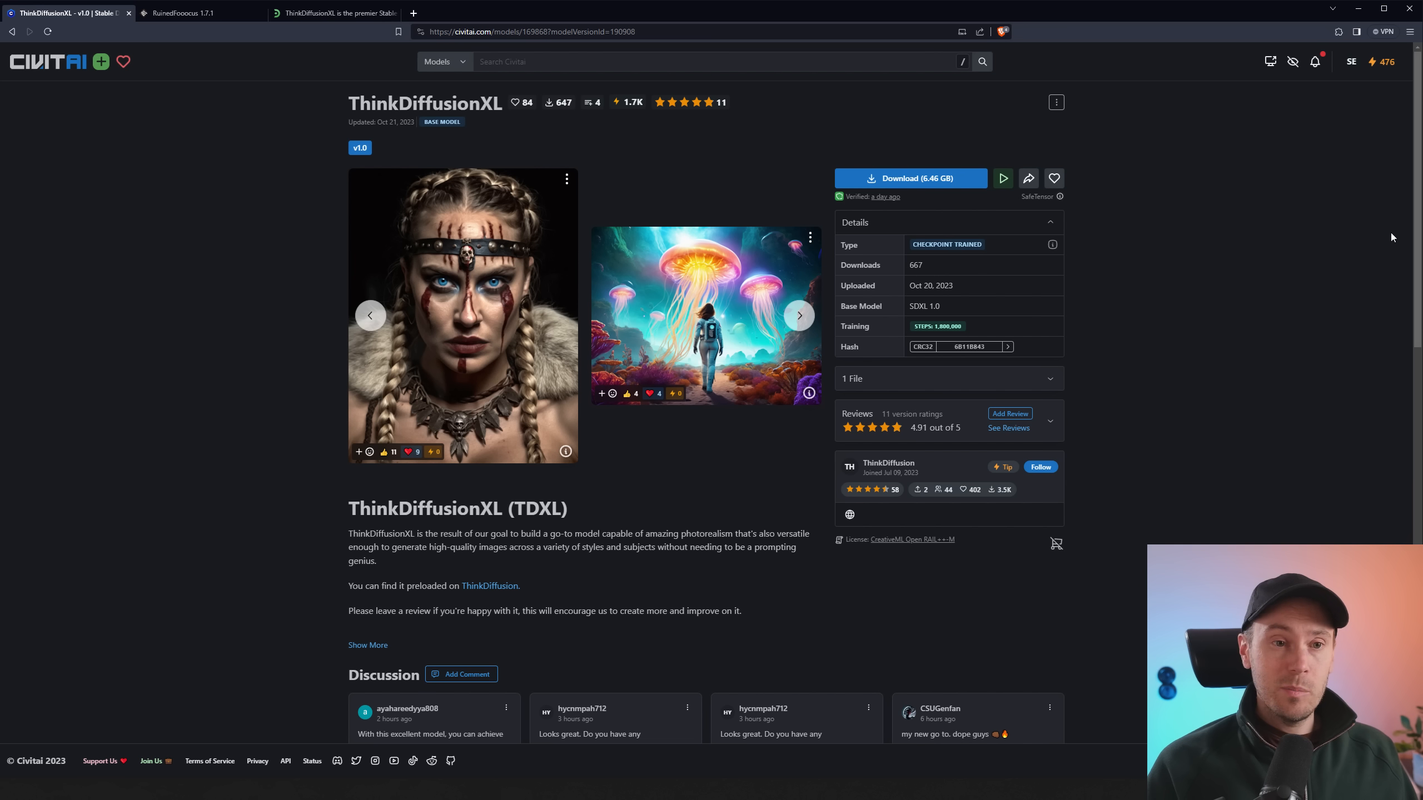
mouse_move(1295, 284)
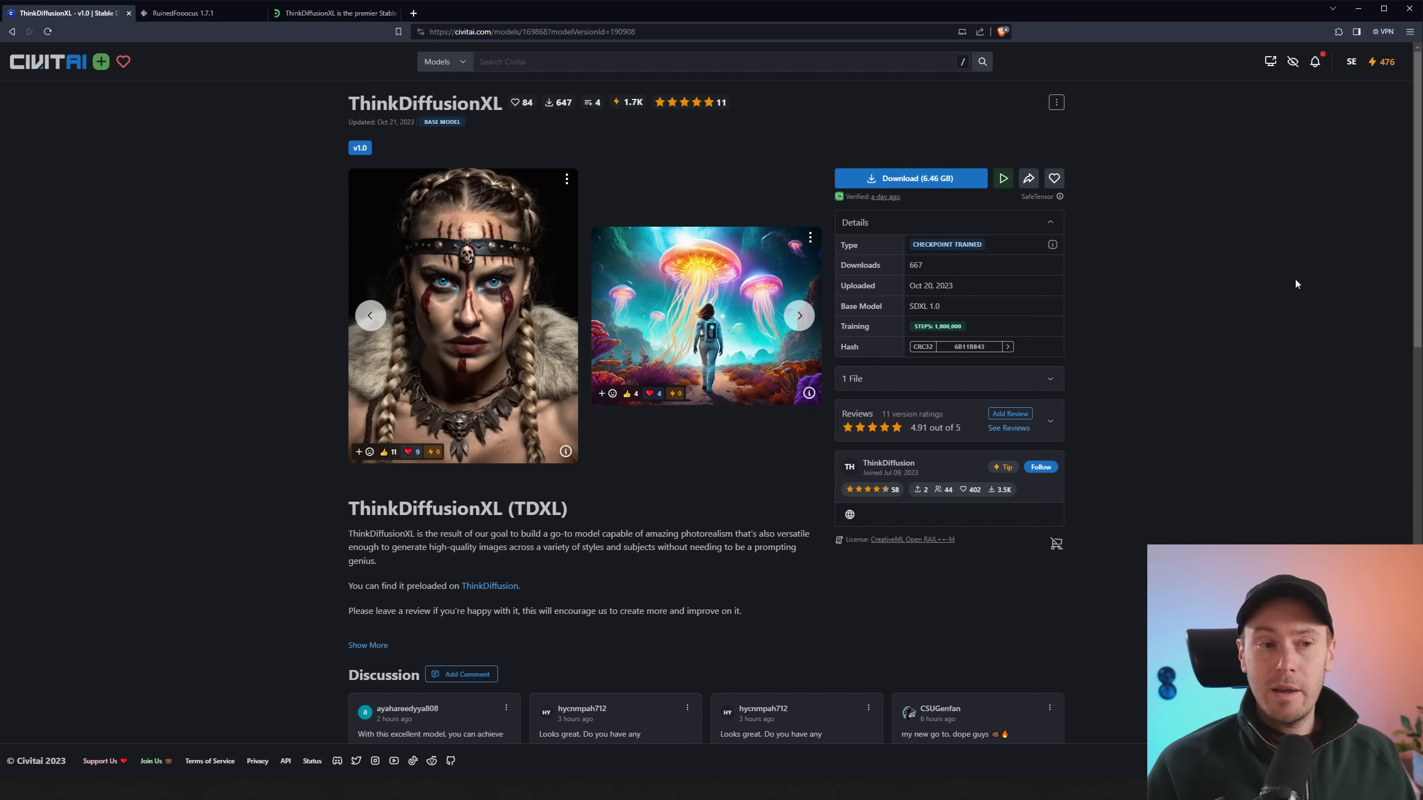
mouse_move(1290, 281)
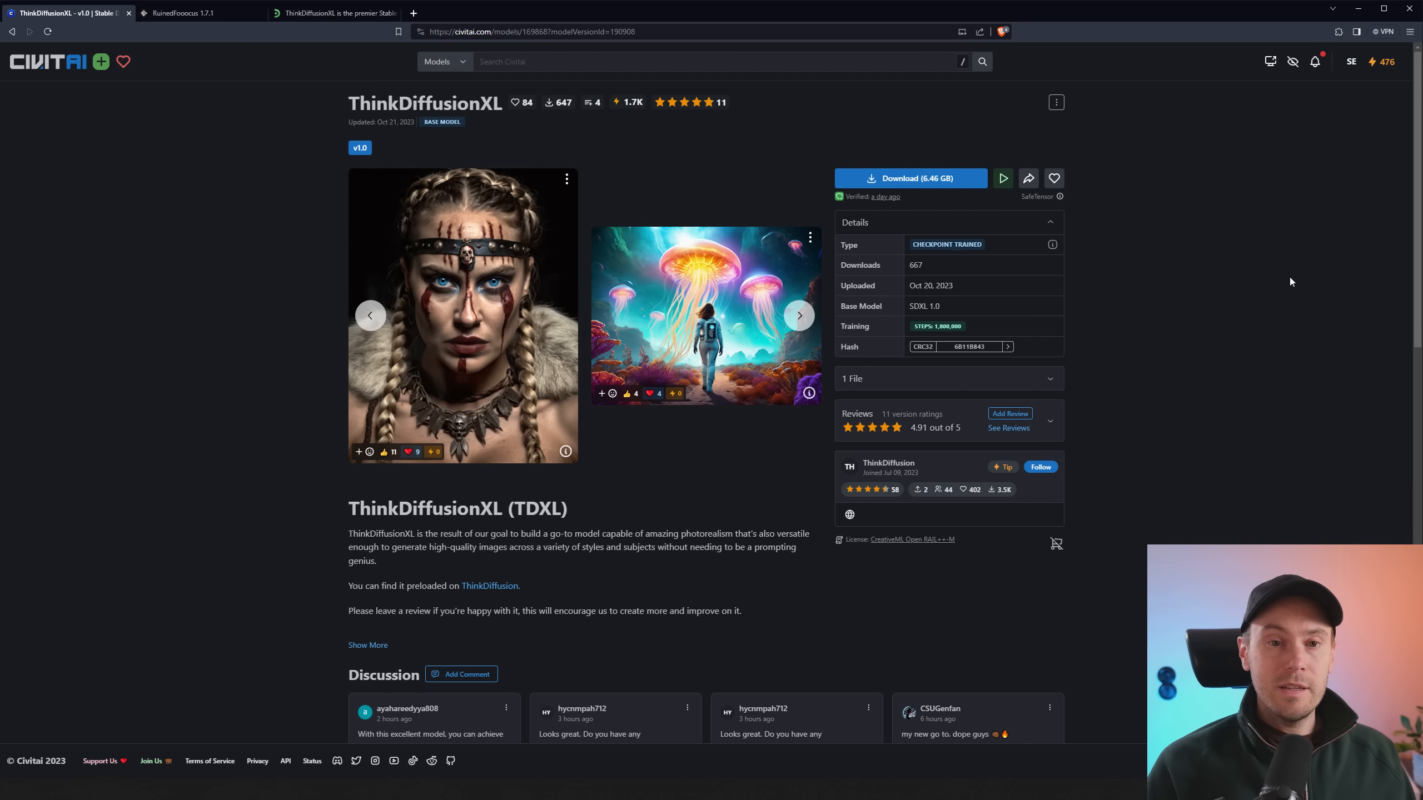
Switch to the ThinkDiffusionXL versus average model comparison page
click(334, 13)
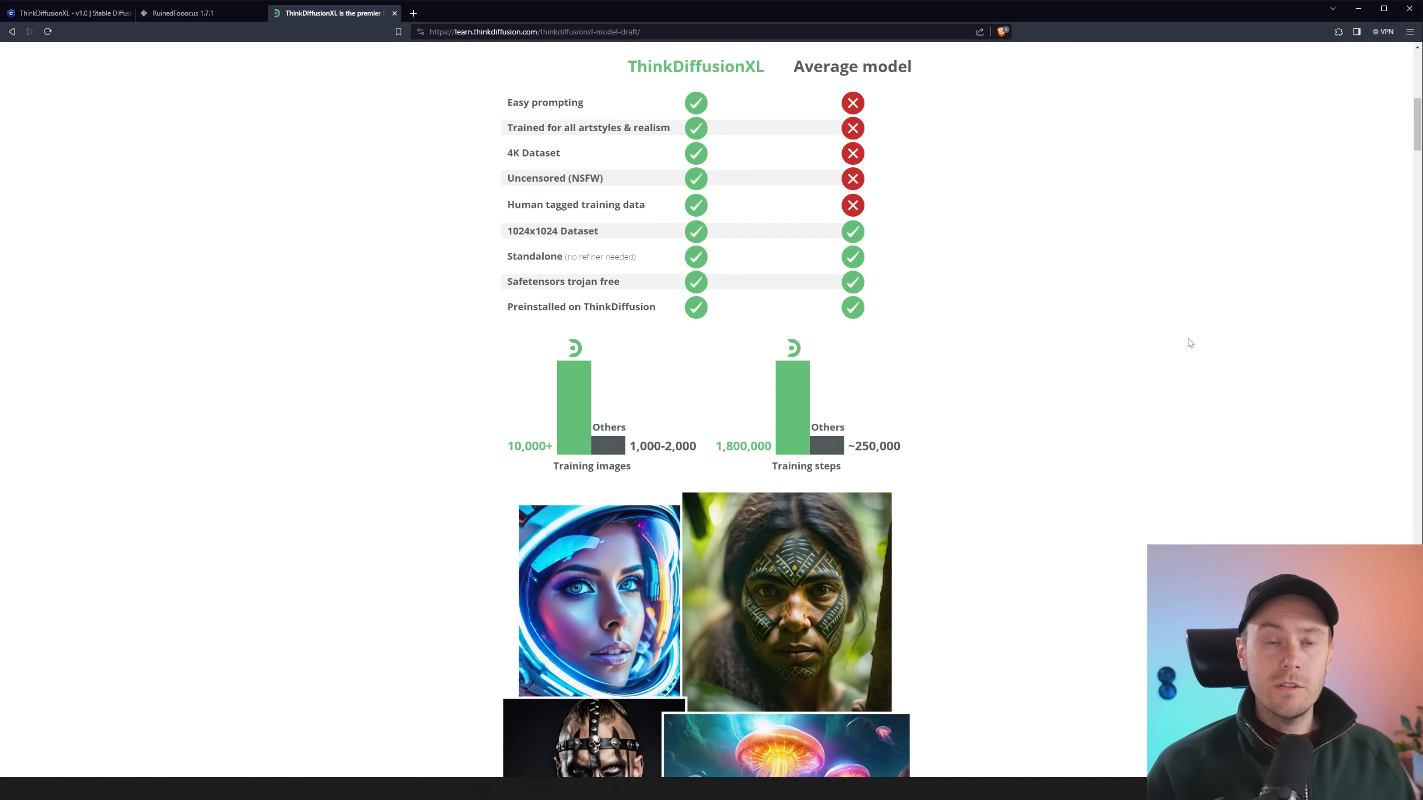
mouse_move(597, 470)
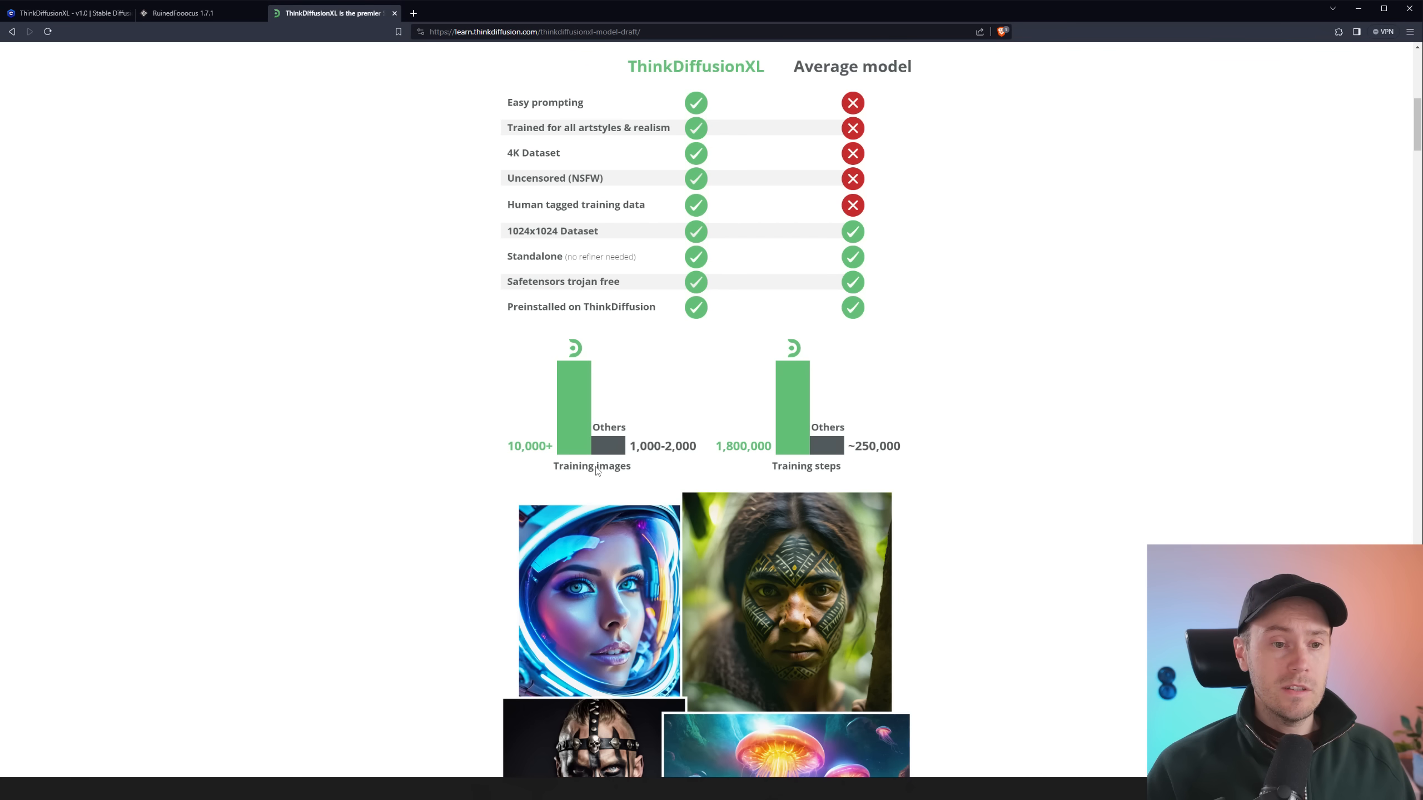
mouse_move(579, 472)
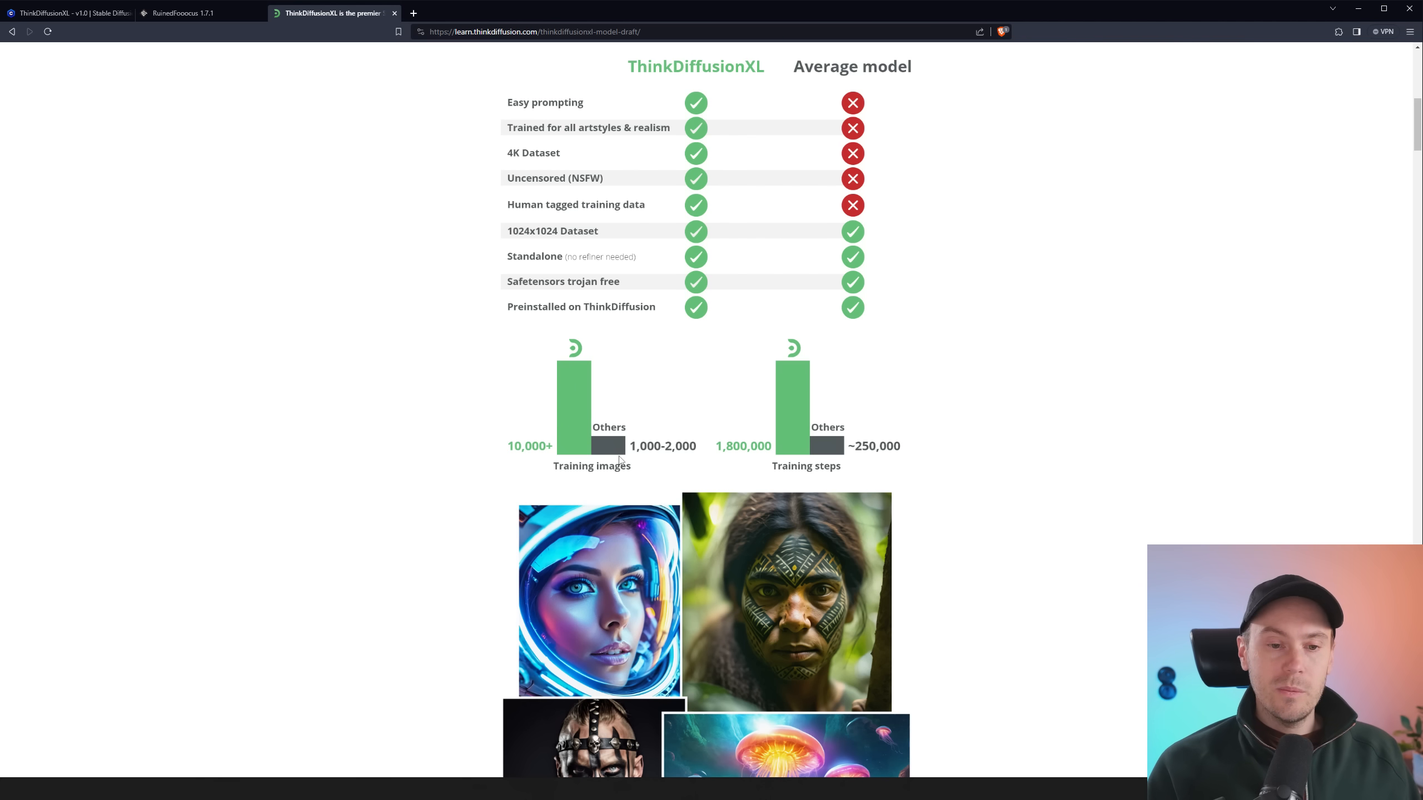
mouse_move(670, 451)
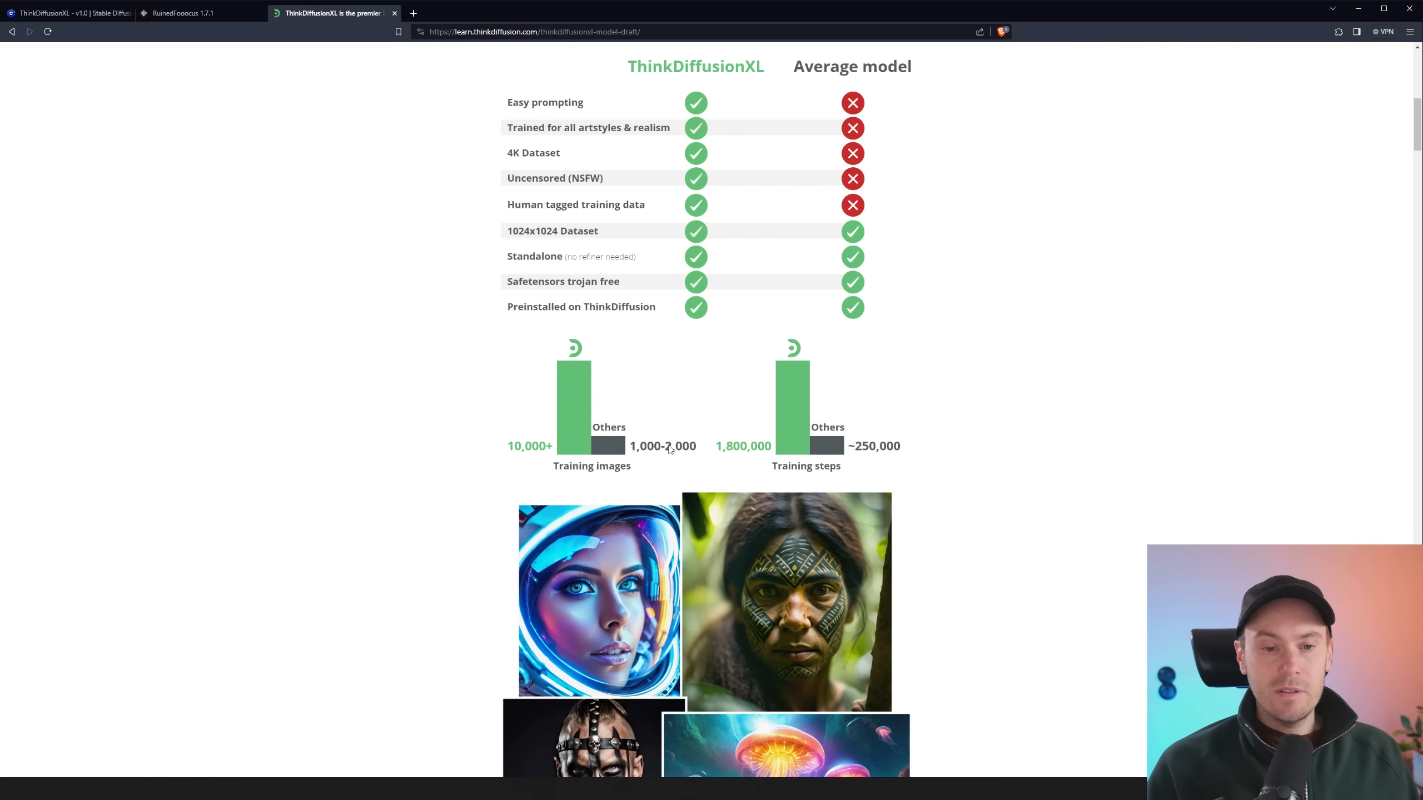
mouse_move(671, 425)
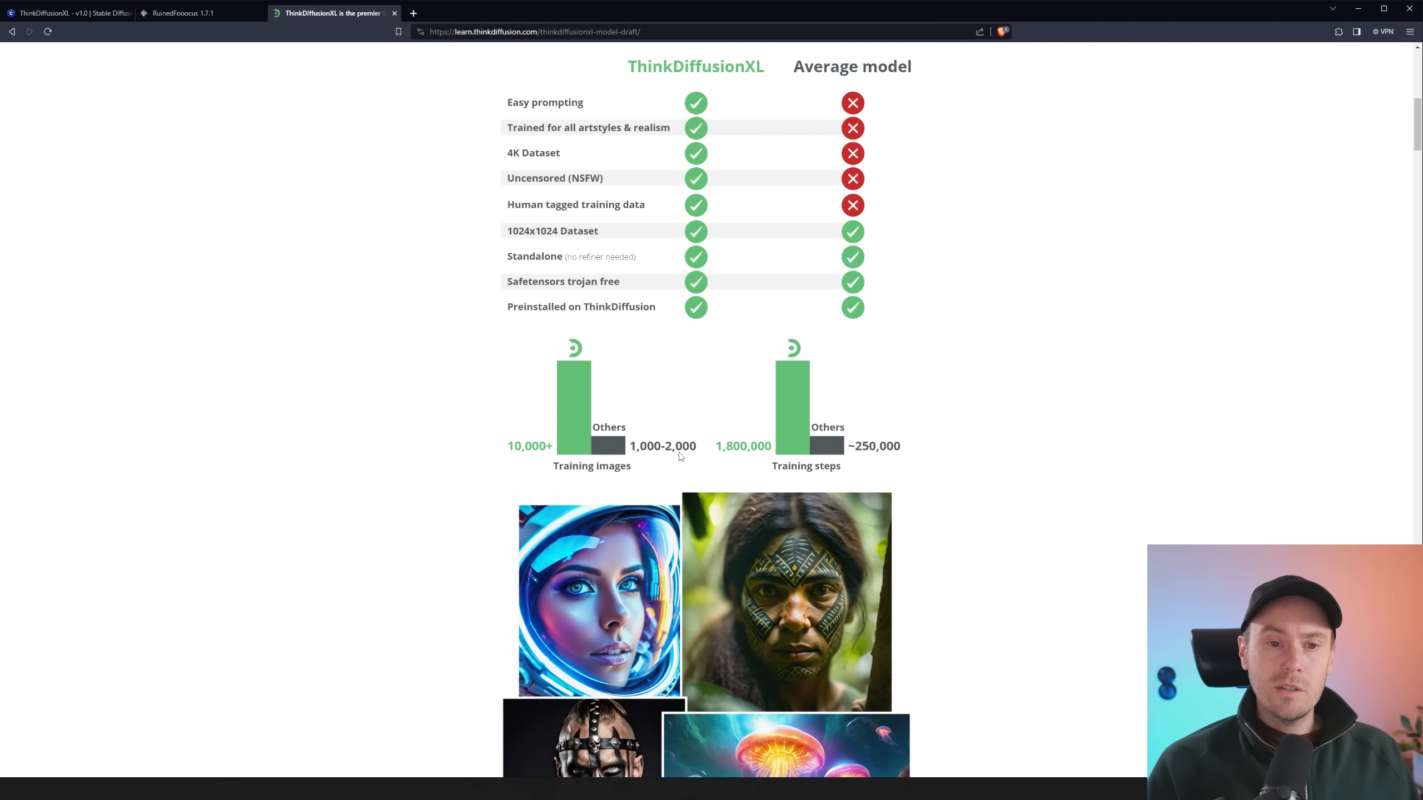
mouse_move(785, 468)
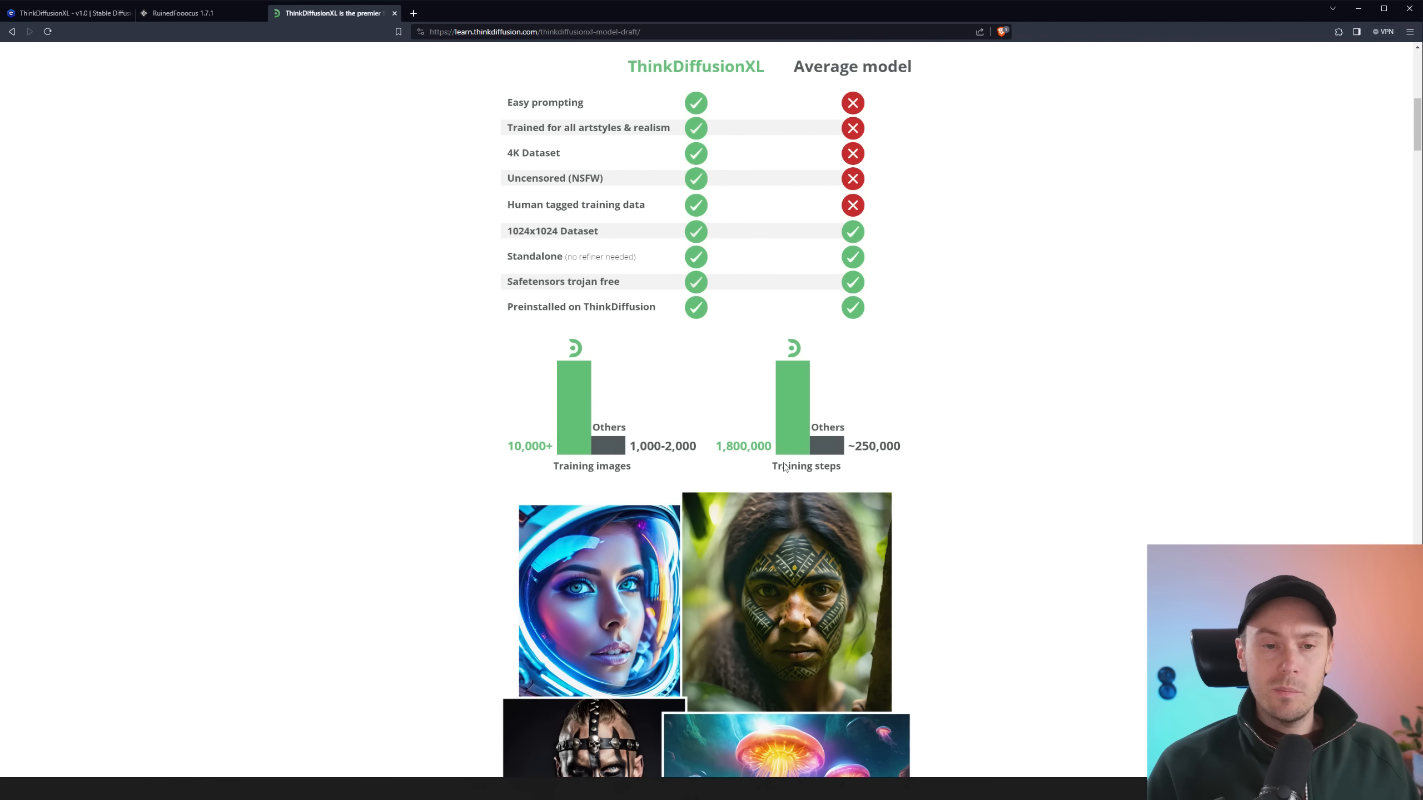
mouse_move(867, 456)
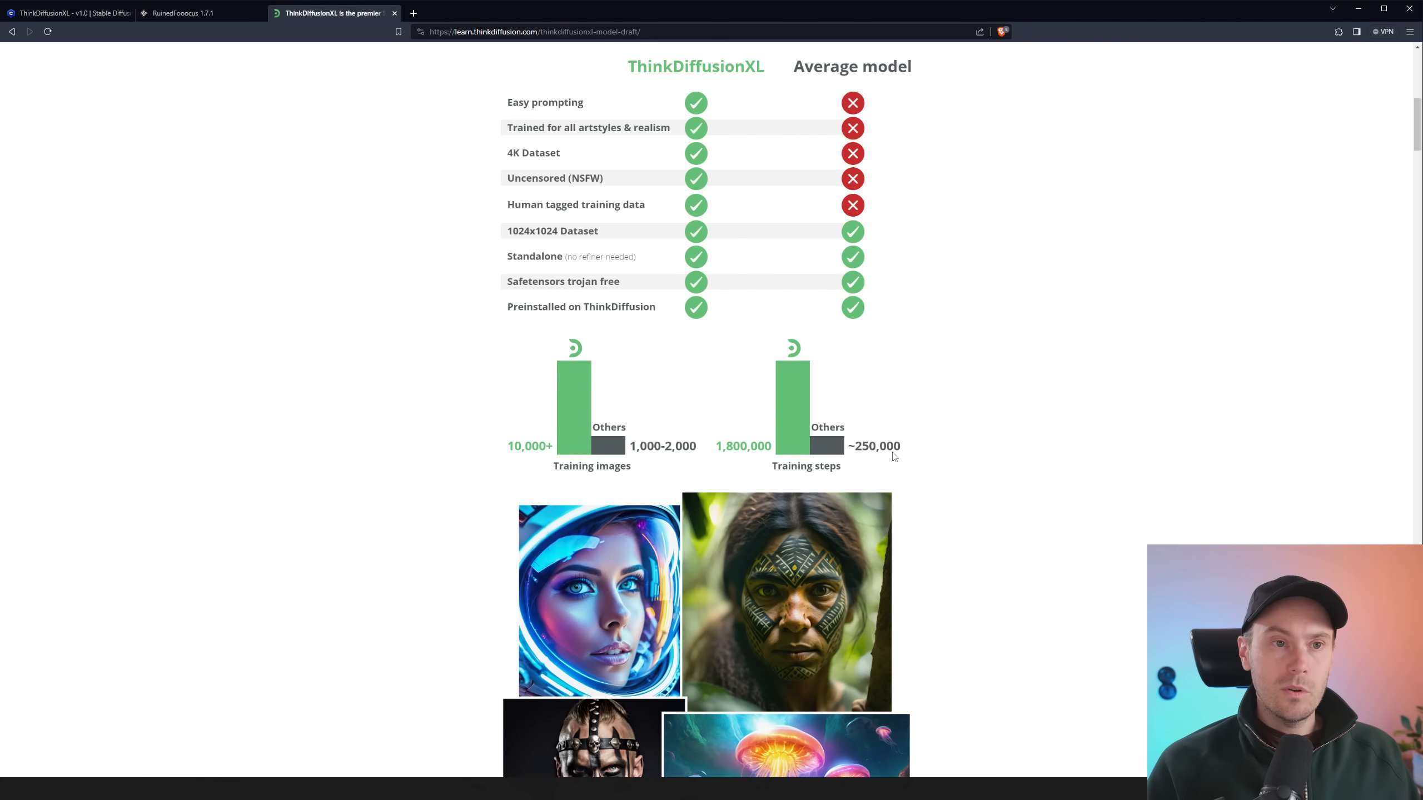
mouse_move(535, 122)
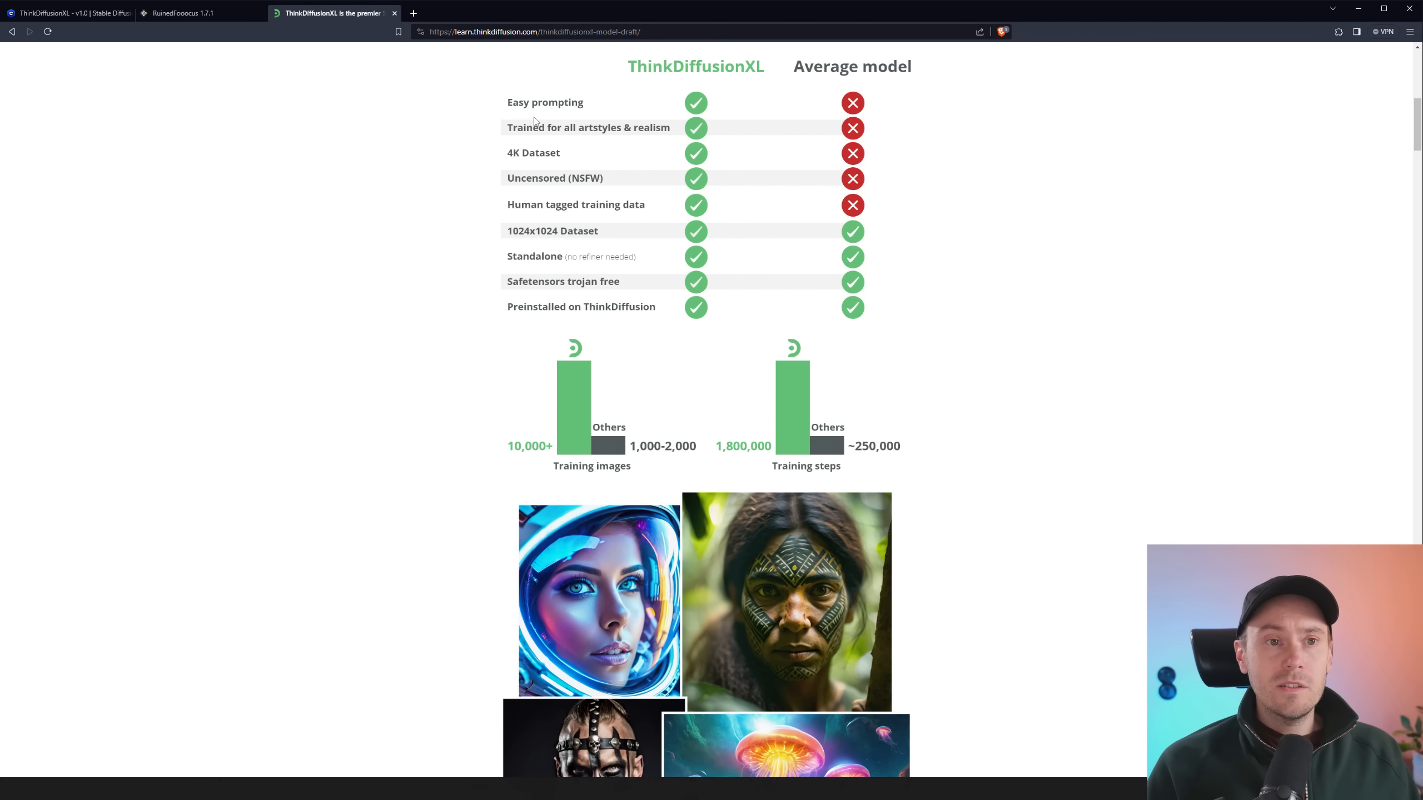
mouse_move(587, 136)
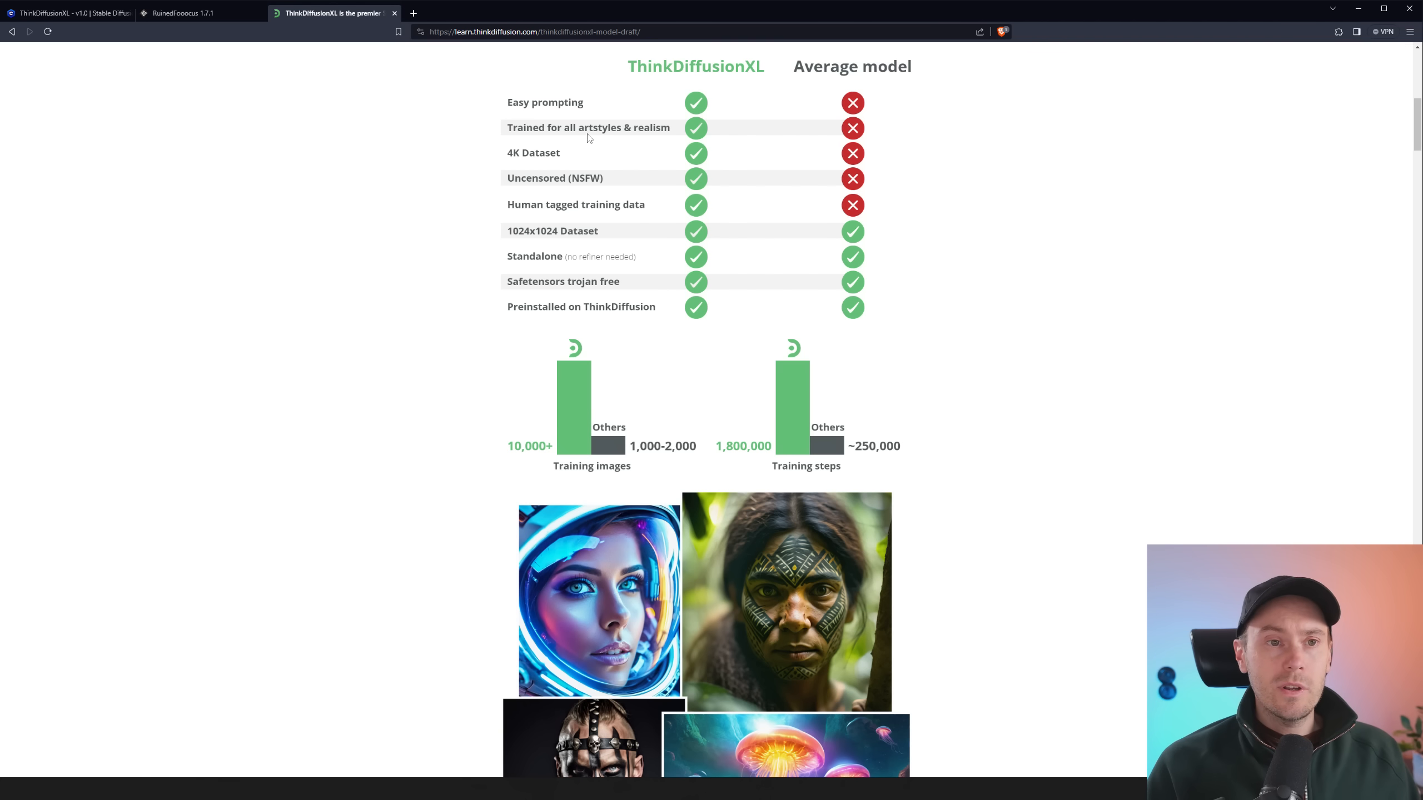
mouse_move(721, 139)
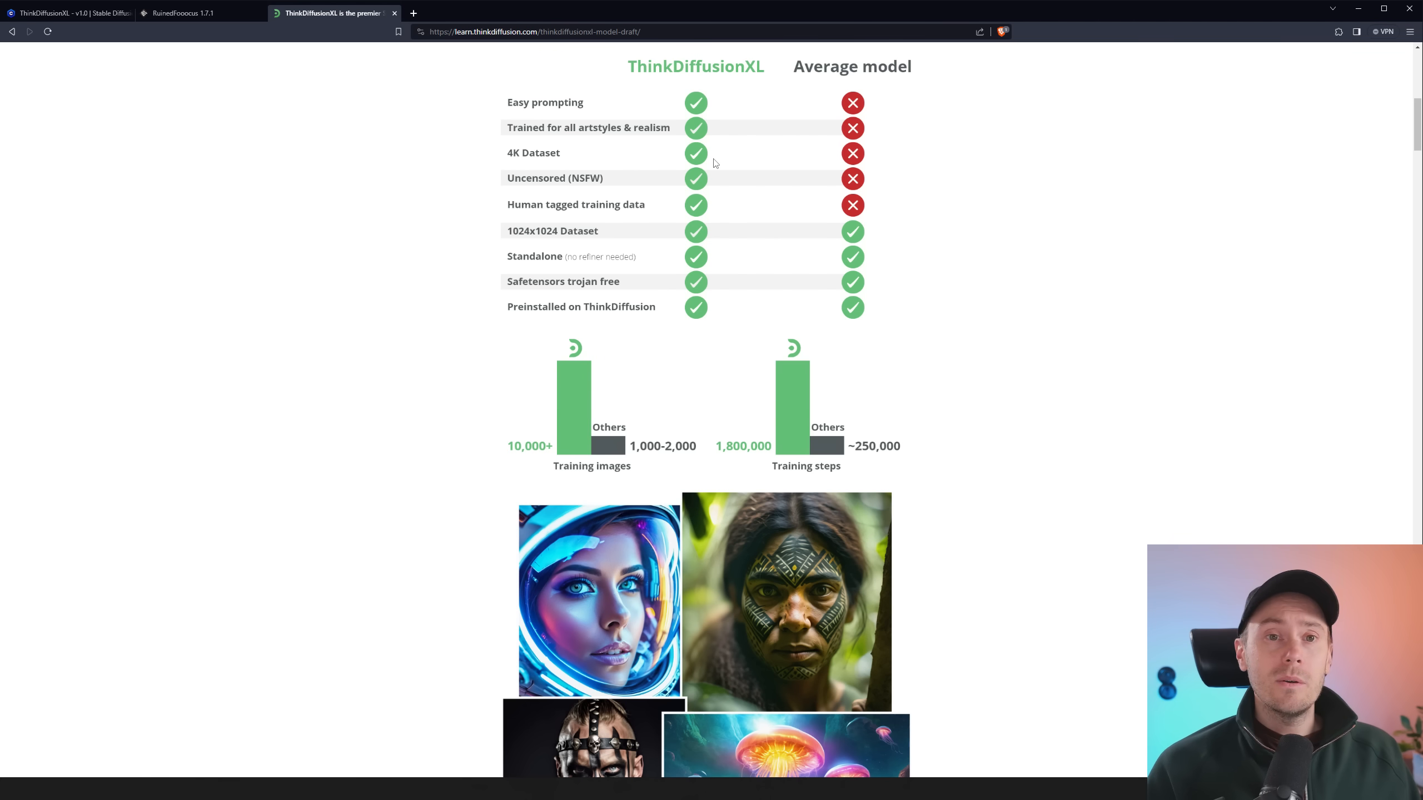
mouse_move(876, 197)
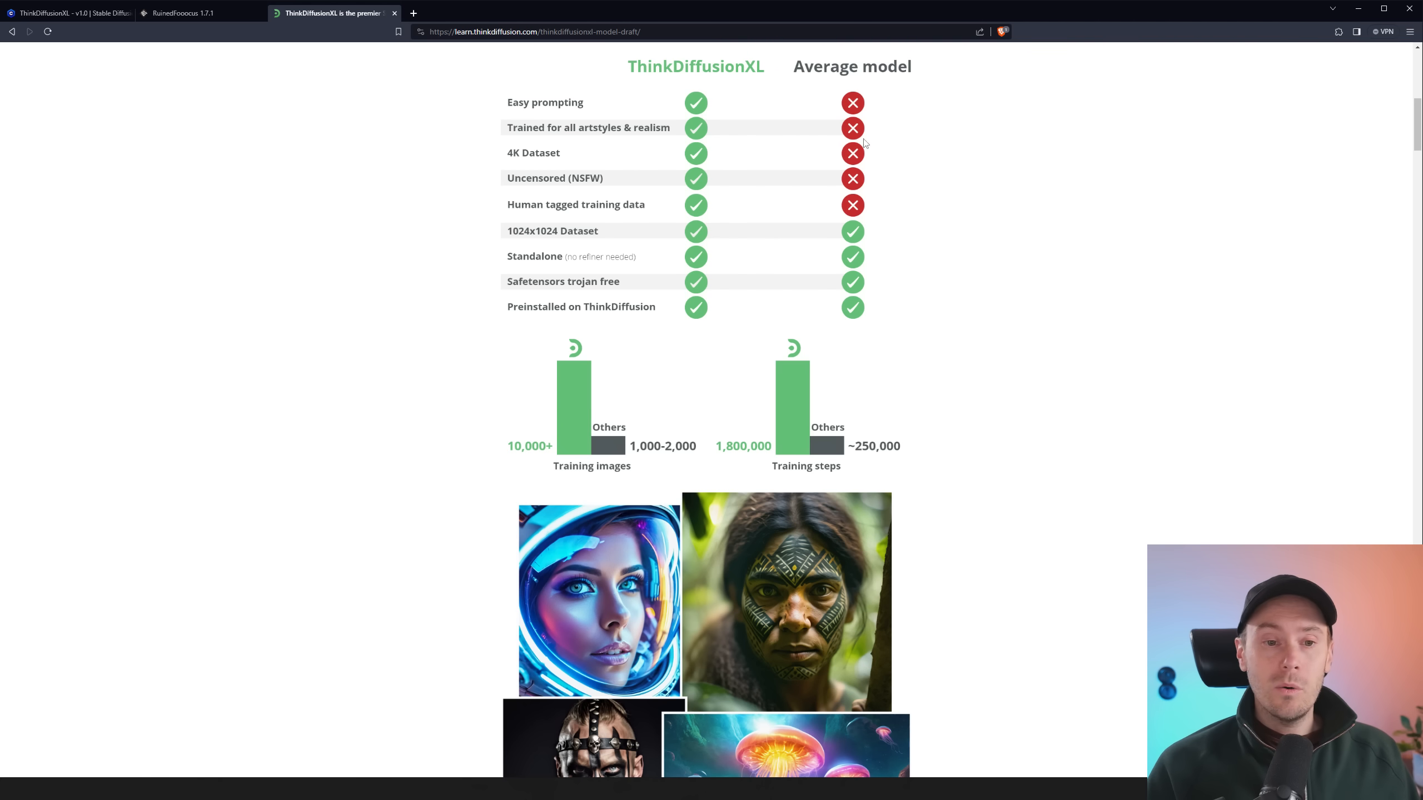
mouse_move(927, 145)
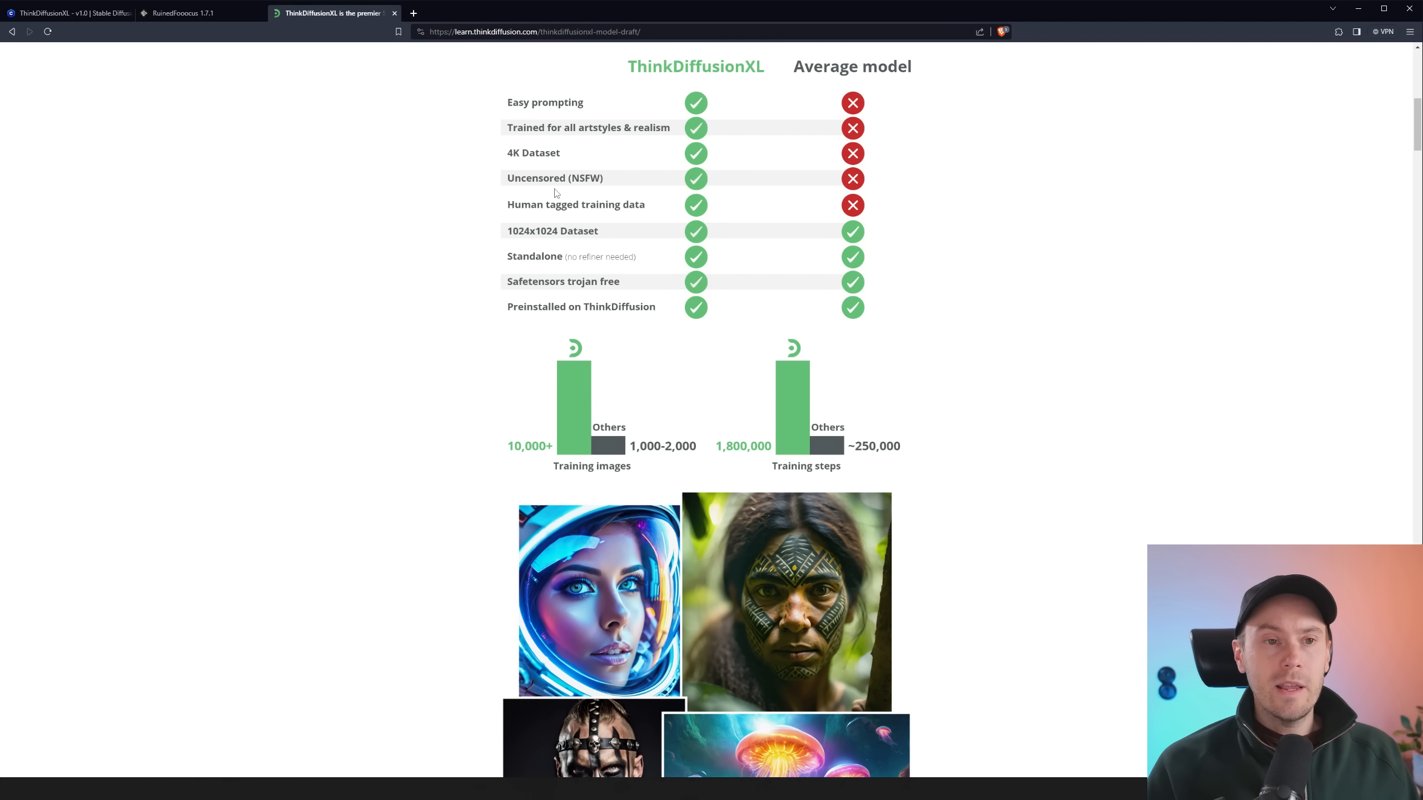
mouse_move(646, 190)
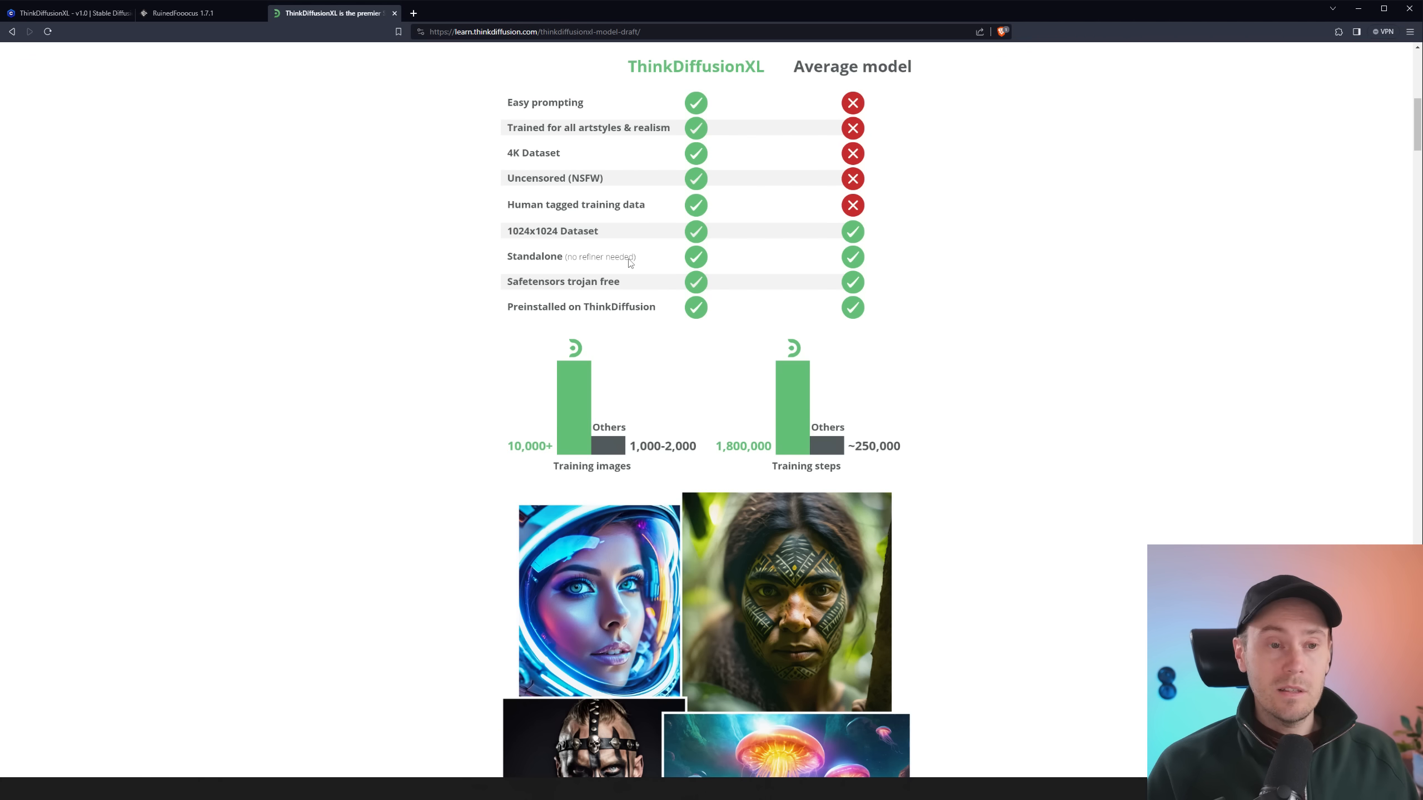
mouse_move(866, 264)
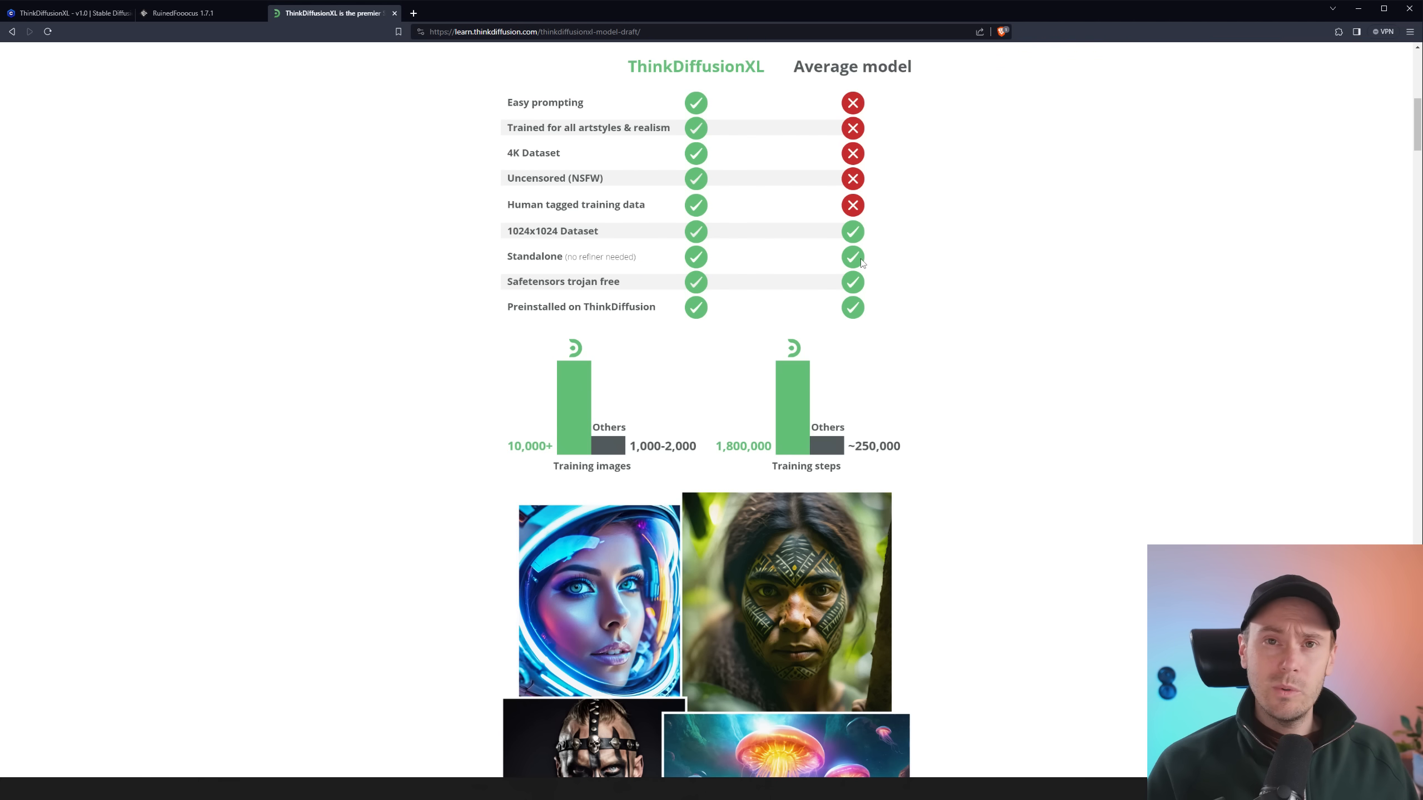
Back in RuinedFooocus, enter 'woman close up portrait in cyberpunk scene, raining, neon lights, sunglasses'
click(179, 13)
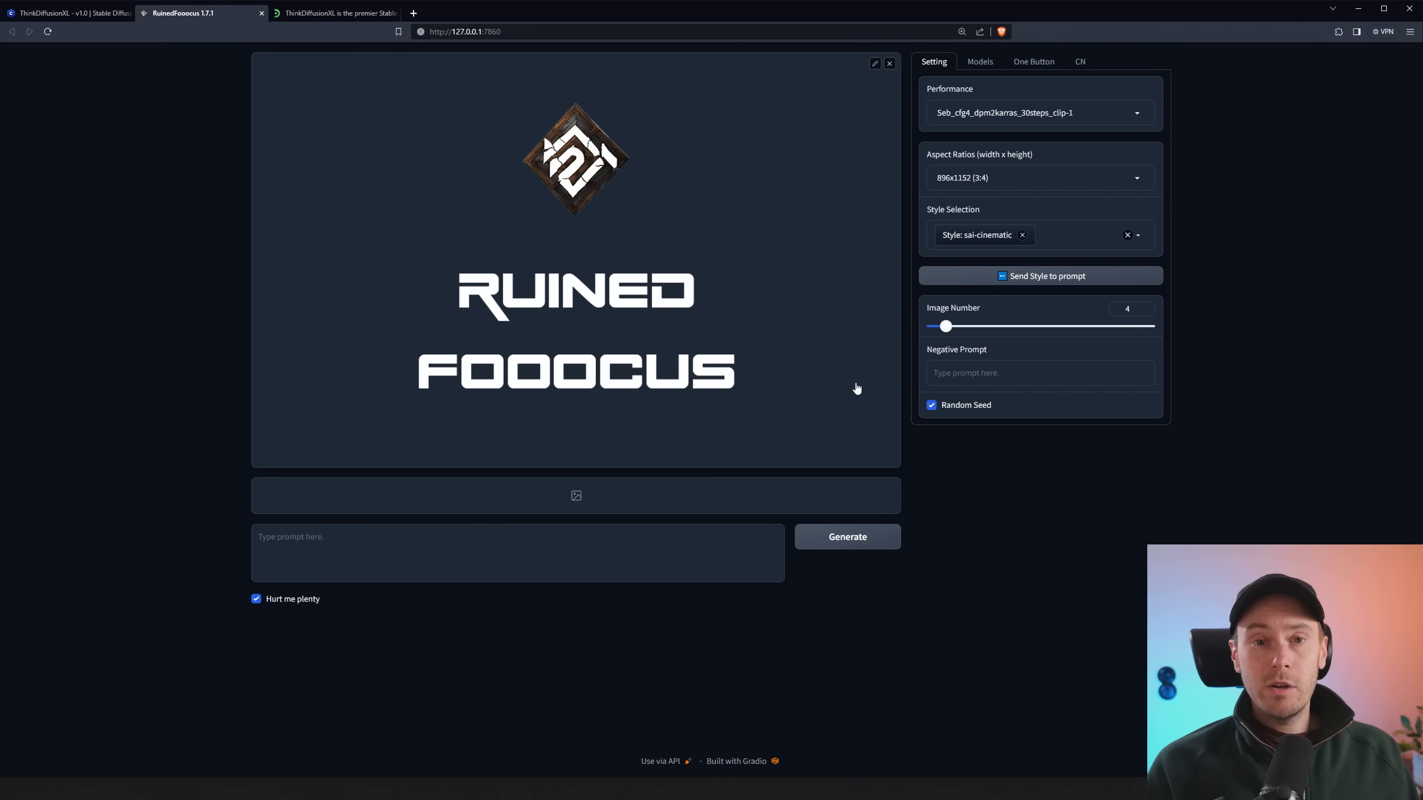
mouse_move(579, 399)
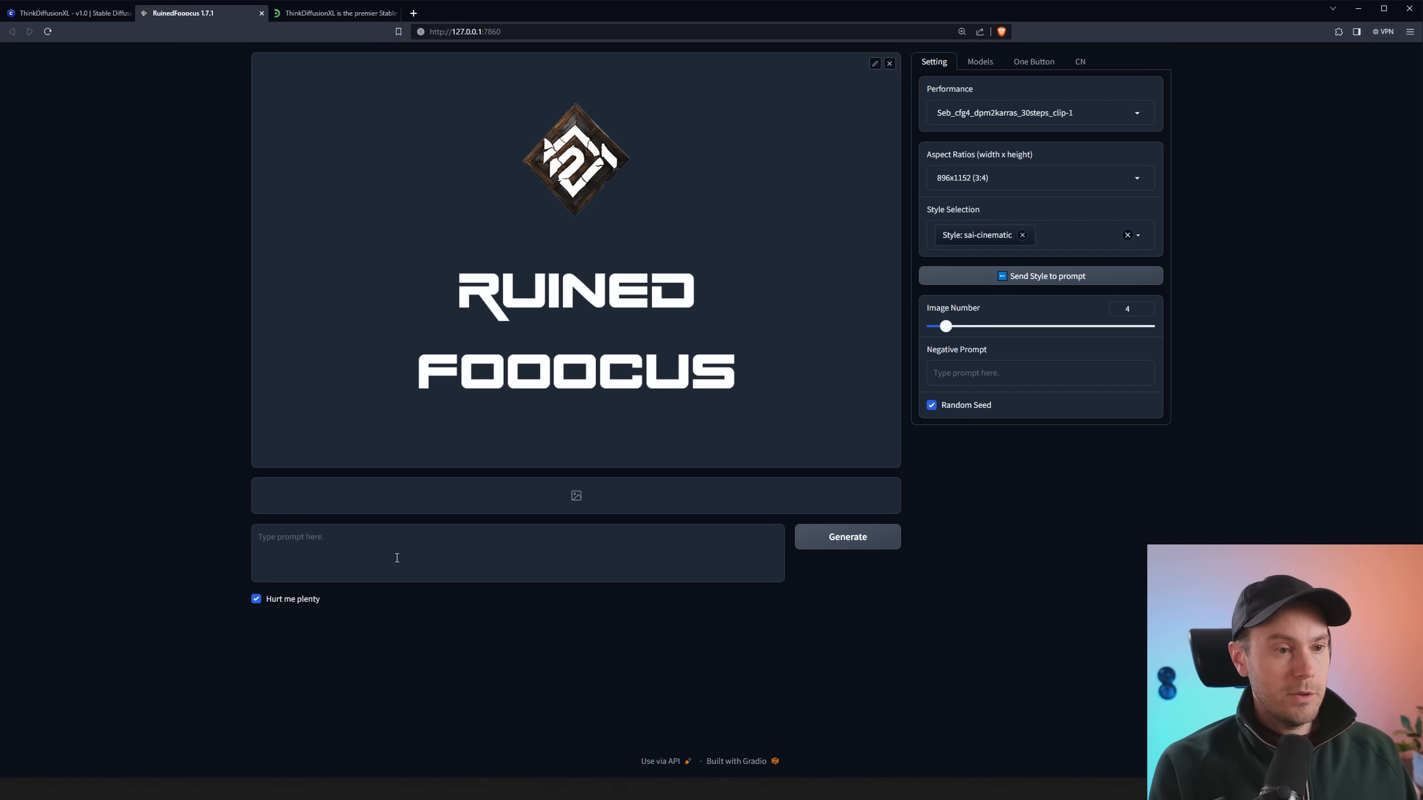
text(woman close up p)
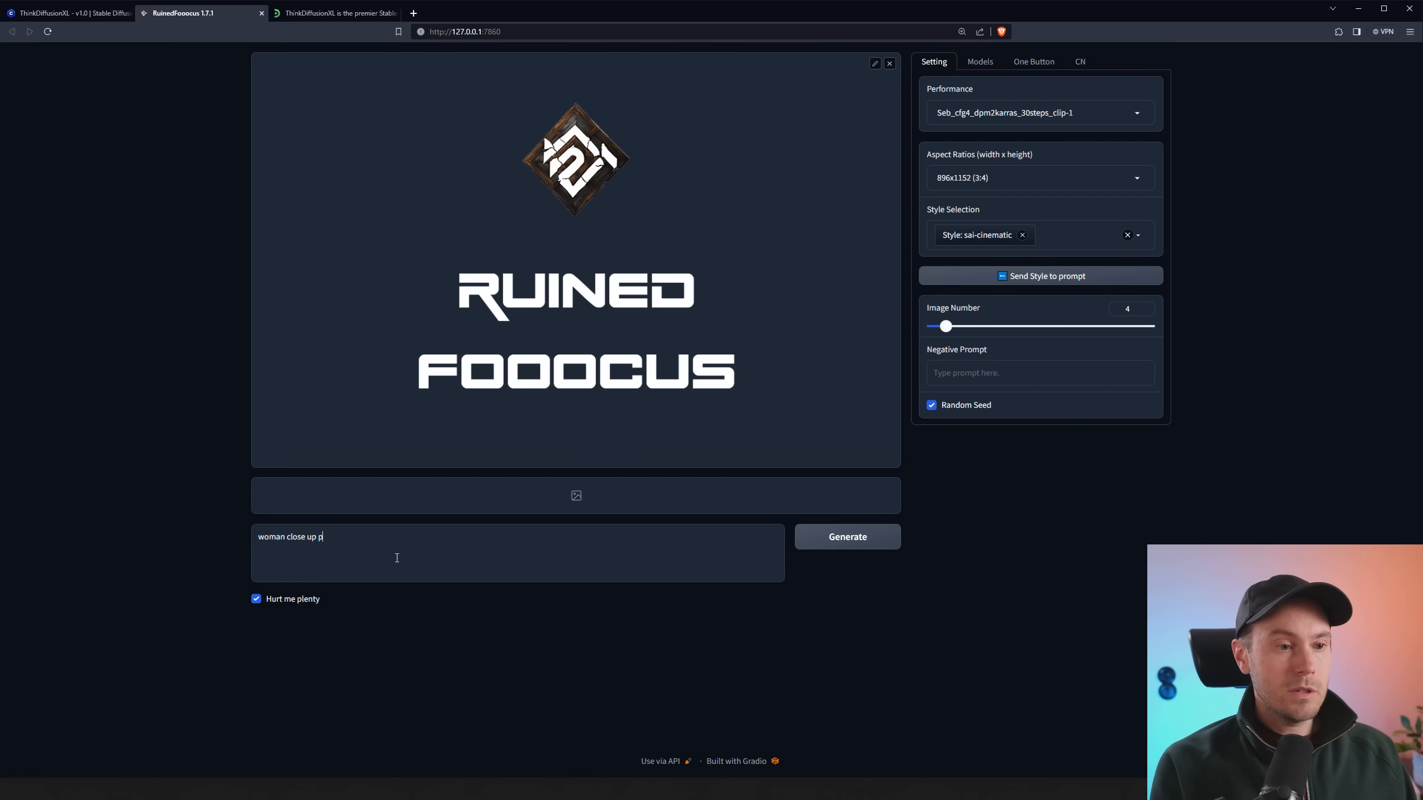
text(ortrait in cybe)
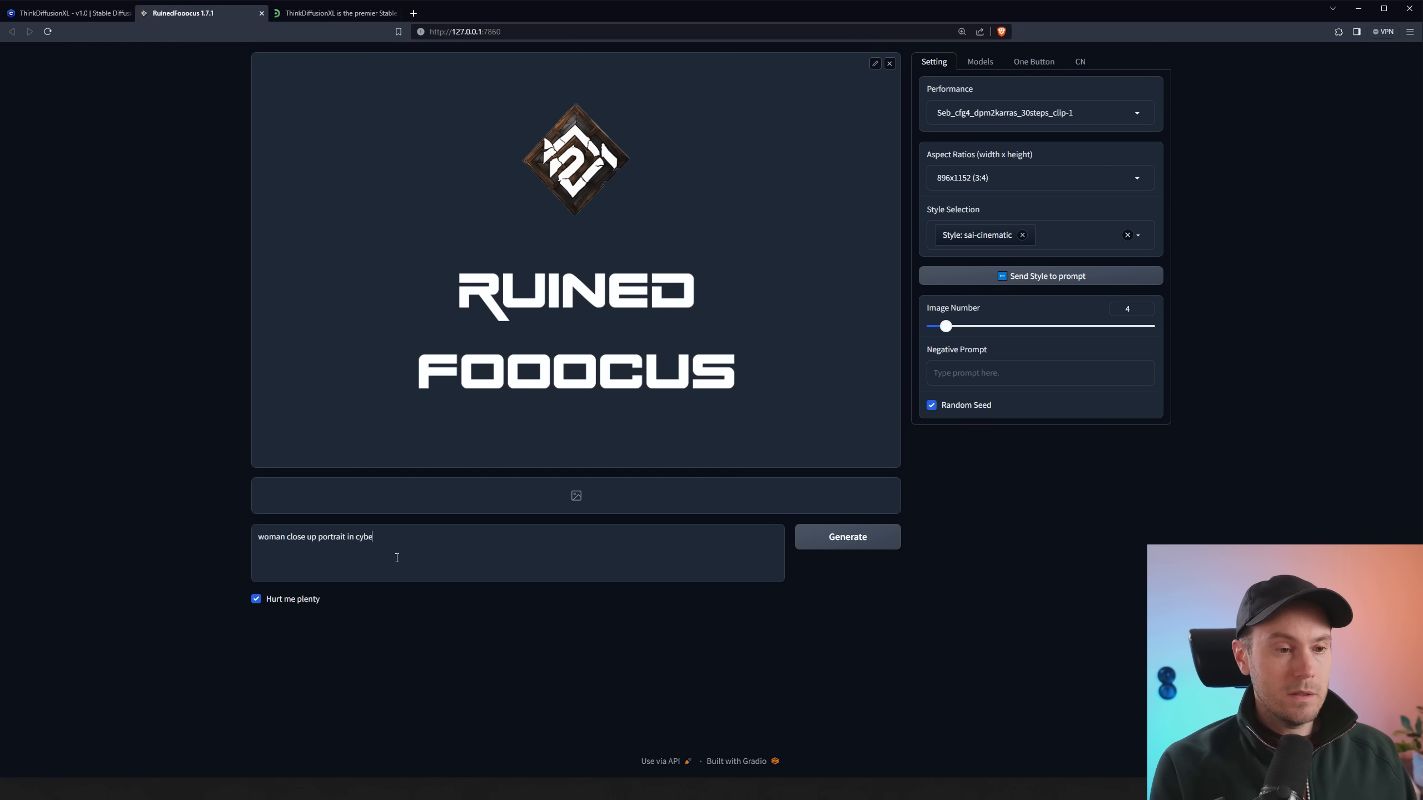
text(rpunk scene, raining, neon lights)
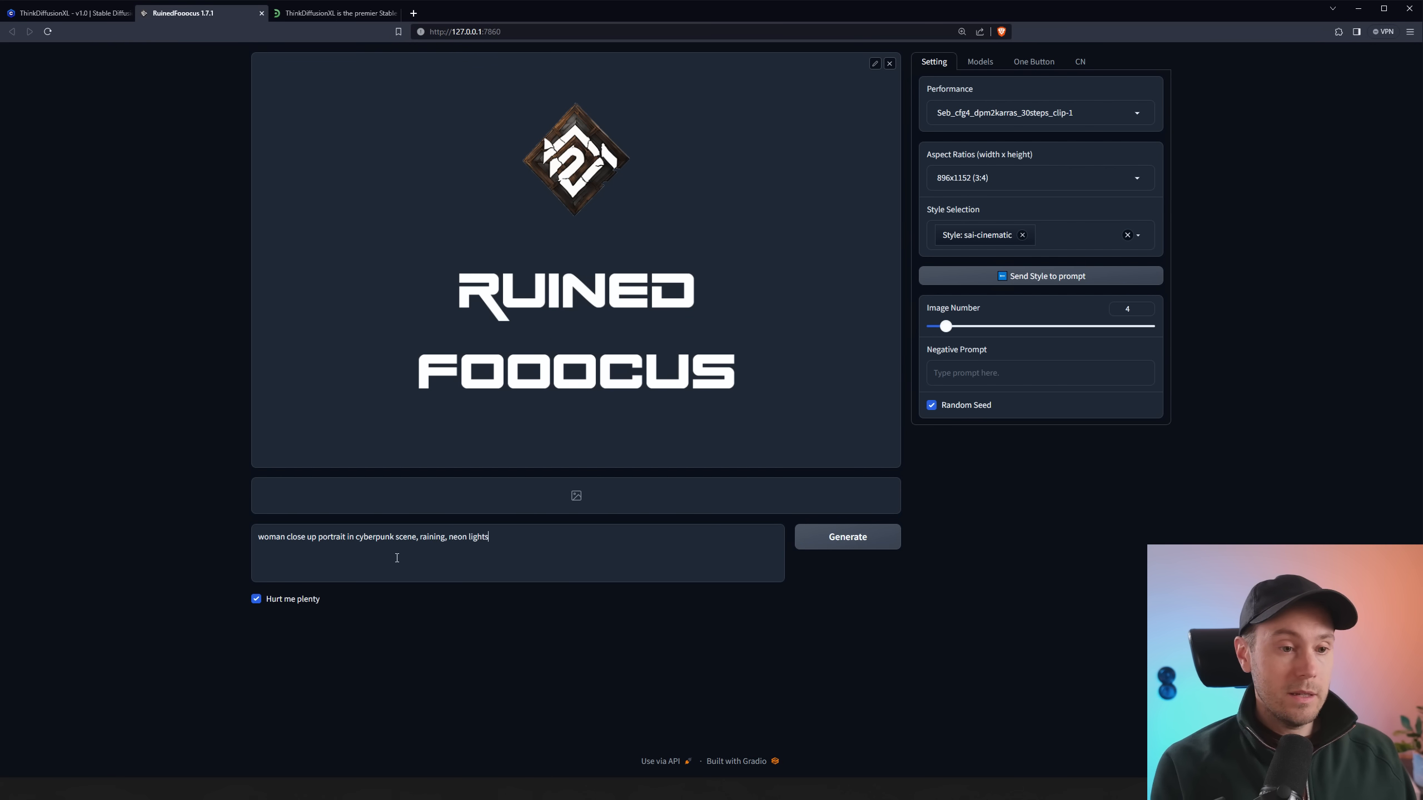
text(, sunglasses)
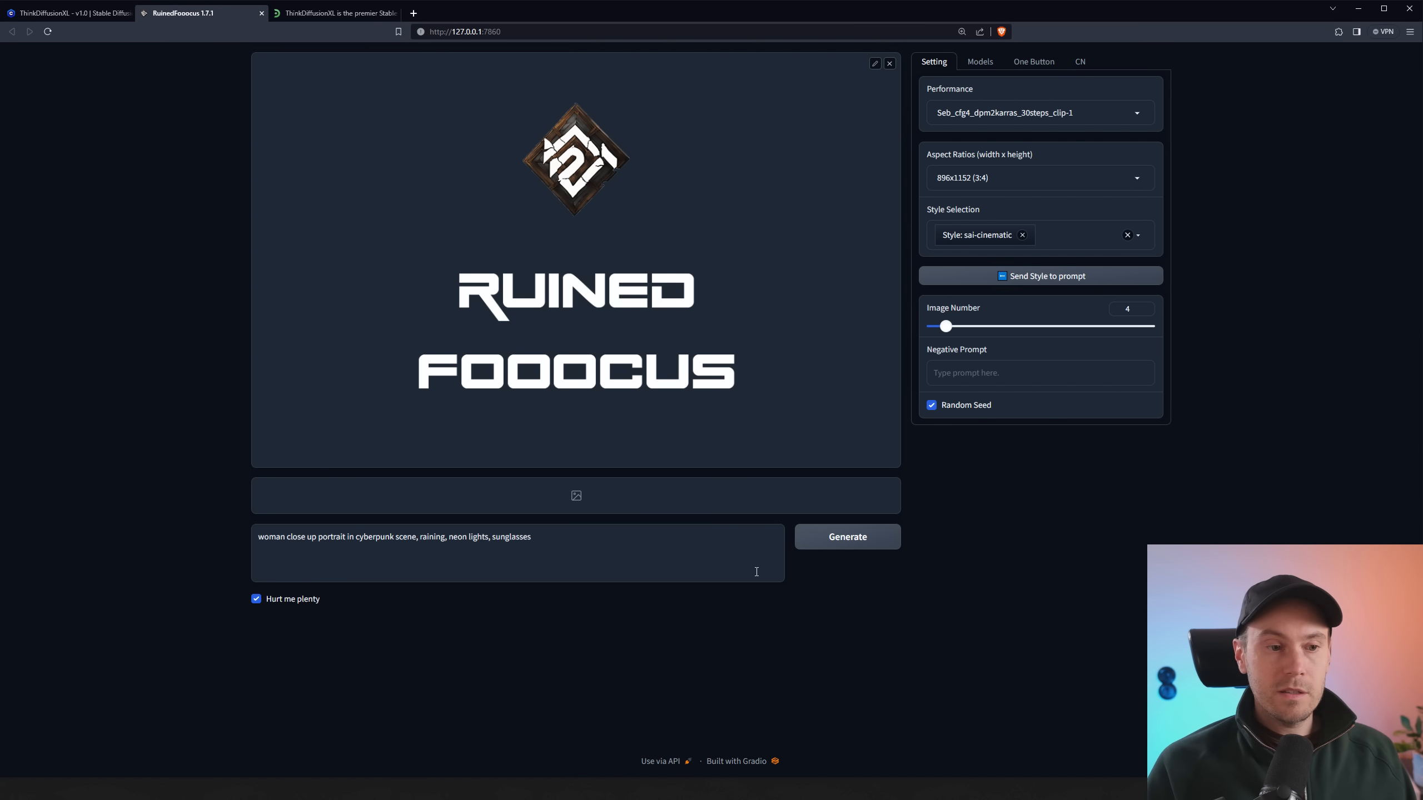
Generate the cyberpunk sunglasses batch and browse it, ending on the third portrait
click(845, 536)
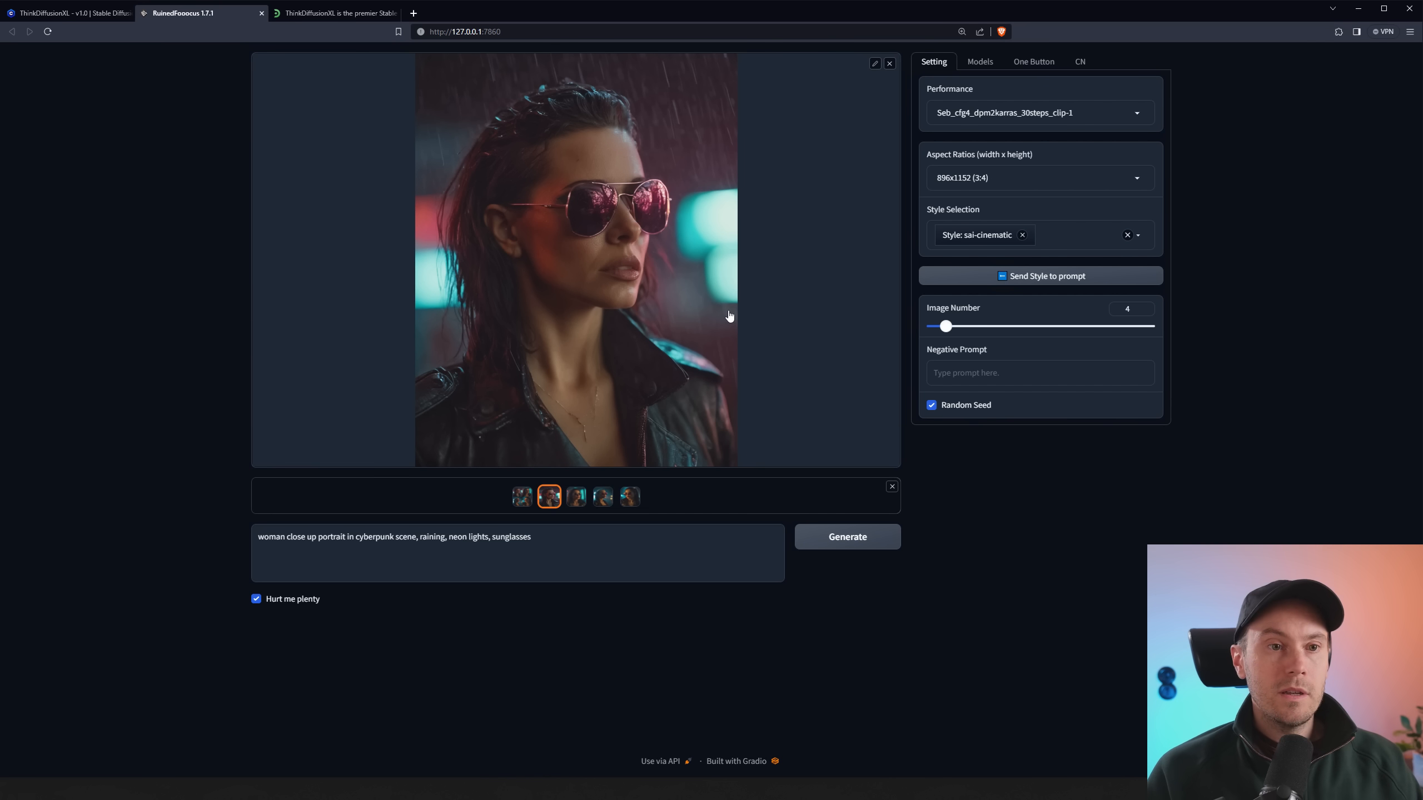
click(575, 496)
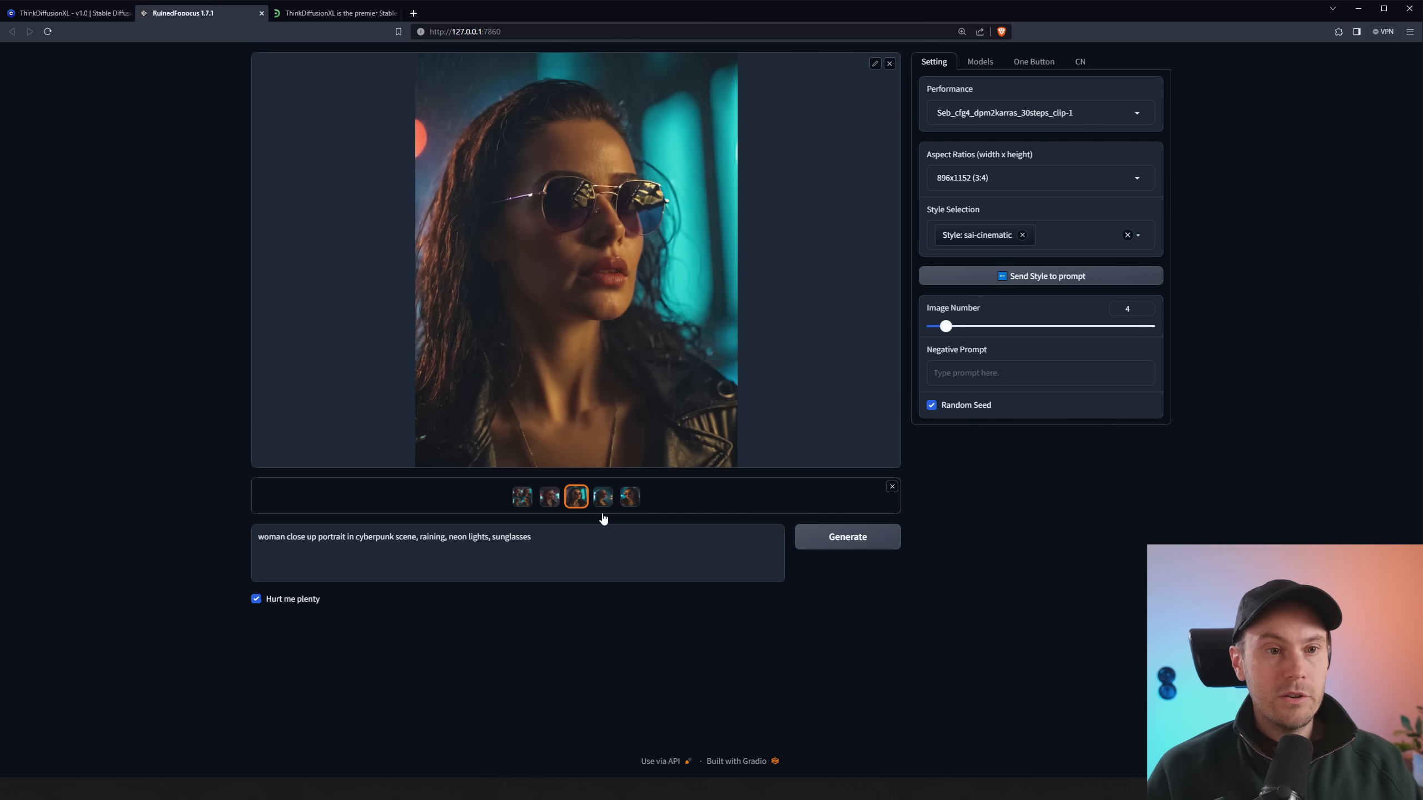
click(601, 496)
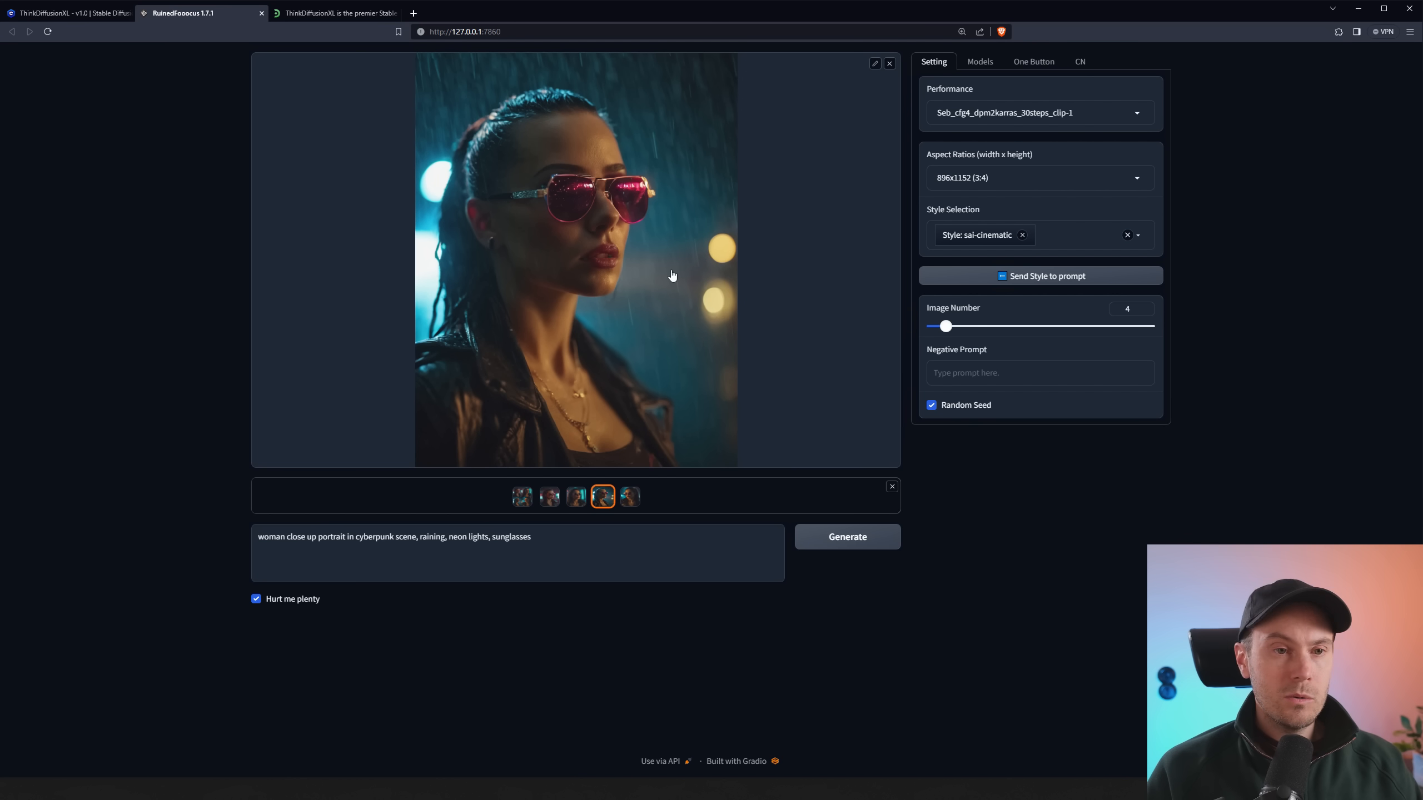
mouse_move(656, 199)
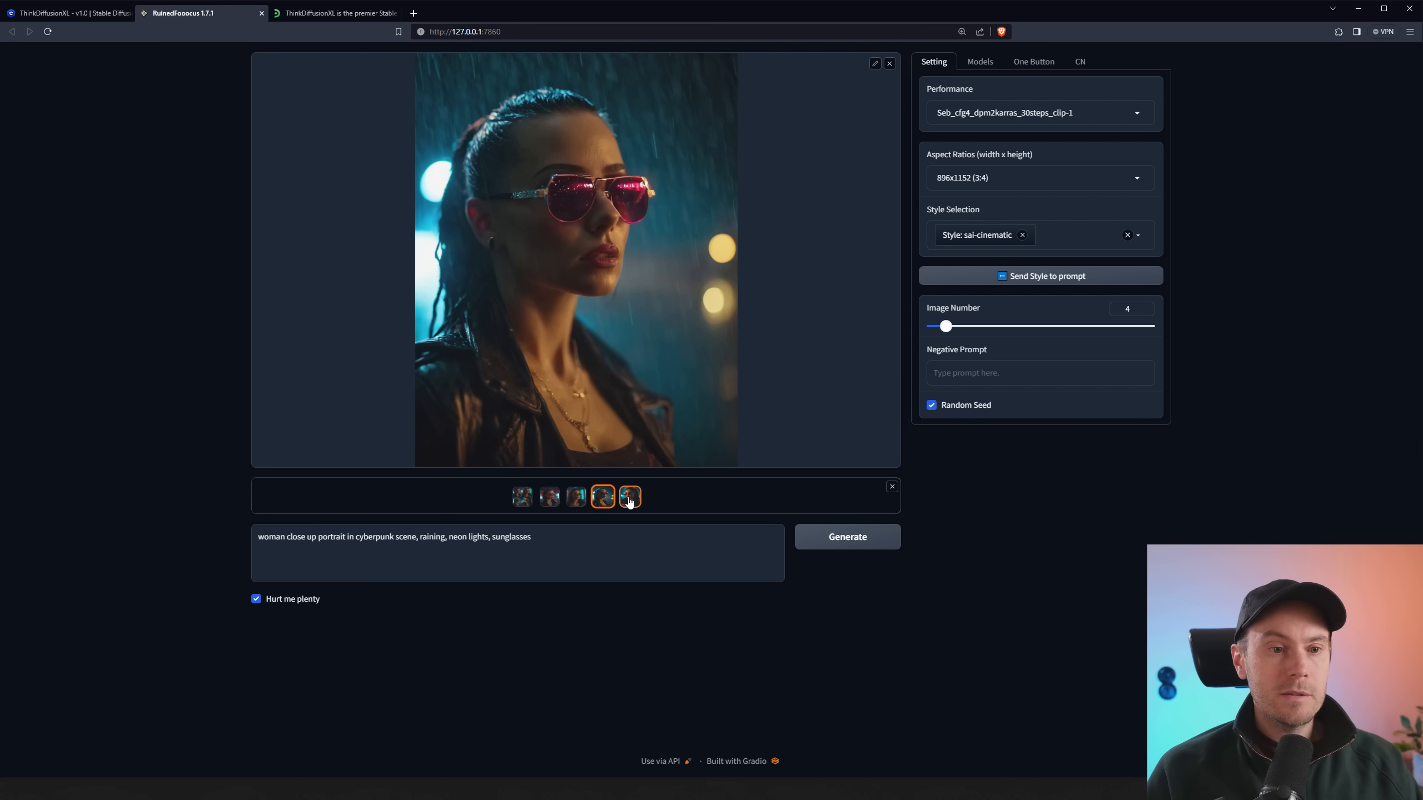
click(575, 497)
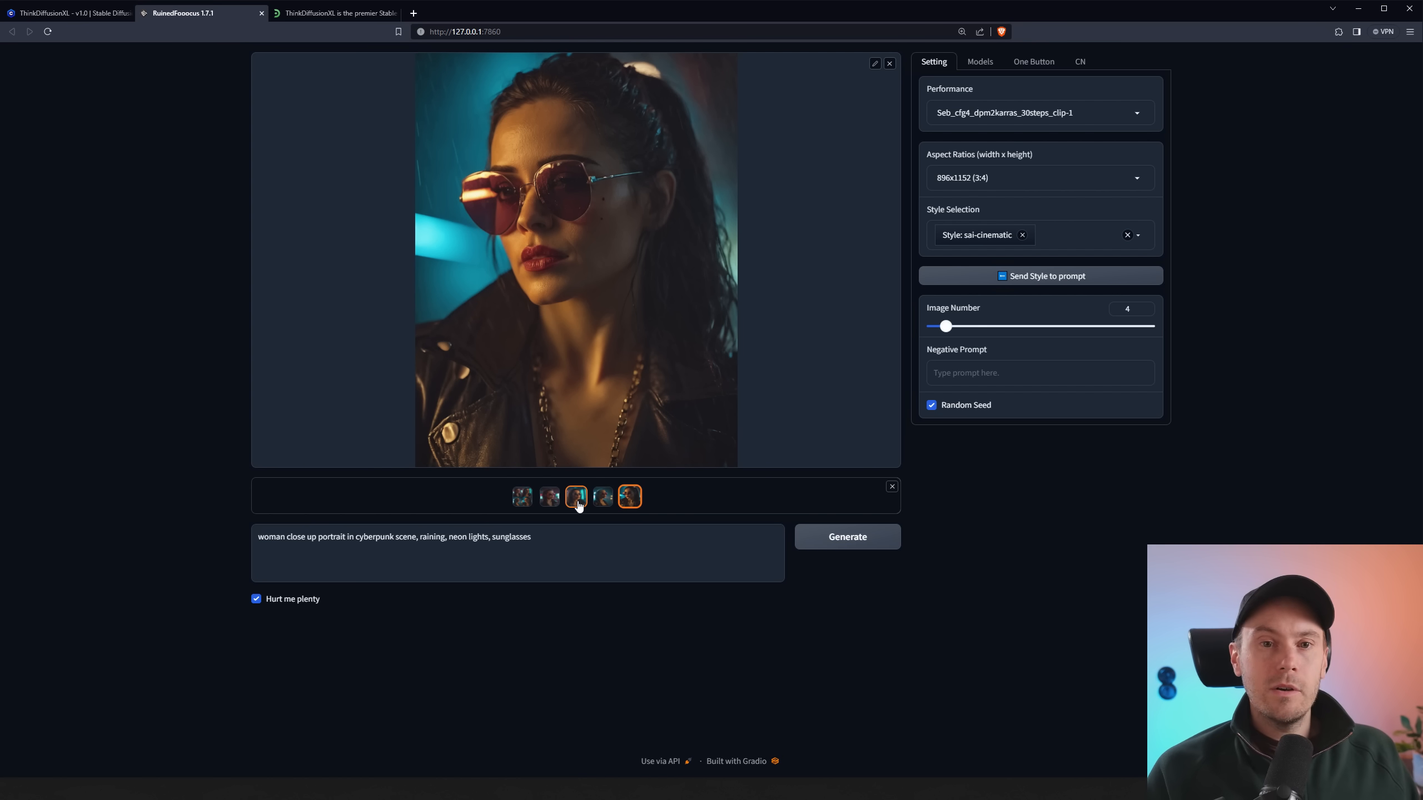
click(576, 496)
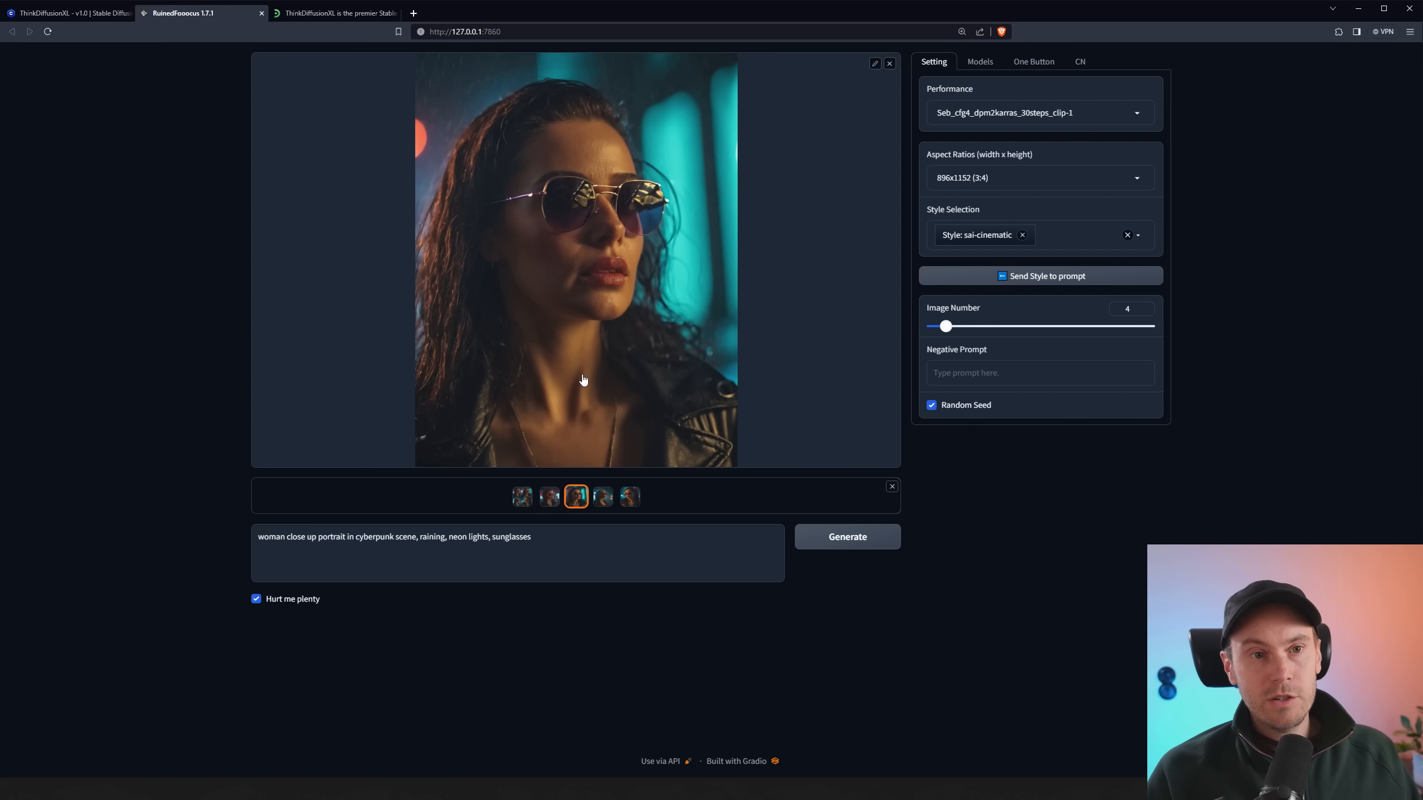
mouse_move(688, 204)
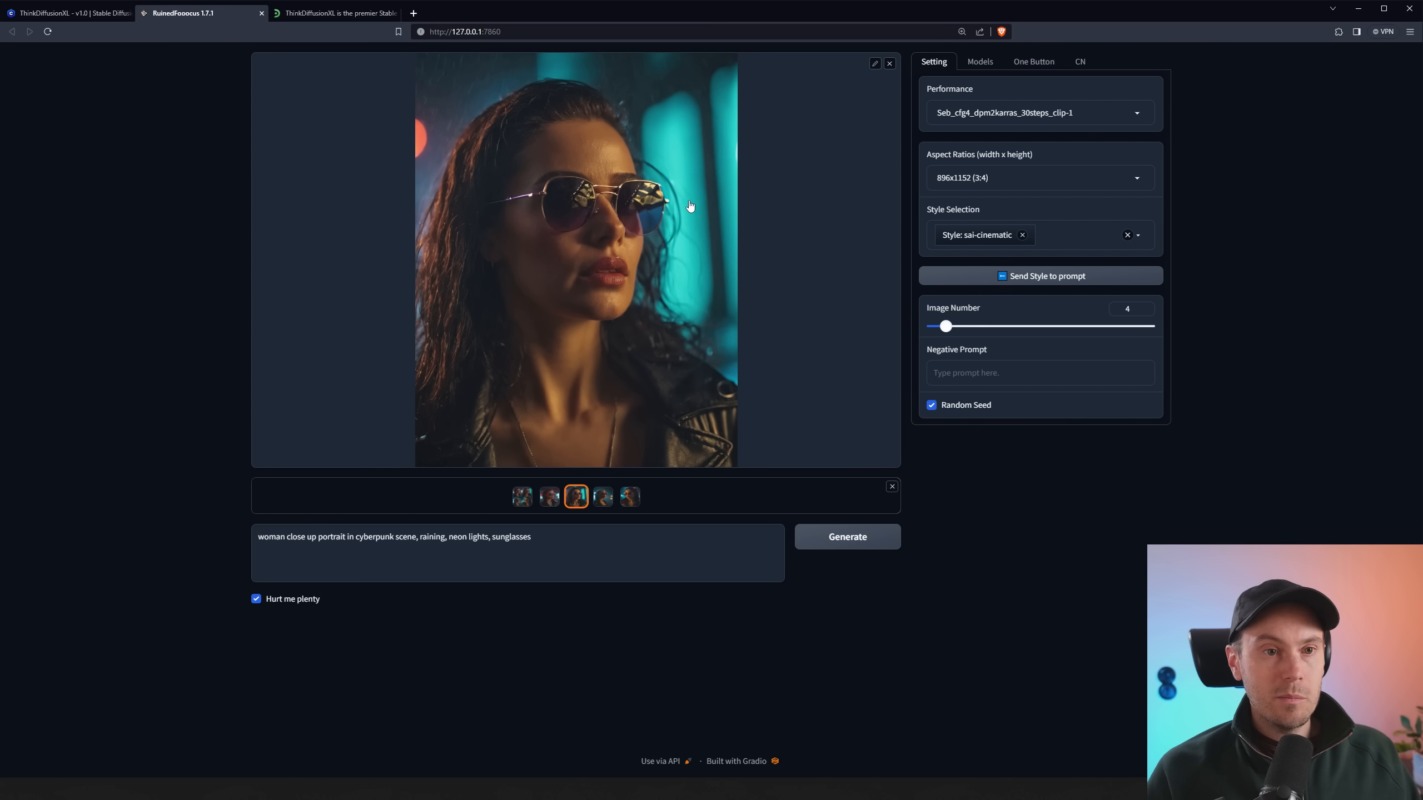
Replace the prompt with the alien warrior landscape prompt, adding battle scars and face paintings, then generate
triple_click(394, 536)
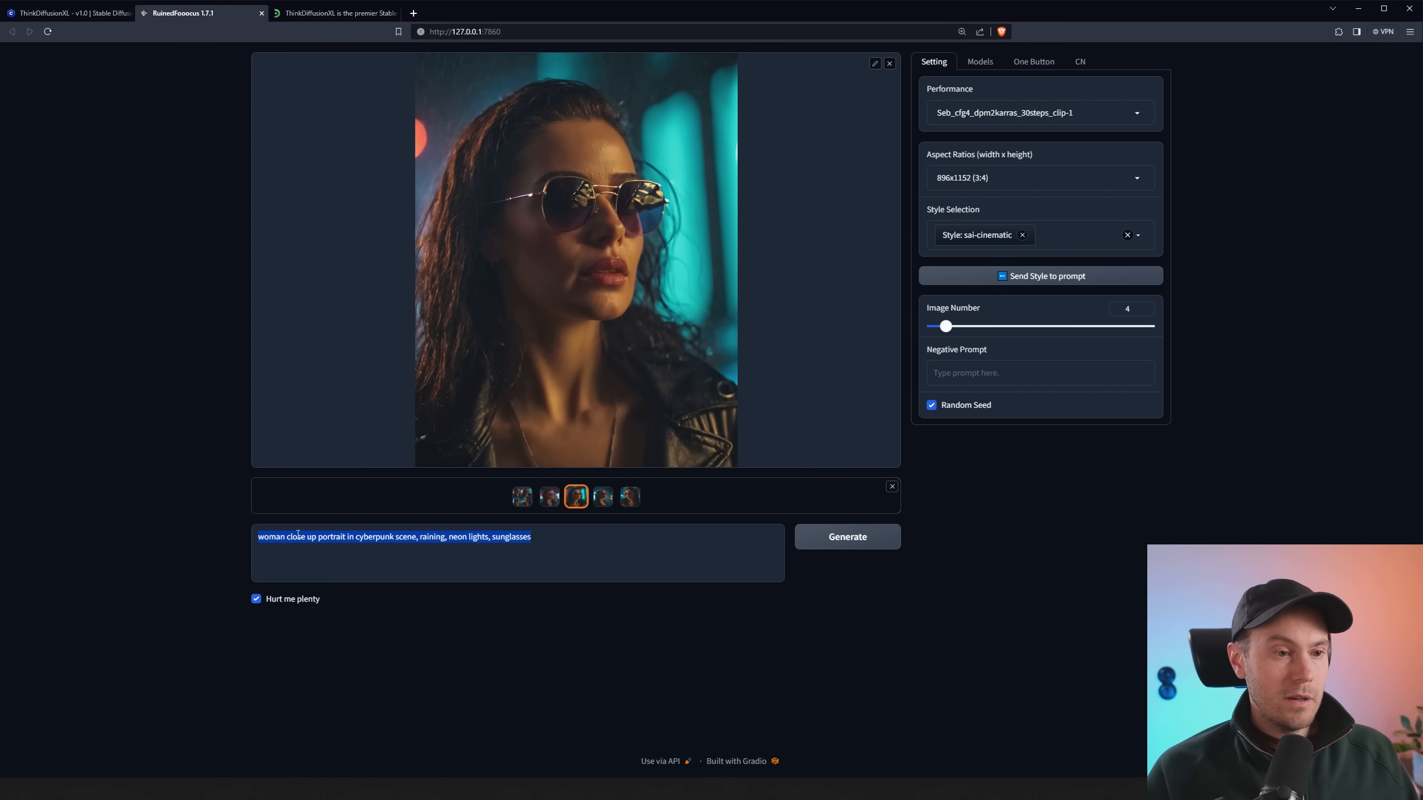
text(alien warp)
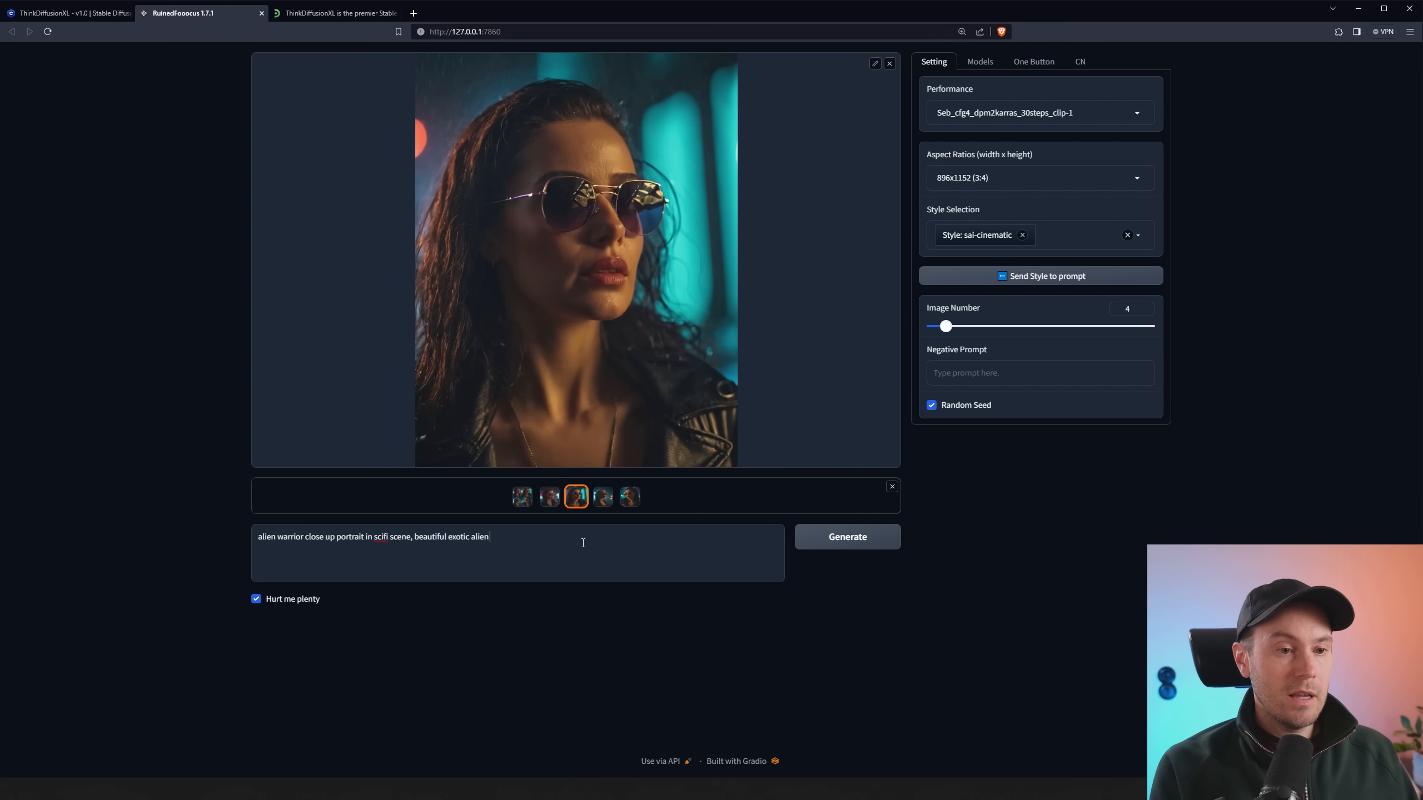
text(world landscap)
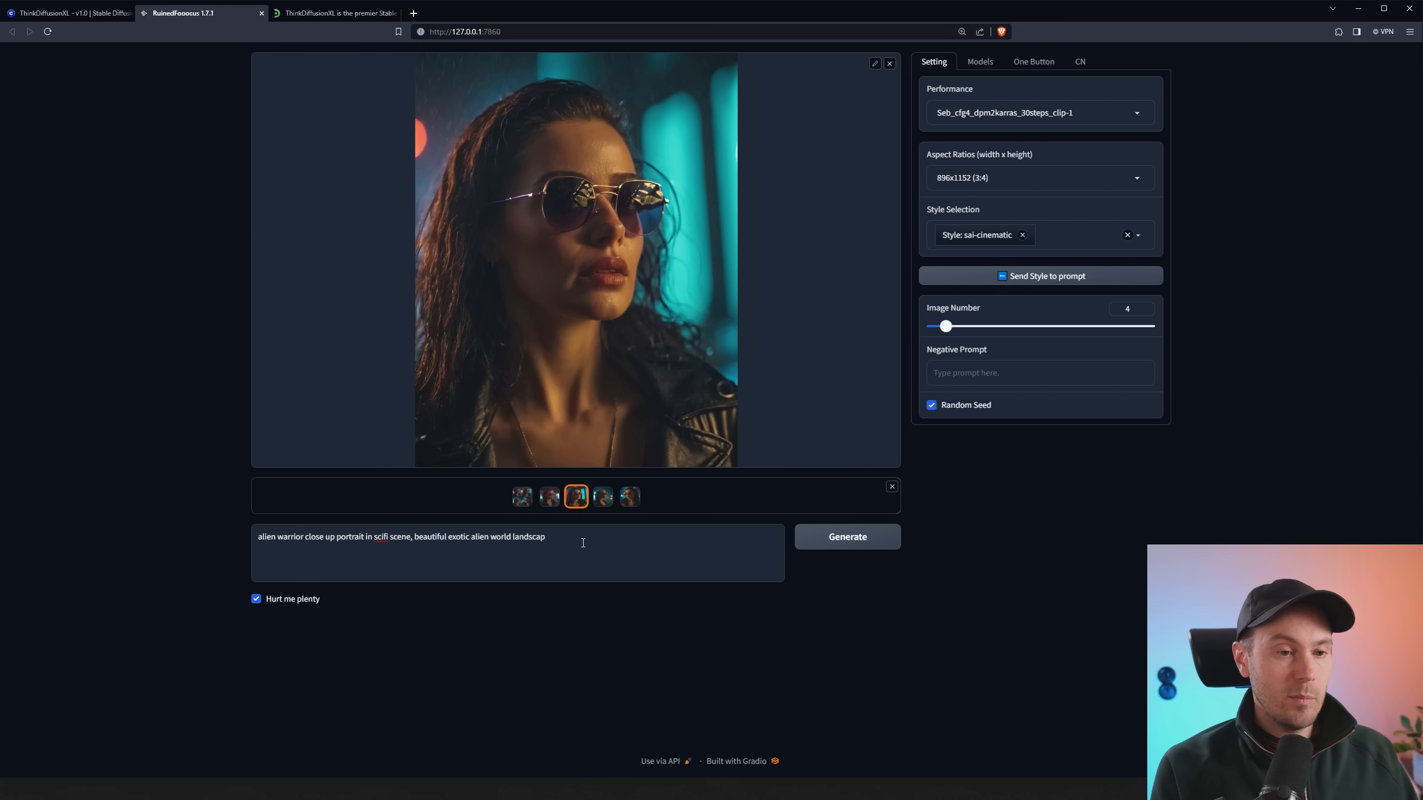
text(, battle scars, face)
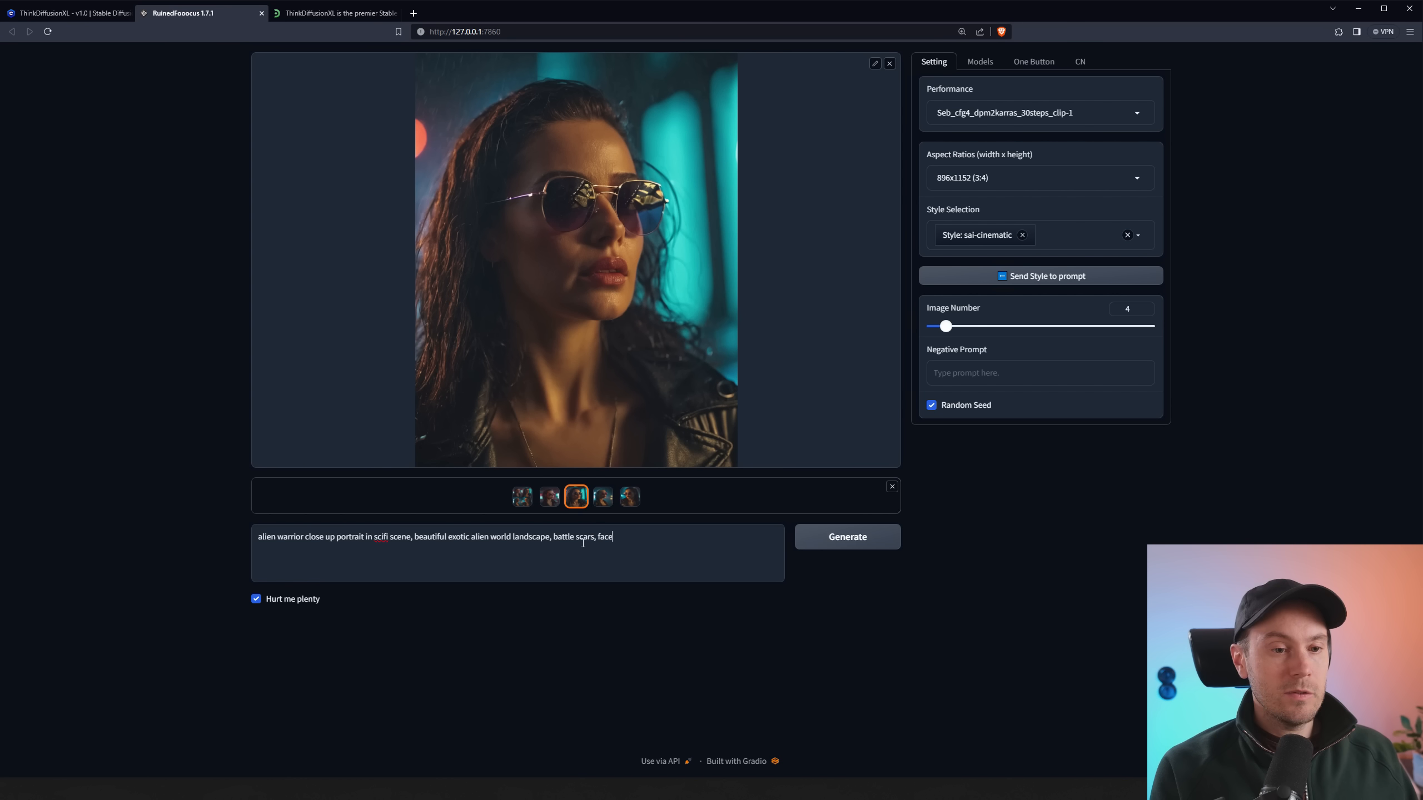
text(paintings)
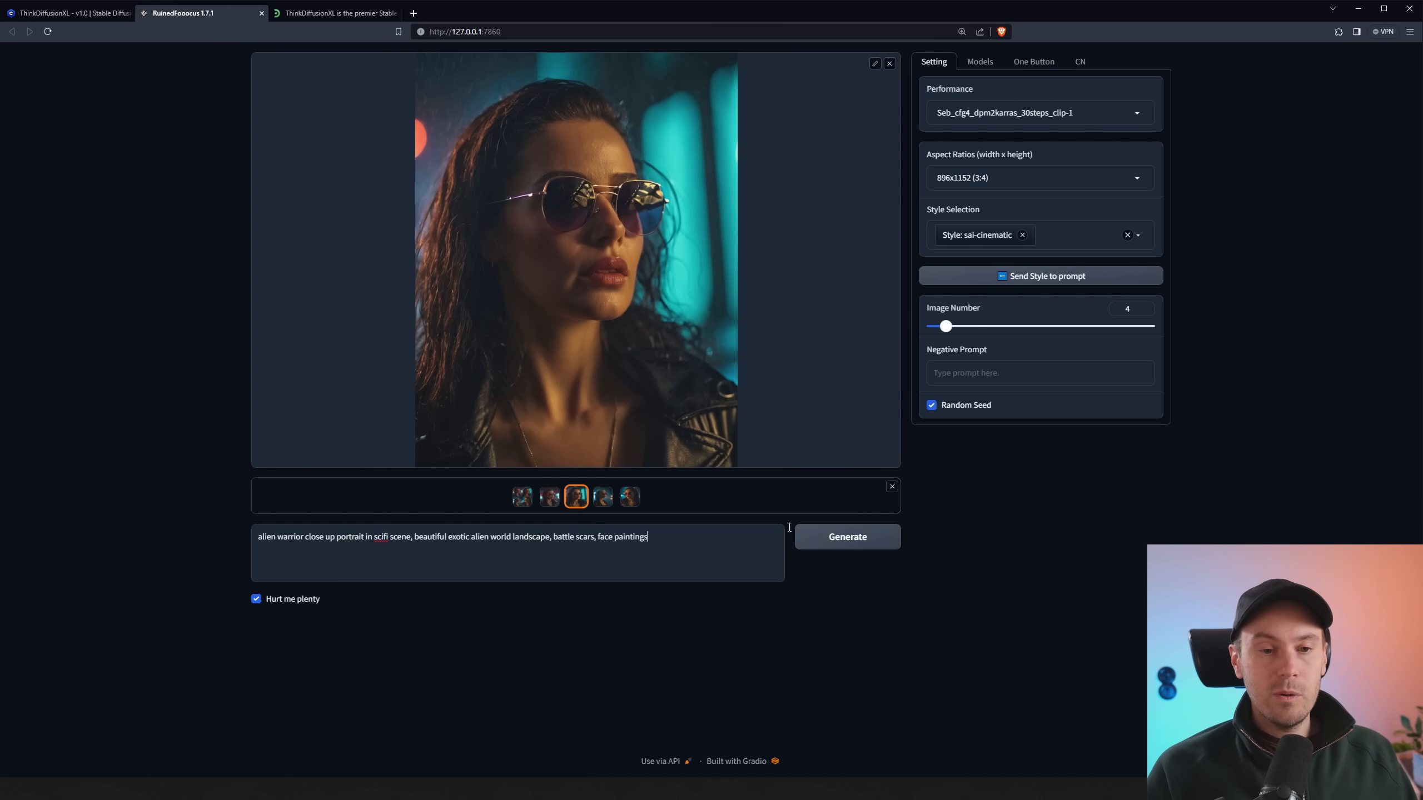
click(845, 537)
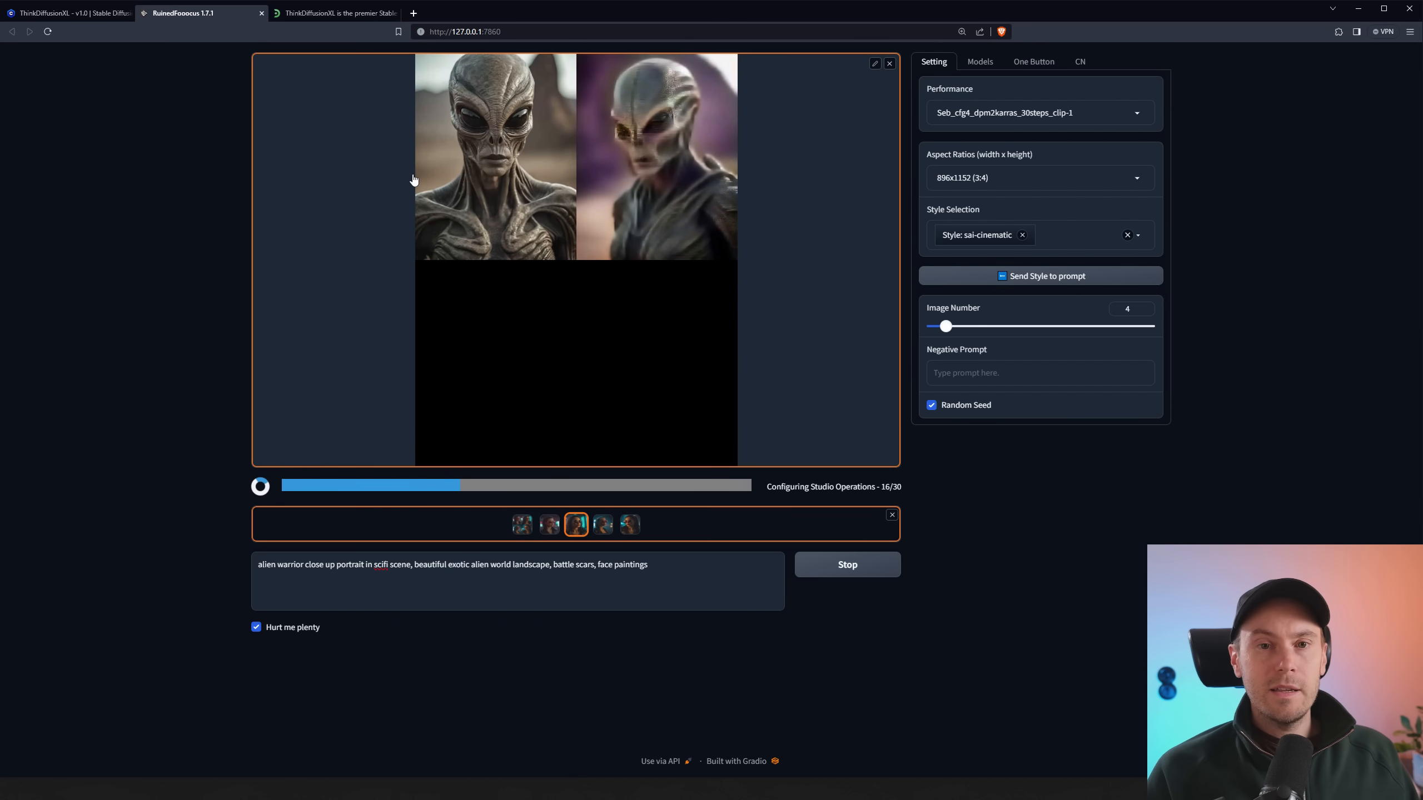
mouse_move(569, 290)
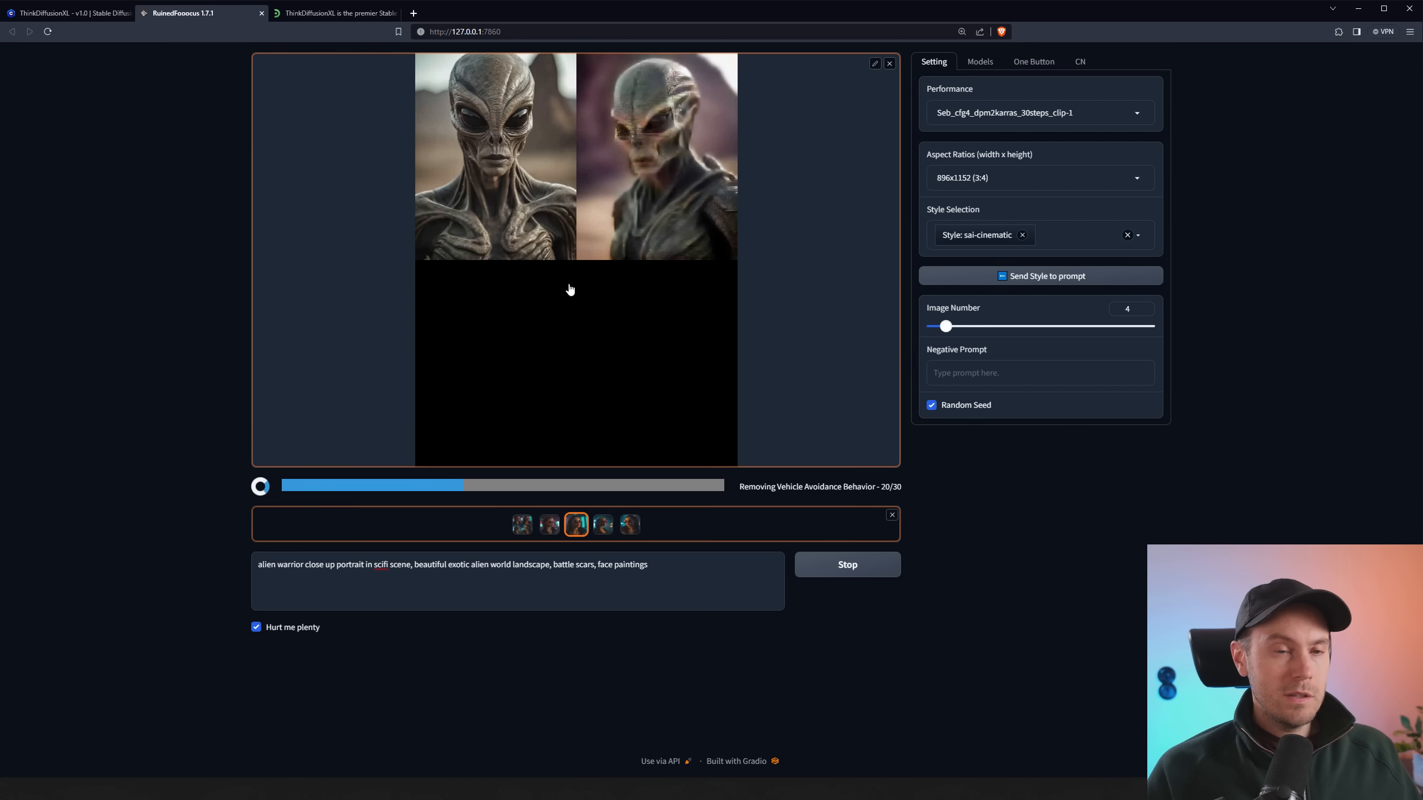
mouse_move(675, 316)
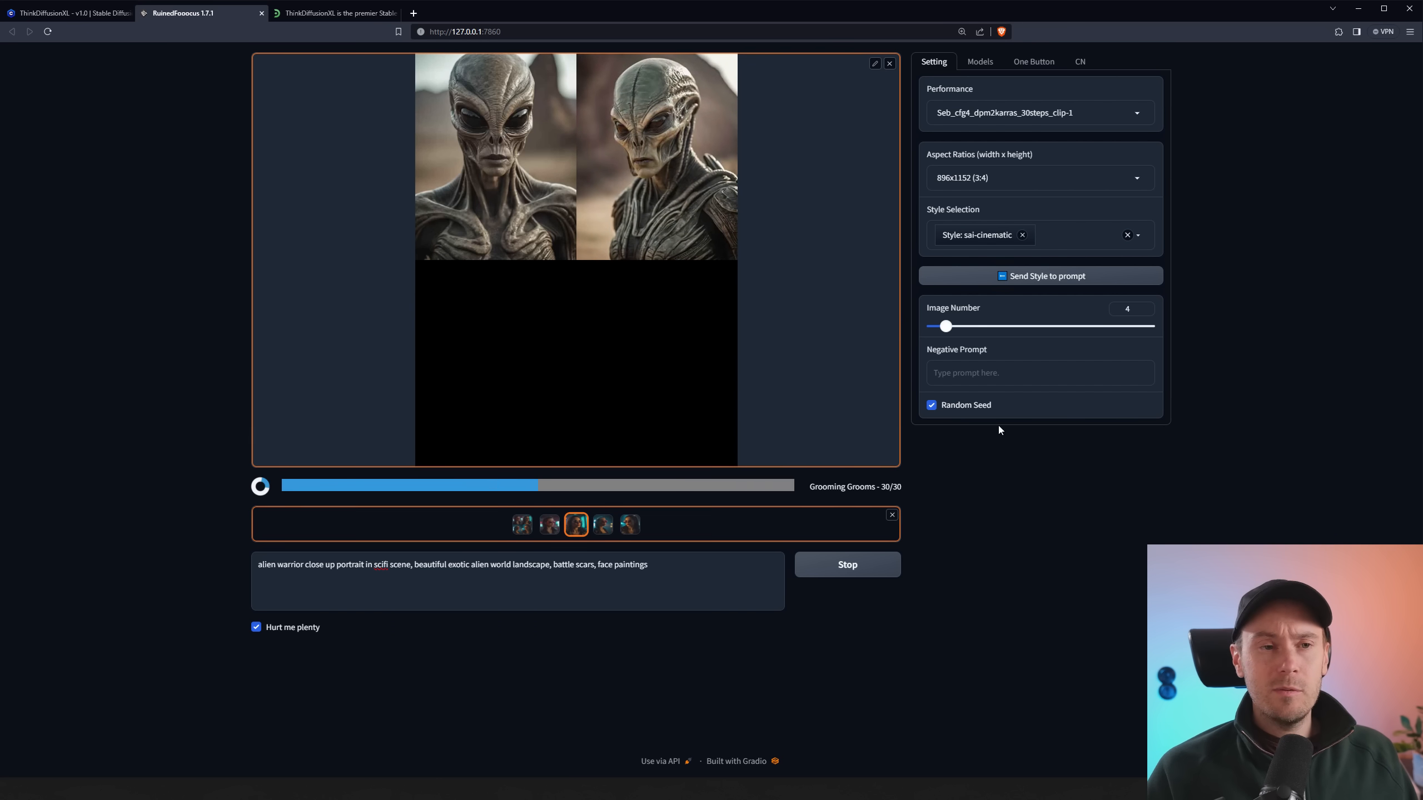
mouse_move(1051, 447)
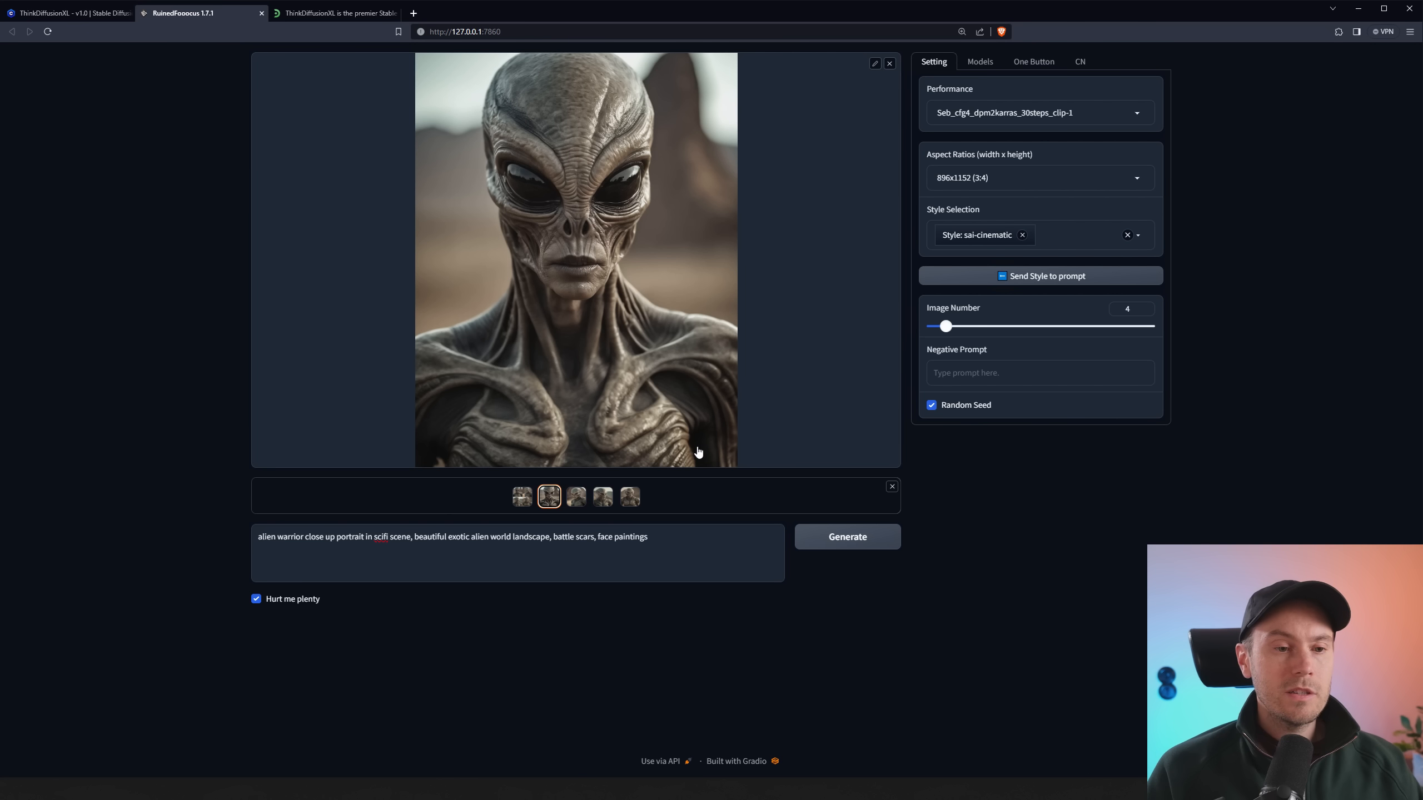
mouse_move(651, 452)
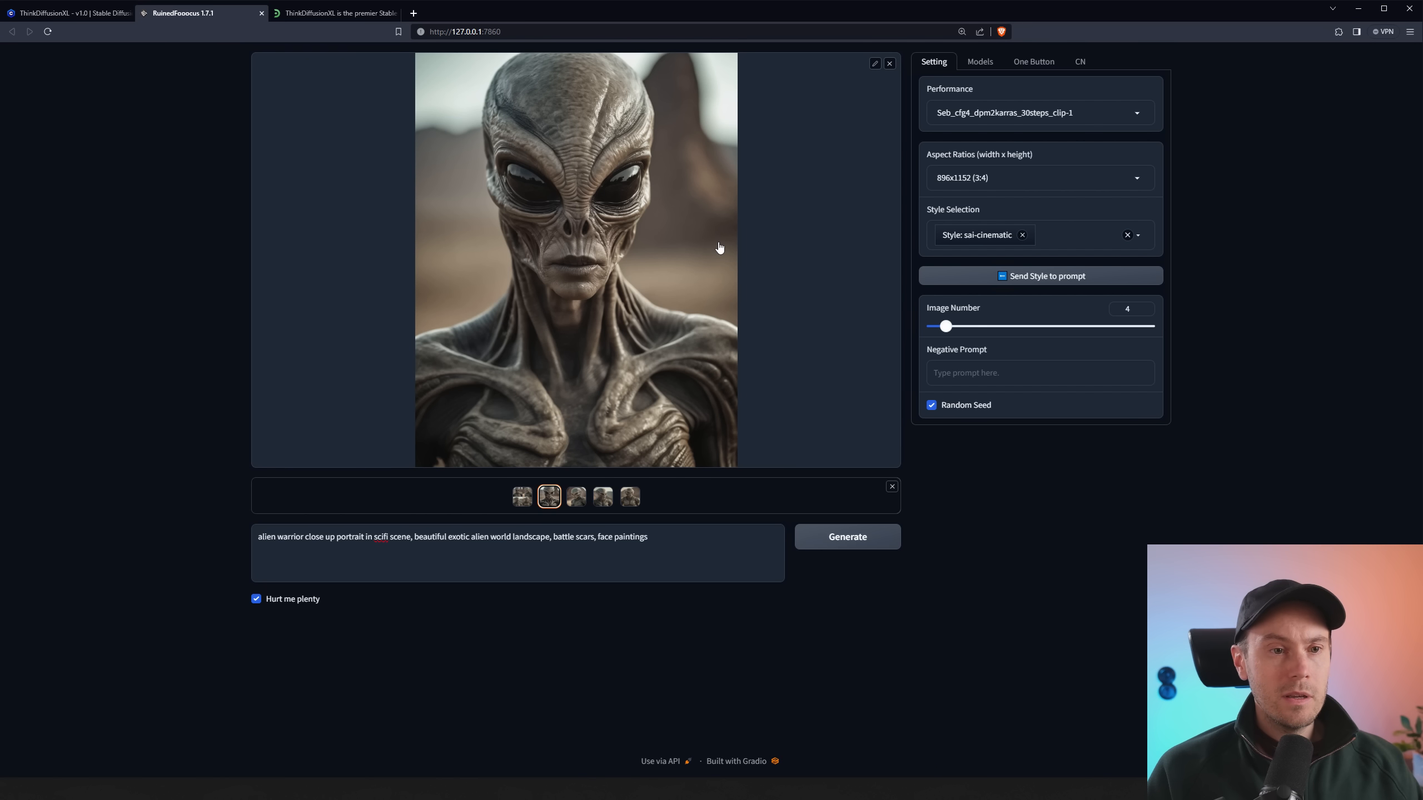
mouse_move(606, 144)
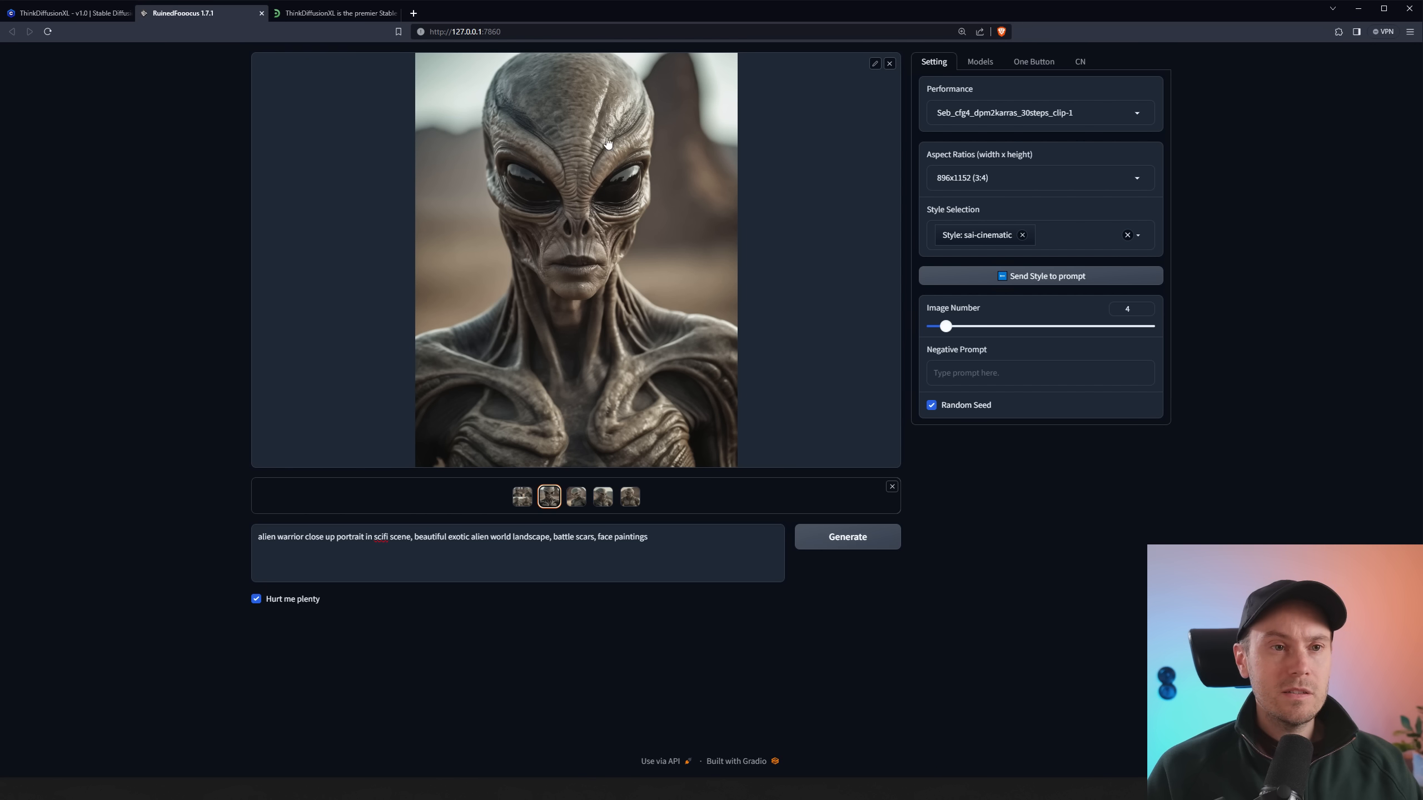
Compare the third alien portrait with the grey alien portrait
click(575, 496)
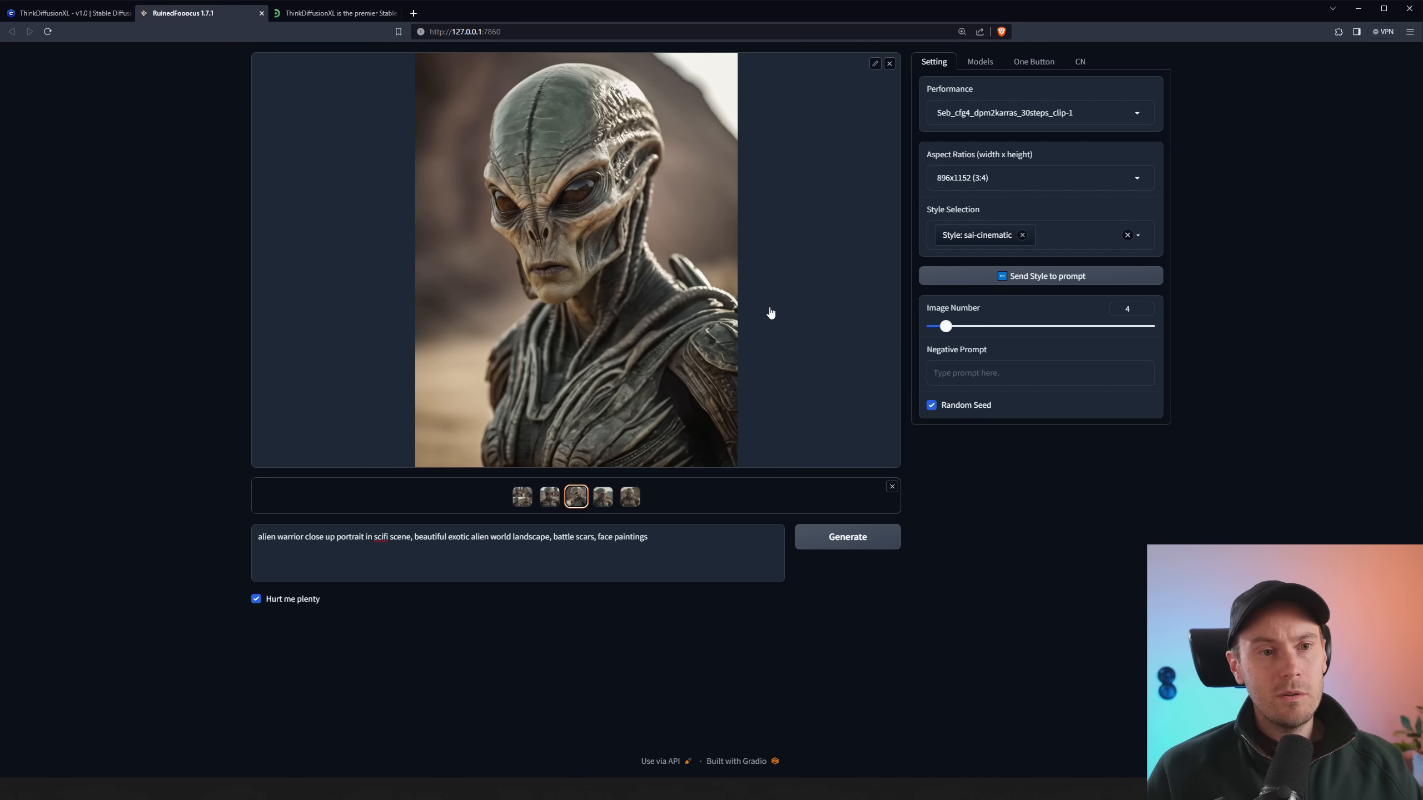
click(549, 496)
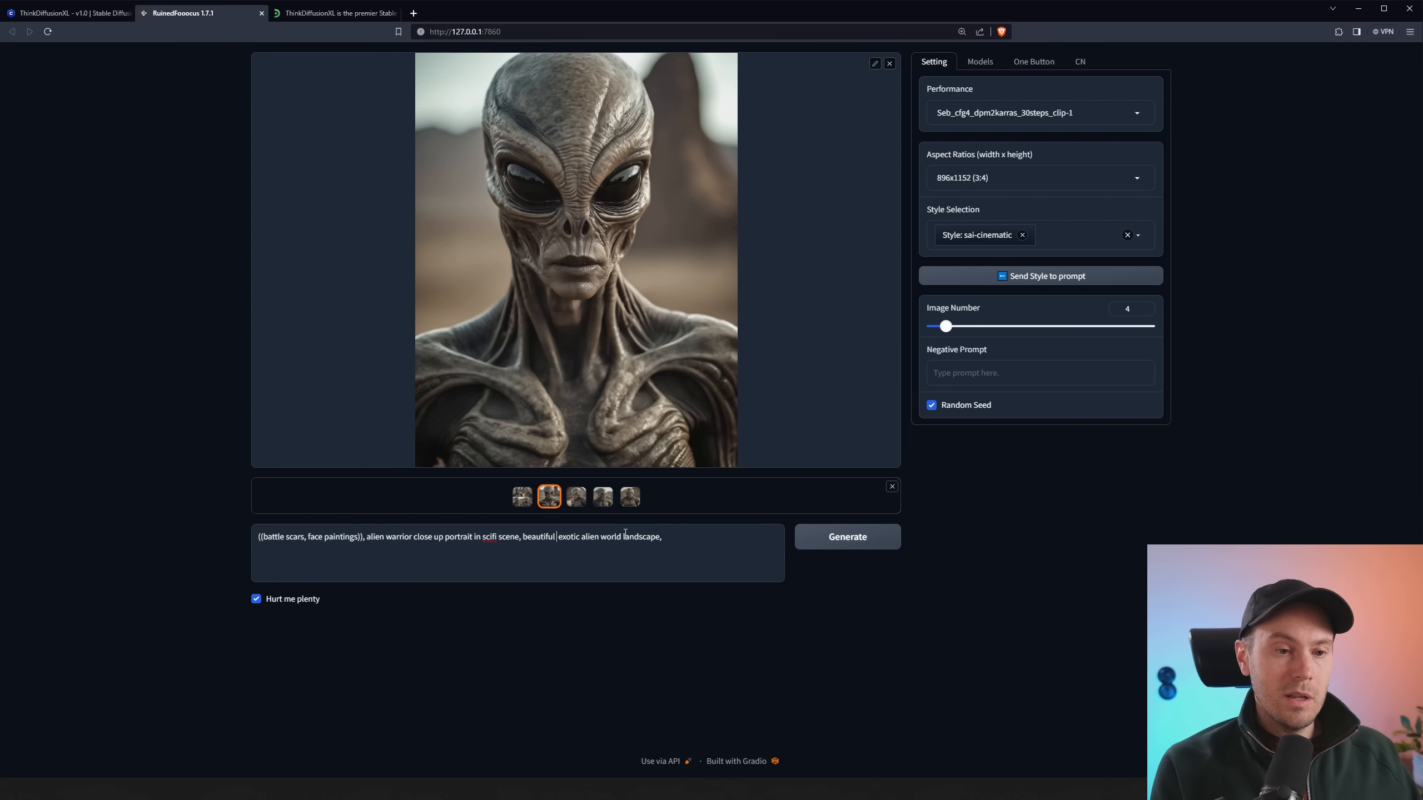
Insert 'colorful vibrant' before 'exotic' in the prompt and generate a new batch
text(colorful vibrant)
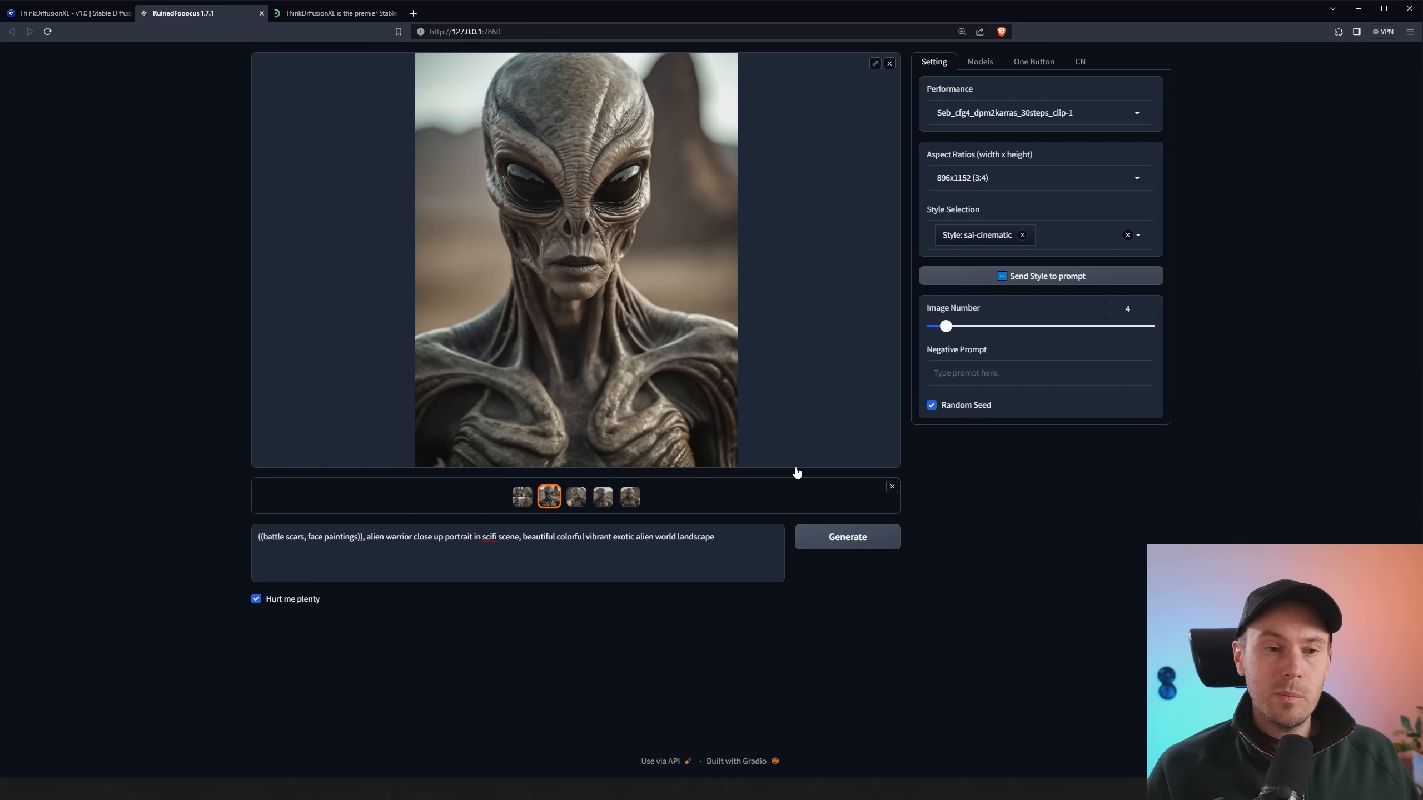
click(846, 536)
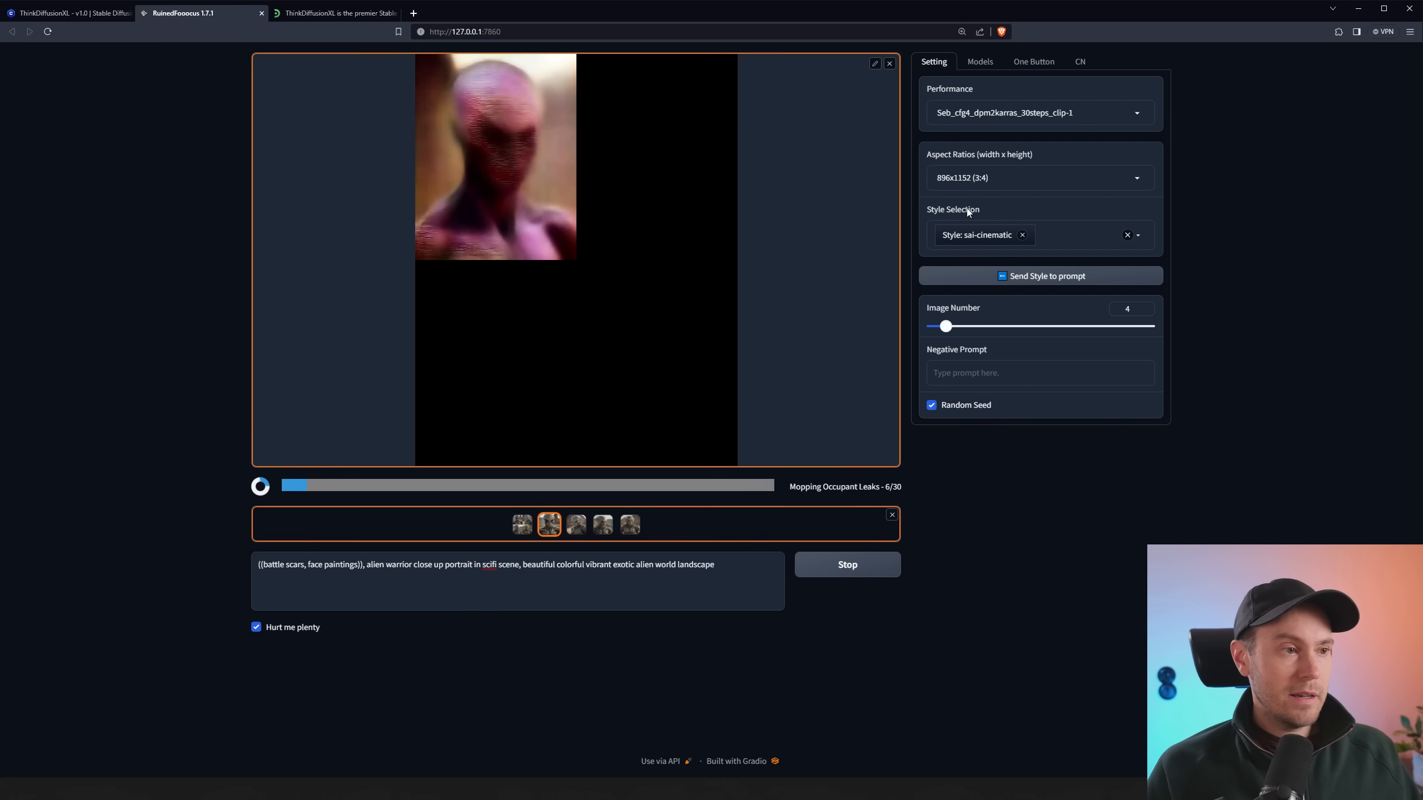
mouse_move(809, 208)
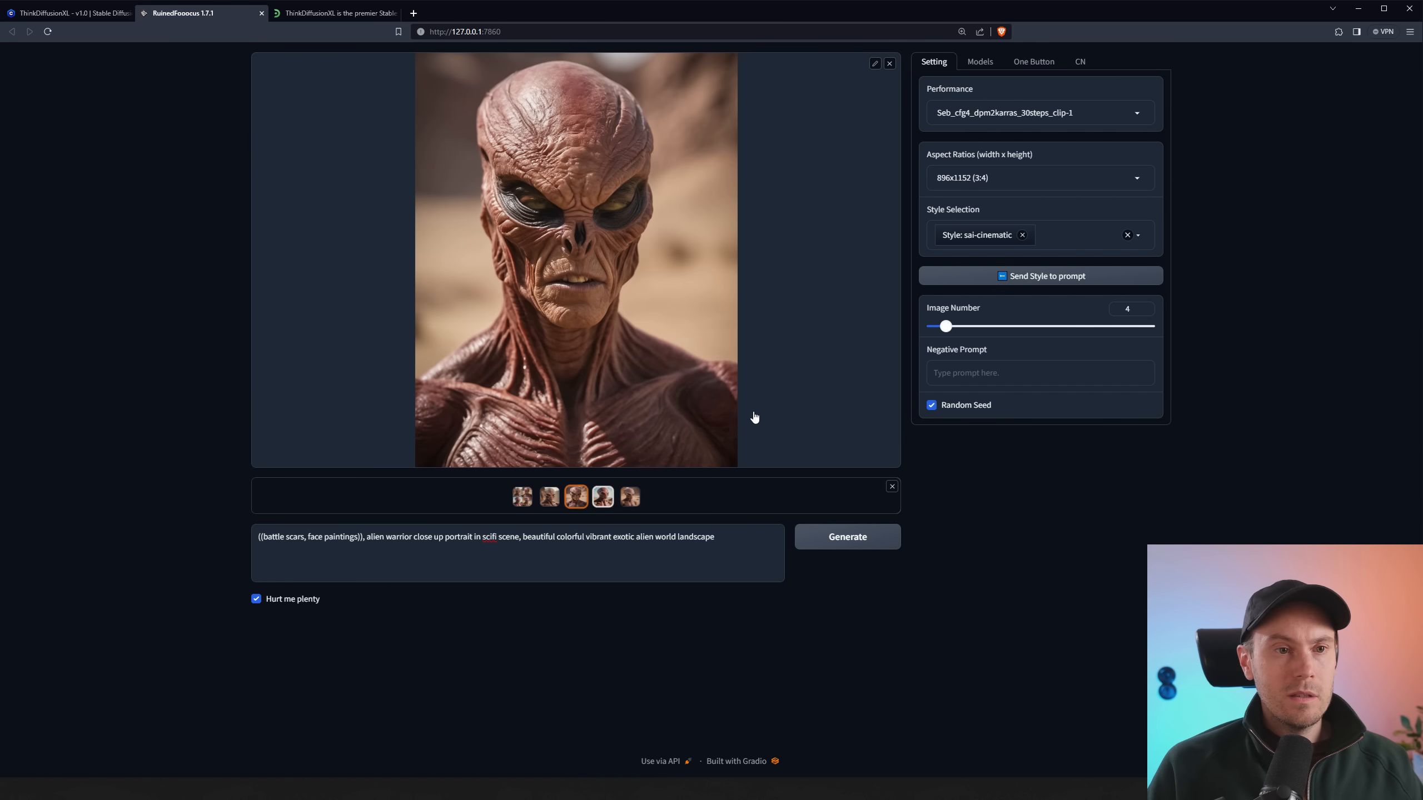
Review the third and second red aliens, remove the sai-cinematic style, and regenerate
click(575, 496)
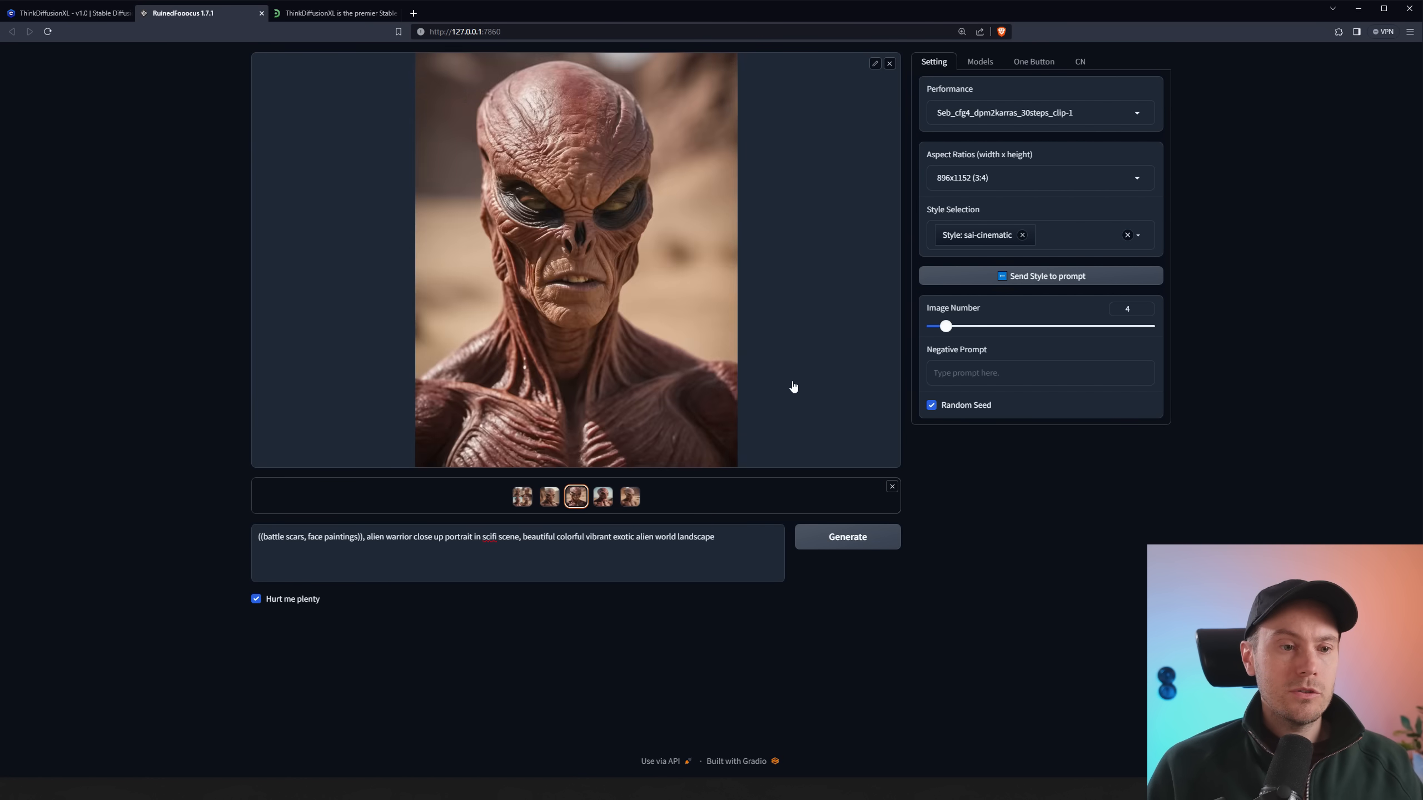
click(549, 496)
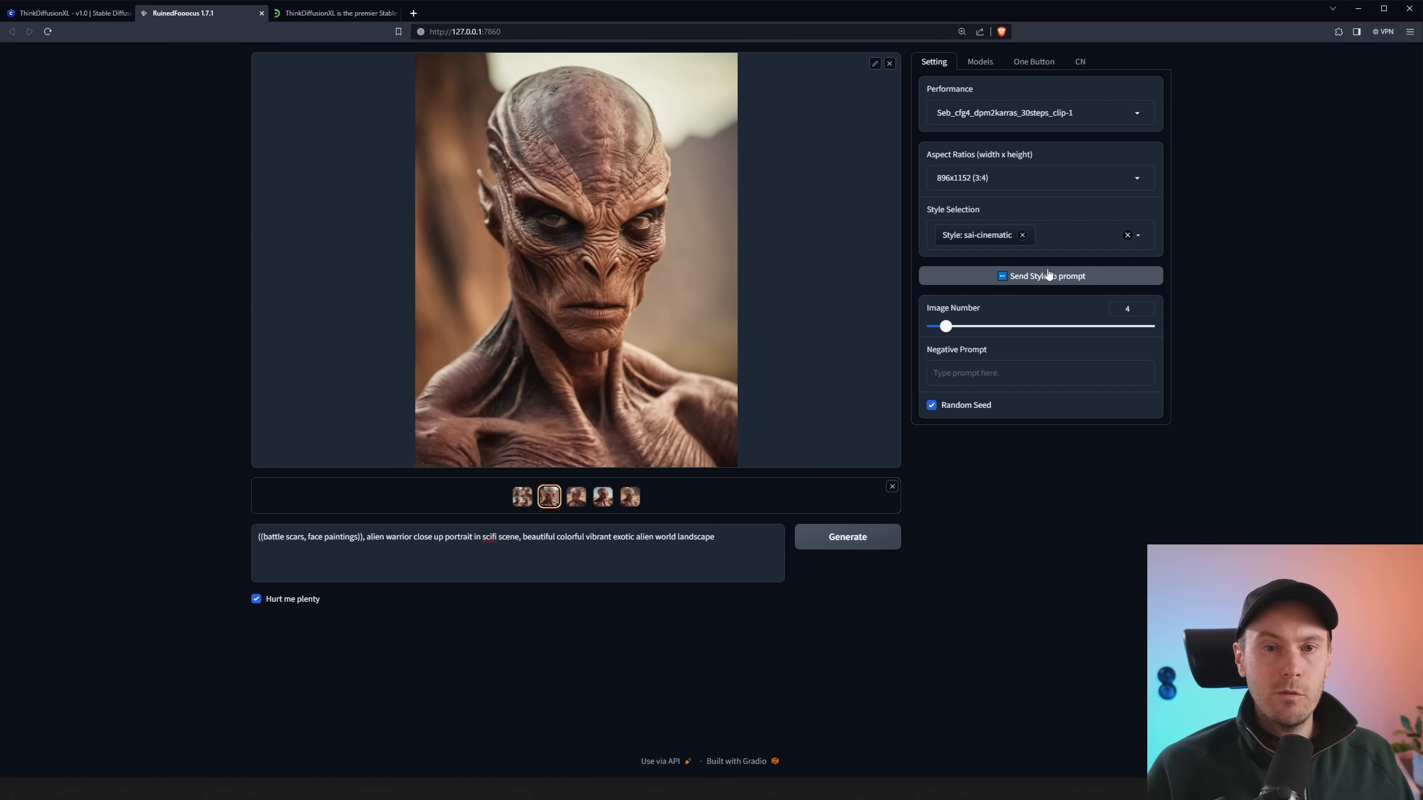
click(1021, 236)
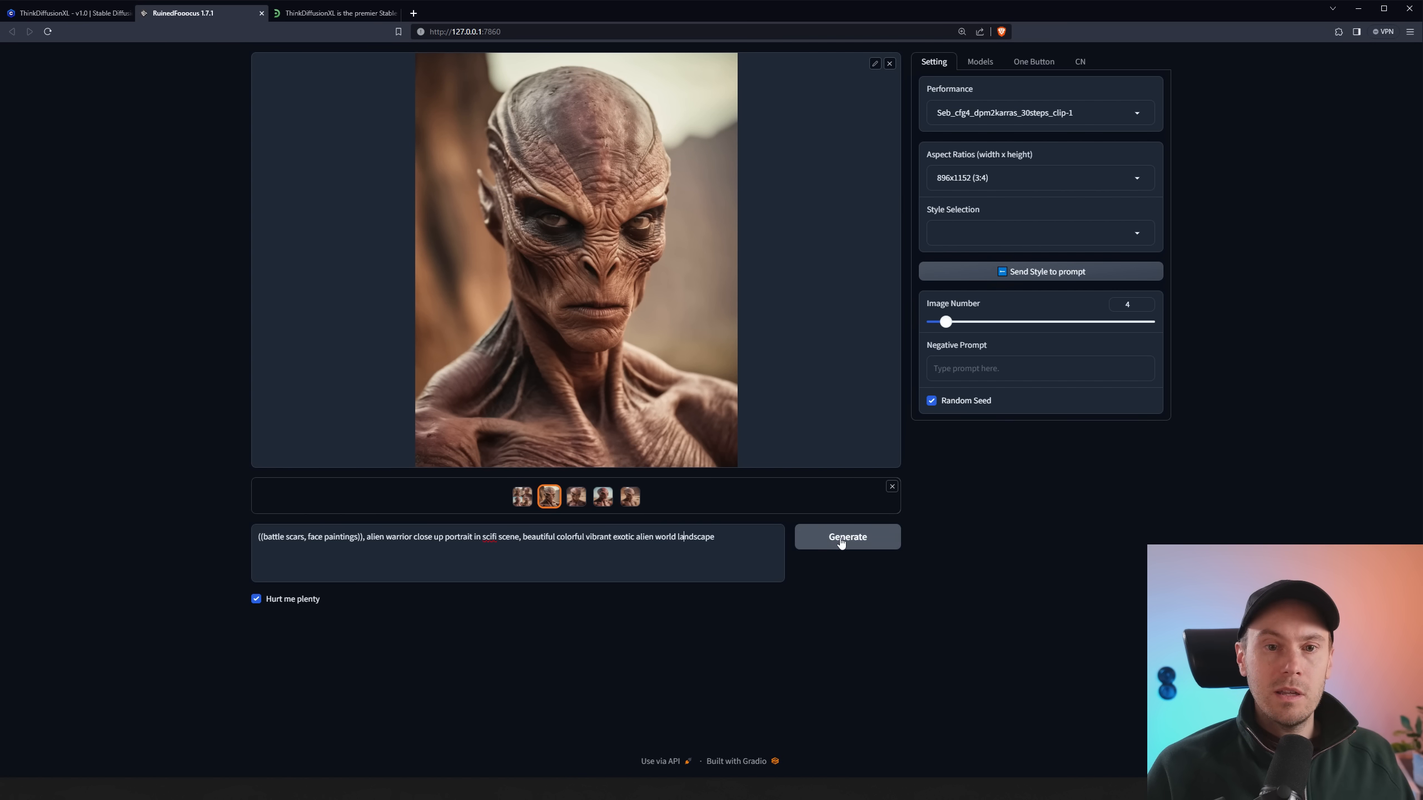
click(846, 536)
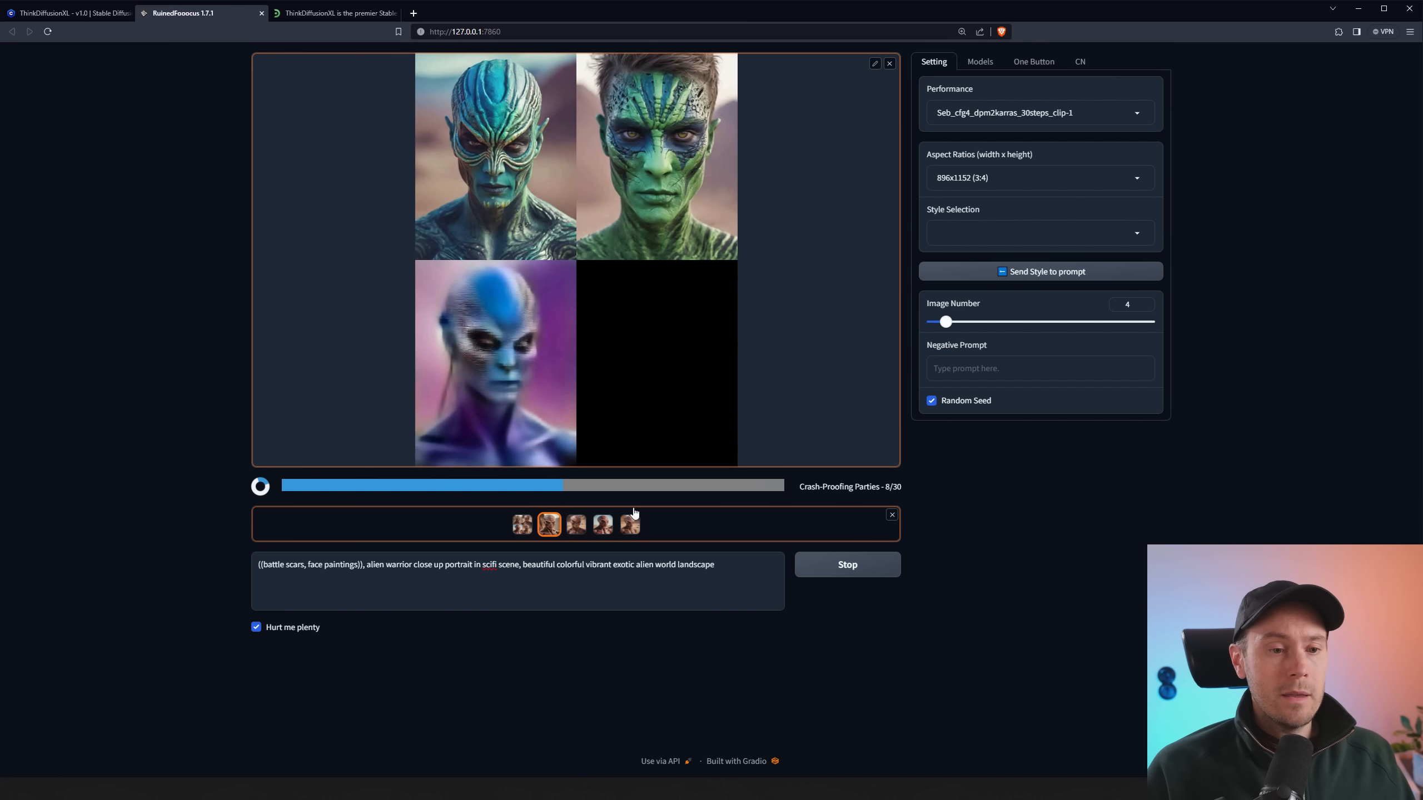
Check the loaded base model, return to Setting, and view the green and blue-striped aliens
triple_click(485, 564)
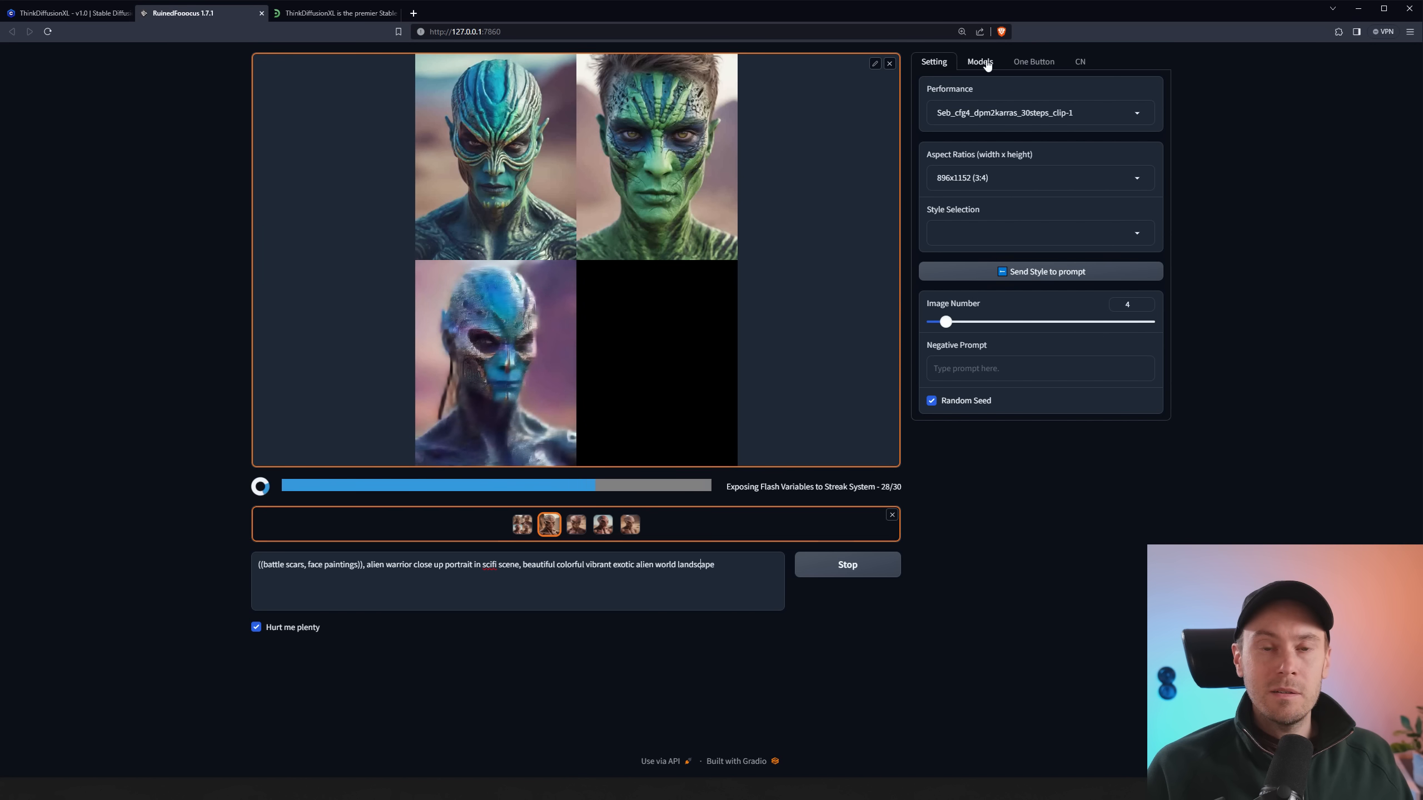
click(980, 61)
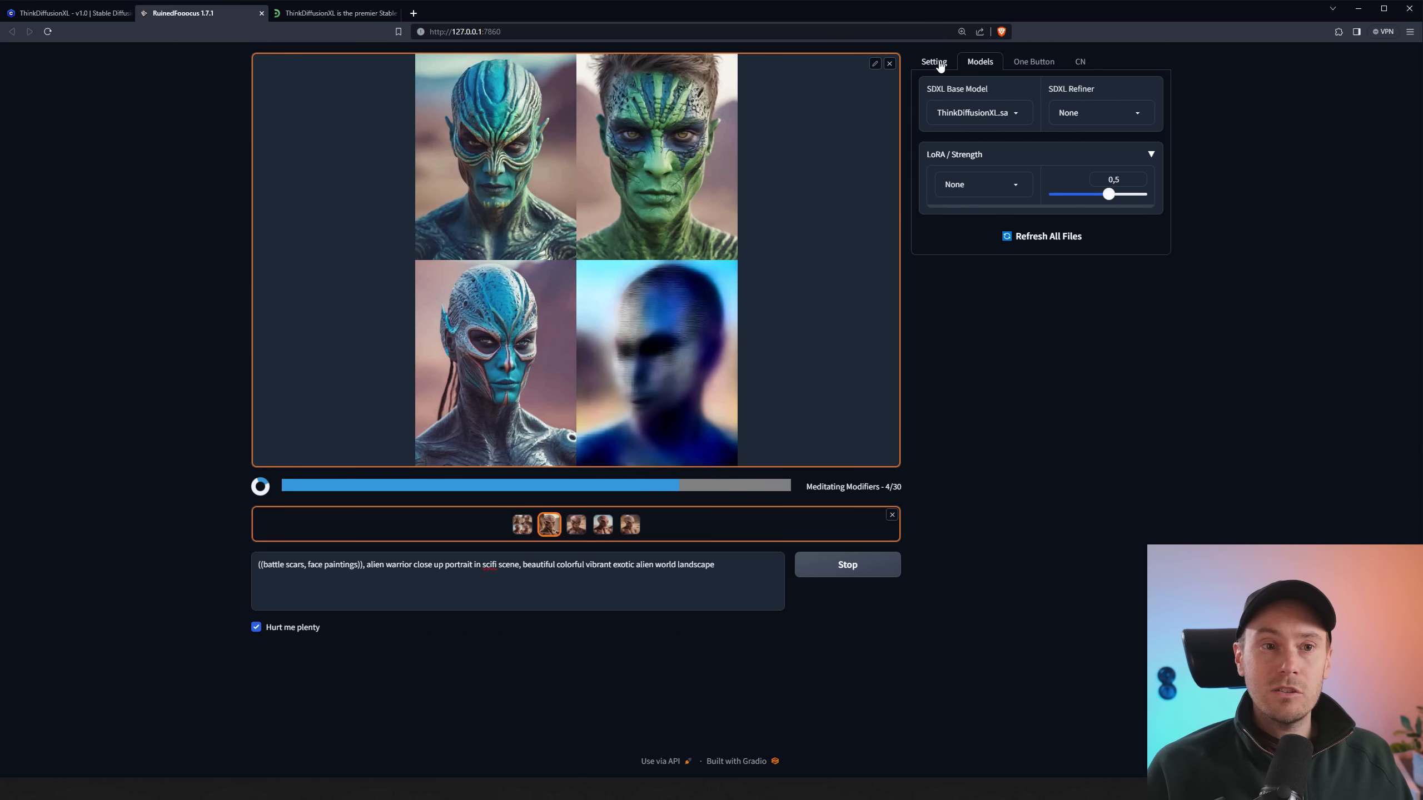
click(932, 60)
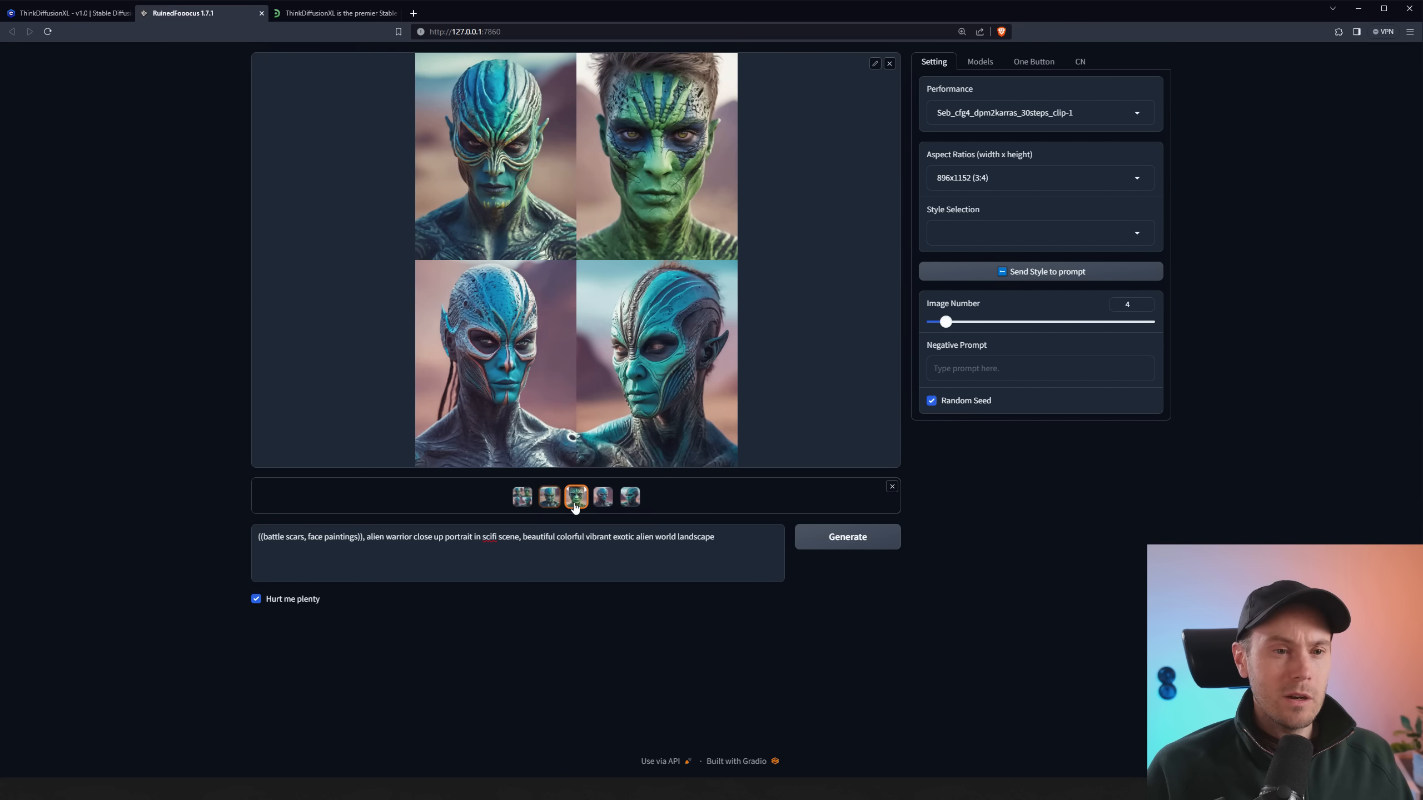
click(601, 496)
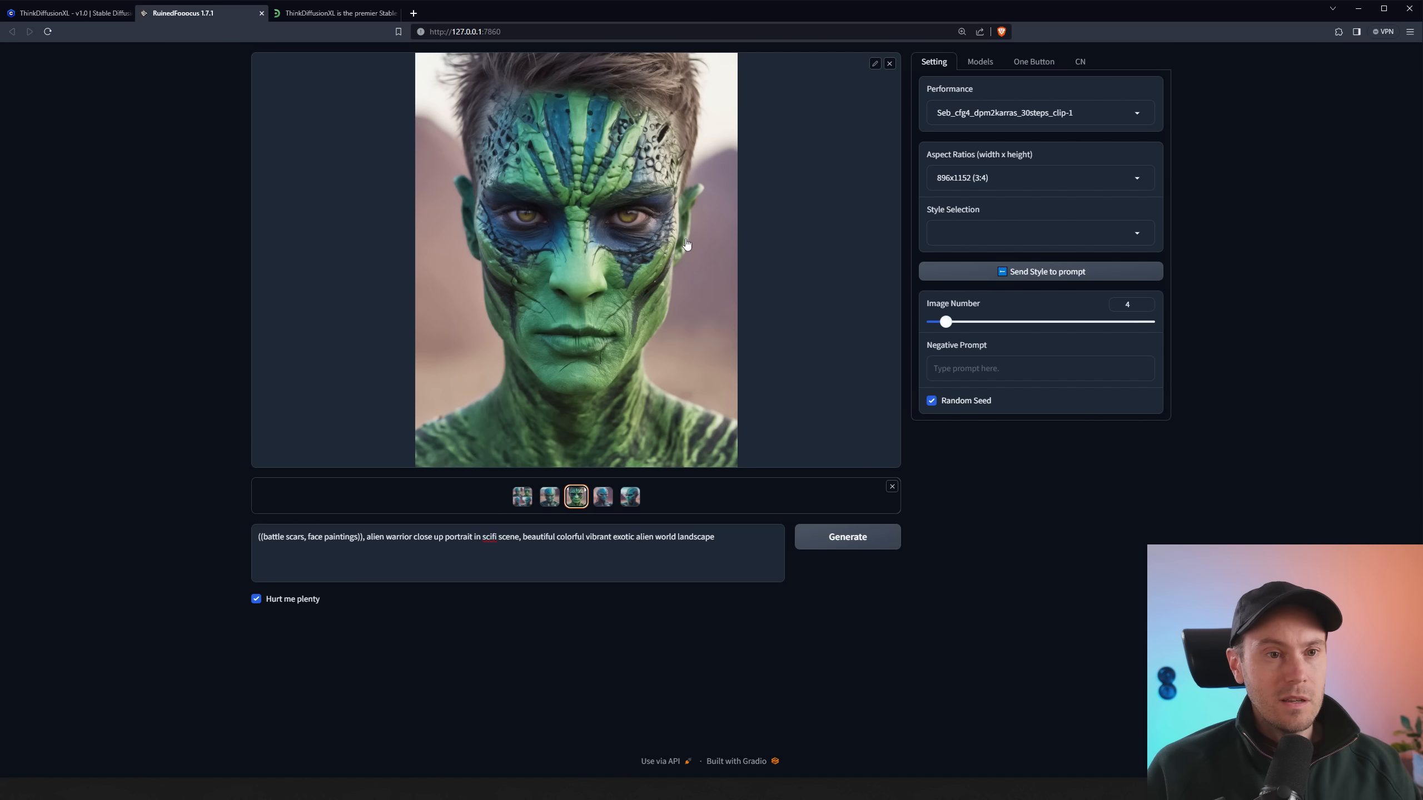
mouse_move(648, 220)
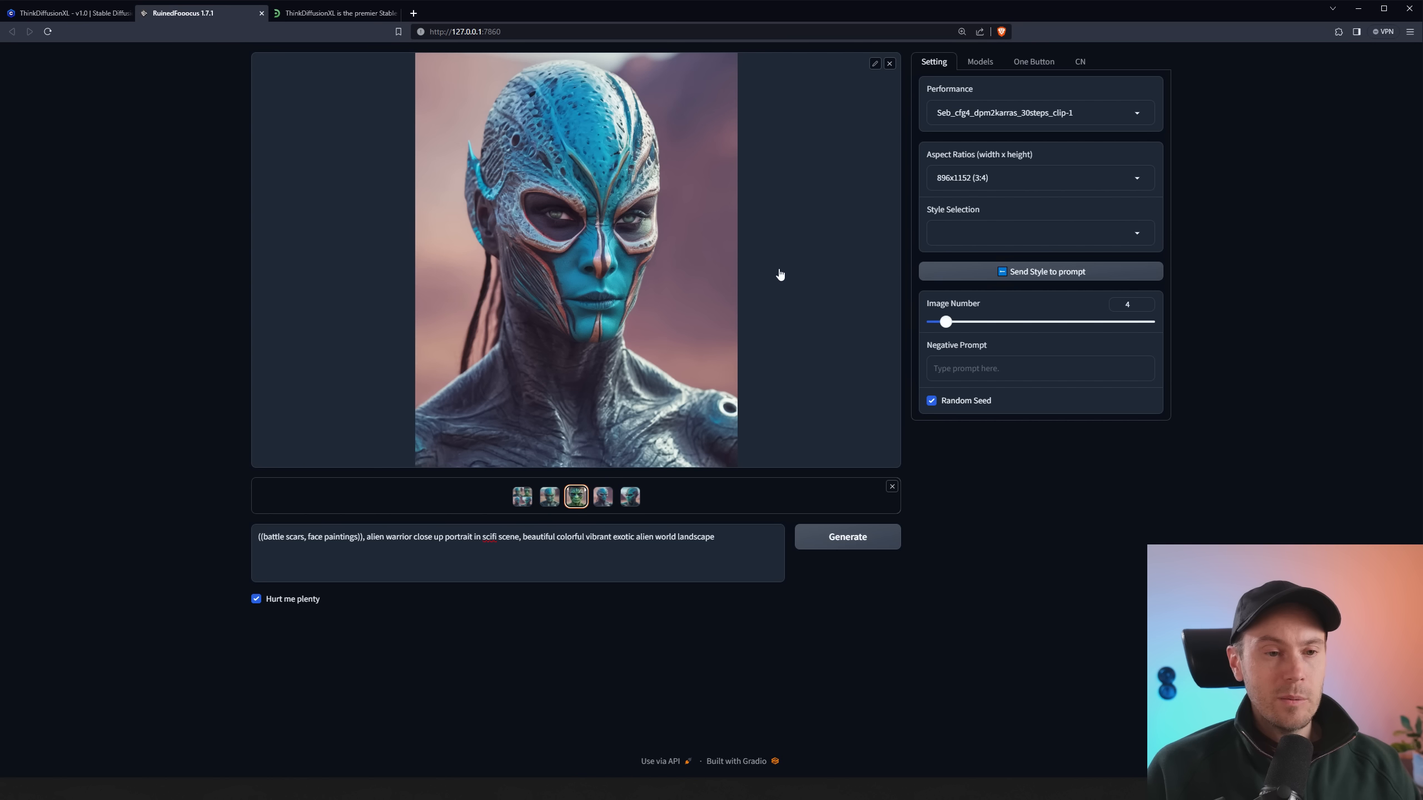
click(550, 497)
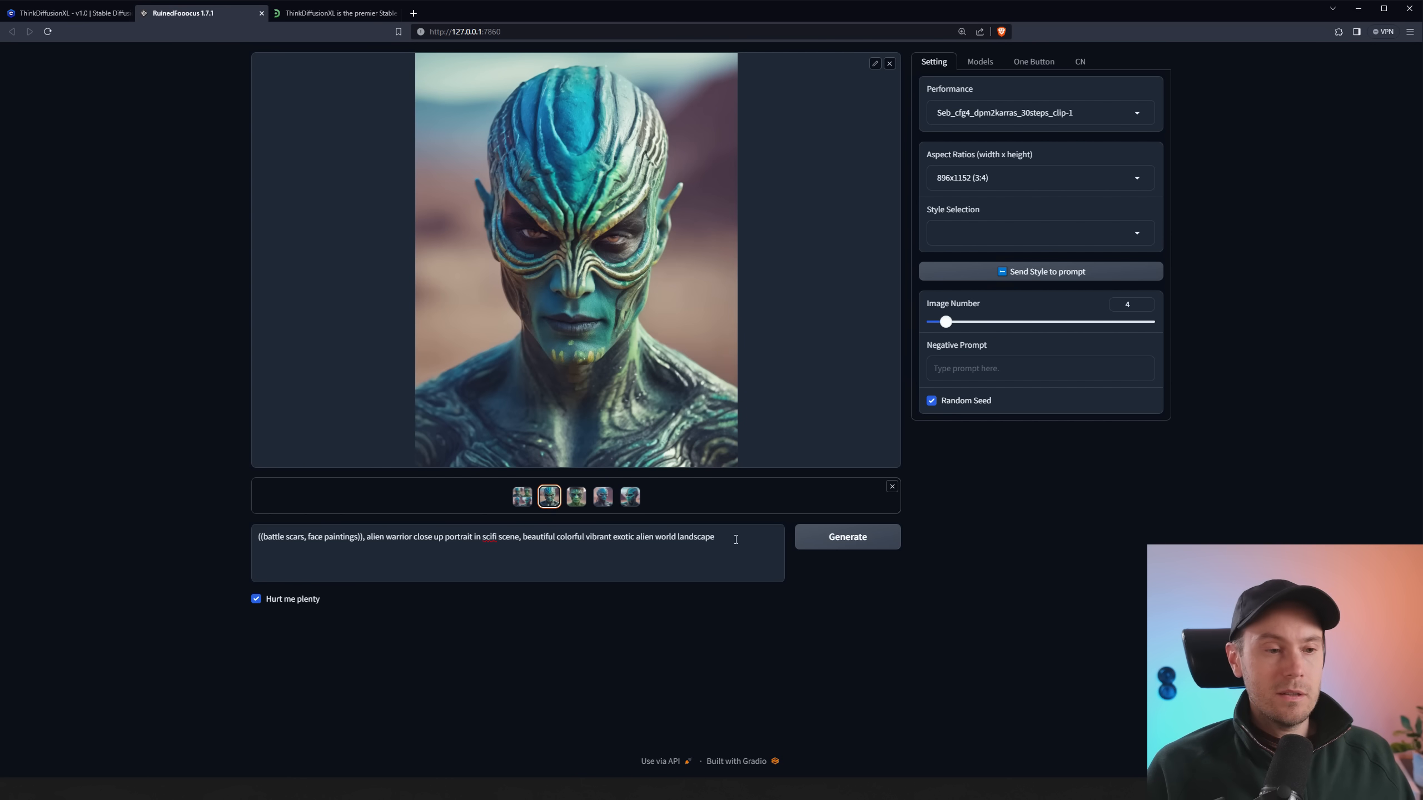
Enter 'woman close up portrait, blue eyes' and generate the batch
text(woman close up)
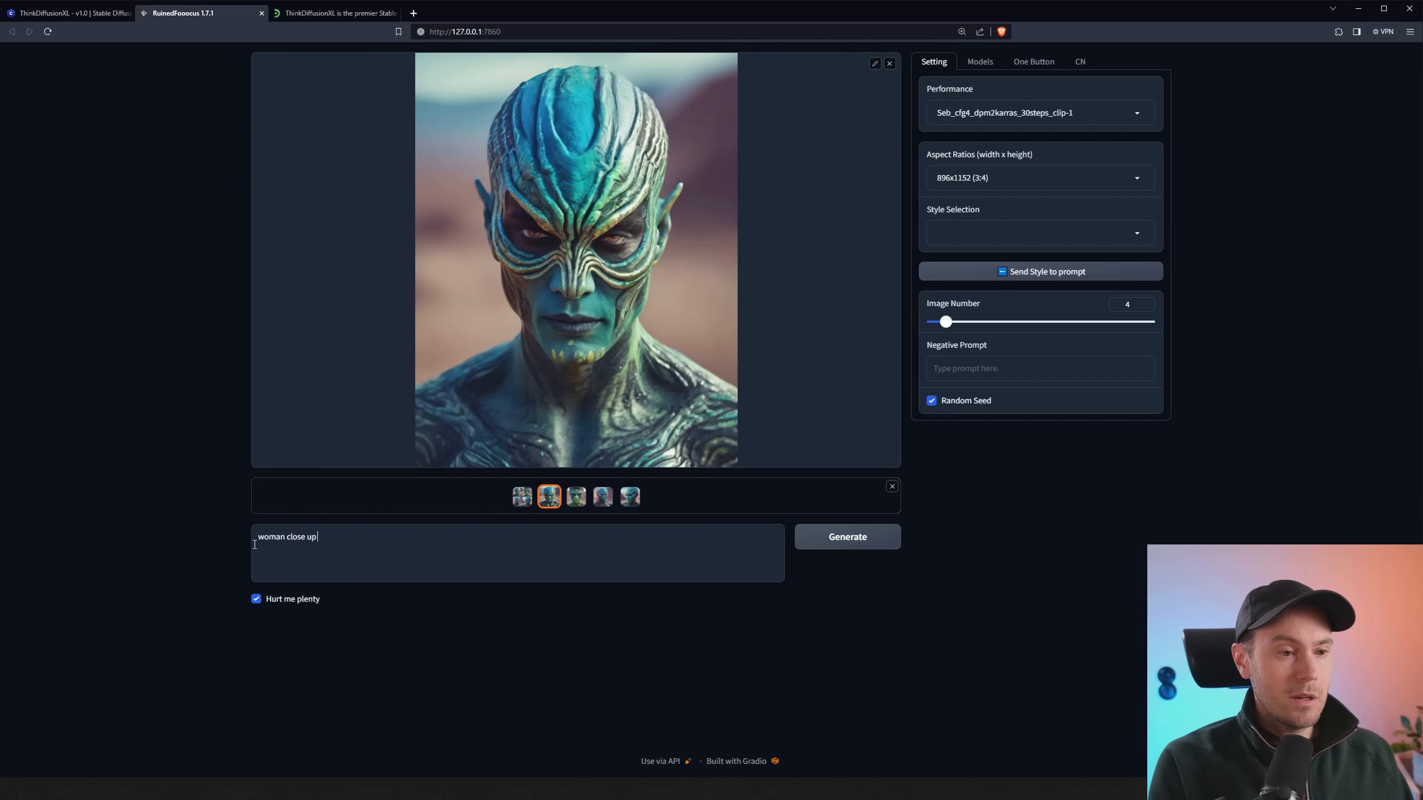
text(portrait,)
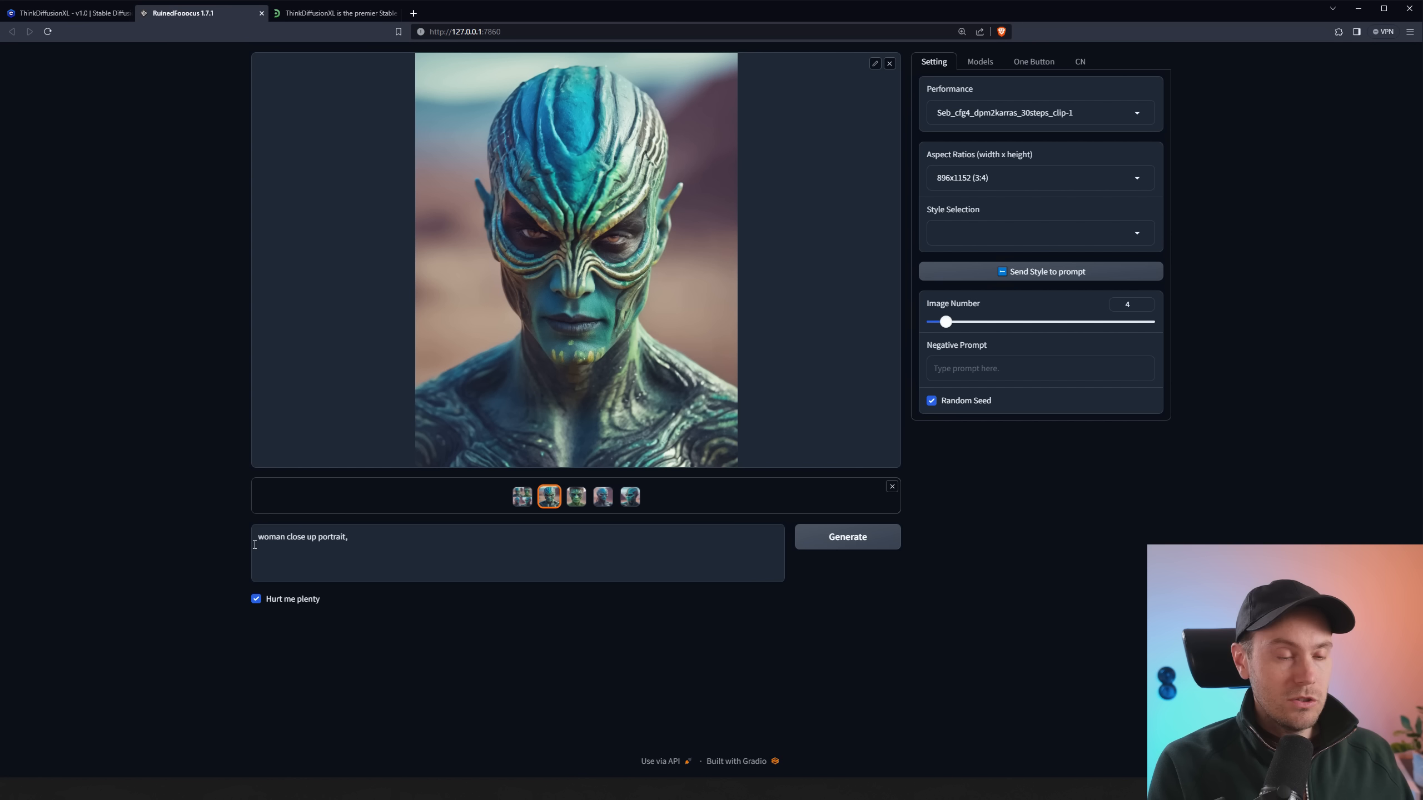
text(blue eyes)
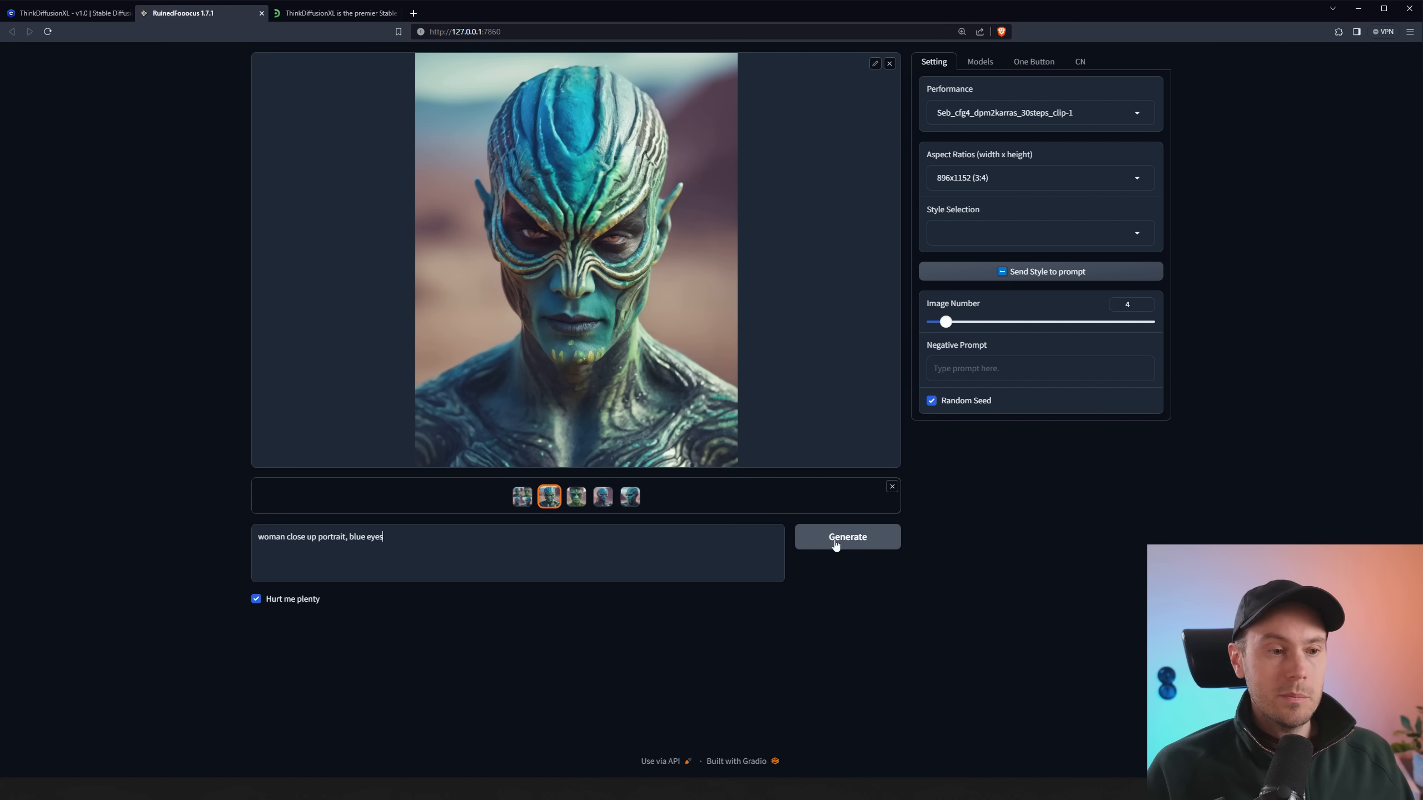
click(846, 536)
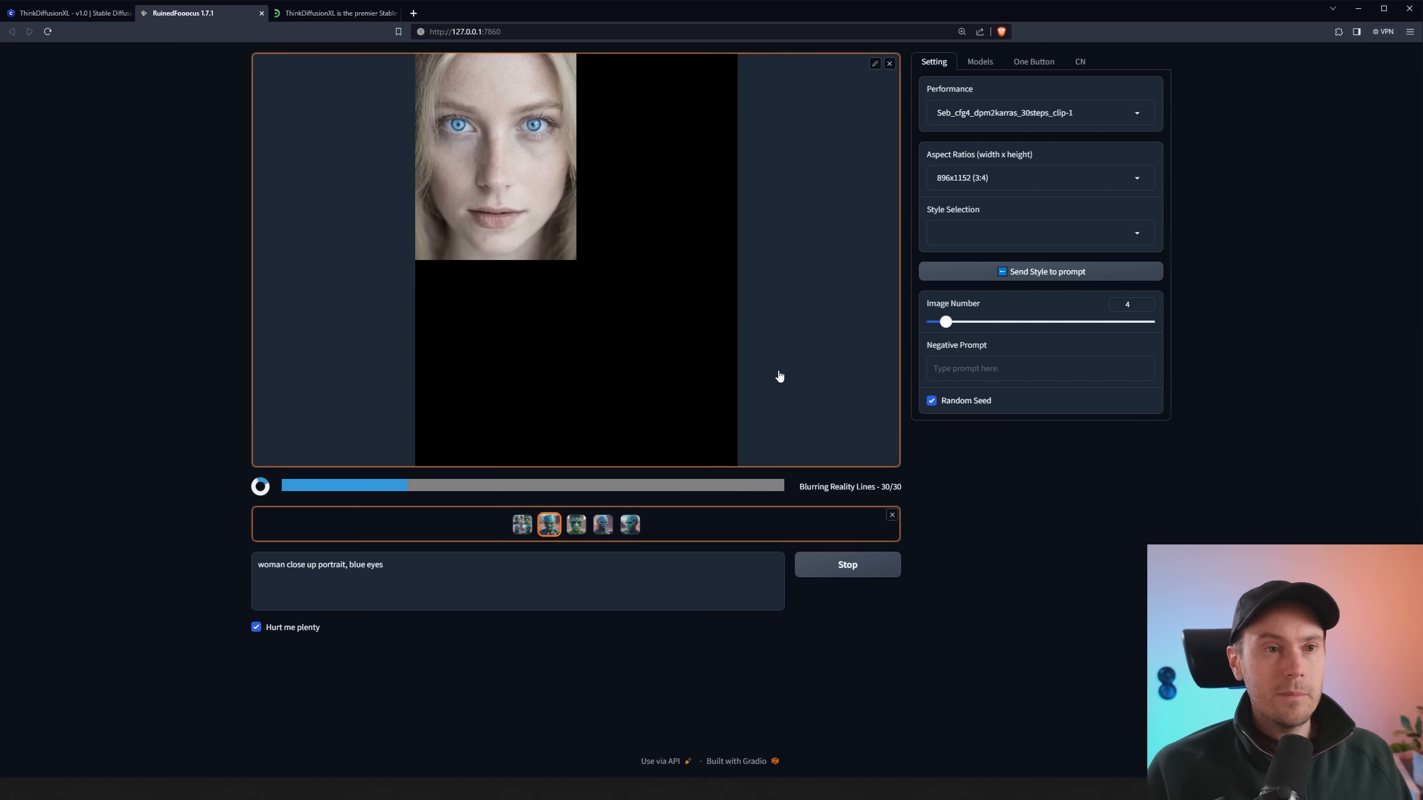
mouse_move(542, 139)
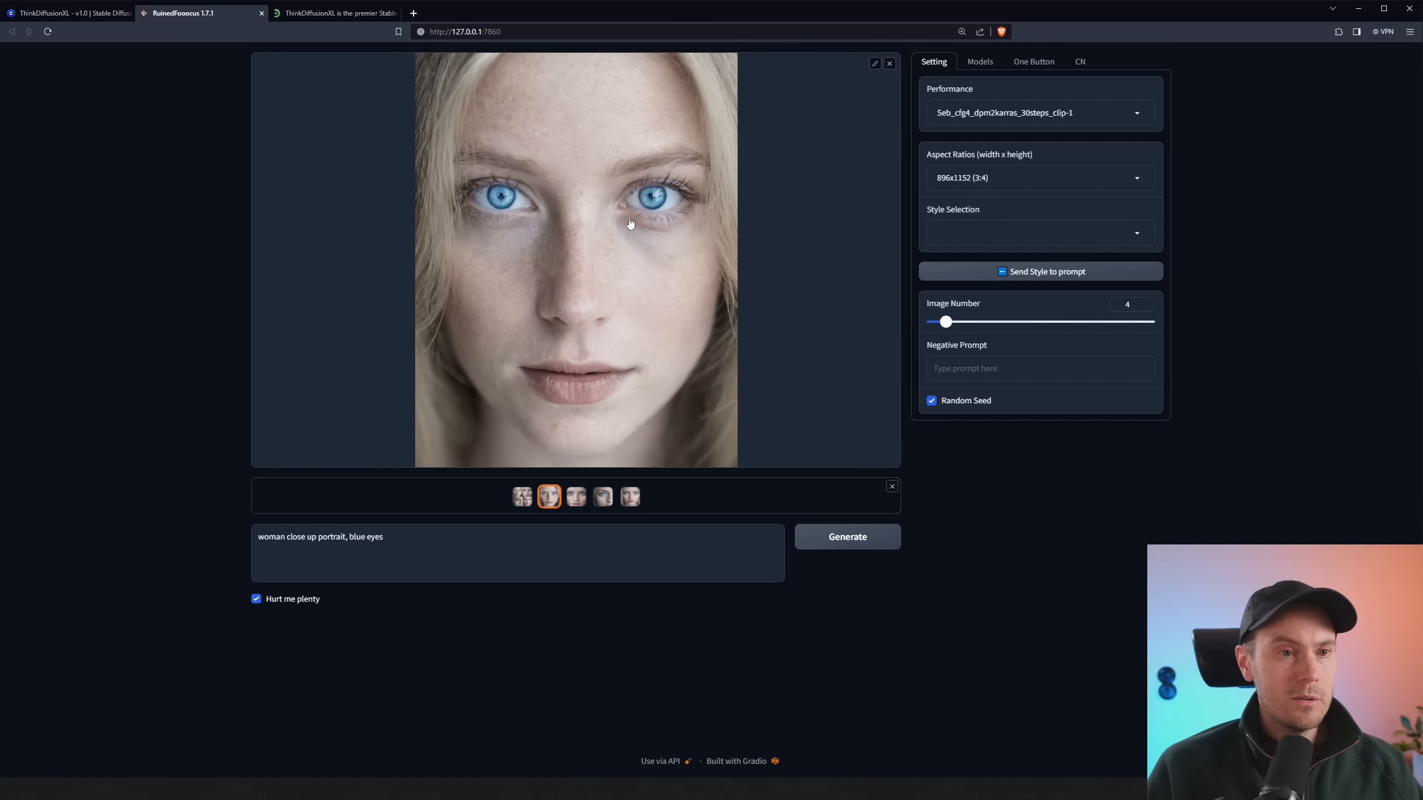
Flip between the third, last, and single-eye close-up blue-eyed portraits
click(575, 496)
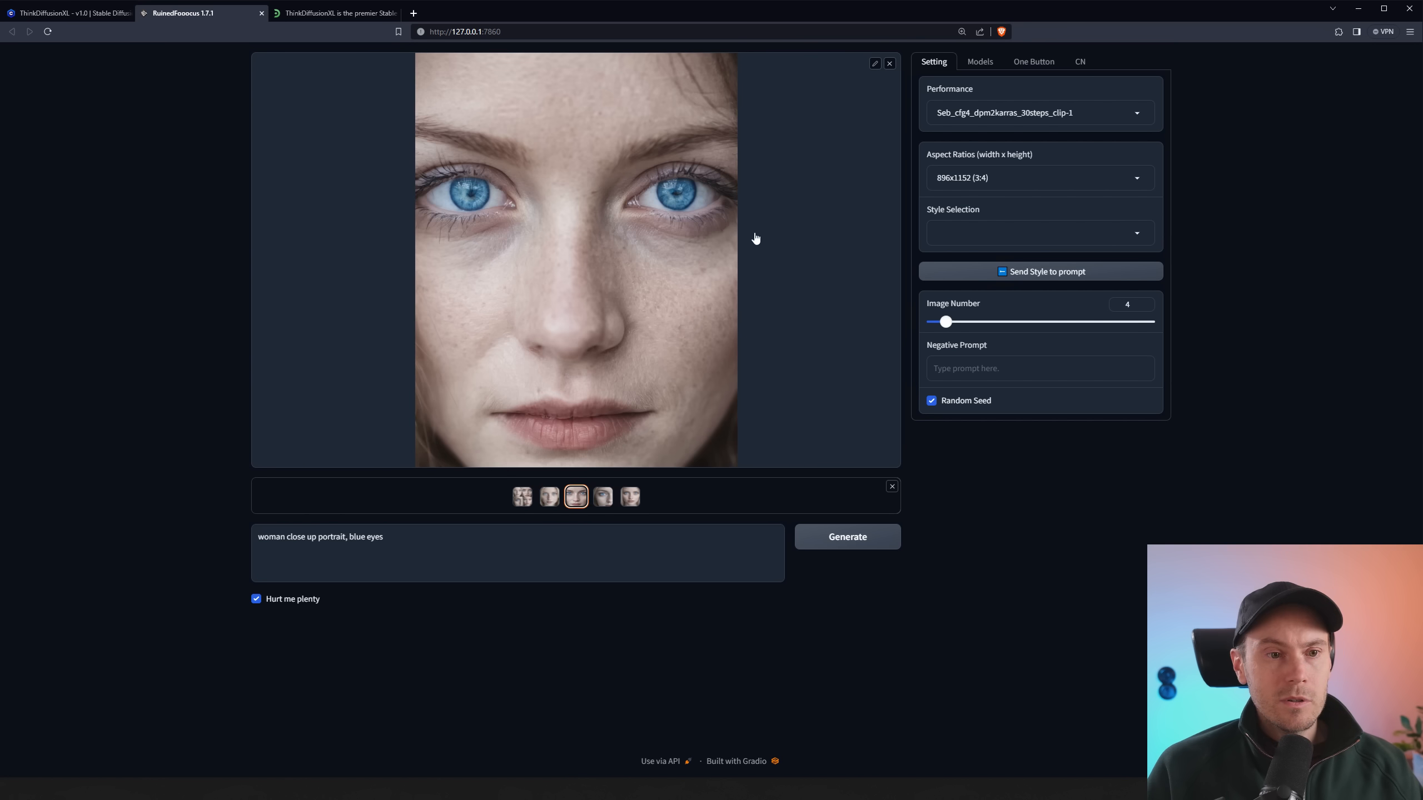
click(629, 497)
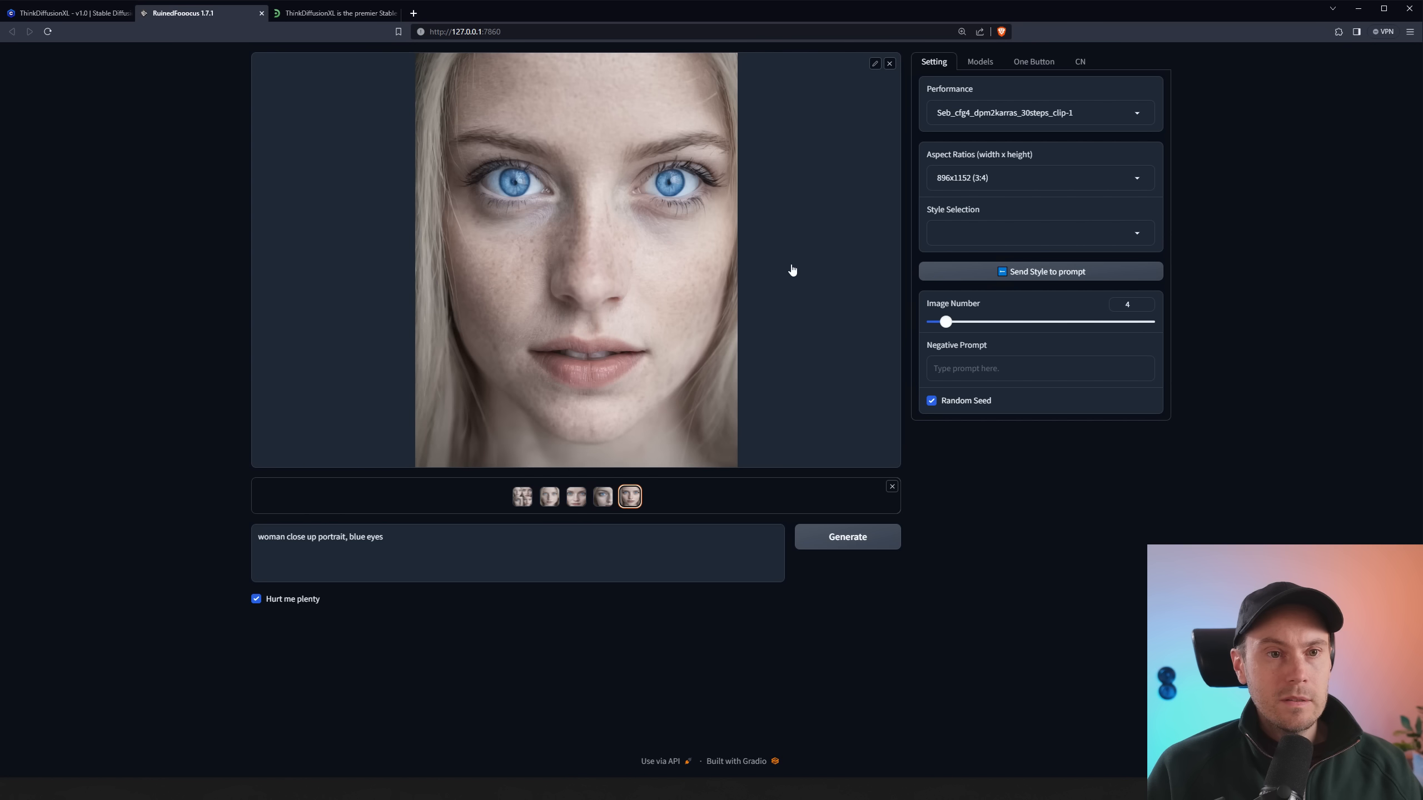
click(601, 496)
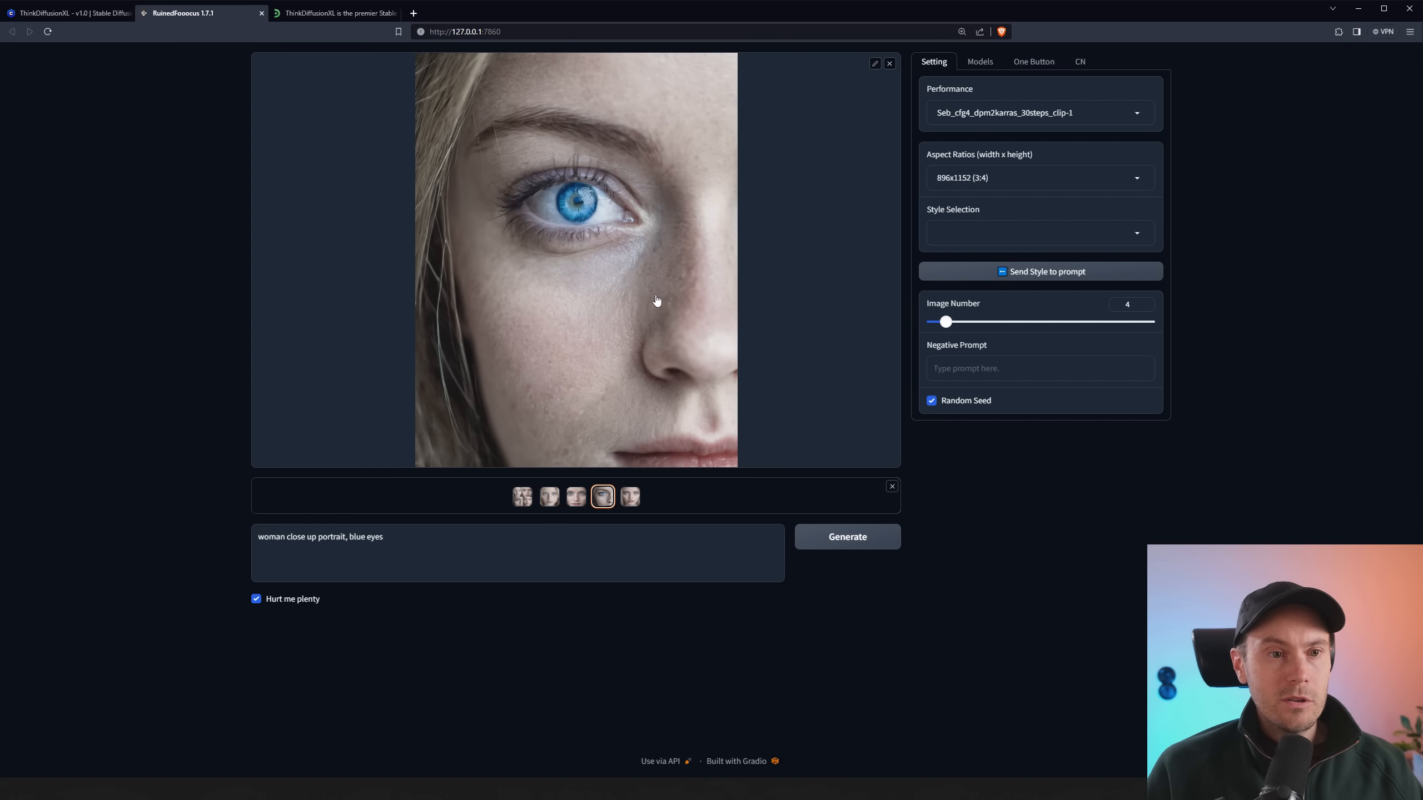
click(575, 496)
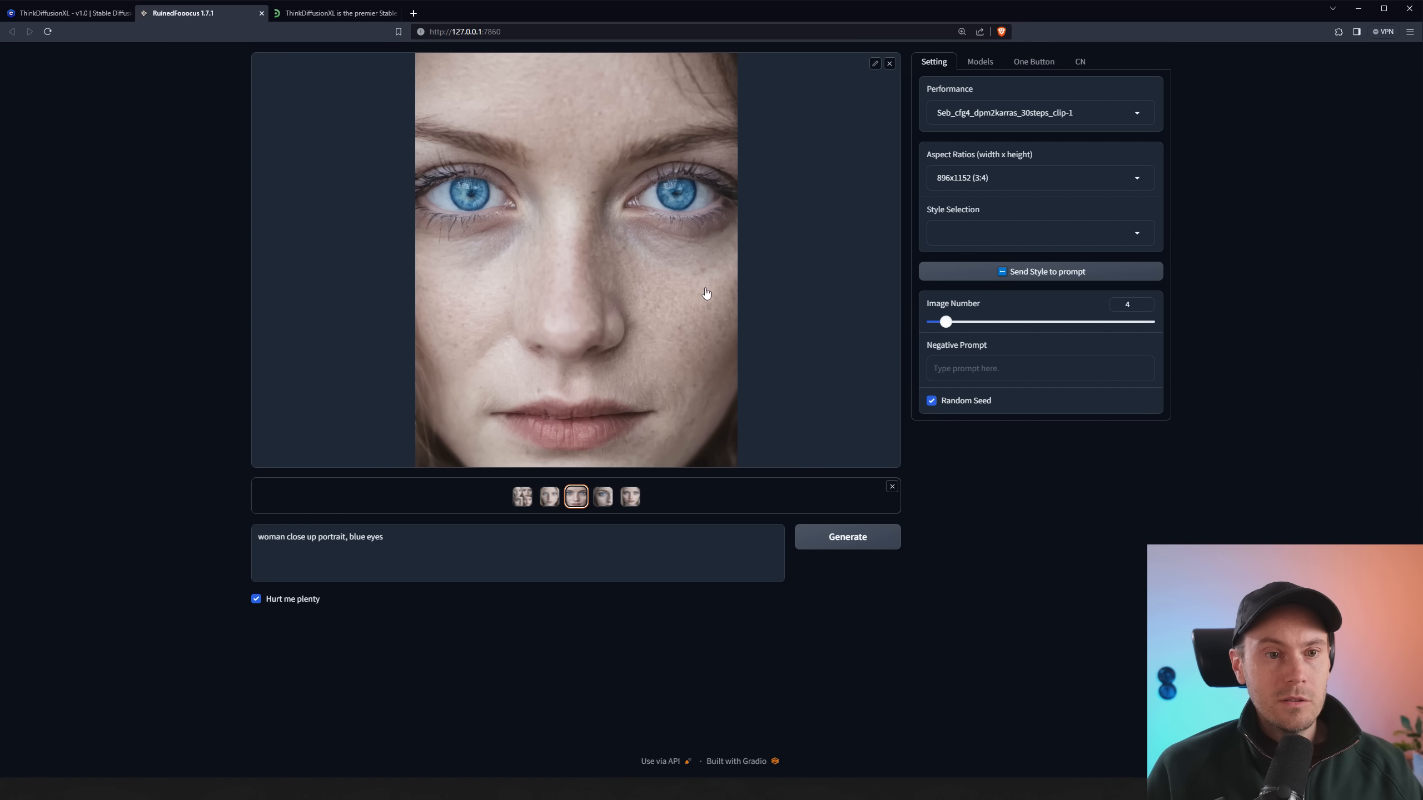
click(603, 496)
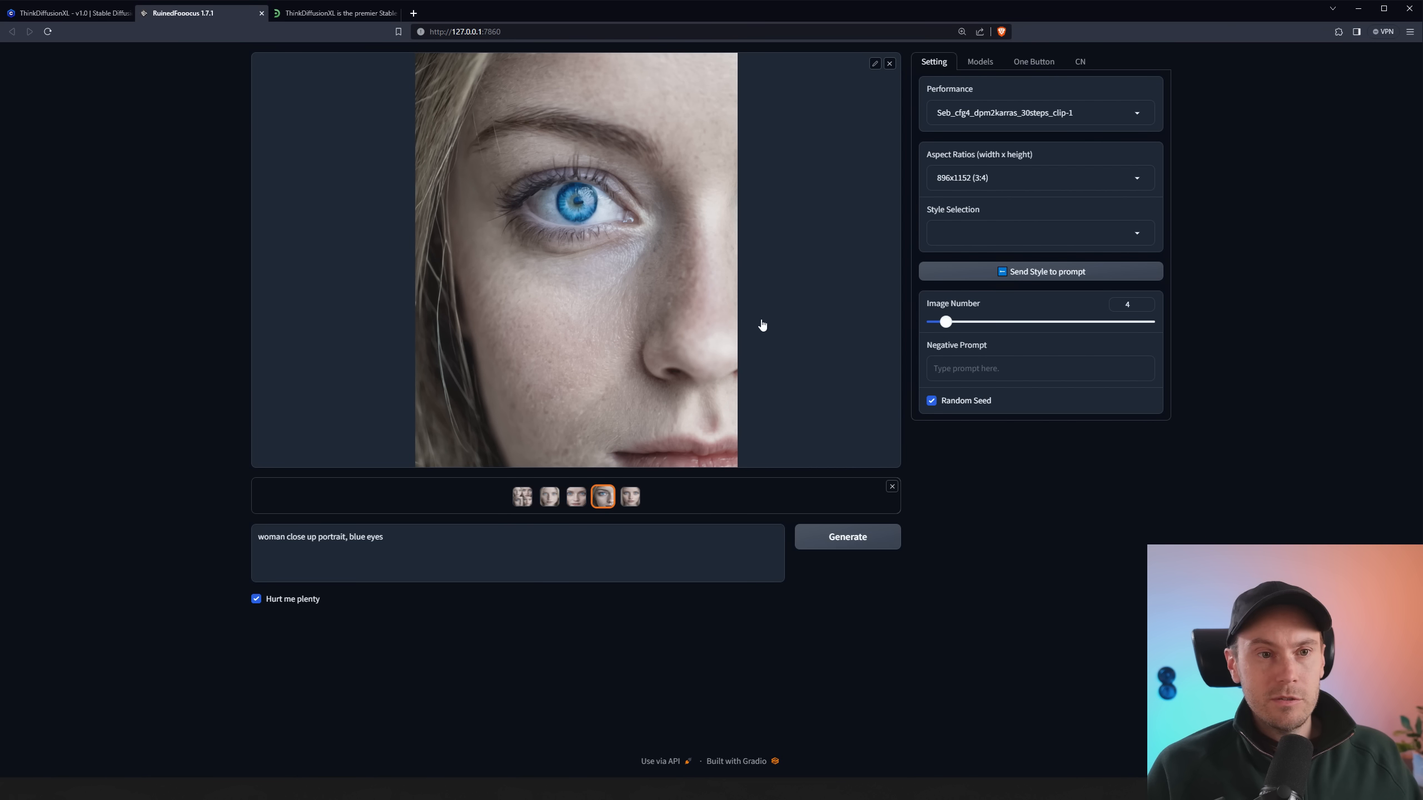
mouse_move(717, 312)
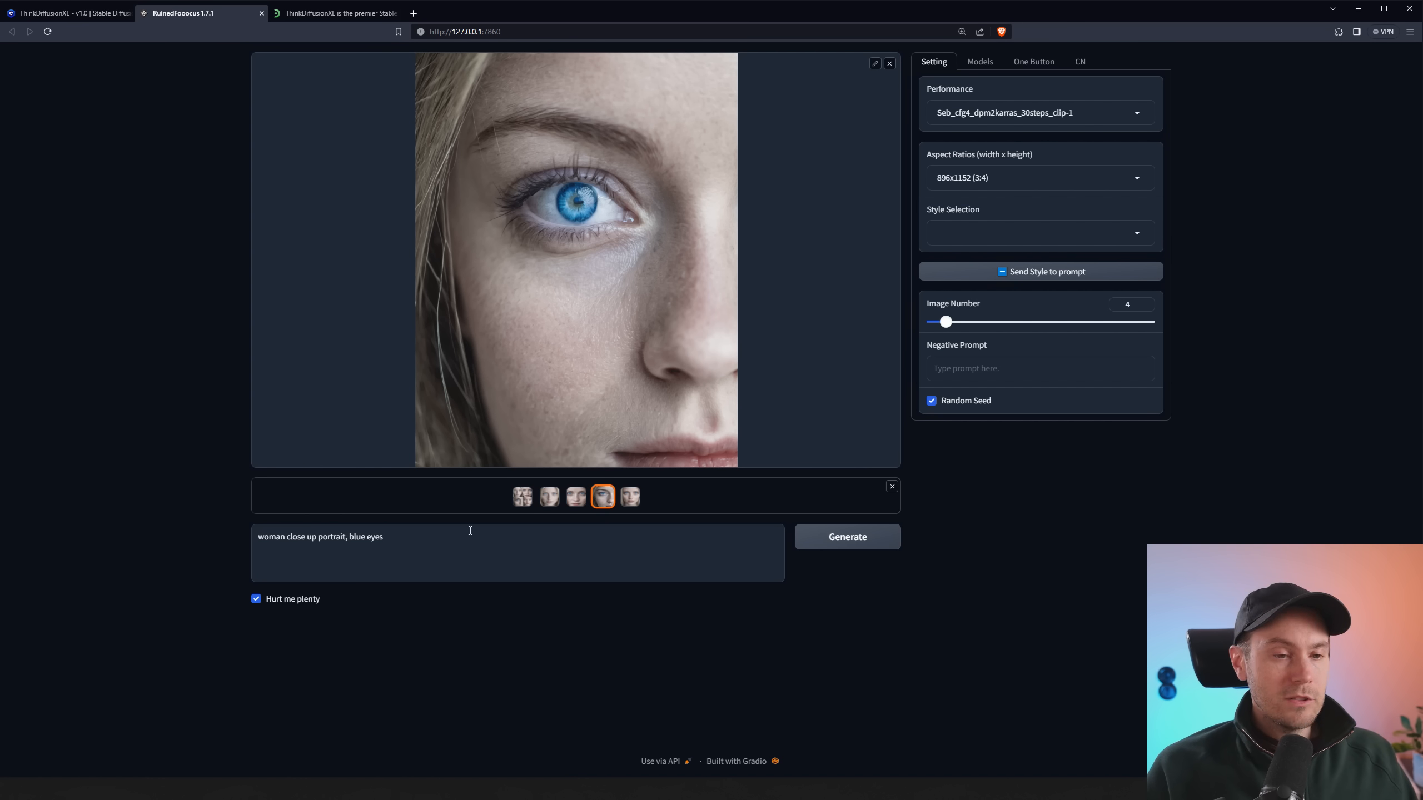
Prompt a fantasy warrior in epic battle with purple, teal and red light, and generate
text(fantasy)
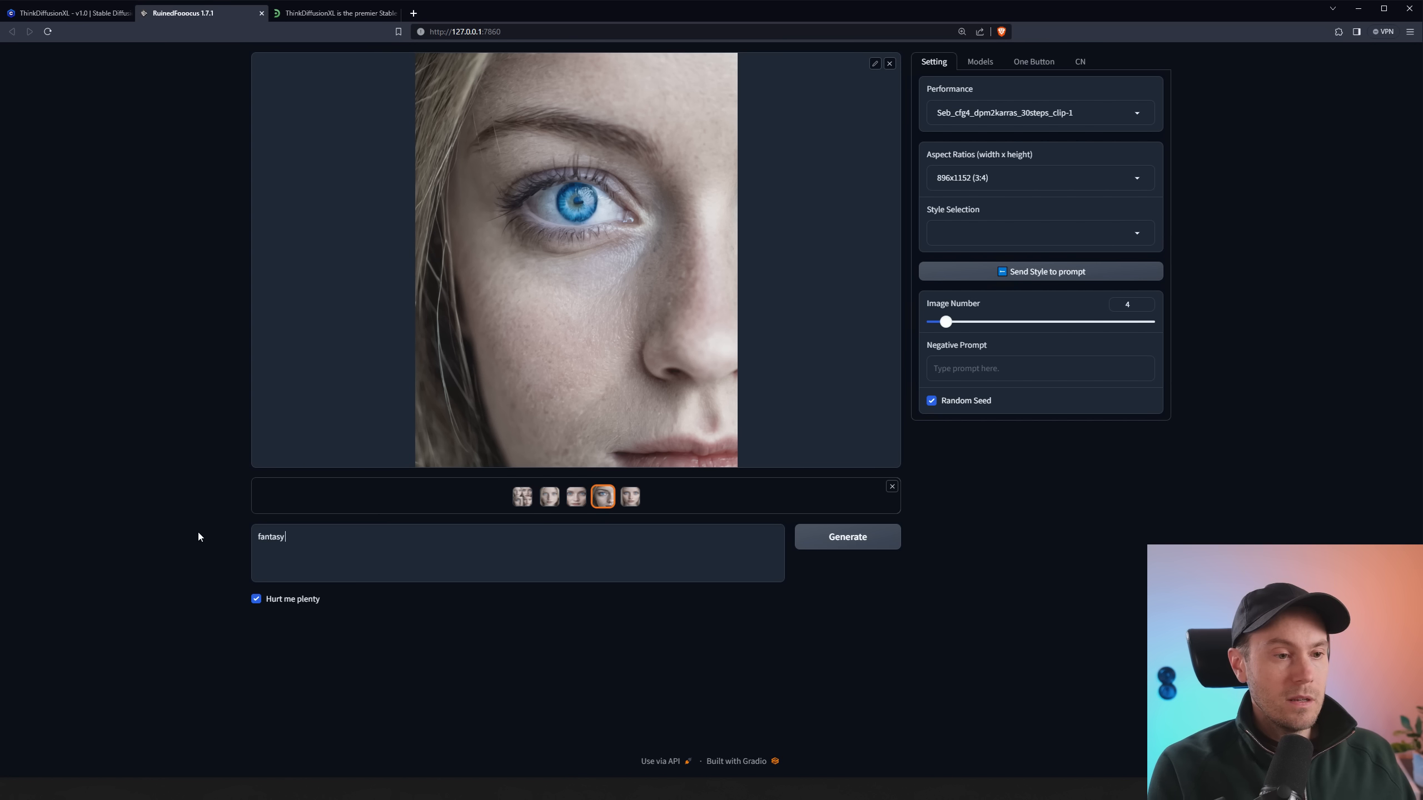
text(warrior in epic battle)
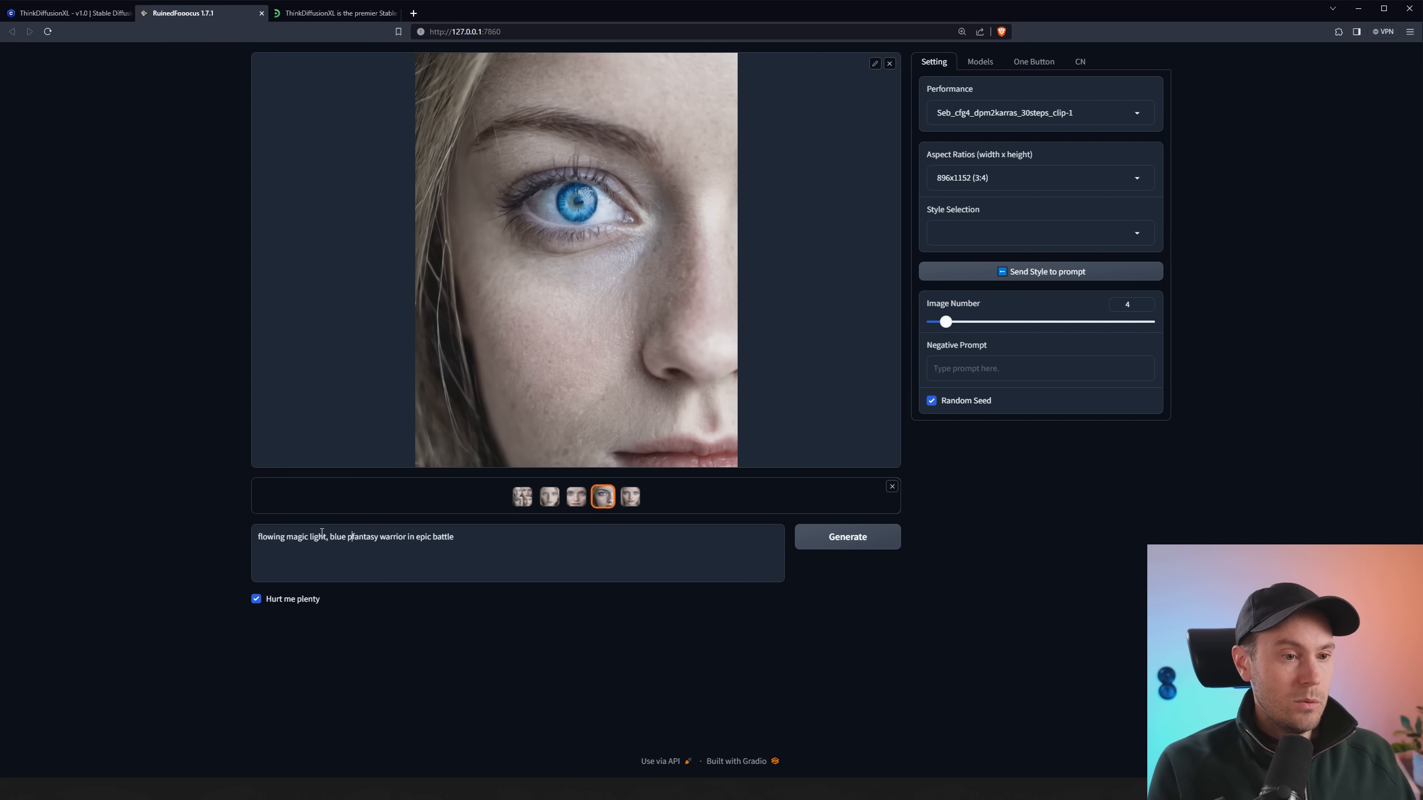
text(purple teal red,)
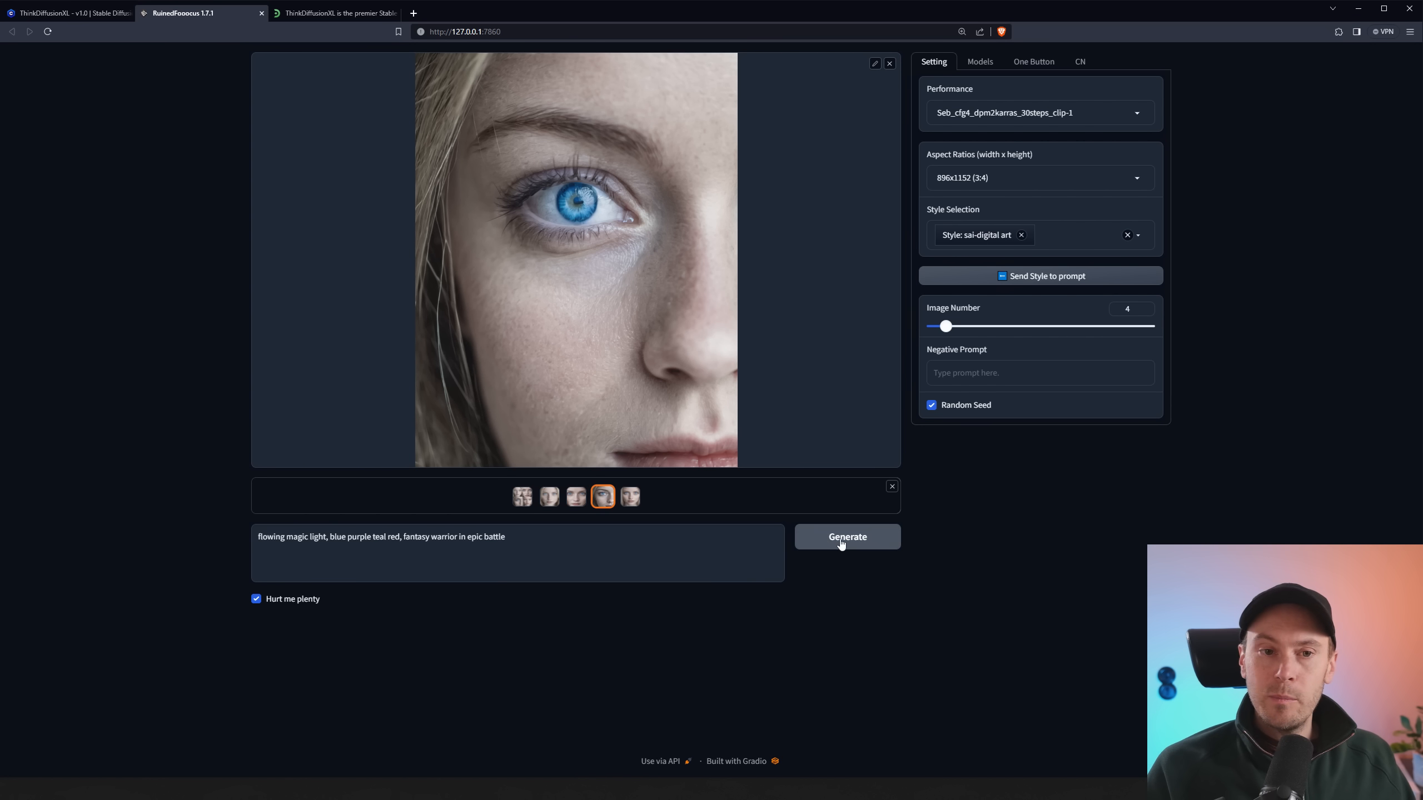
click(846, 536)
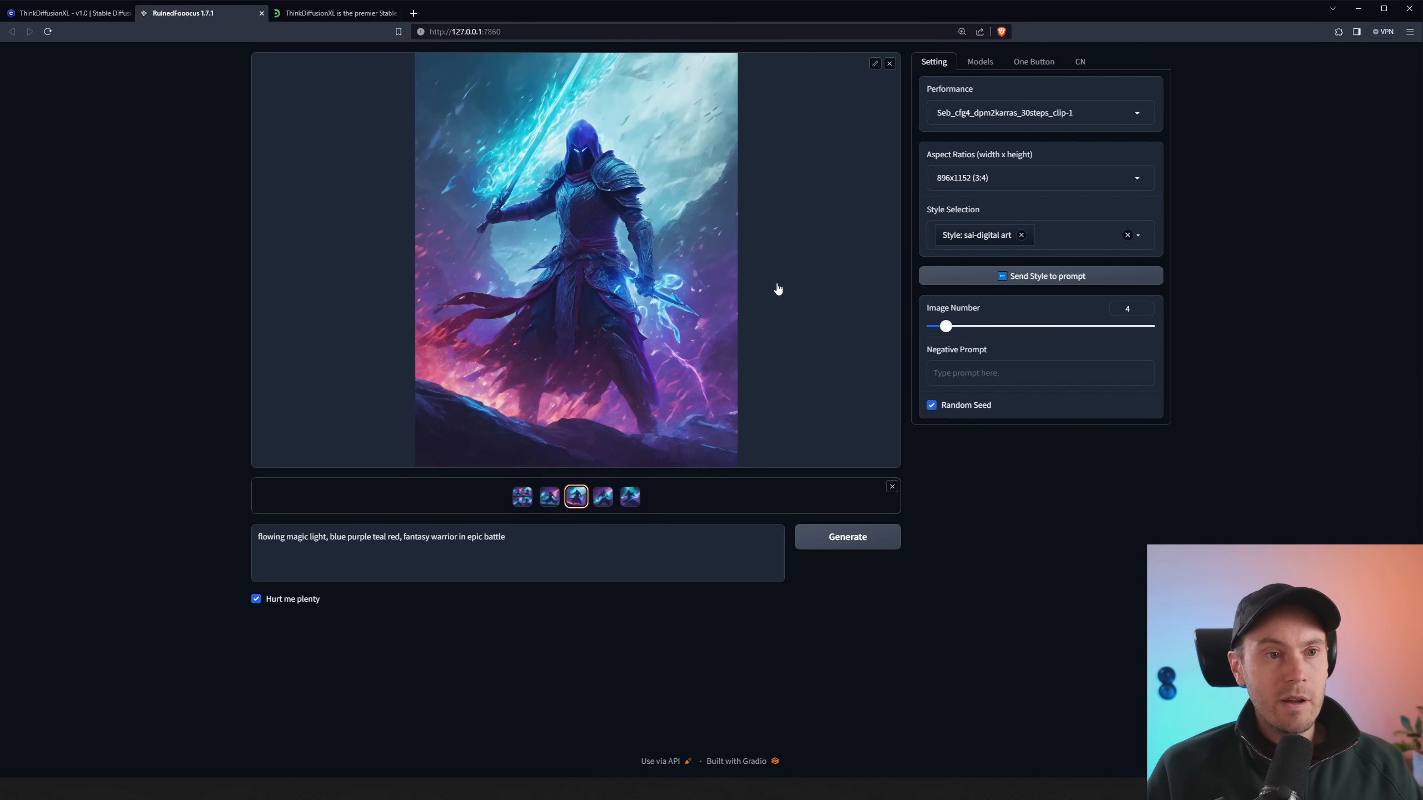
mouse_move(787, 357)
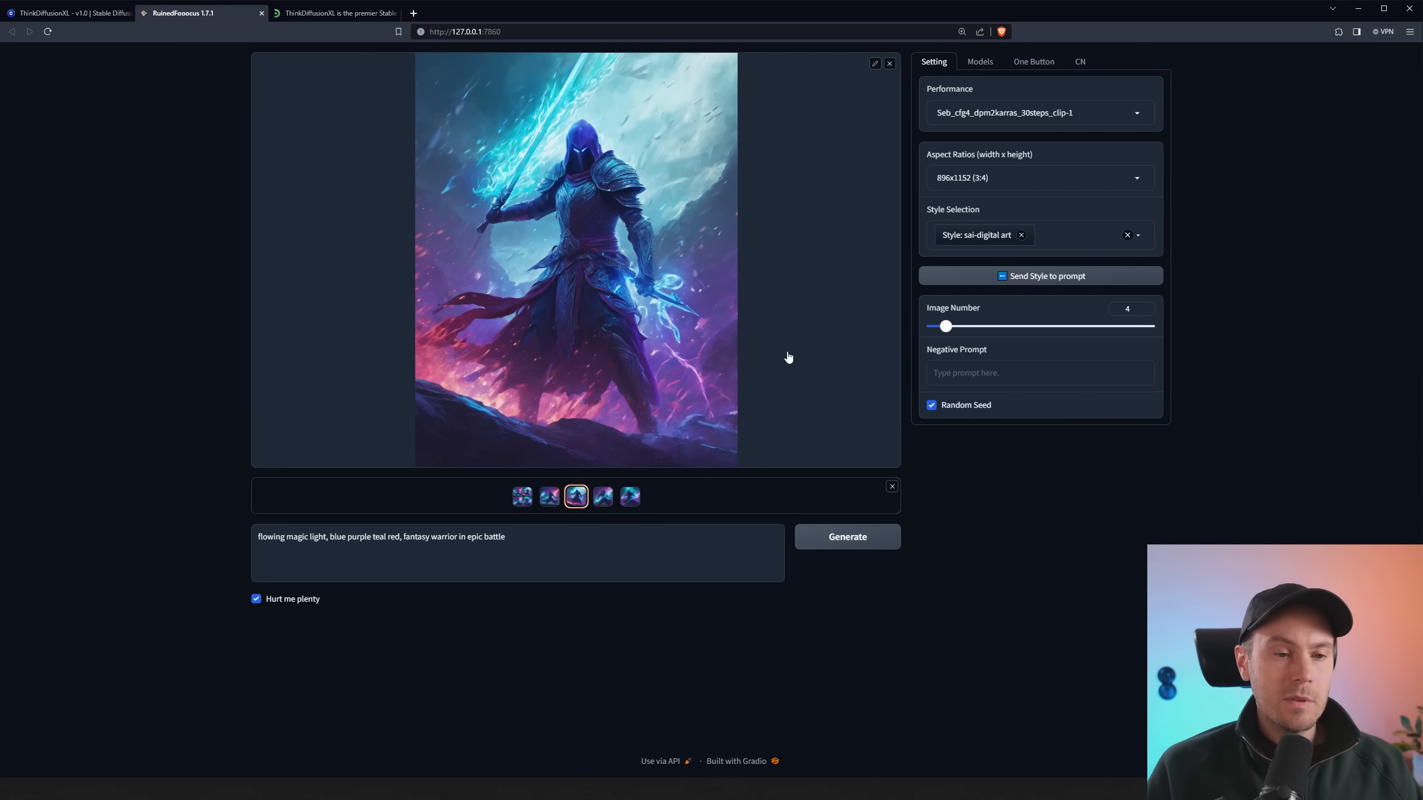
click(602, 496)
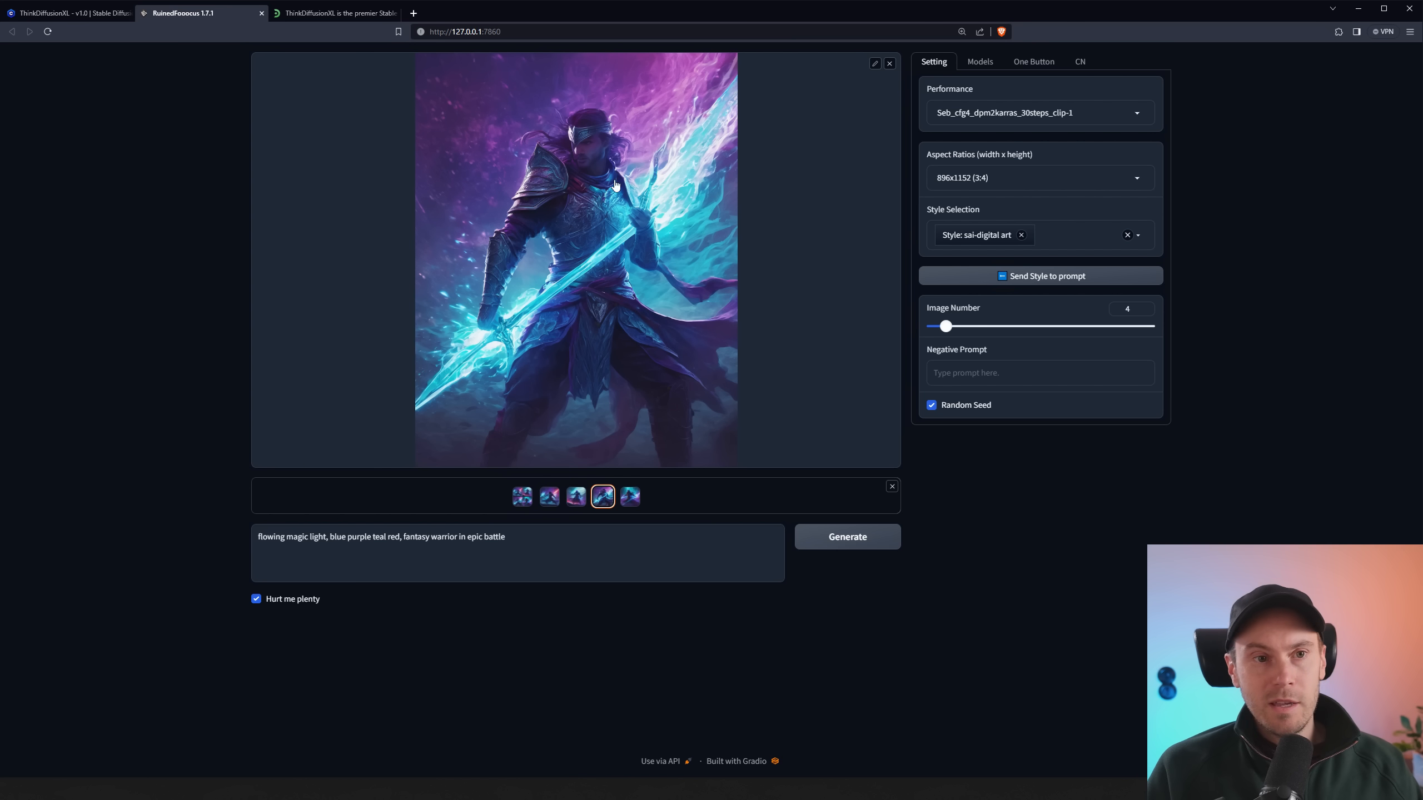
mouse_move(618, 171)
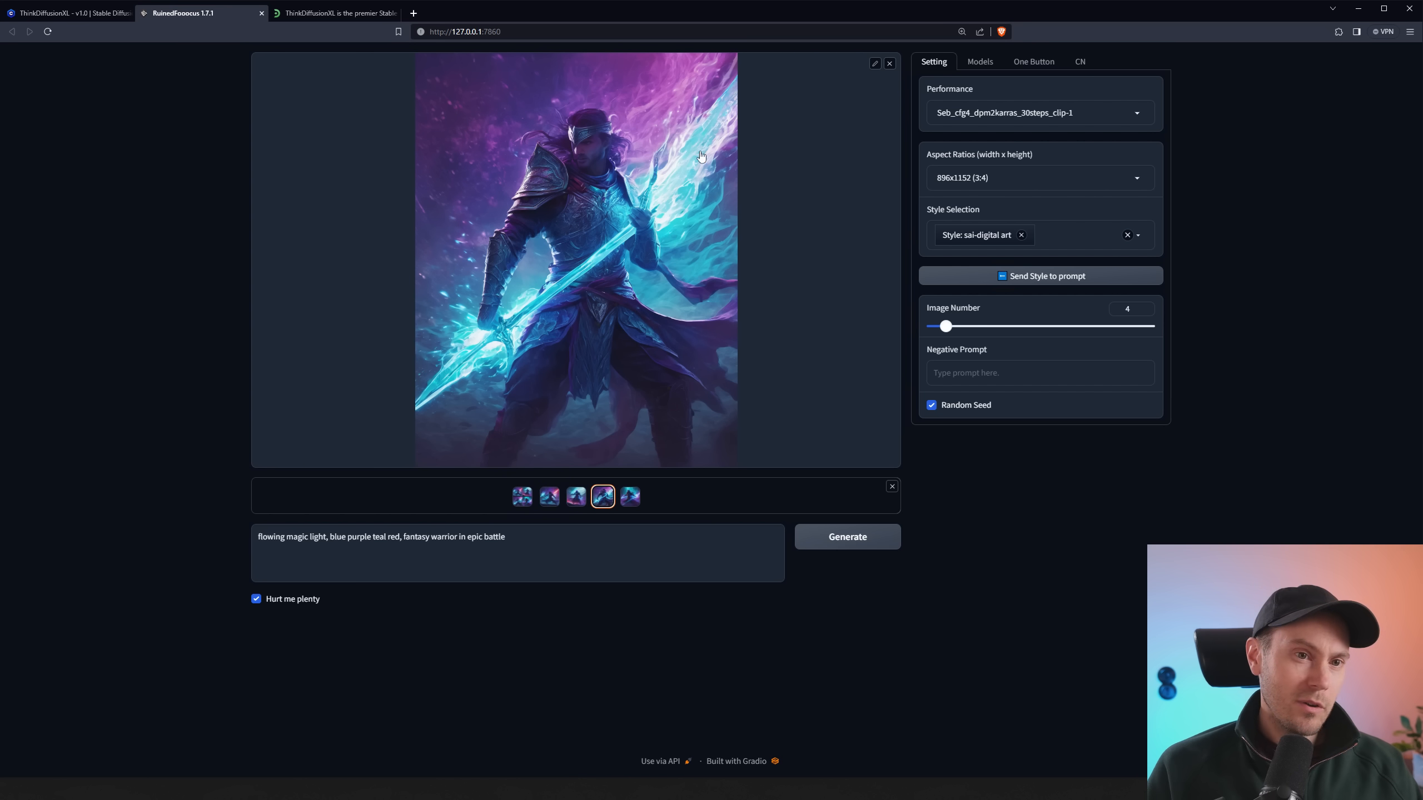
mouse_move(663, 305)
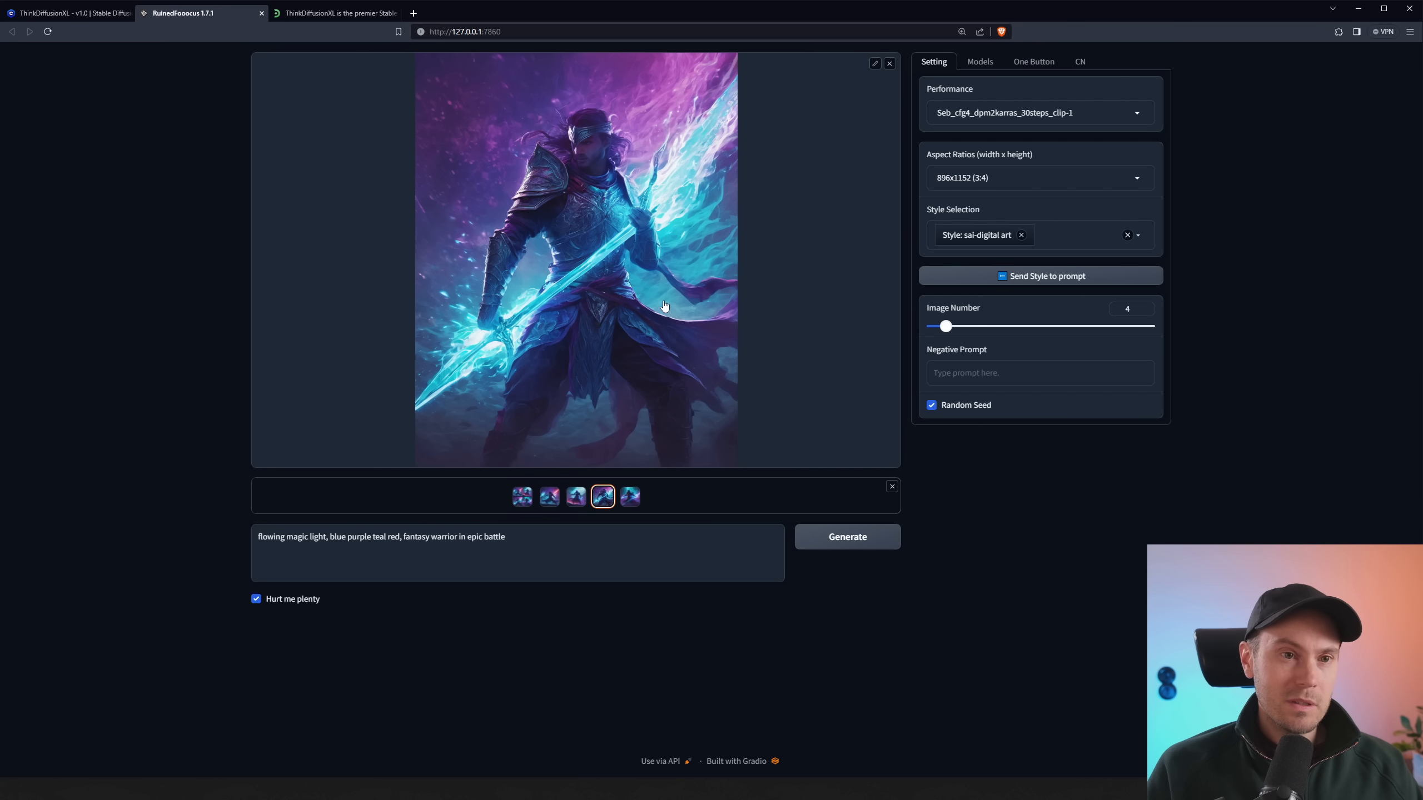
mouse_move(690, 292)
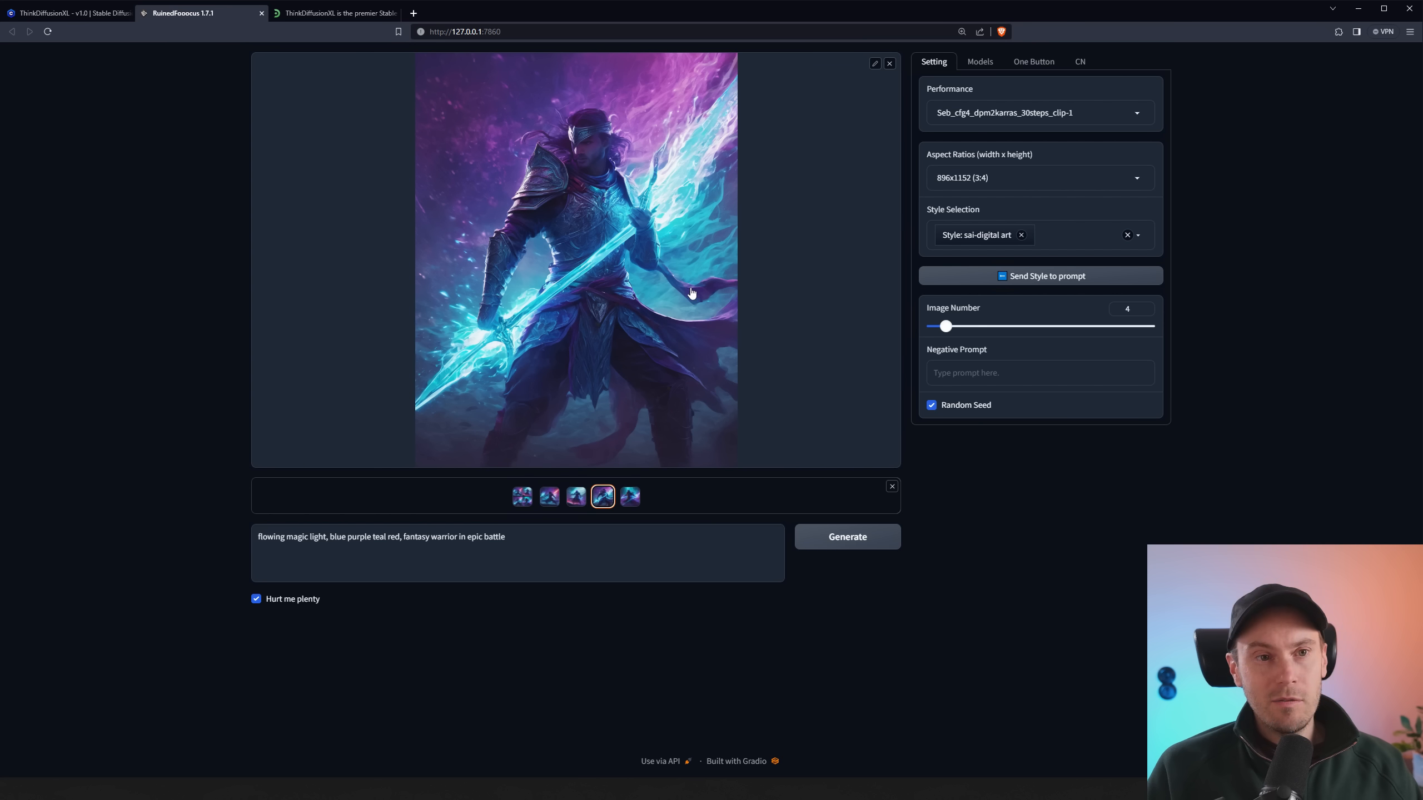
click(629, 497)
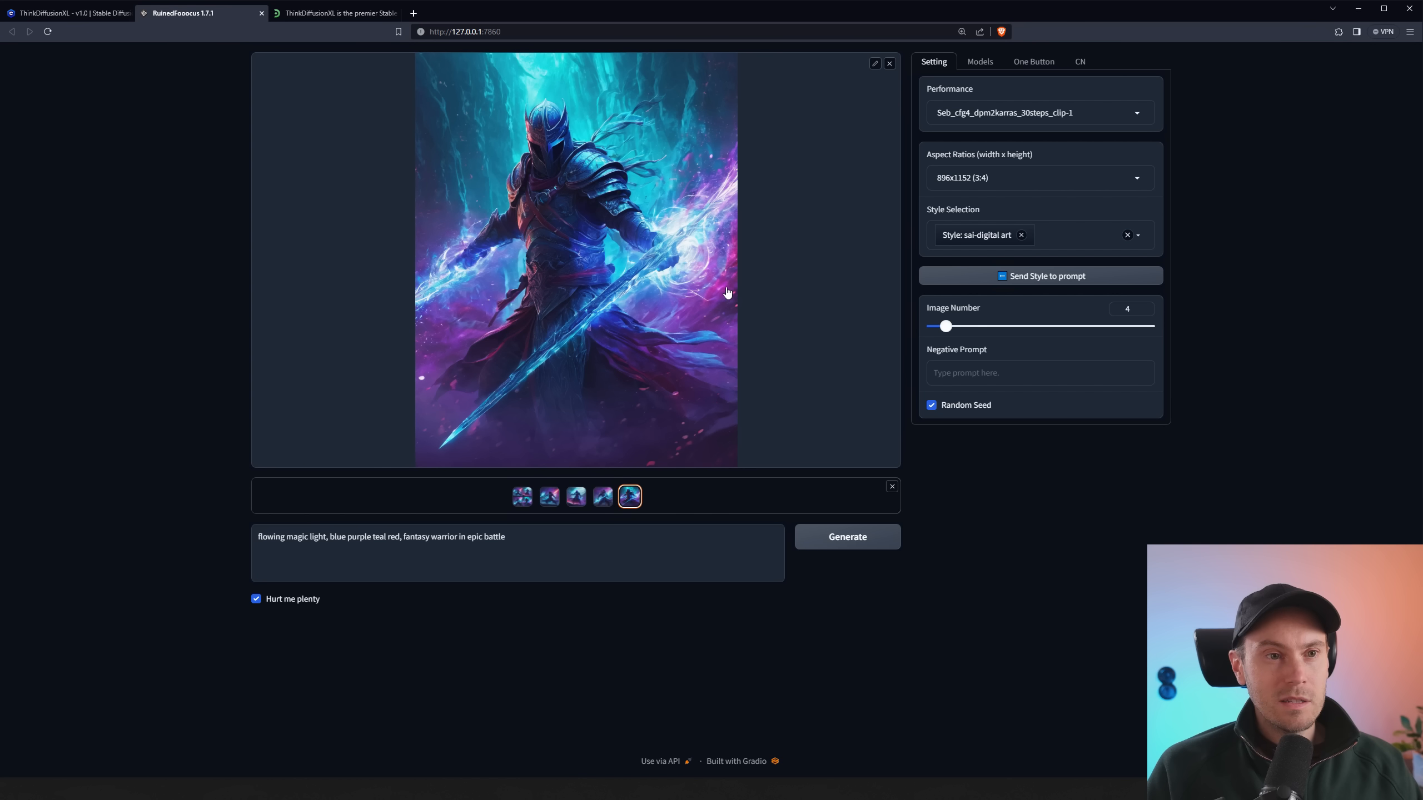
mouse_move(499, 141)
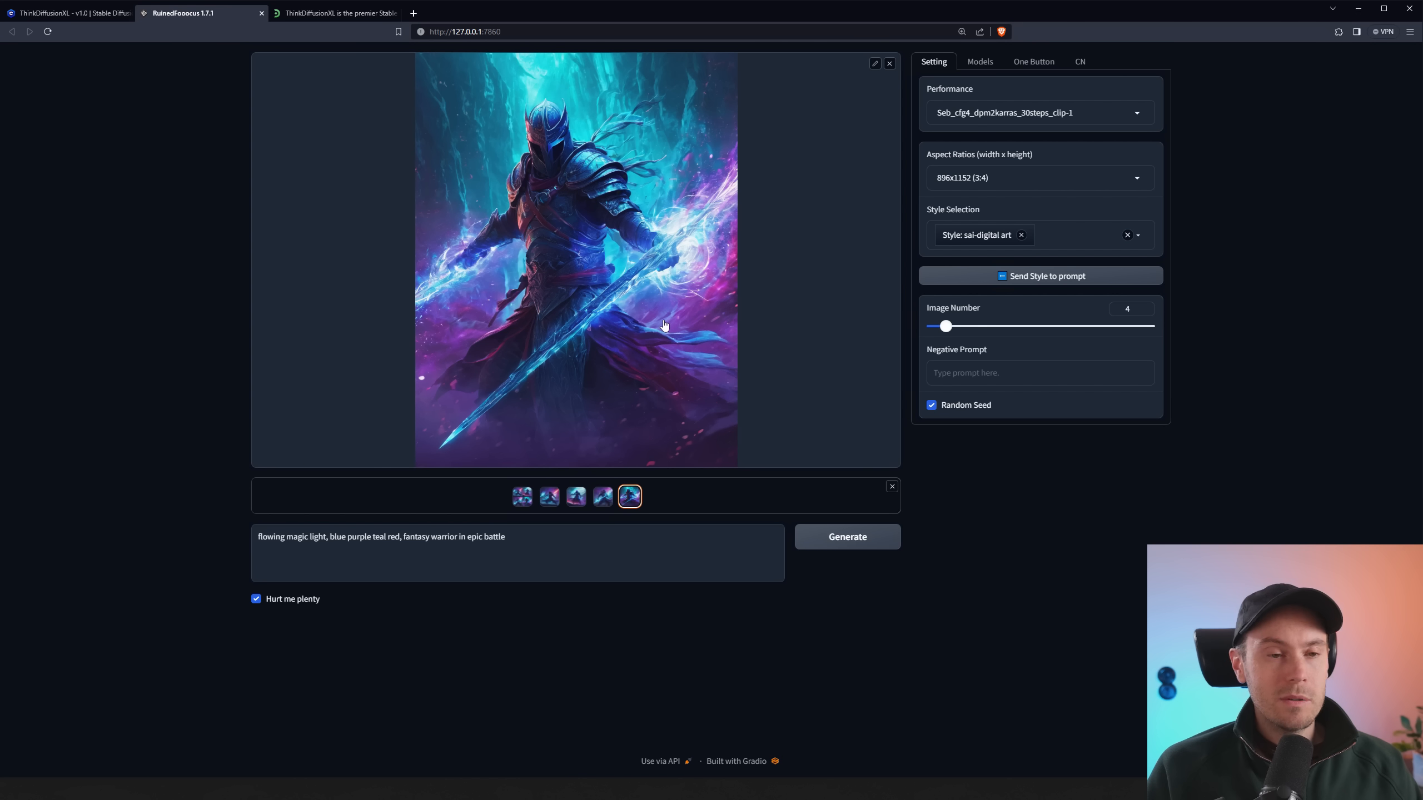
click(548, 497)
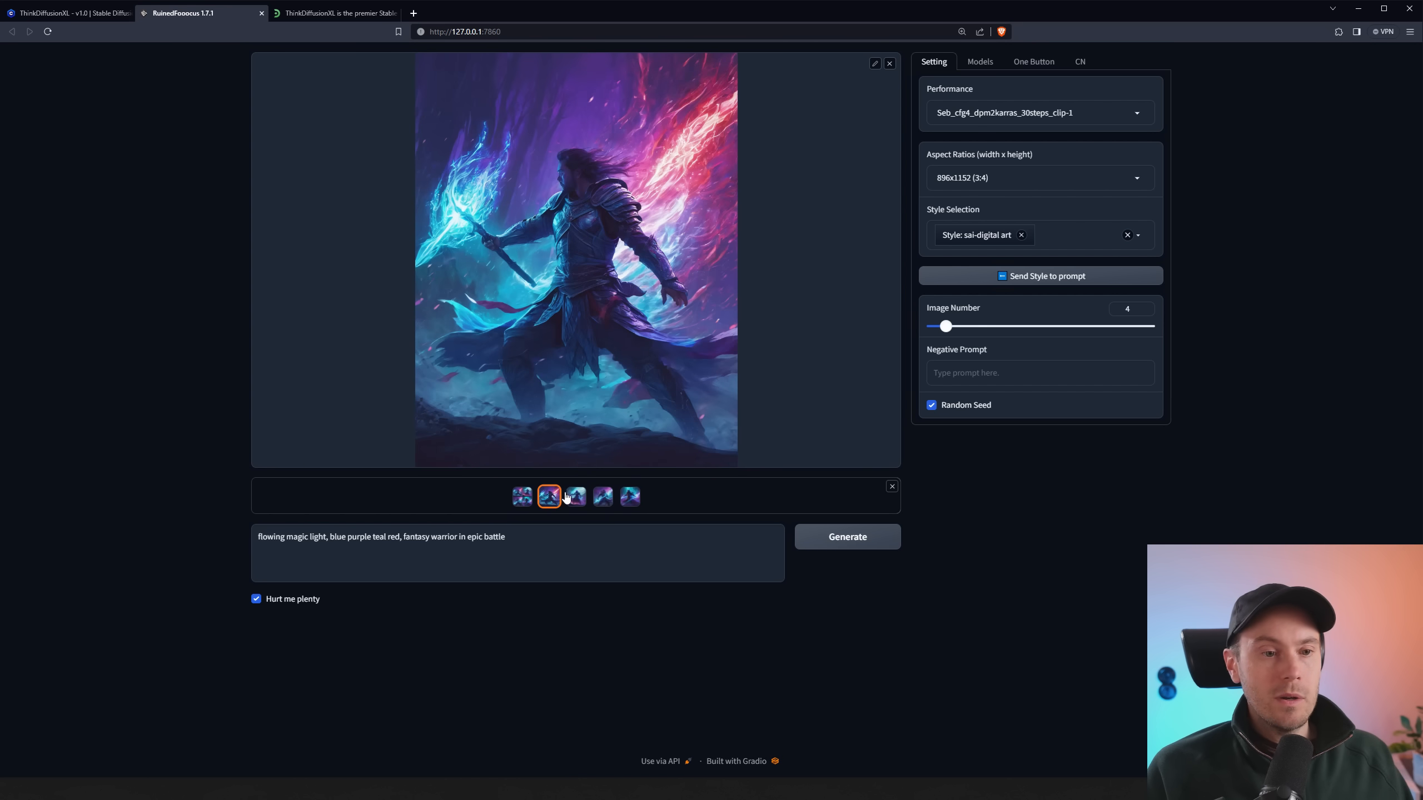
click(575, 496)
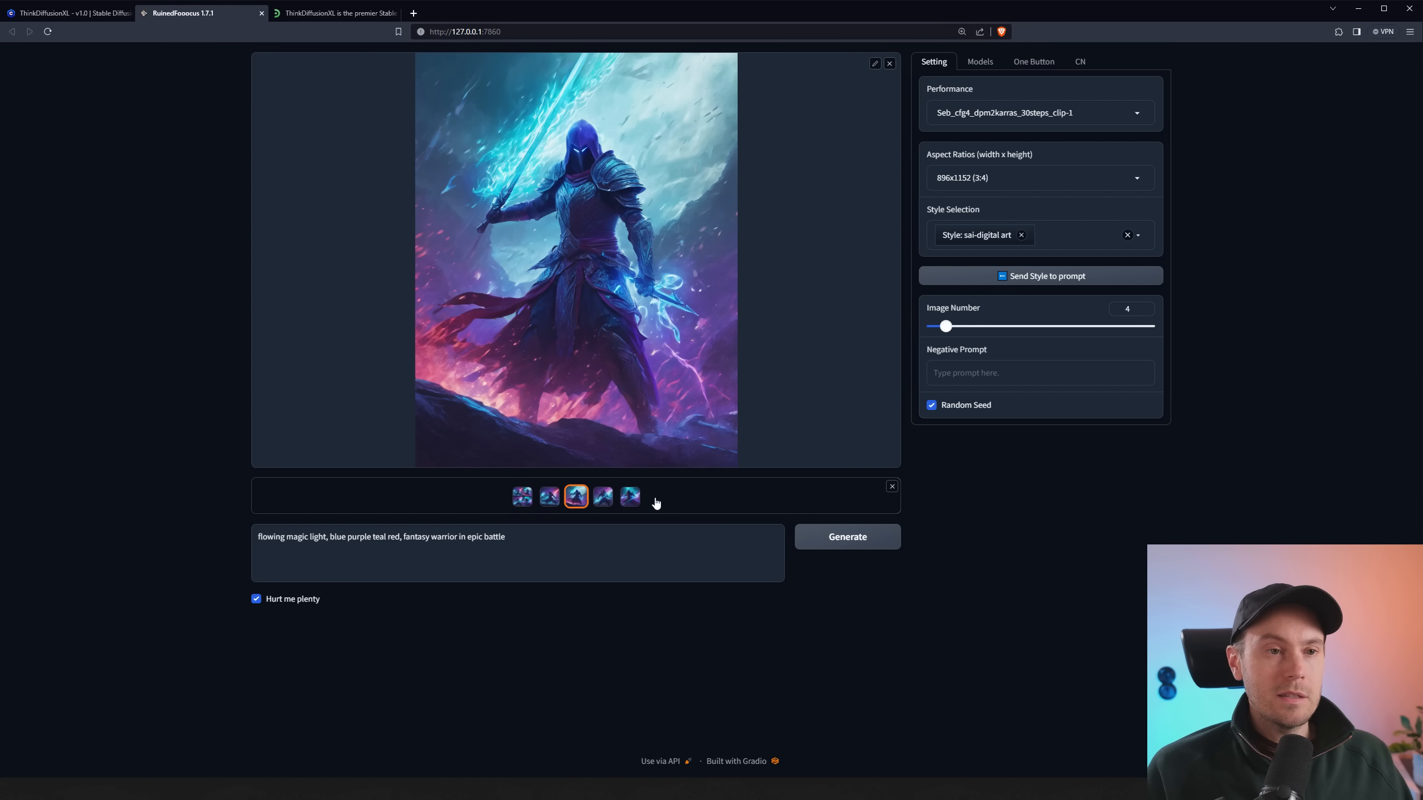
mouse_move(627, 164)
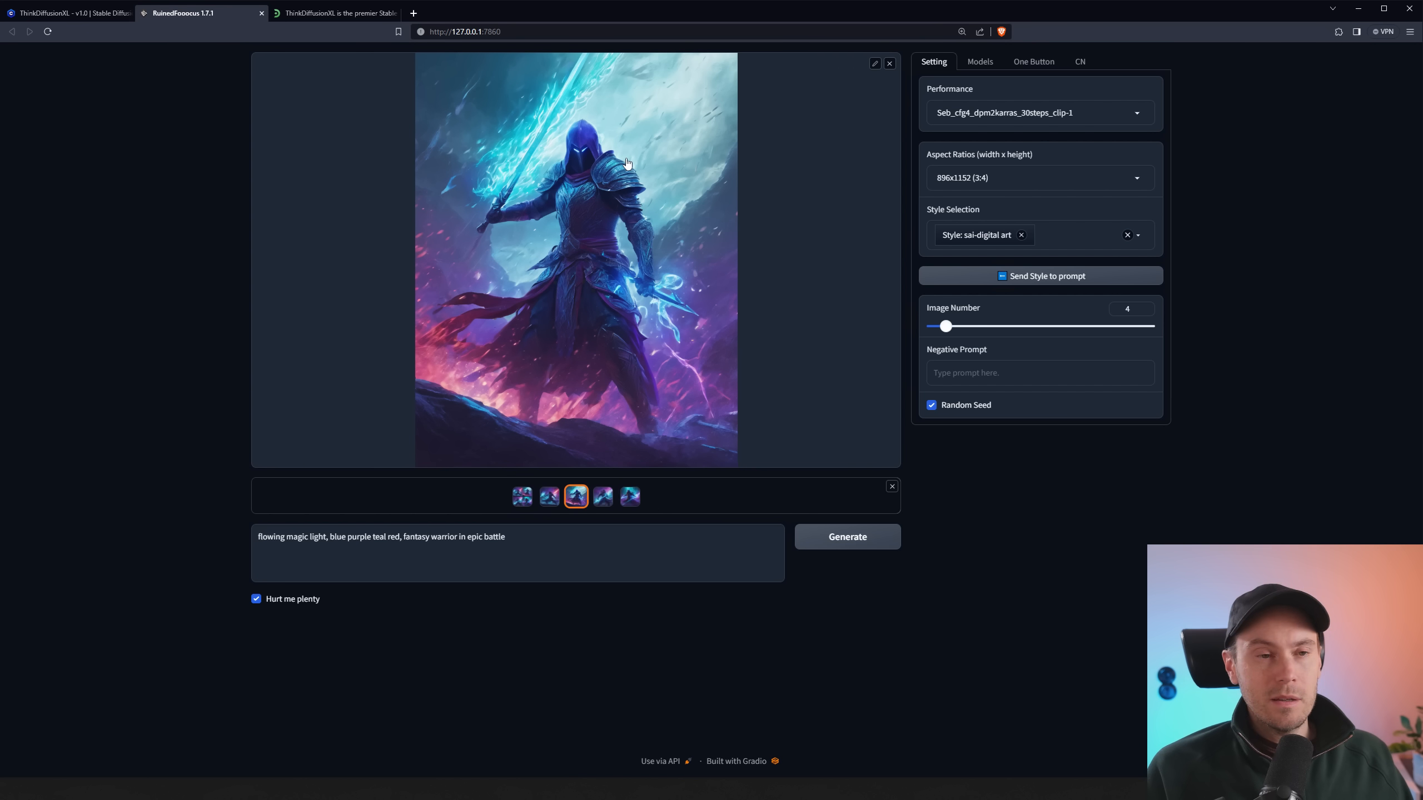
mouse_move(595, 190)
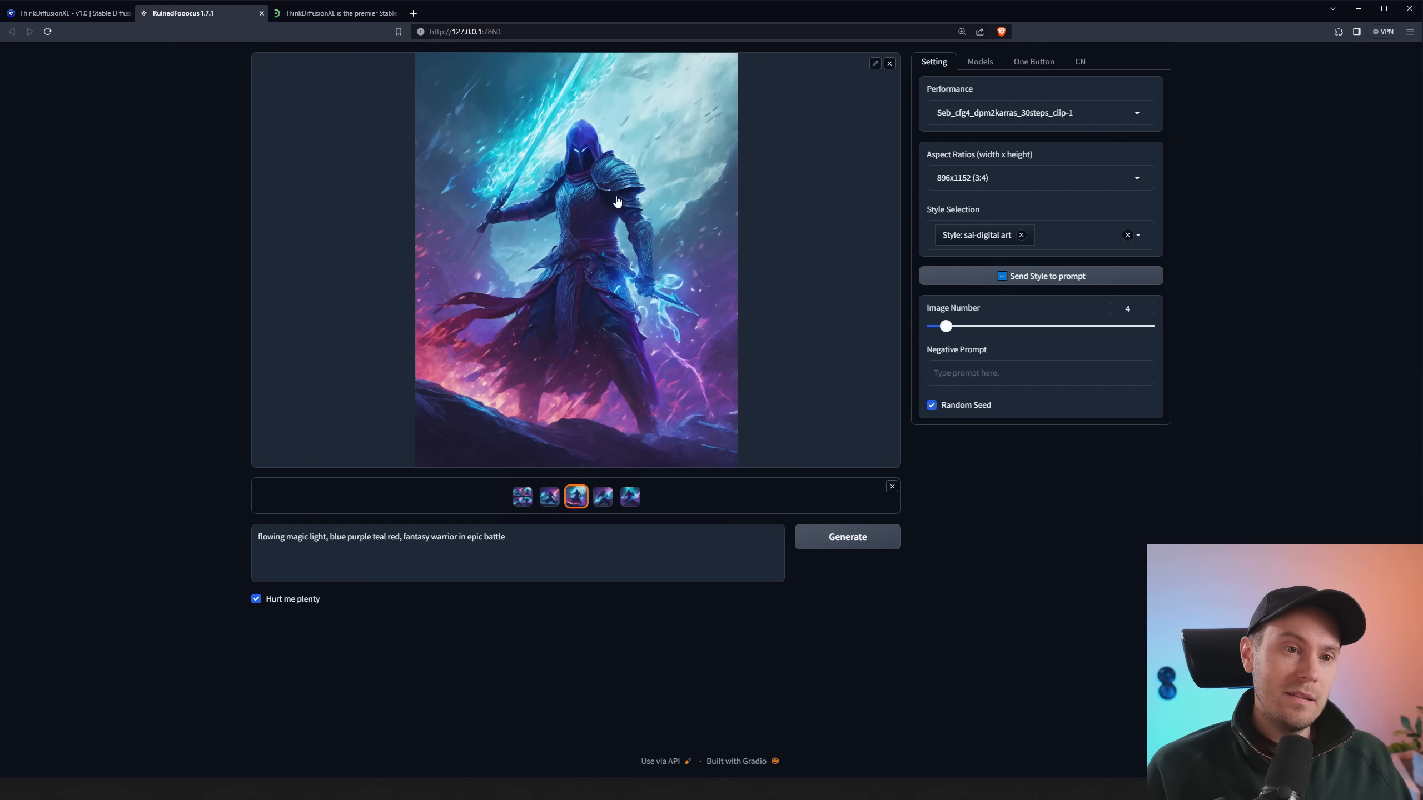
mouse_move(625, 404)
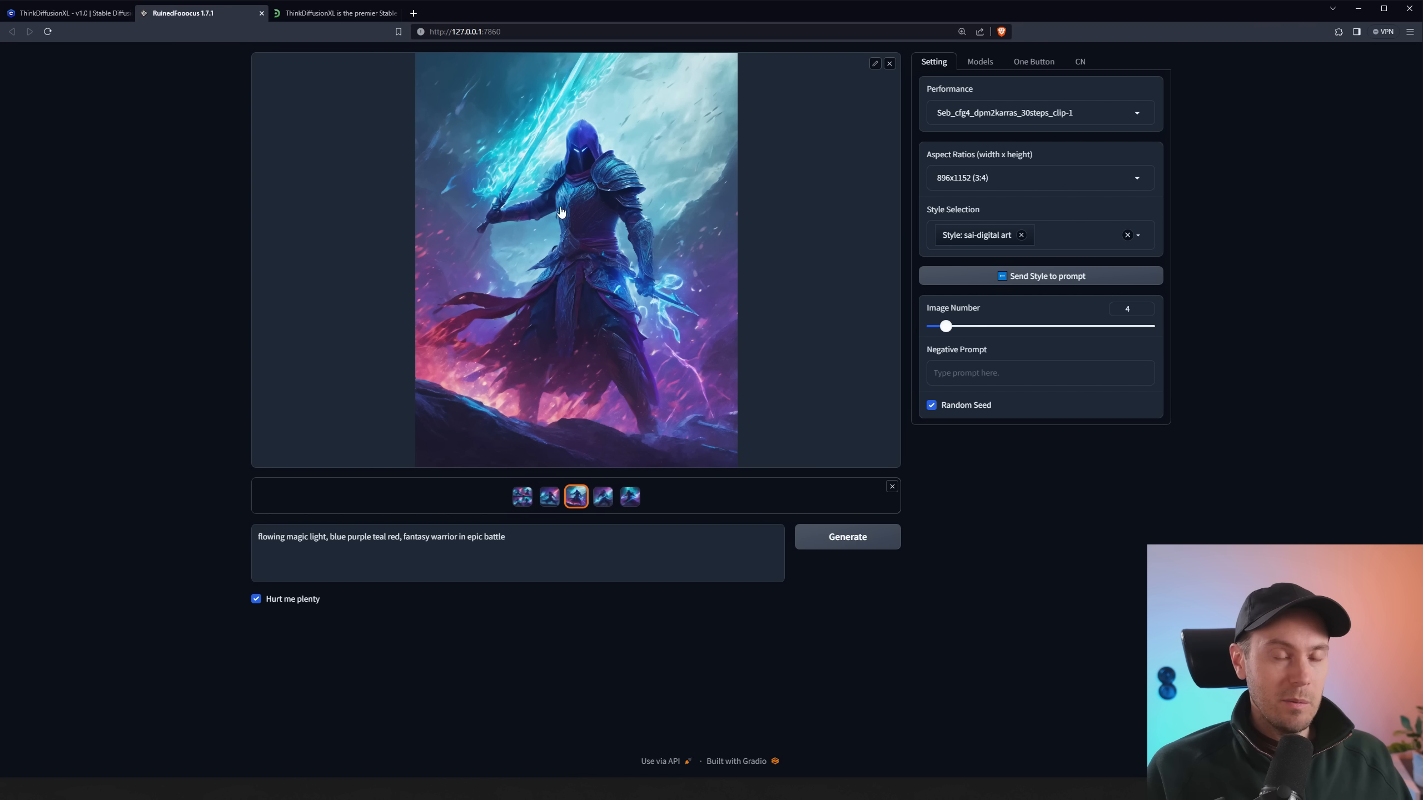
mouse_move(609, 471)
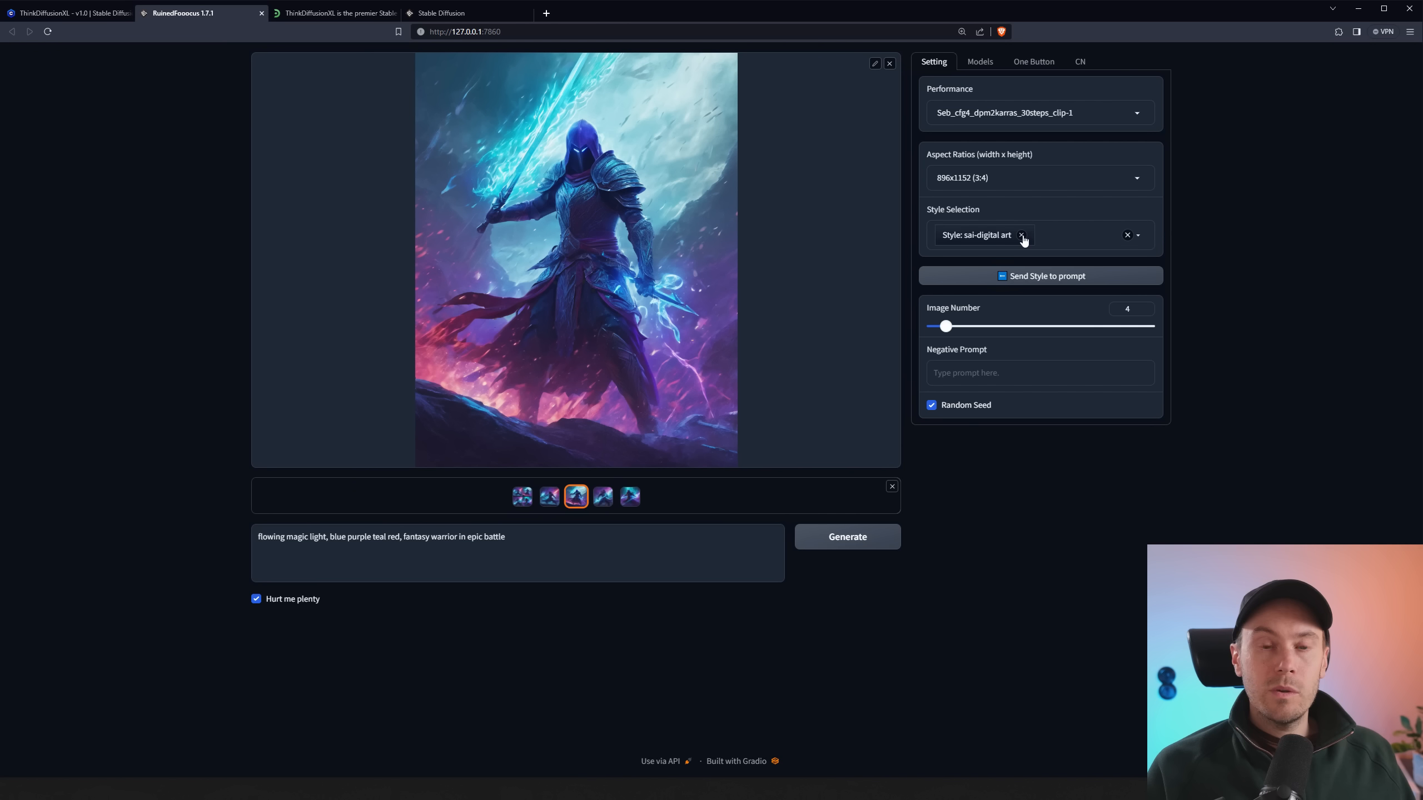
Remove the digital art style, generate Viking portraits, and change 'detailed eyes' to green eyes
click(1020, 235)
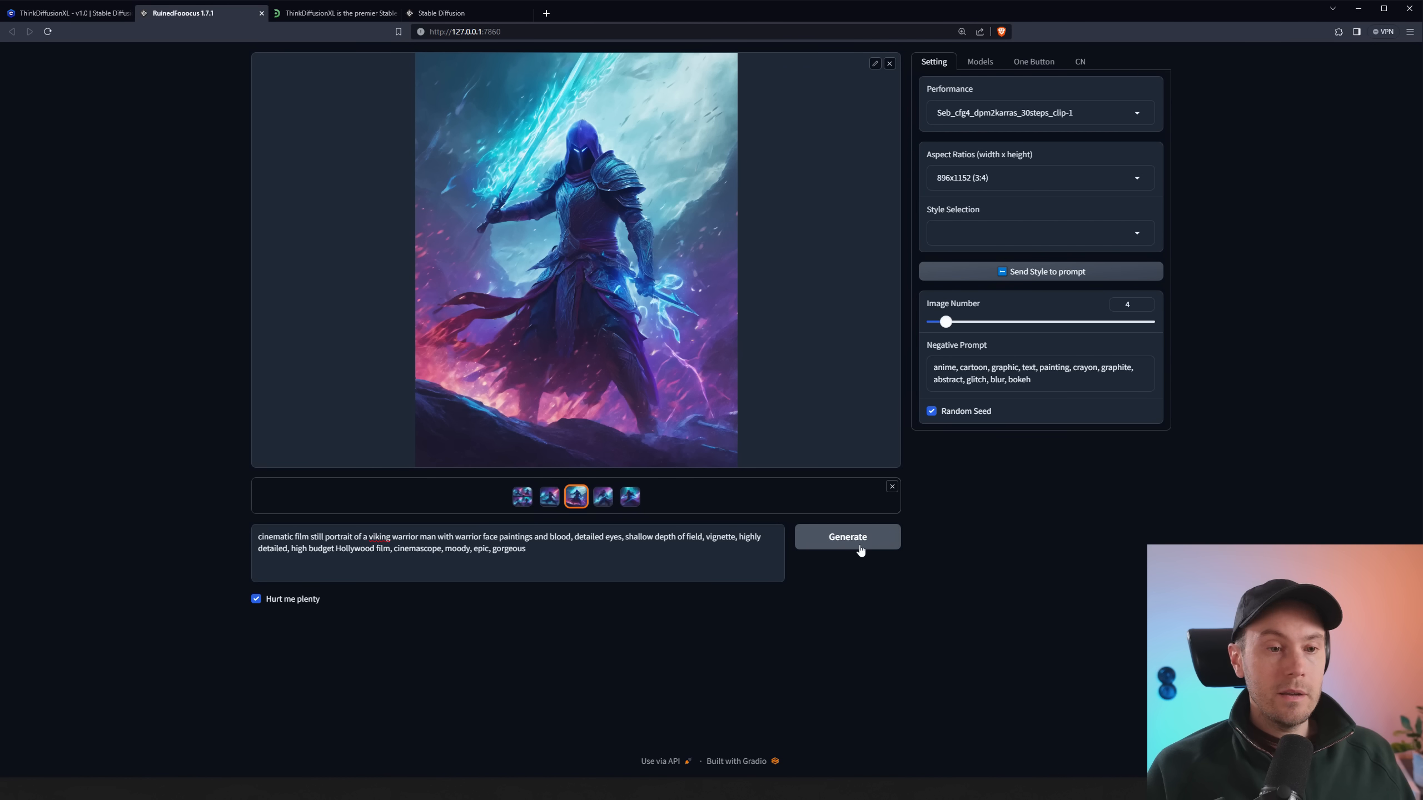
click(846, 536)
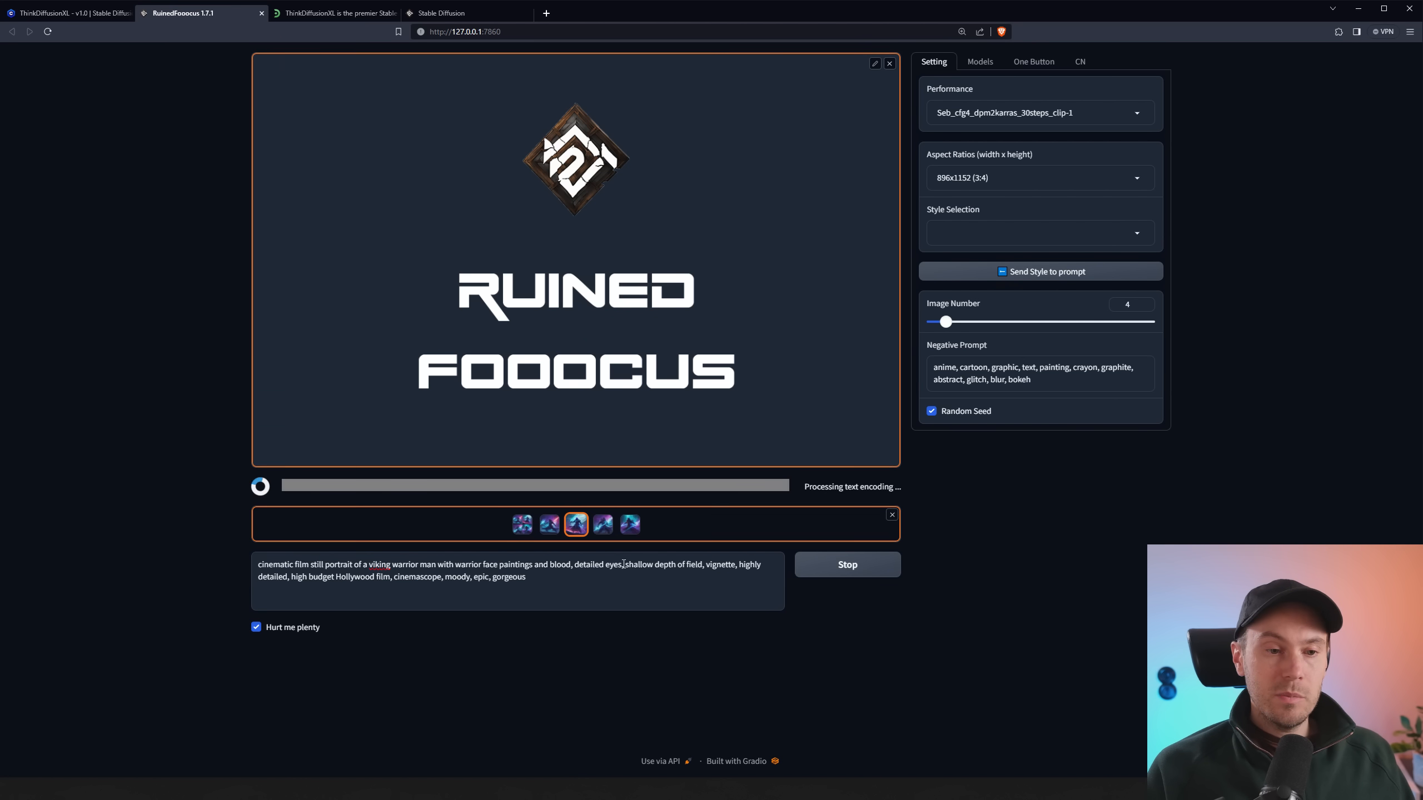
double_click(597, 565)
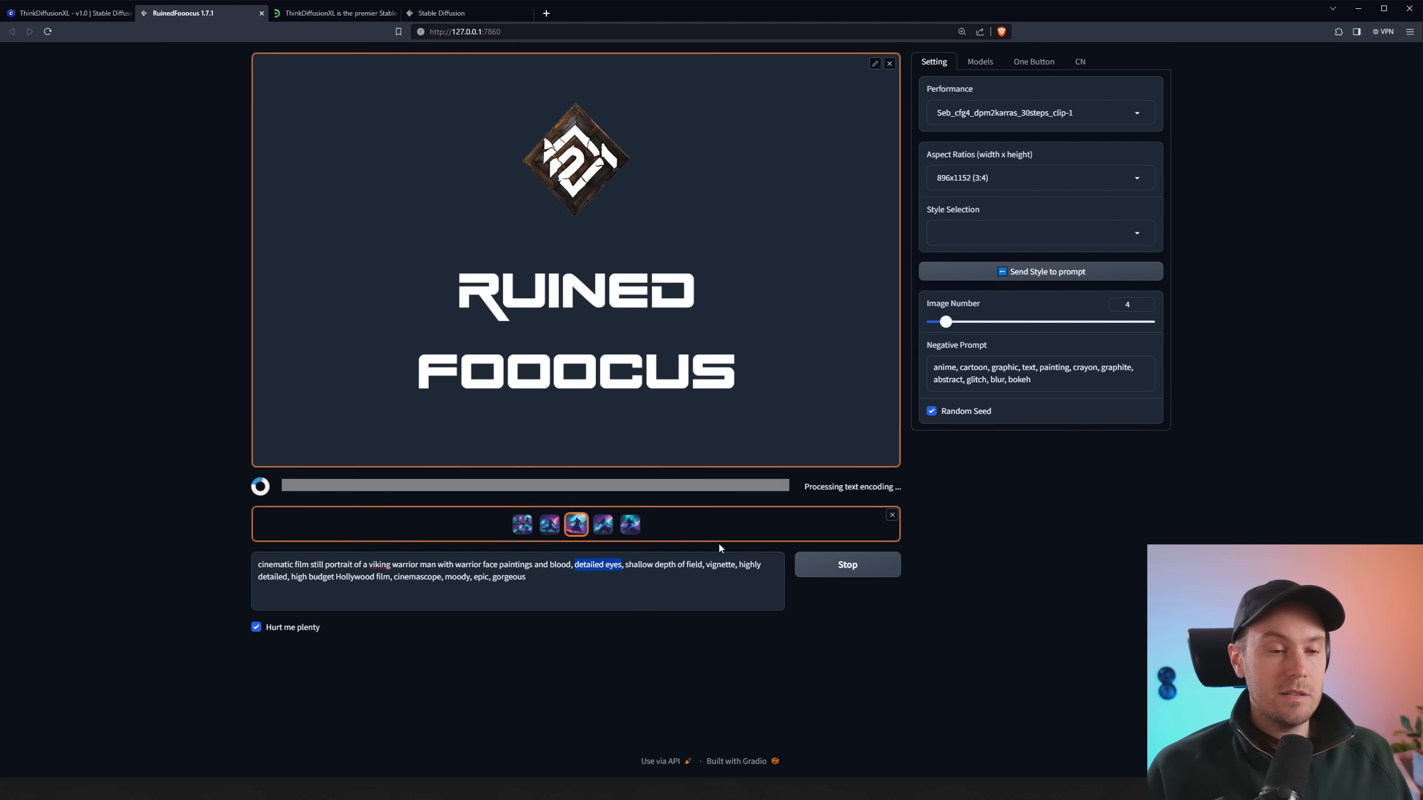
text(green e)
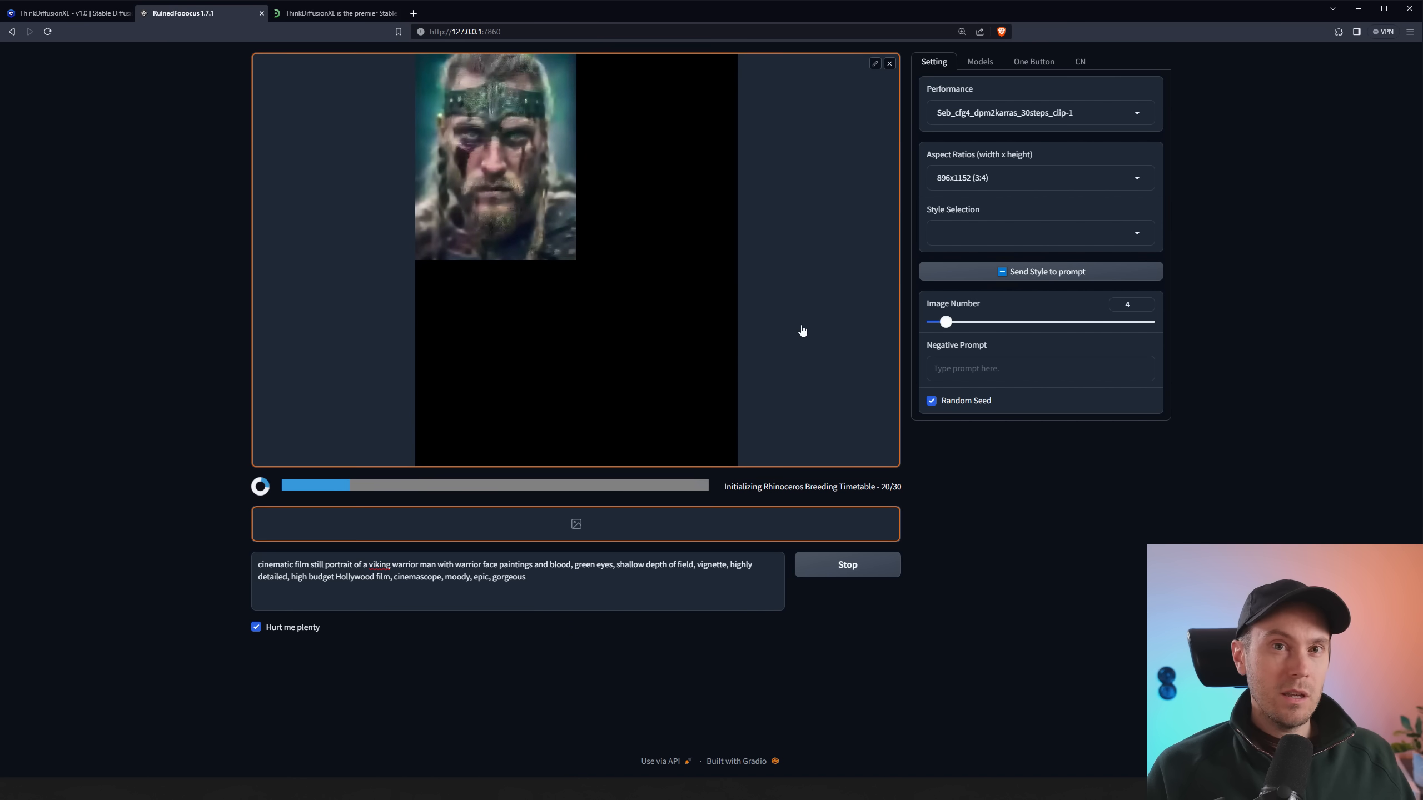
mouse_move(839, 341)
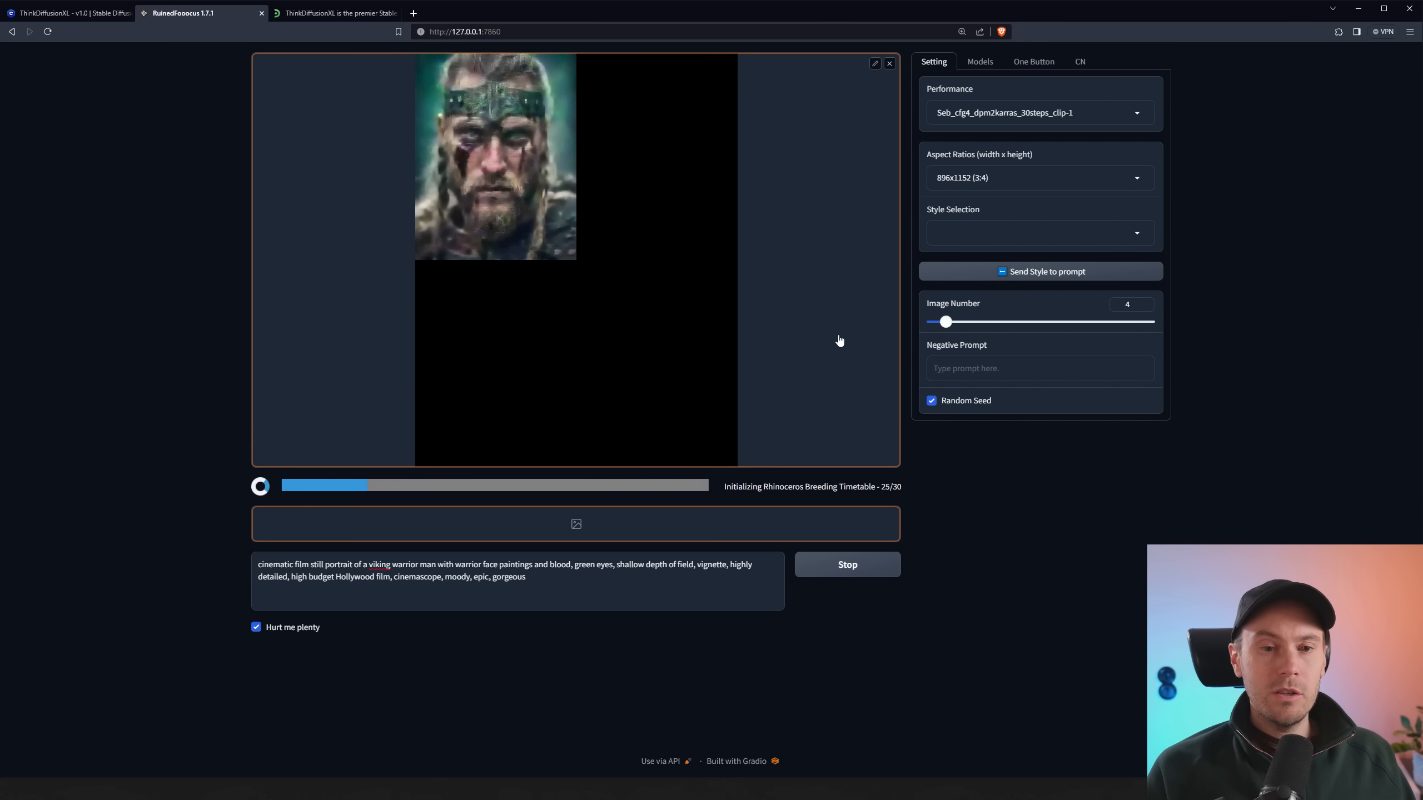
mouse_move(822, 343)
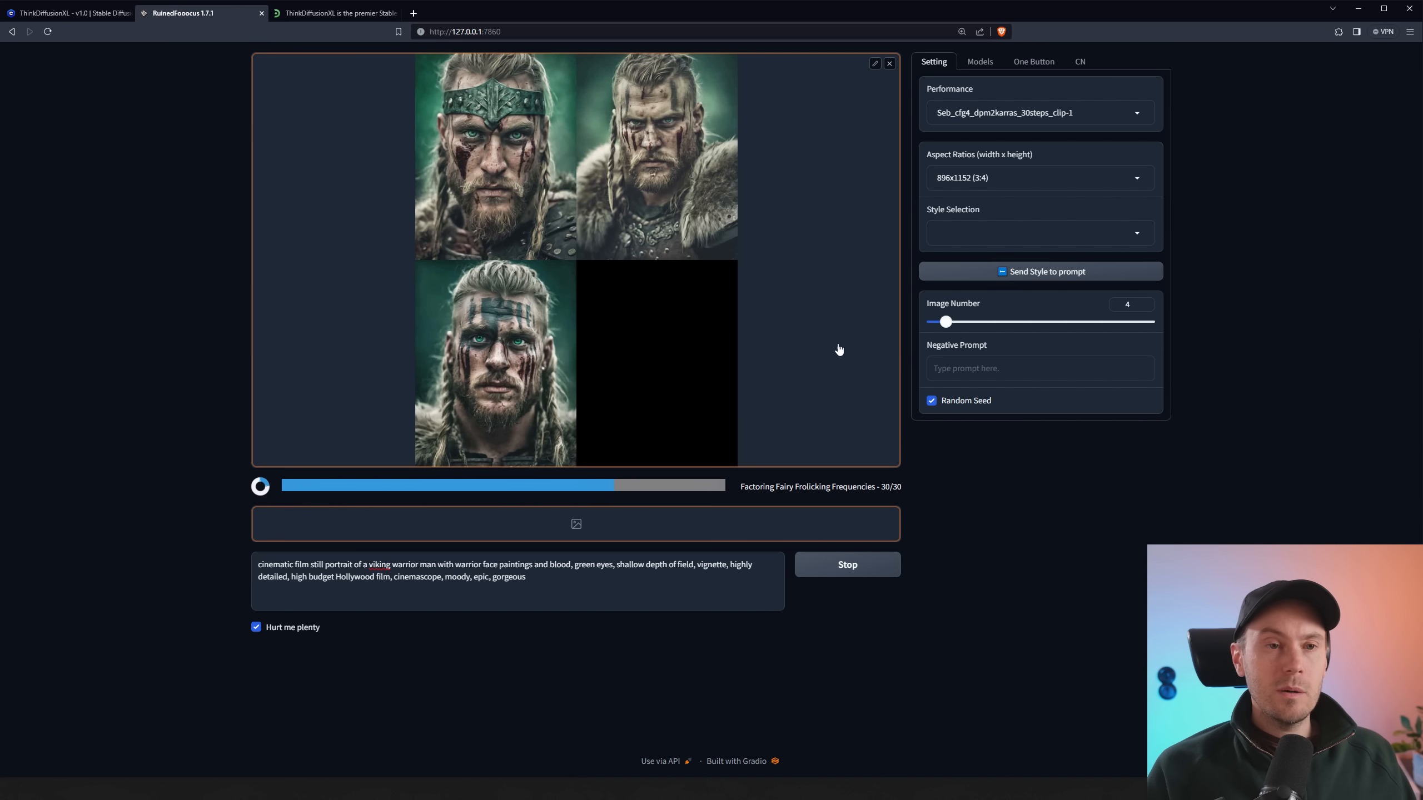
mouse_move(825, 316)
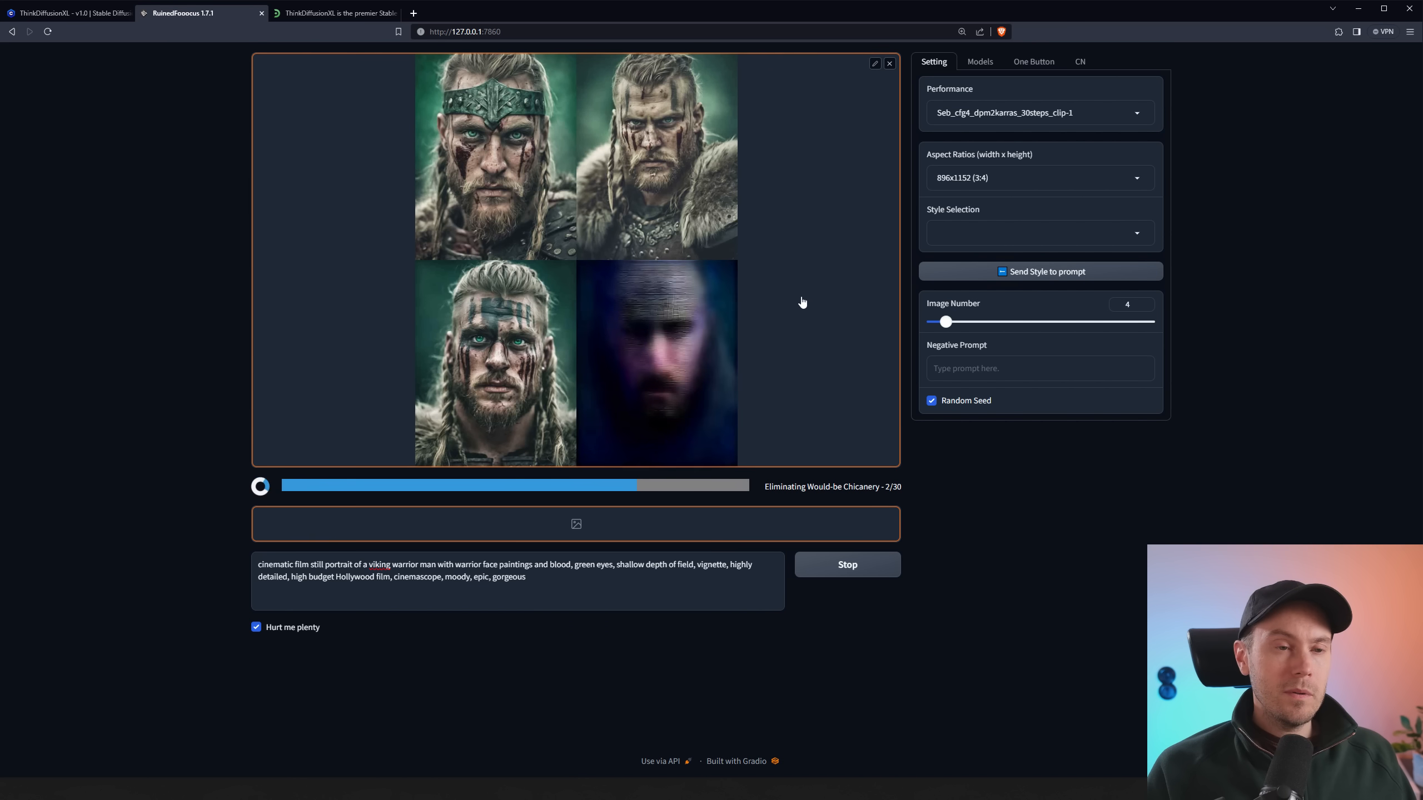
mouse_move(755, 290)
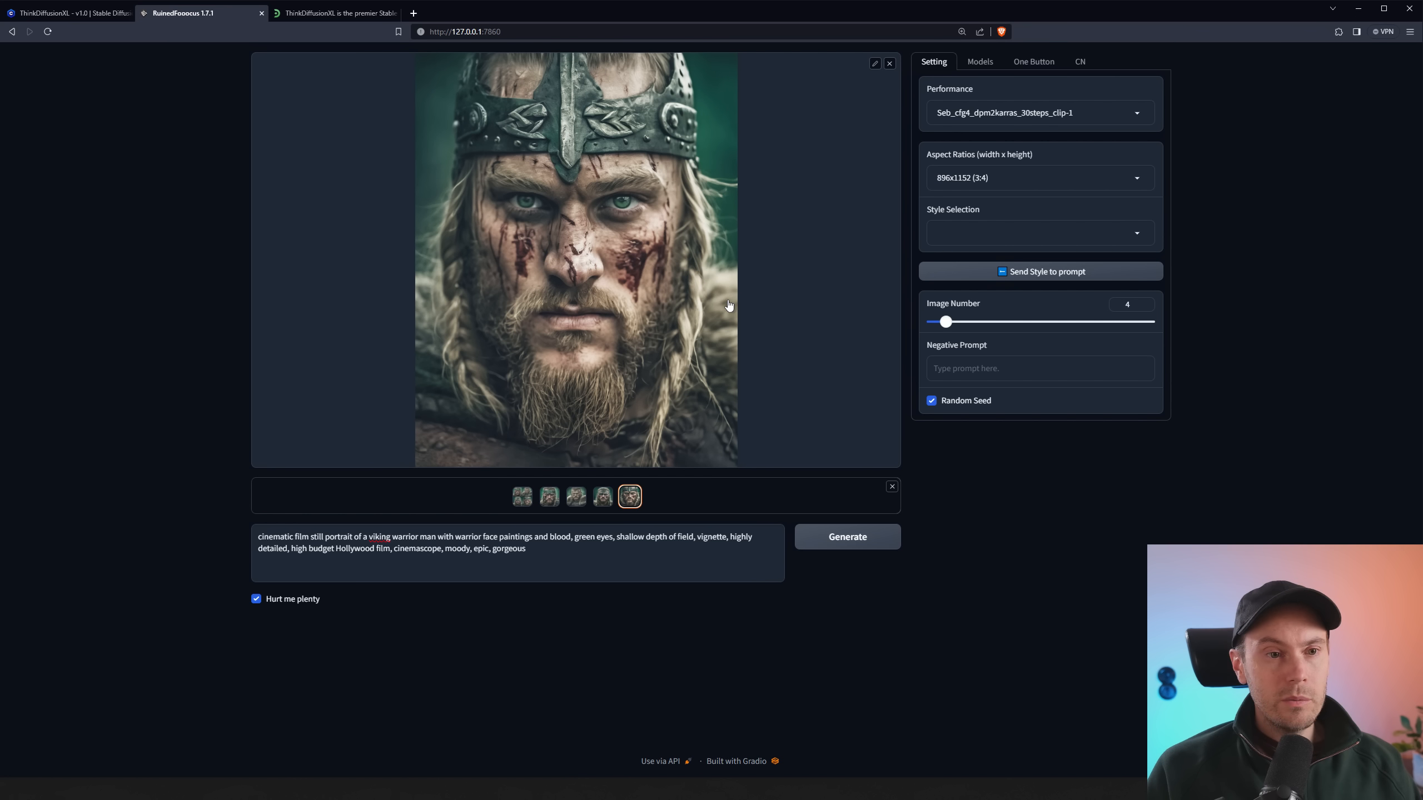
click(601, 496)
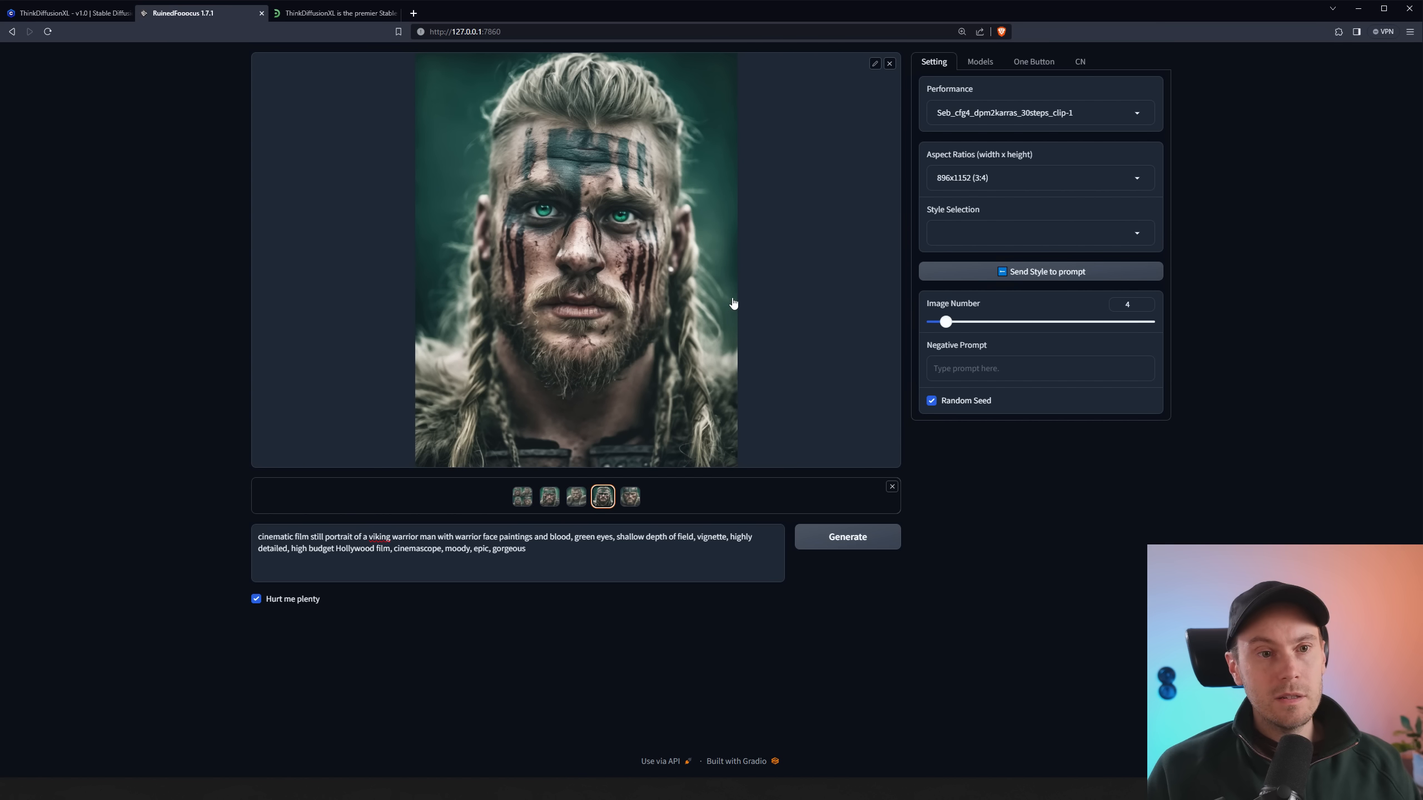
click(548, 496)
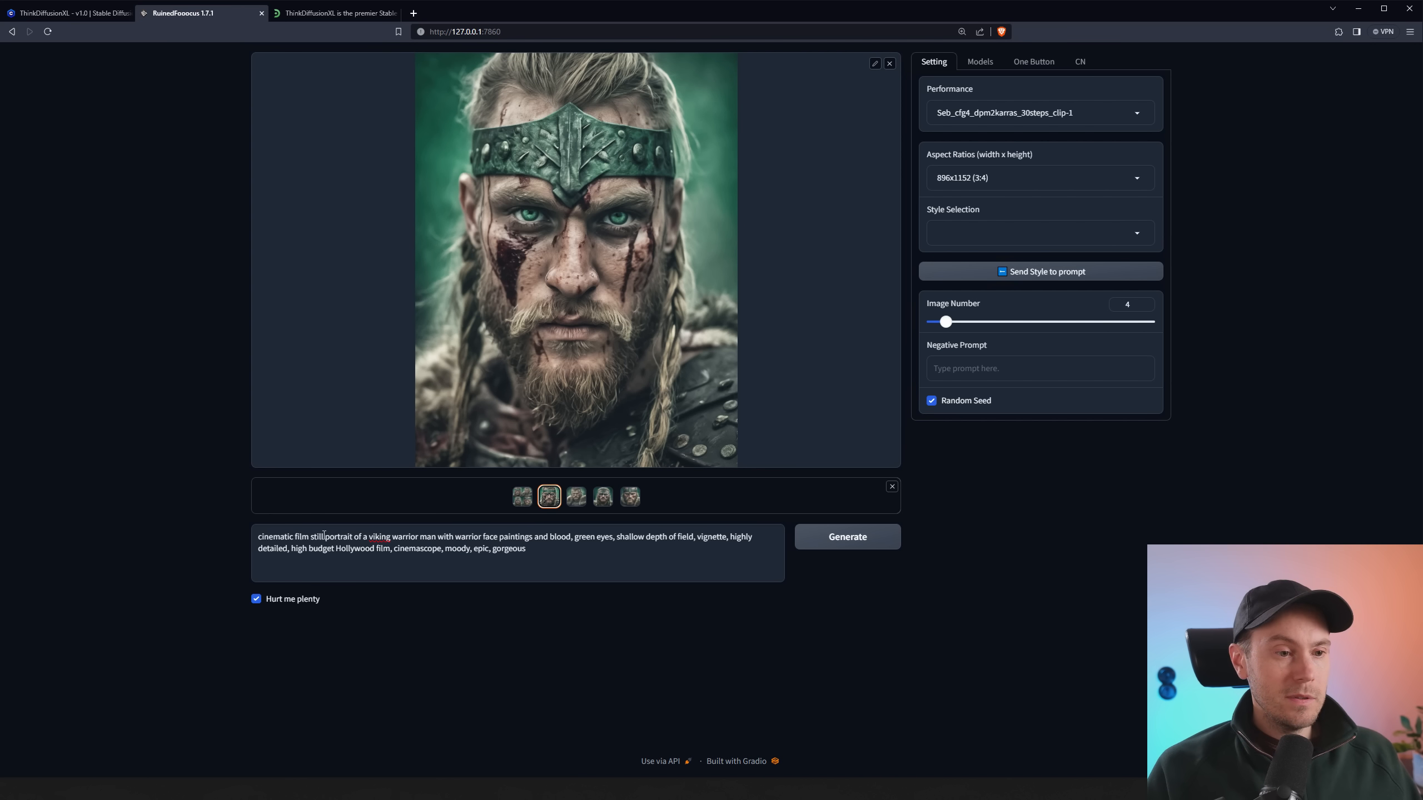
Replace 'cinematic film still' with 'hdr vibrant color high contrast close up' and regenerate
double_click(290, 536)
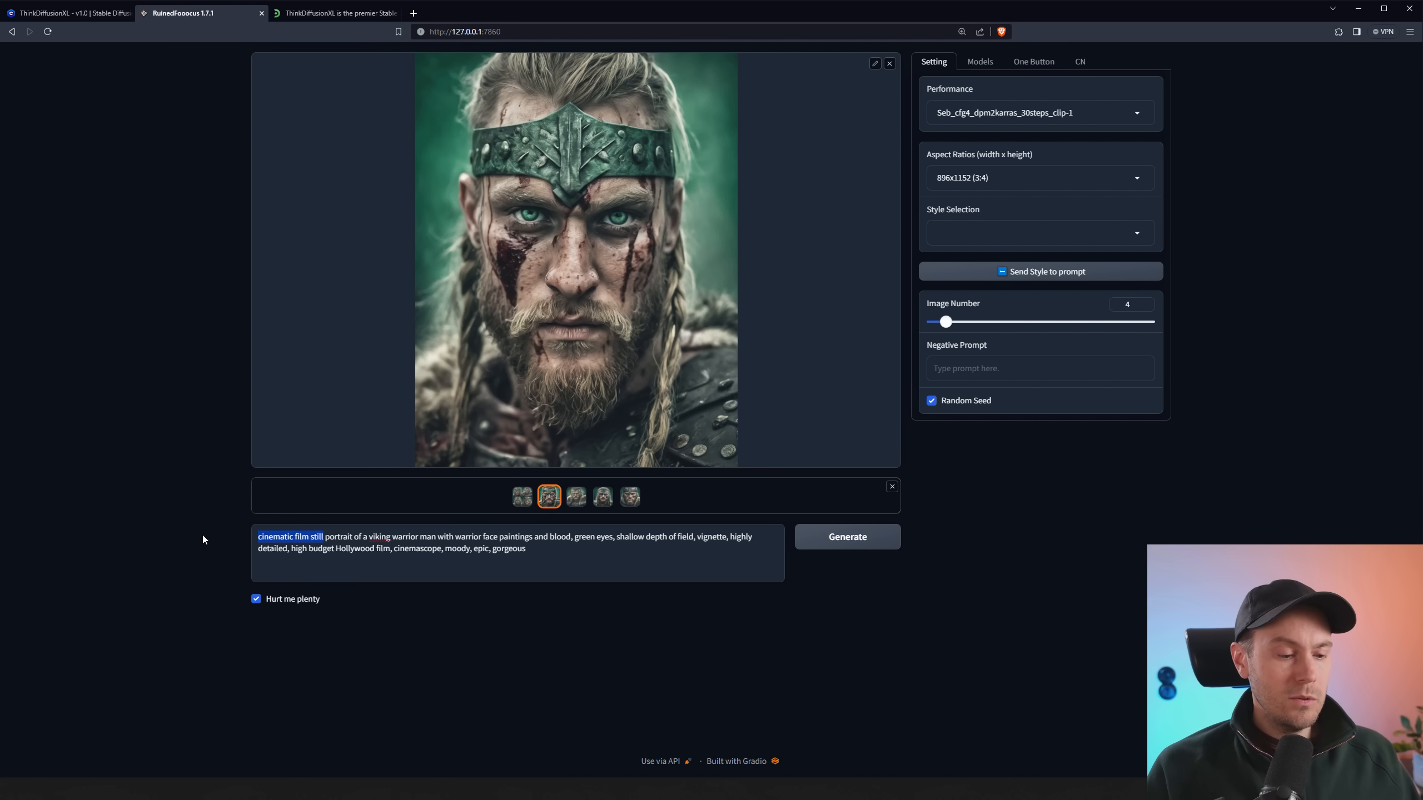
text(hdr vibrant color high contr)
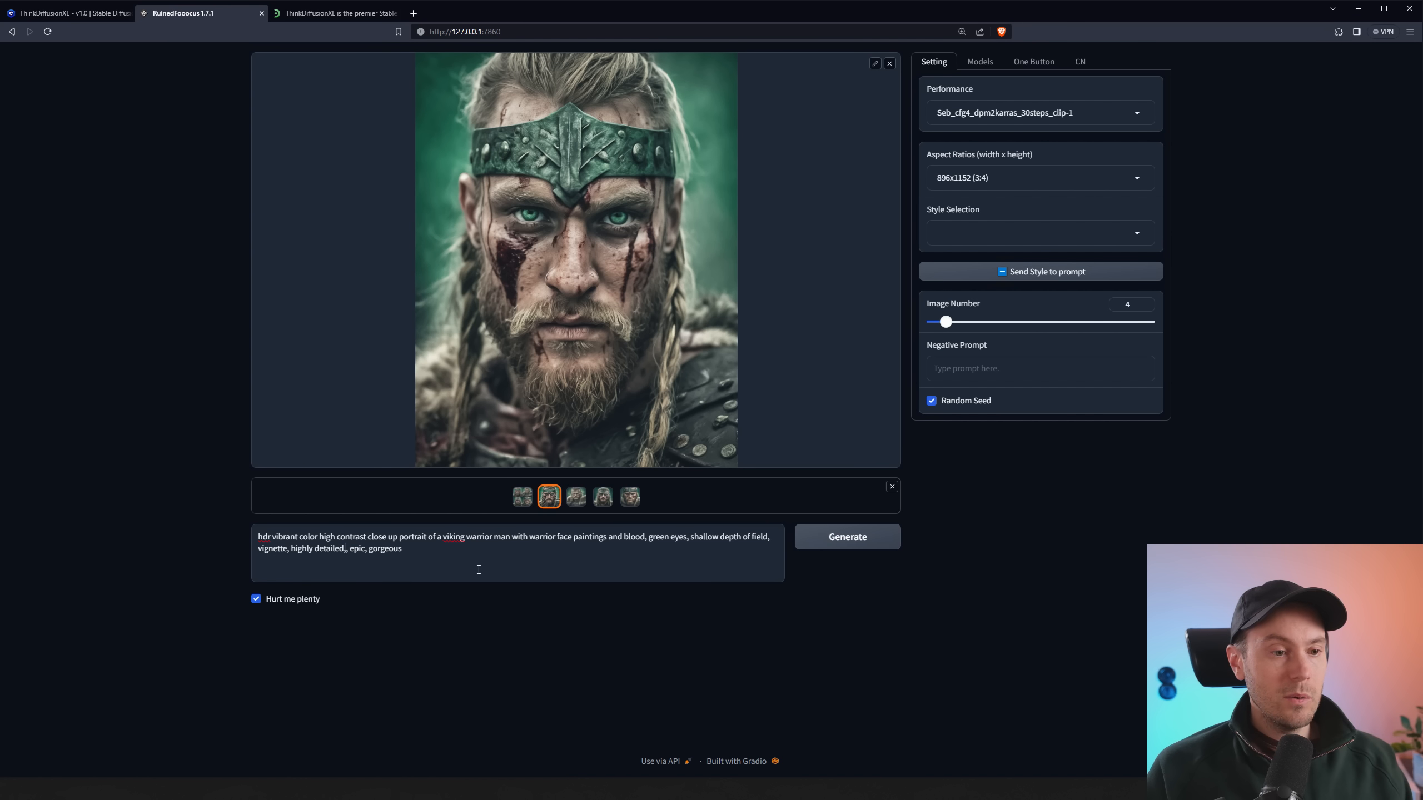
click(845, 536)
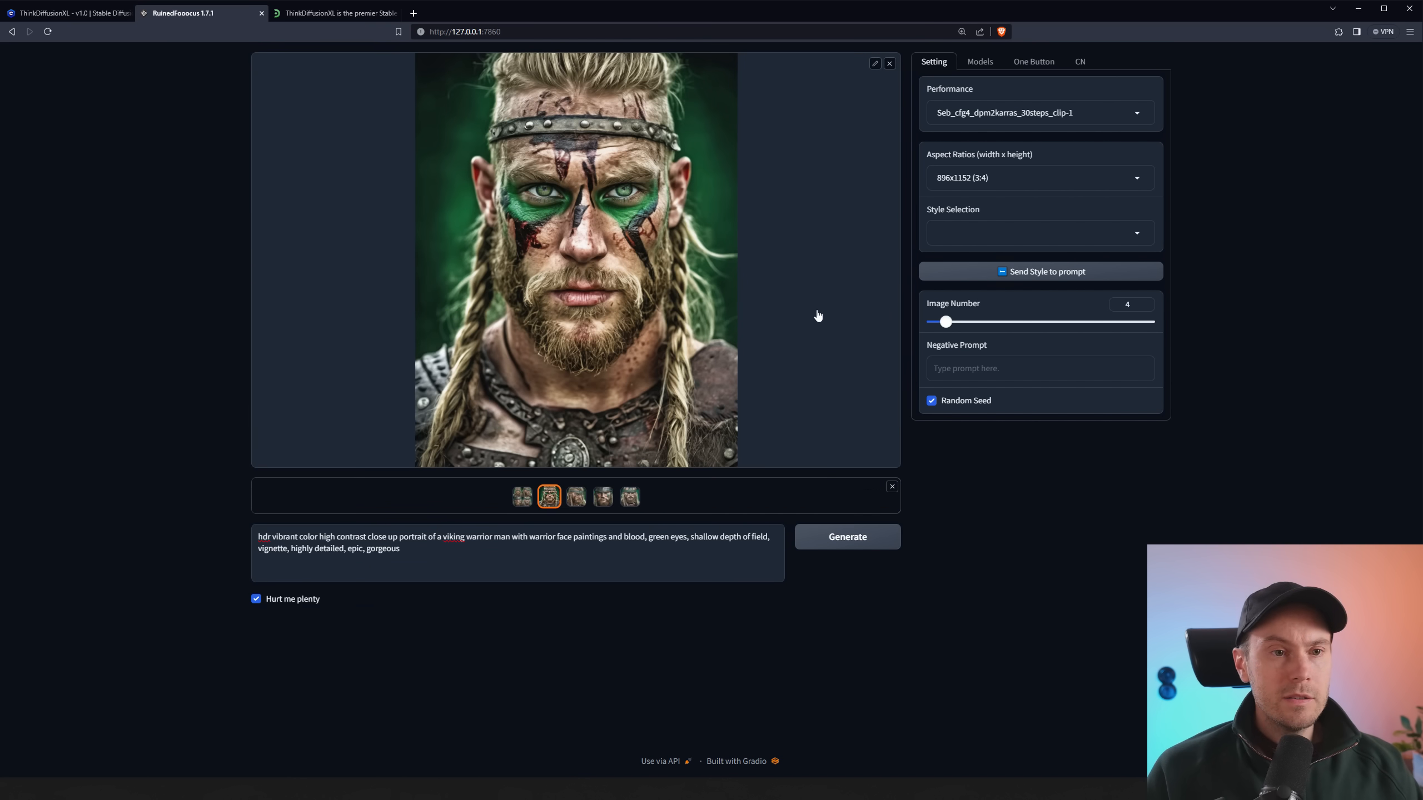
click(603, 496)
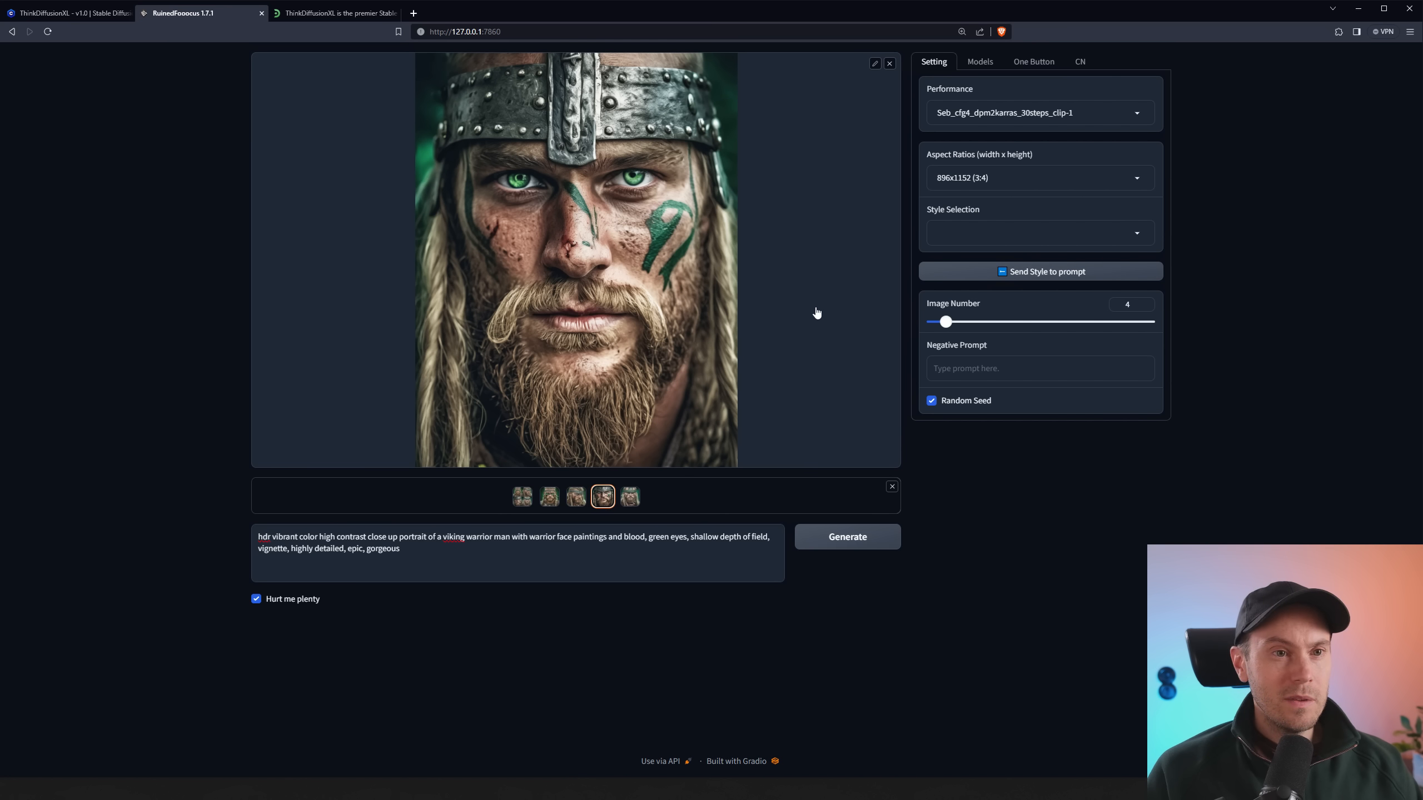
click(549, 496)
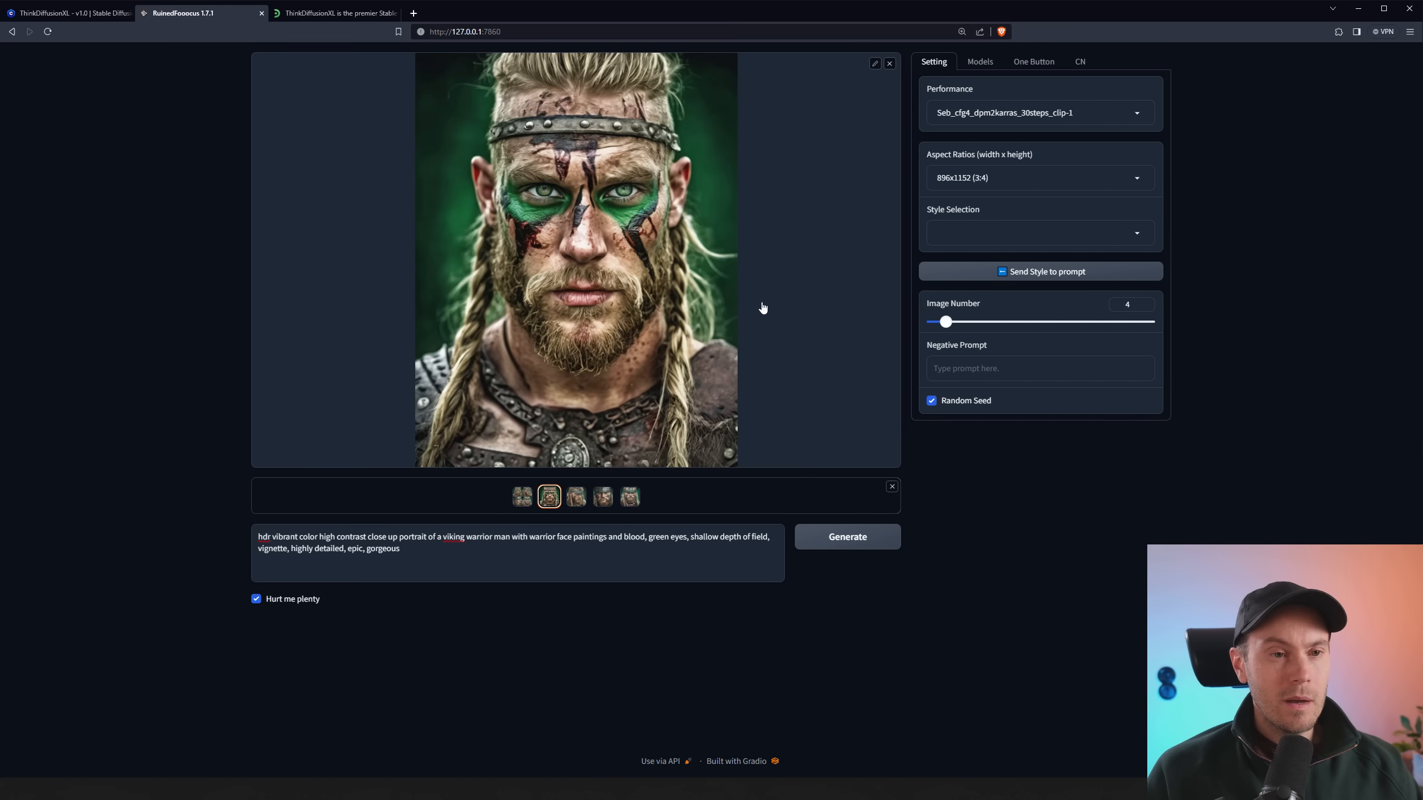
click(522, 496)
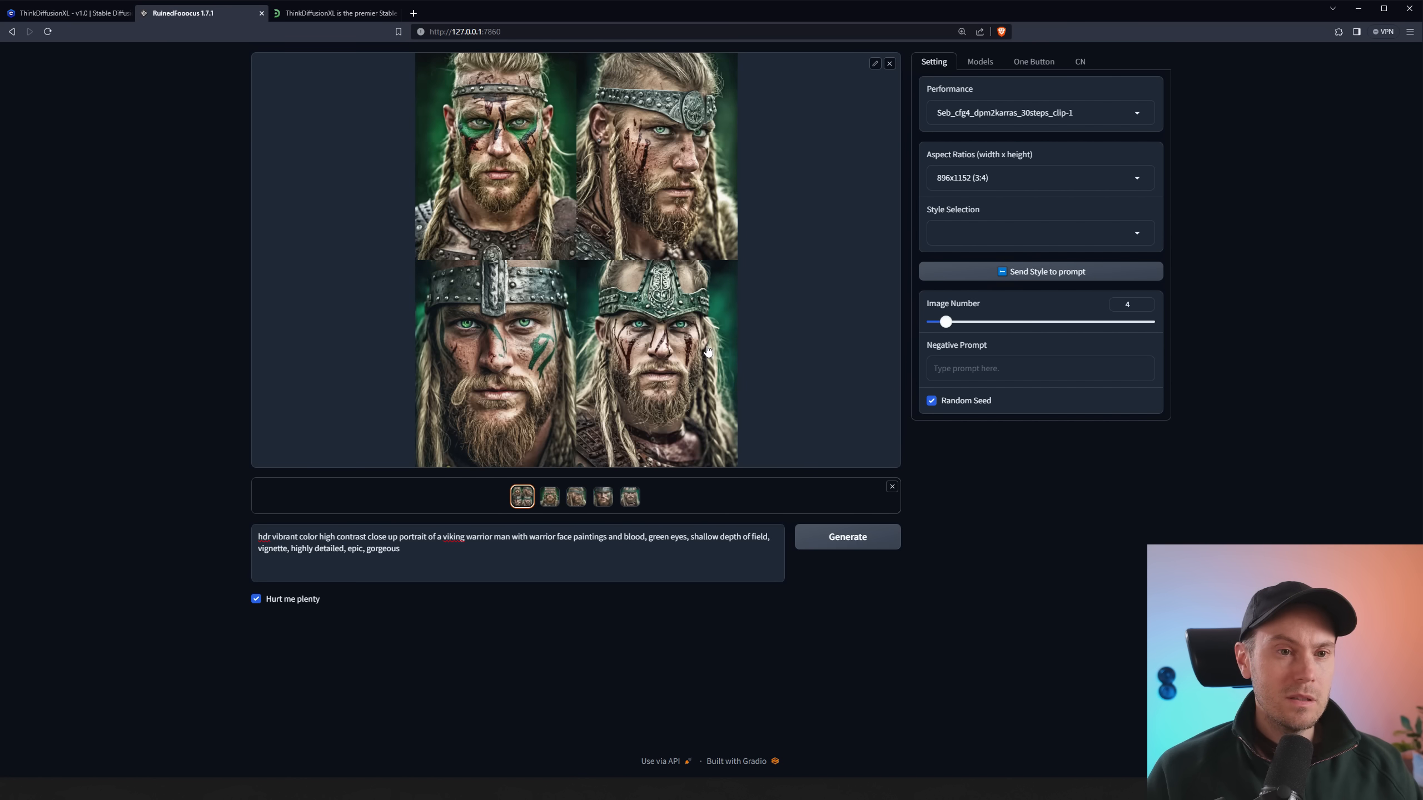
click(575, 496)
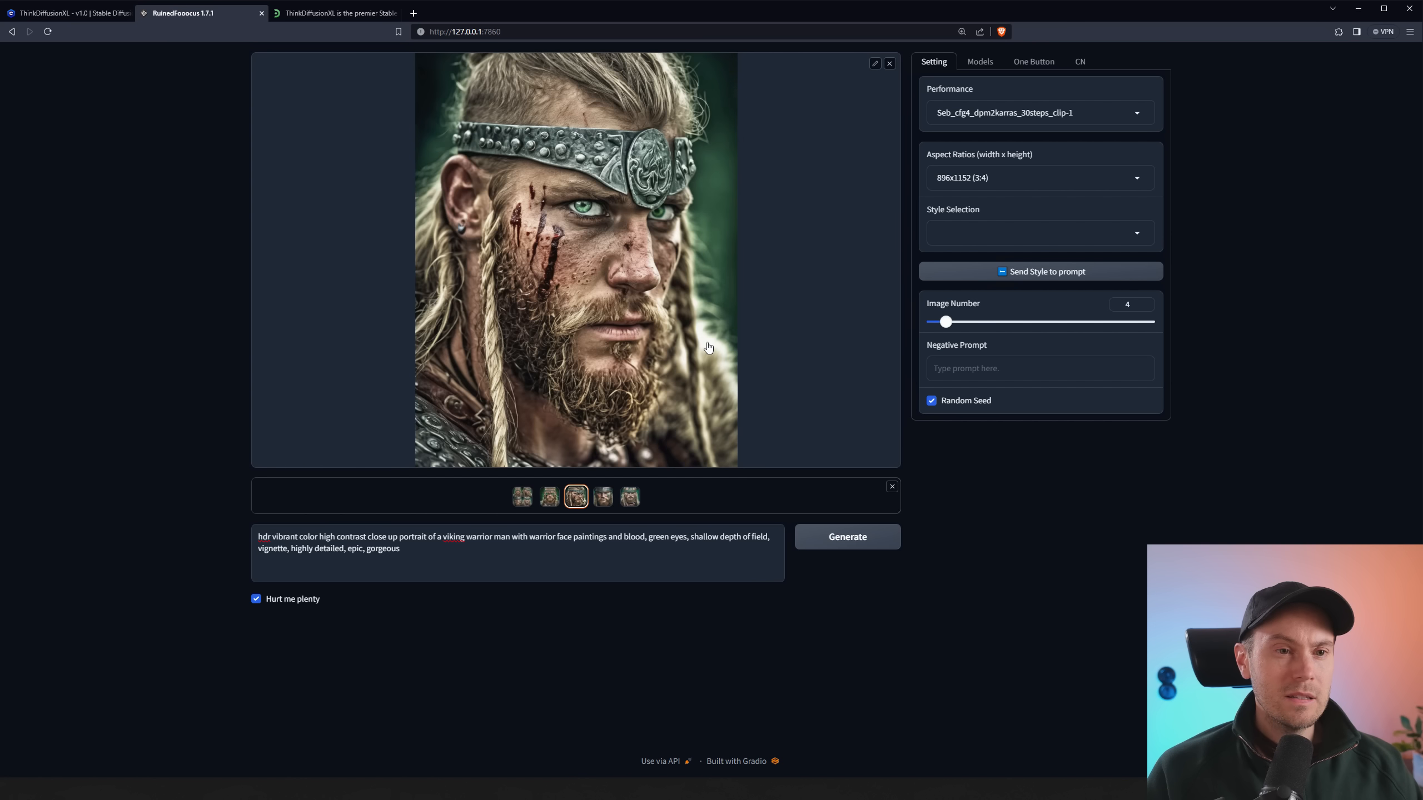
click(601, 496)
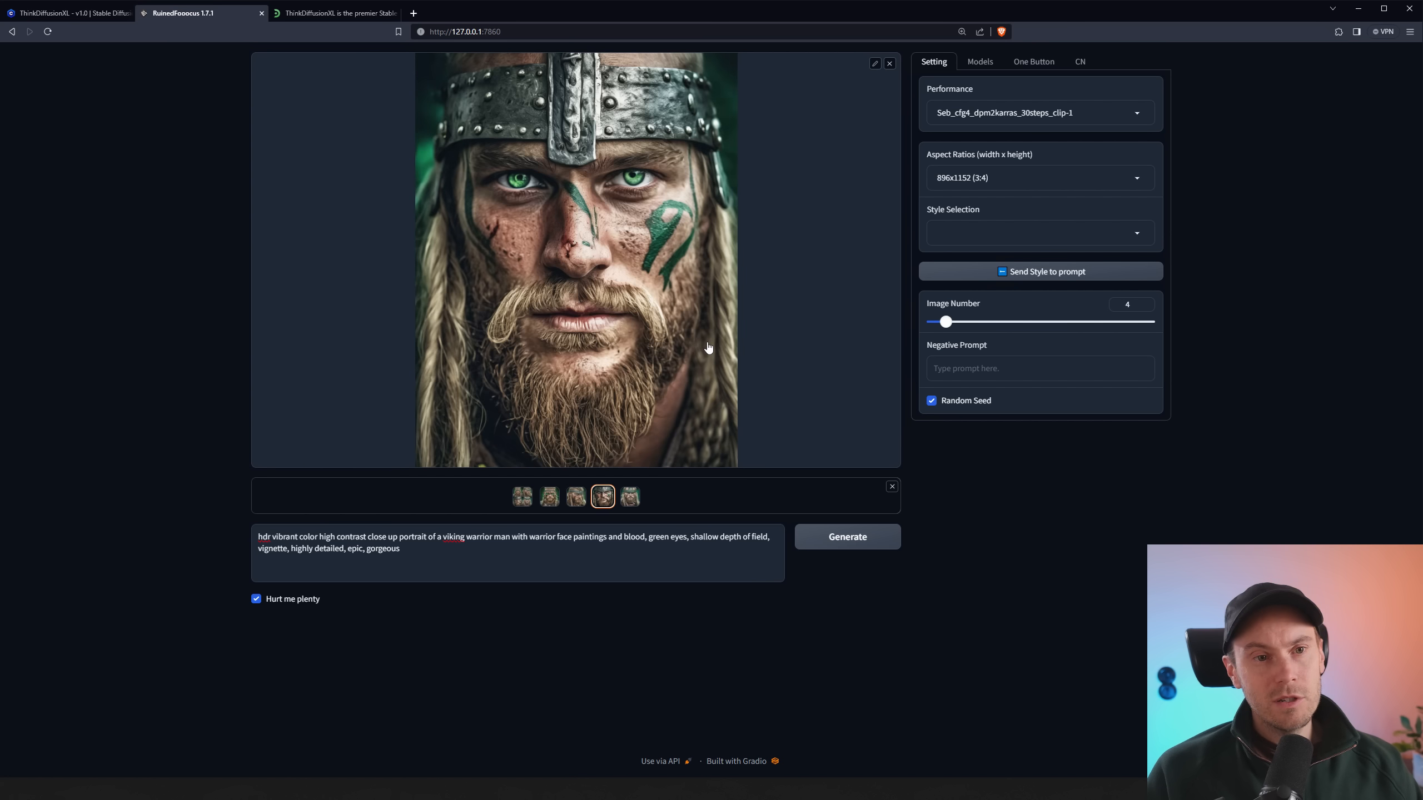
click(629, 497)
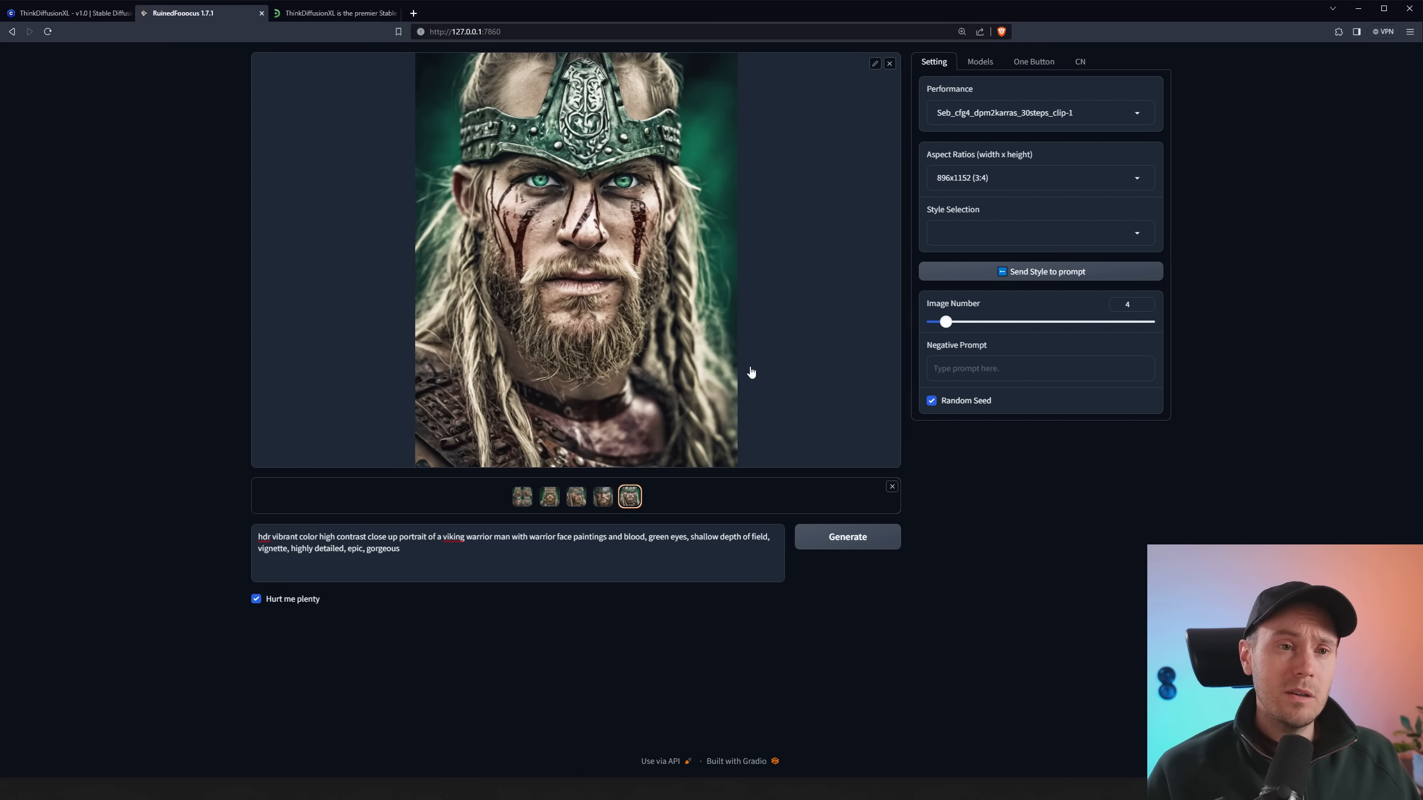
mouse_move(998, 408)
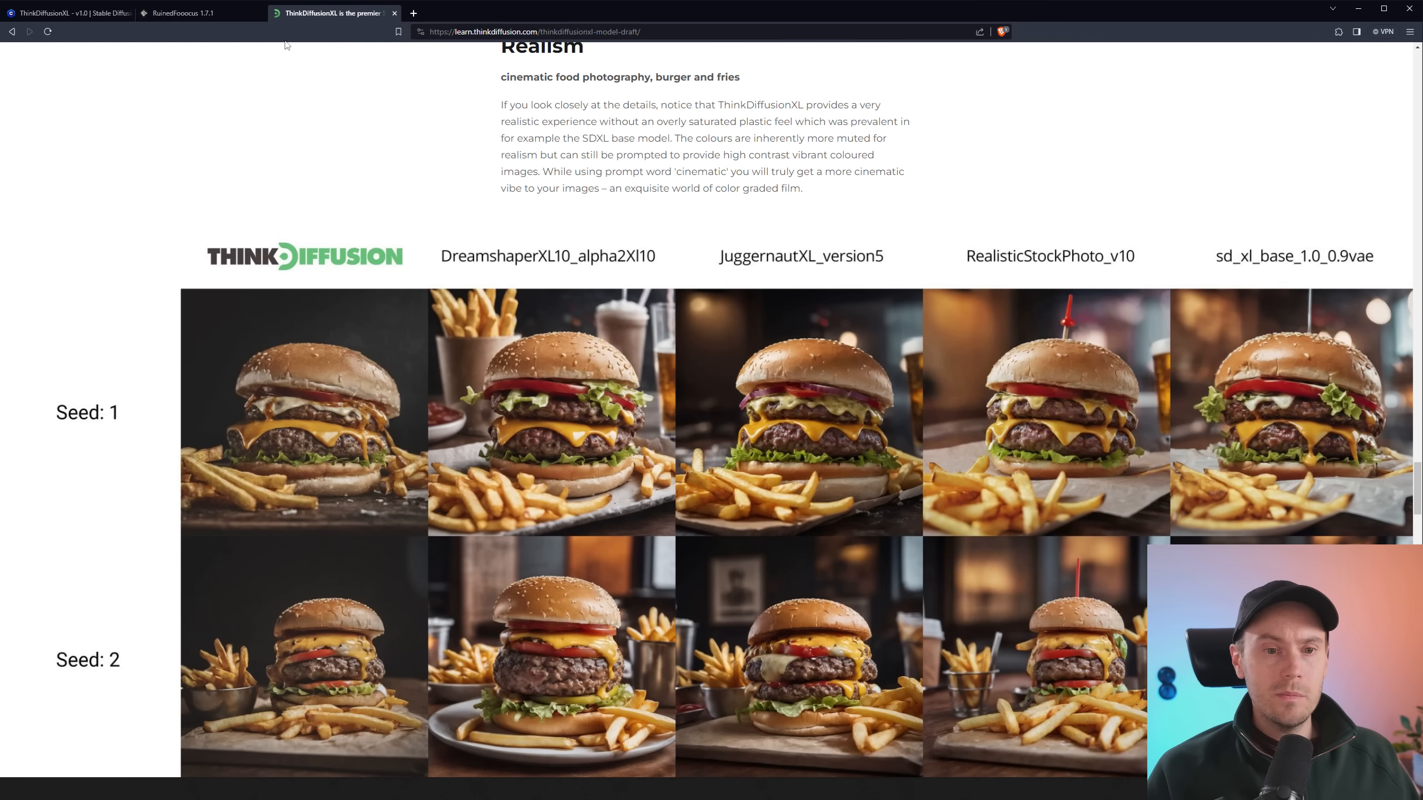
mouse_move(910, 274)
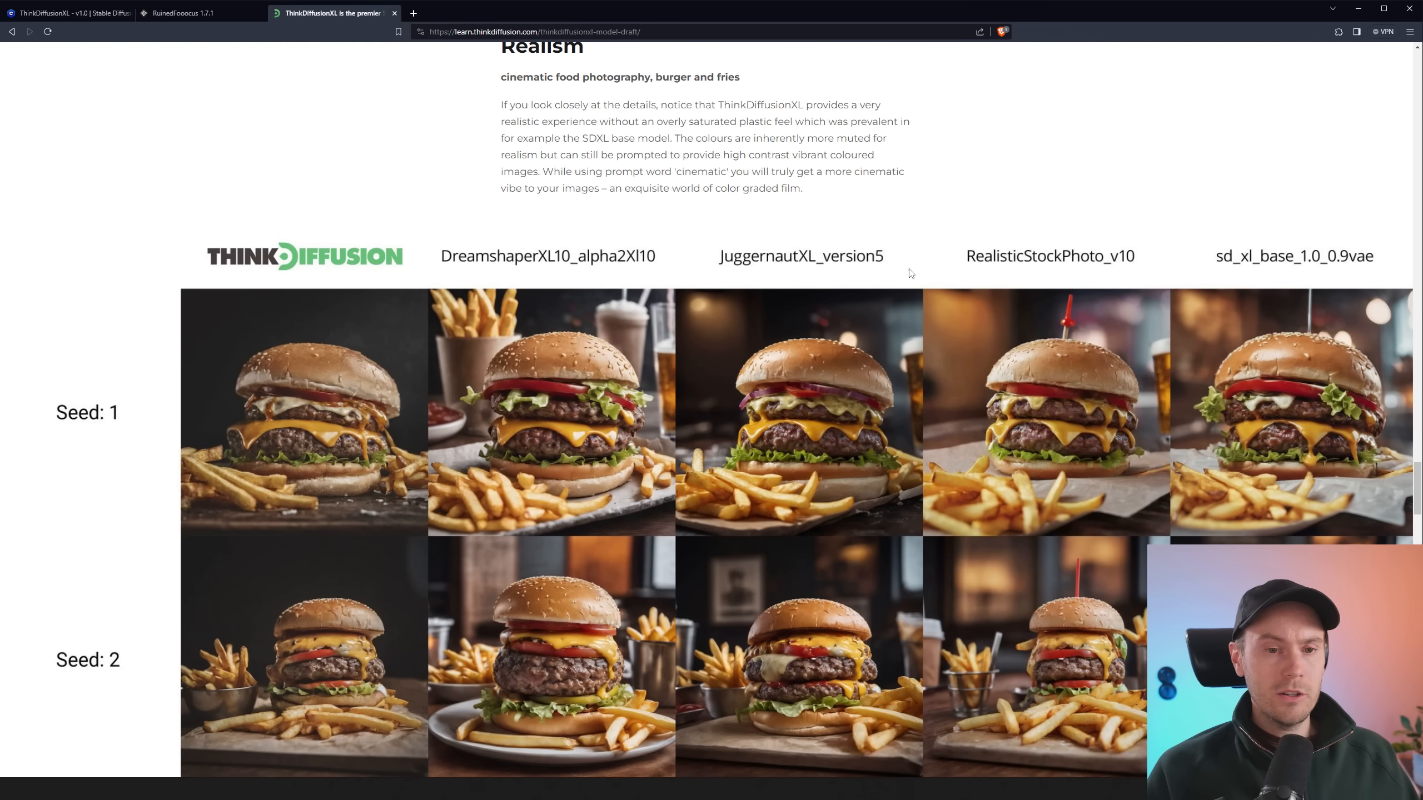
Scroll down to the Cinematic Realism burger-and-fries model comparison
scroll(down, 3)
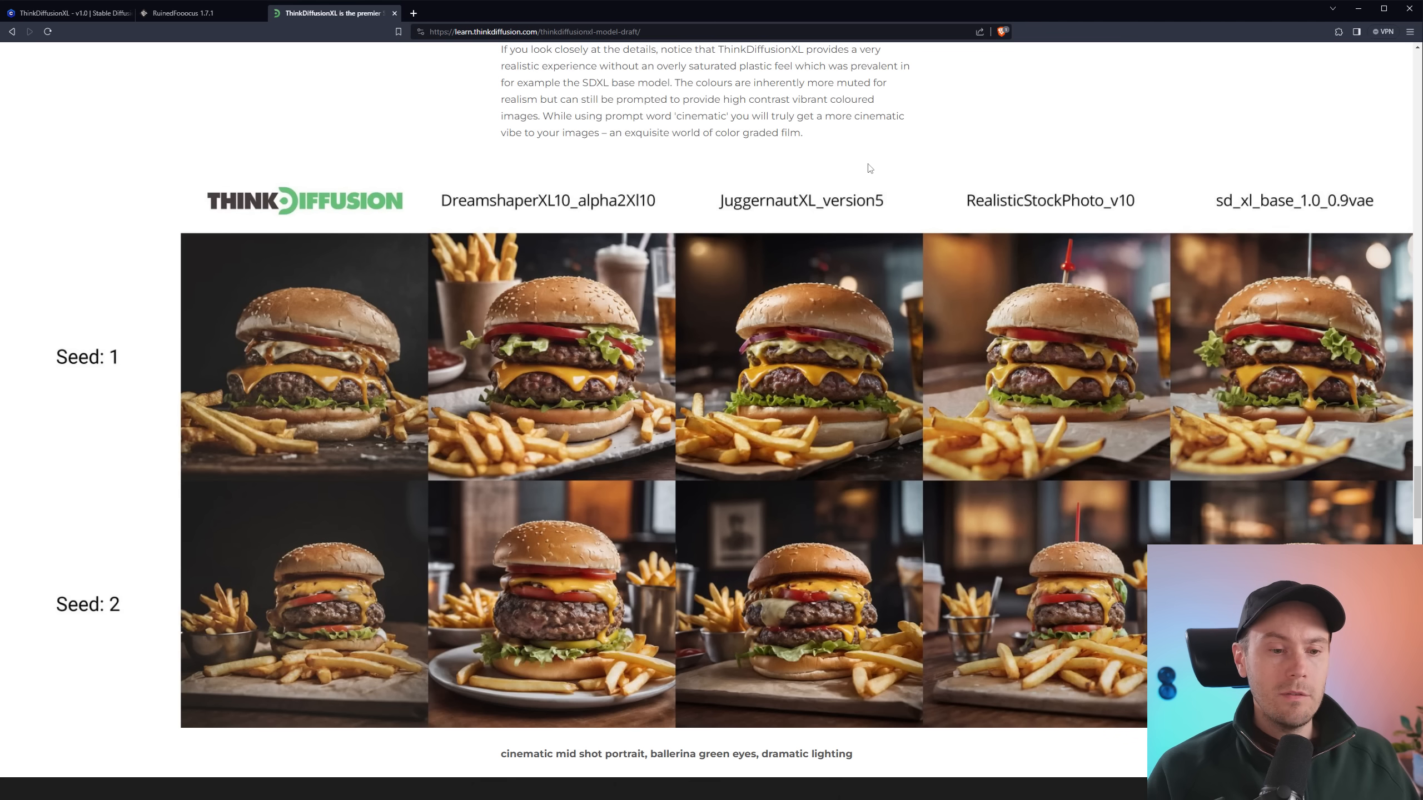
mouse_move(719, 234)
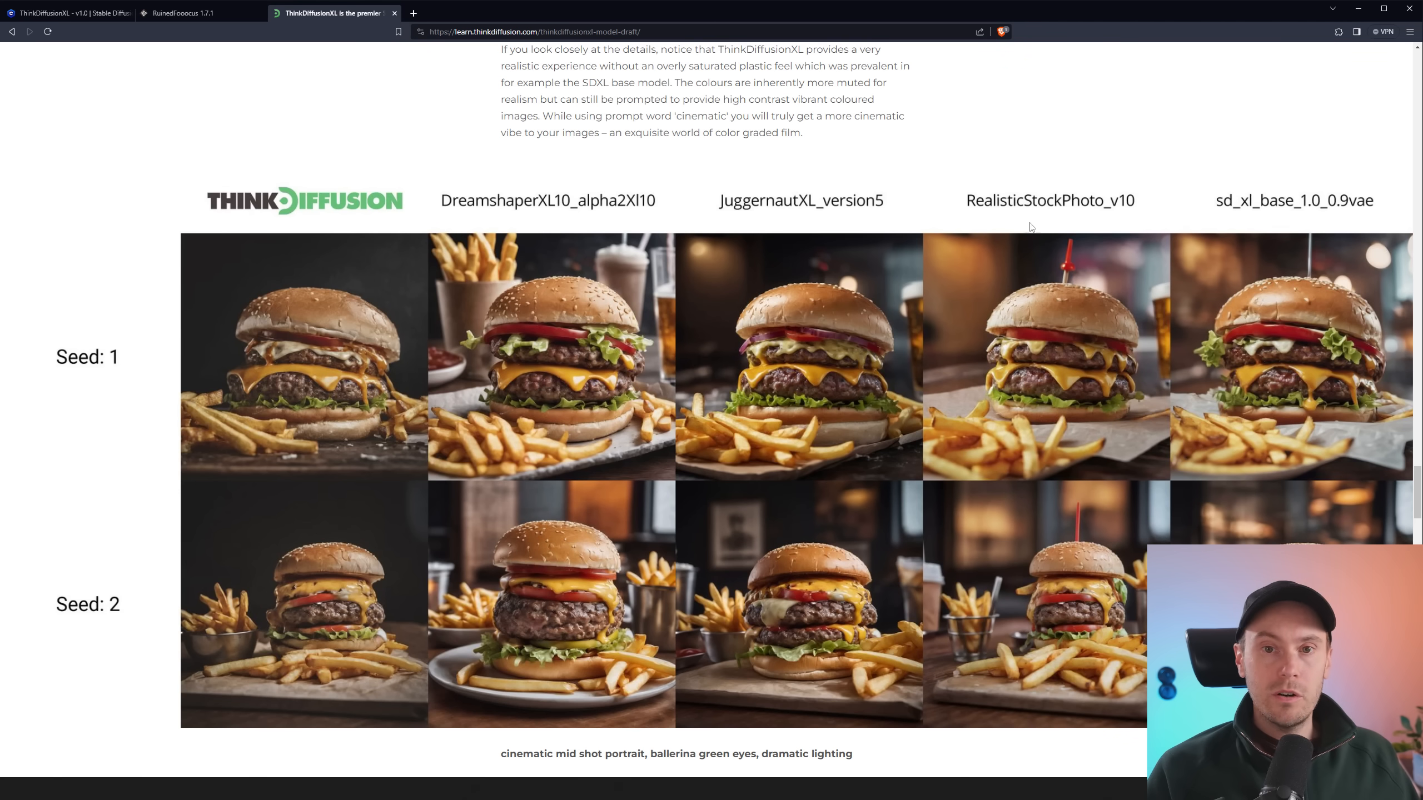
mouse_move(542, 214)
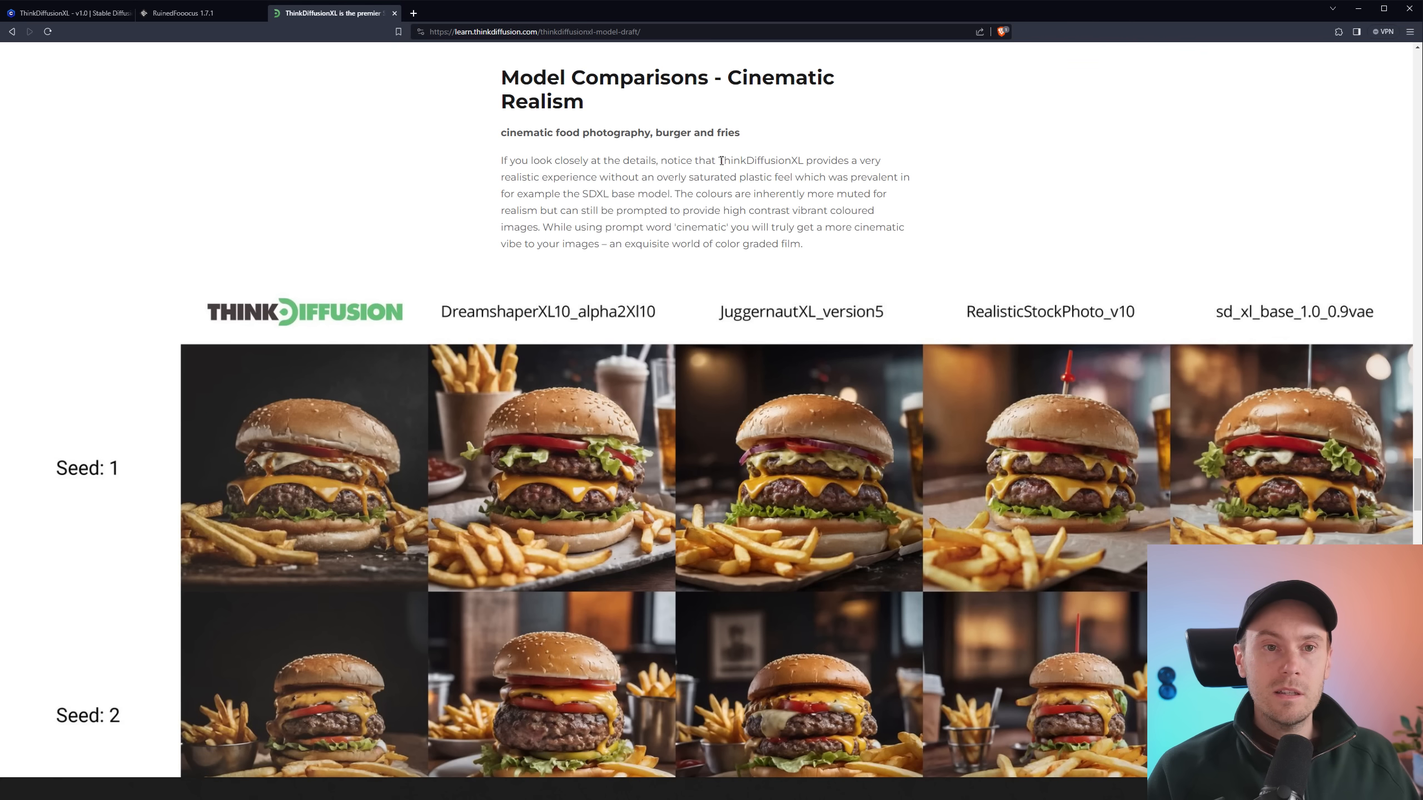
drag(723, 160, 655, 177)
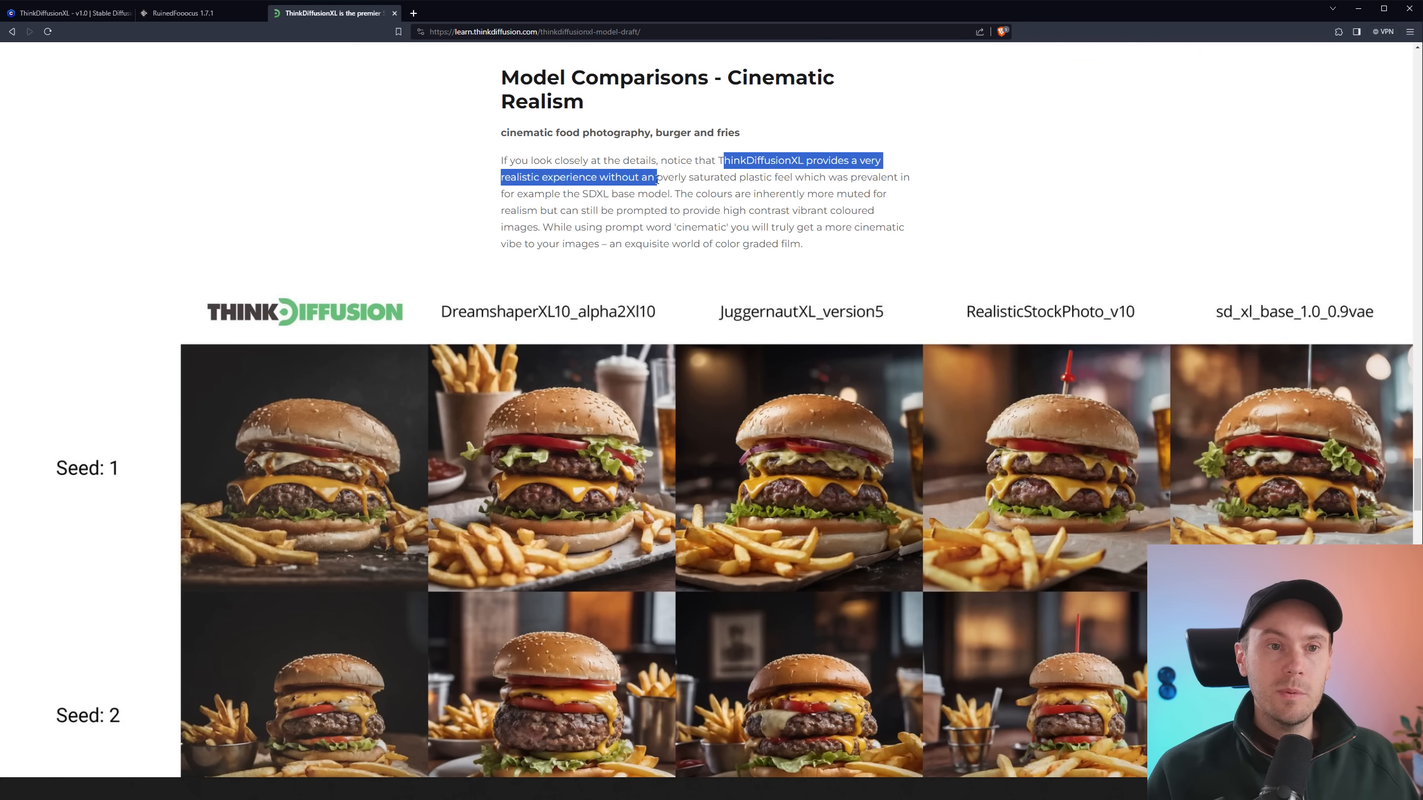
drag(654, 177, 789, 177)
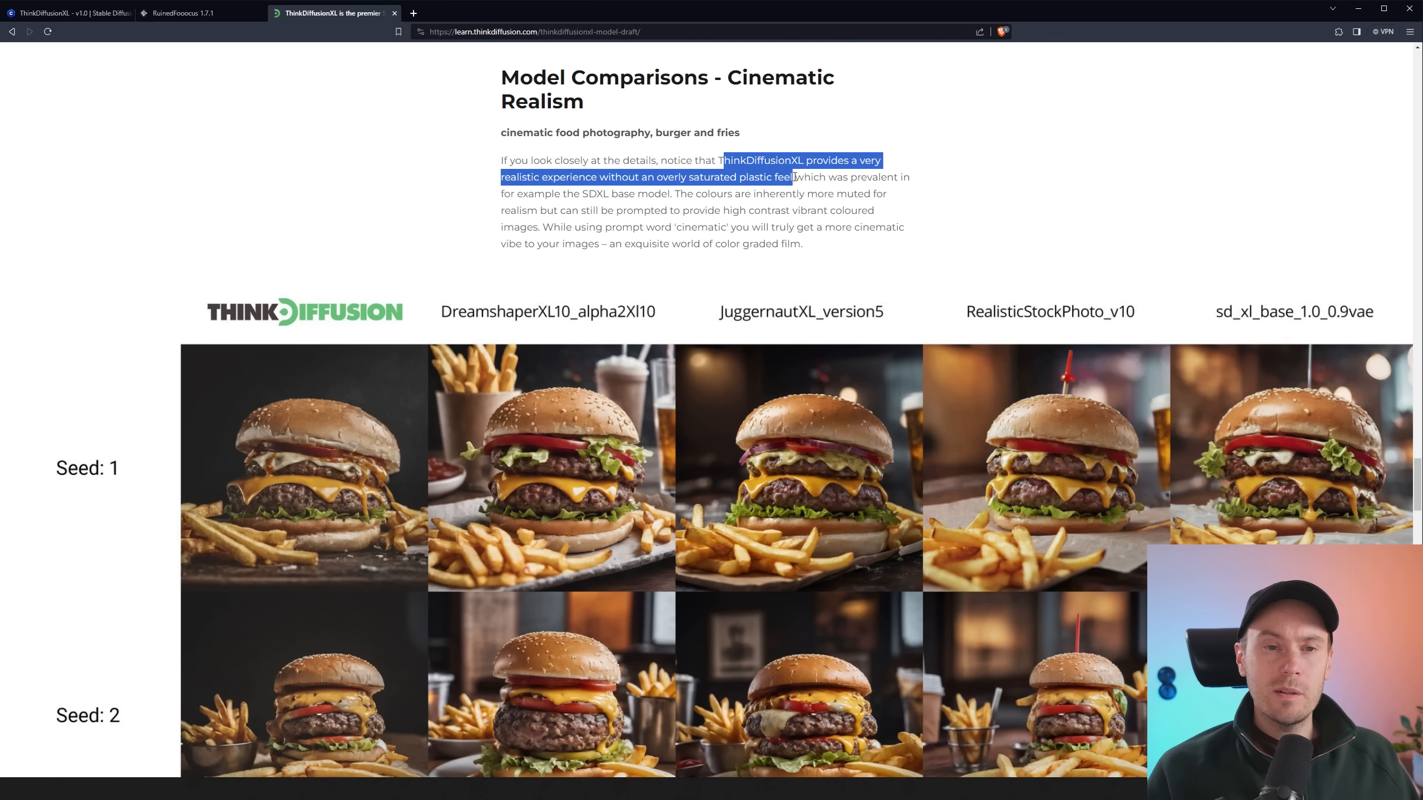
drag(789, 176, 545, 194)
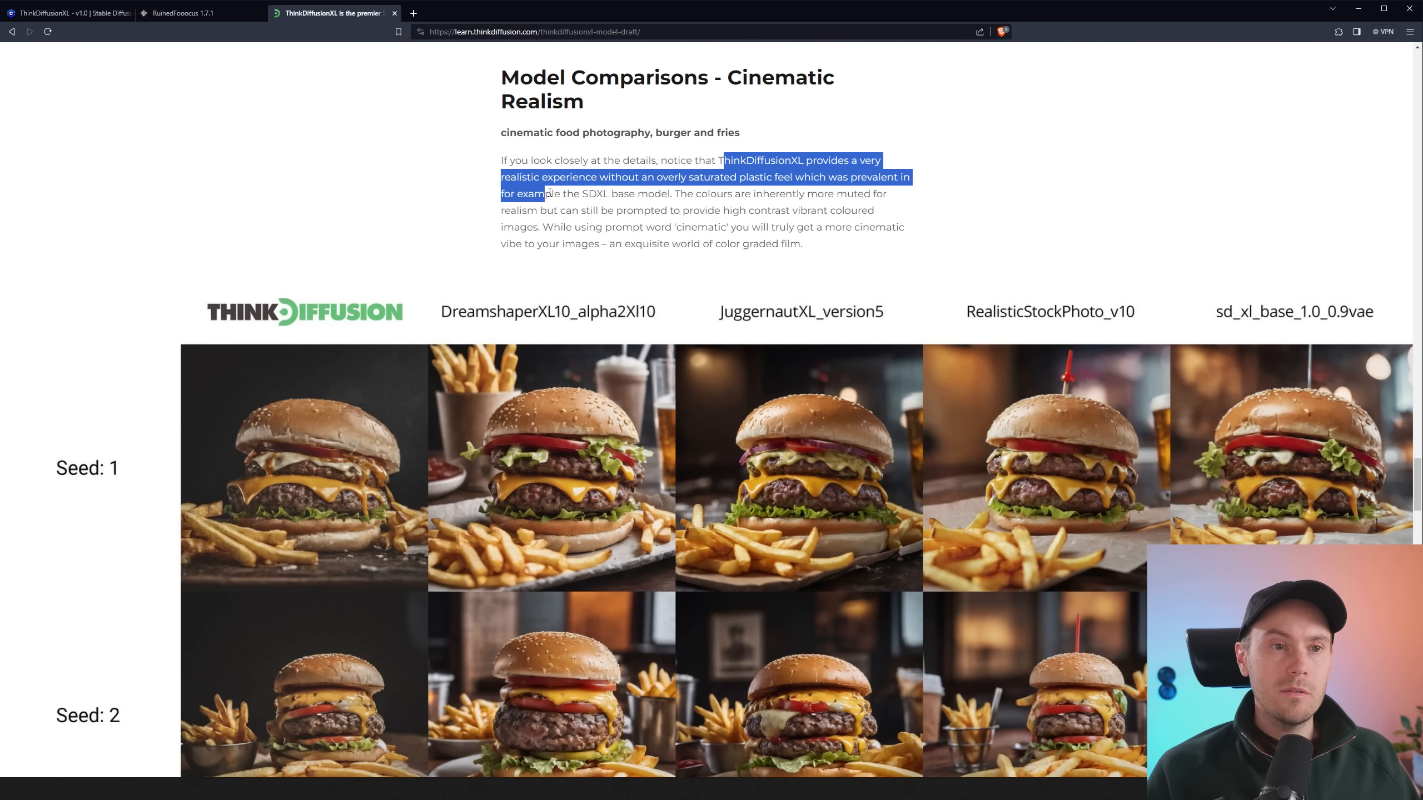
drag(545, 193, 726, 193)
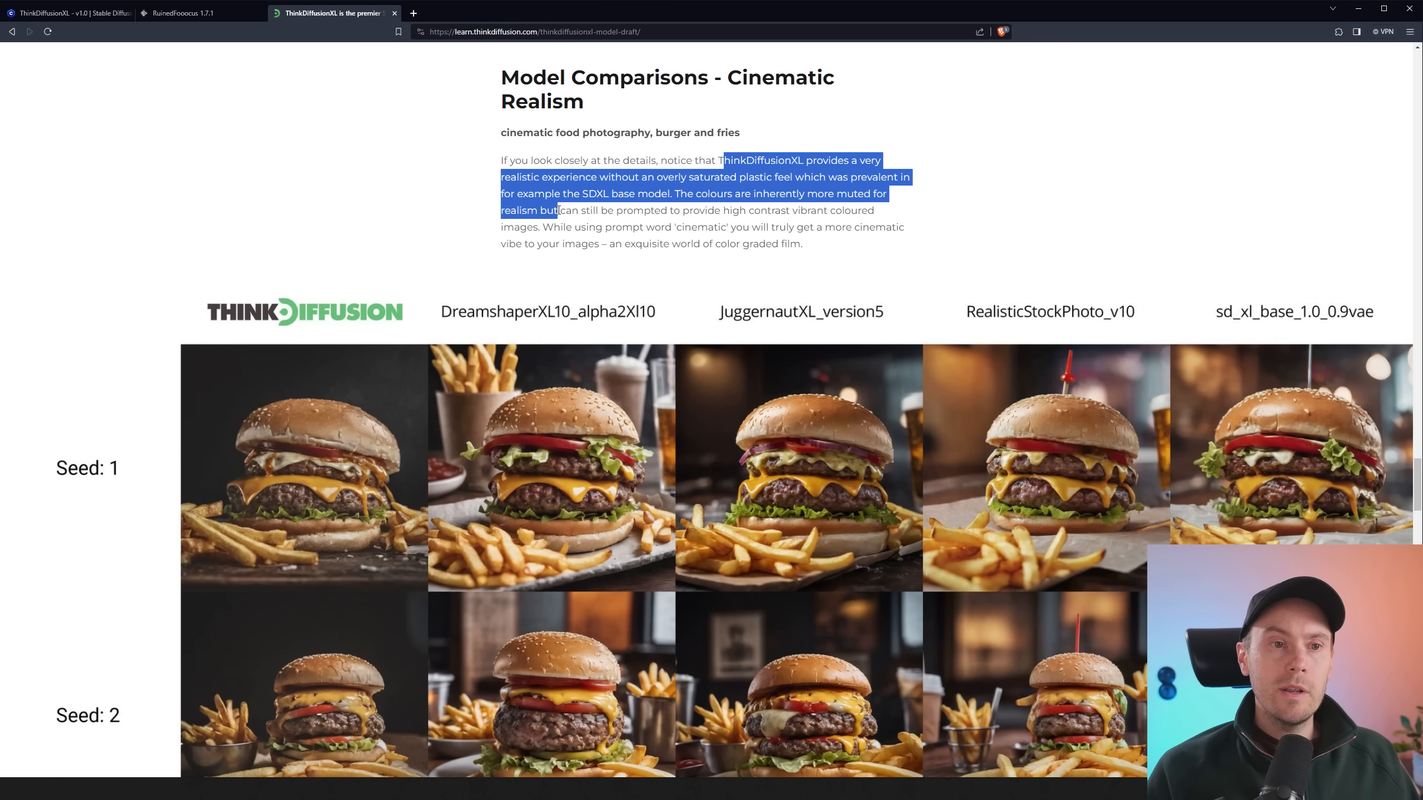
drag(558, 210, 762, 210)
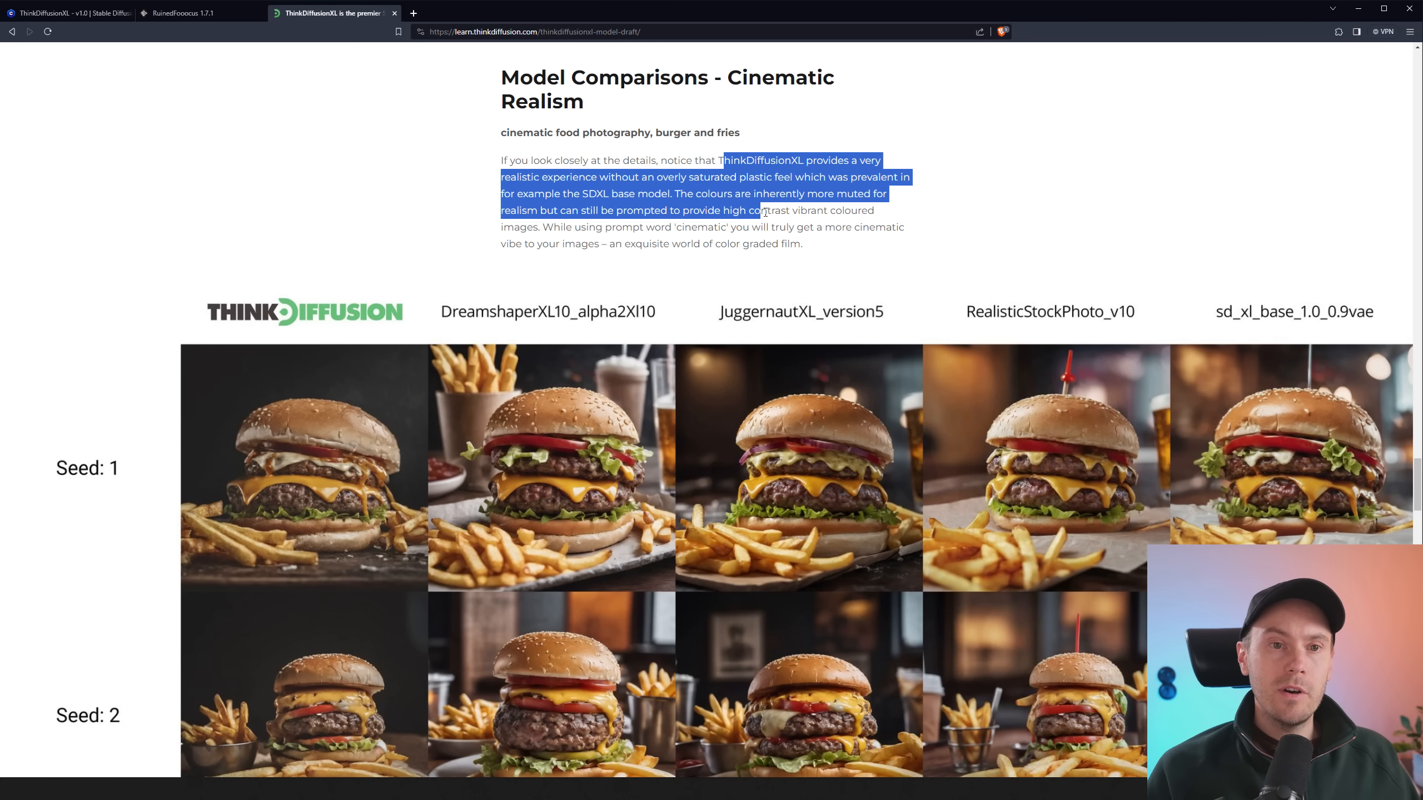
drag(764, 209, 547, 227)
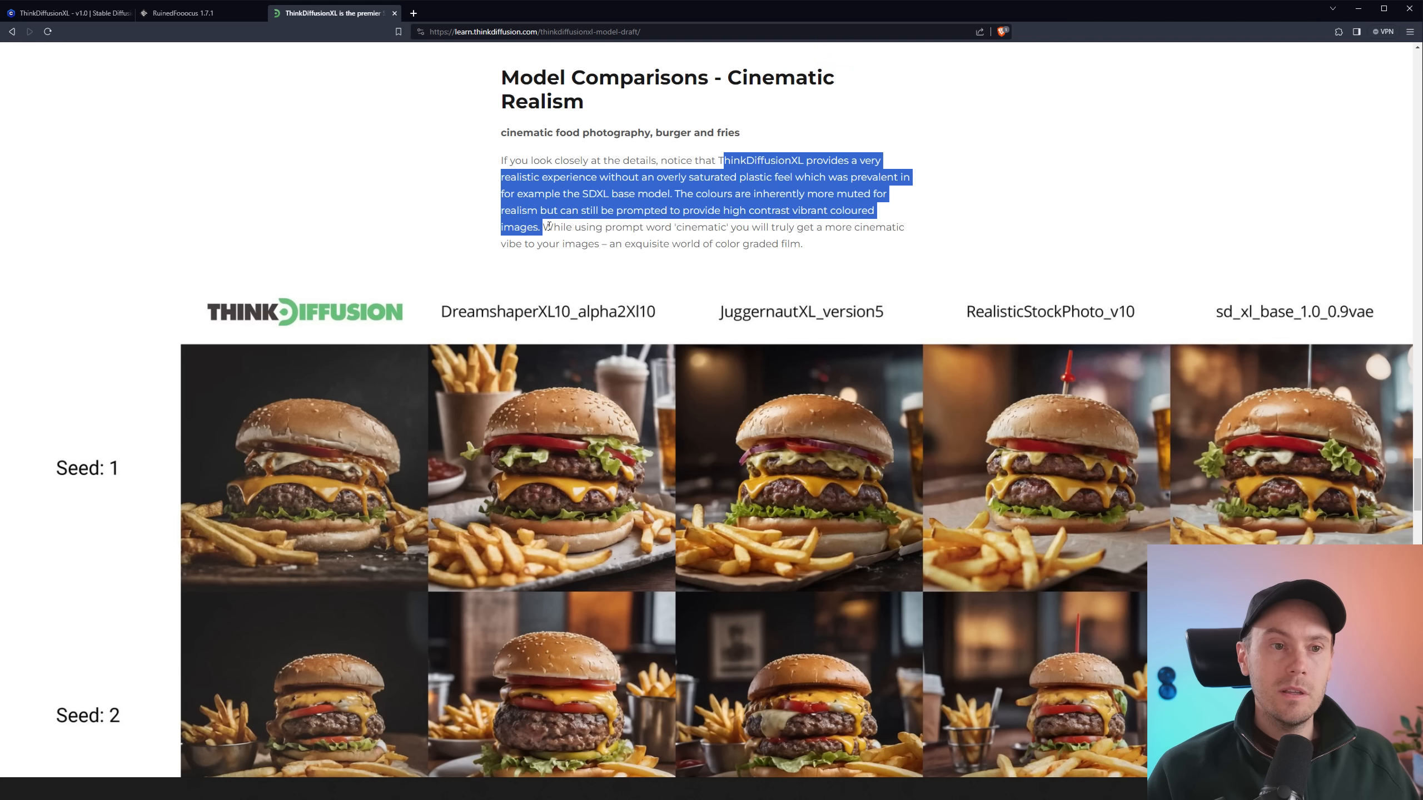
drag(542, 226, 782, 227)
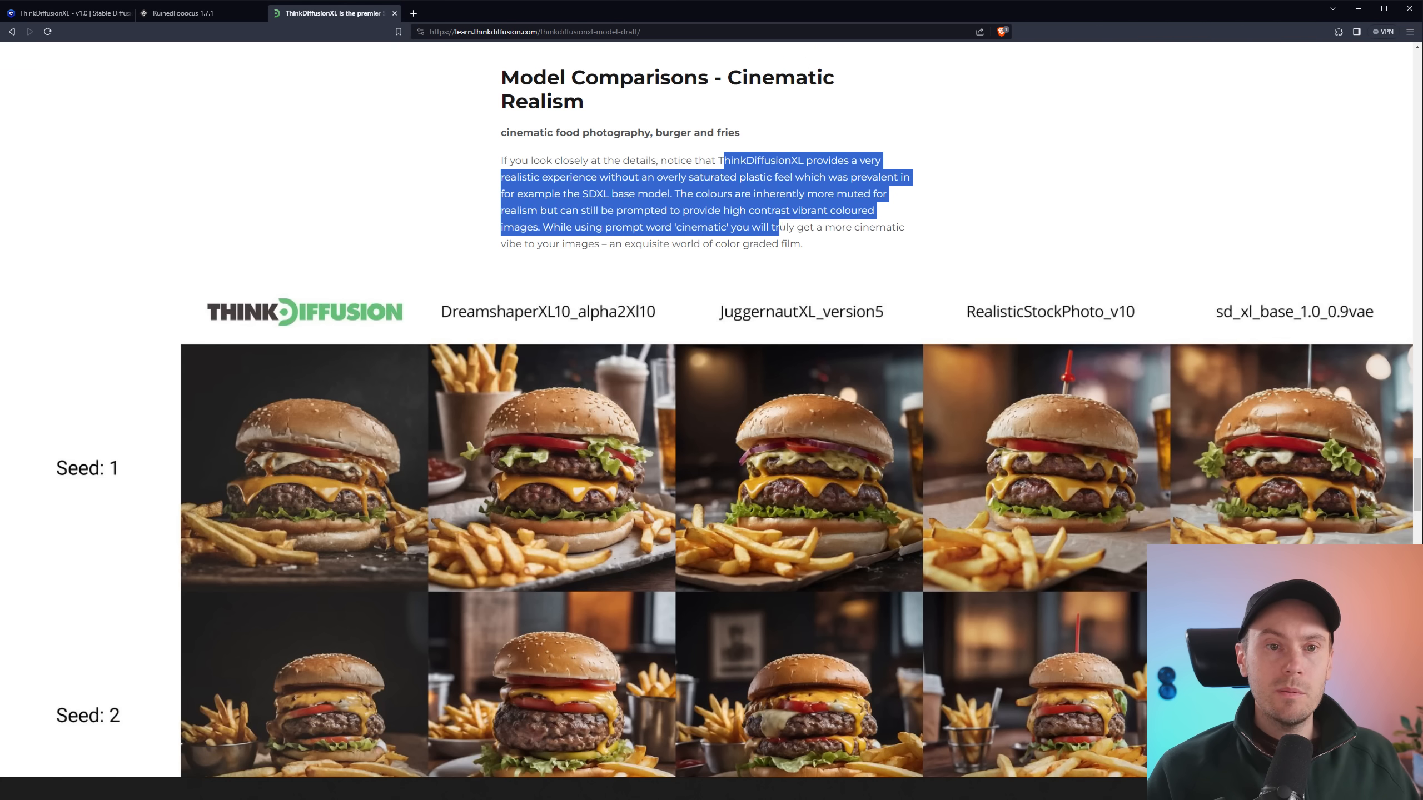
drag(778, 227, 626, 244)
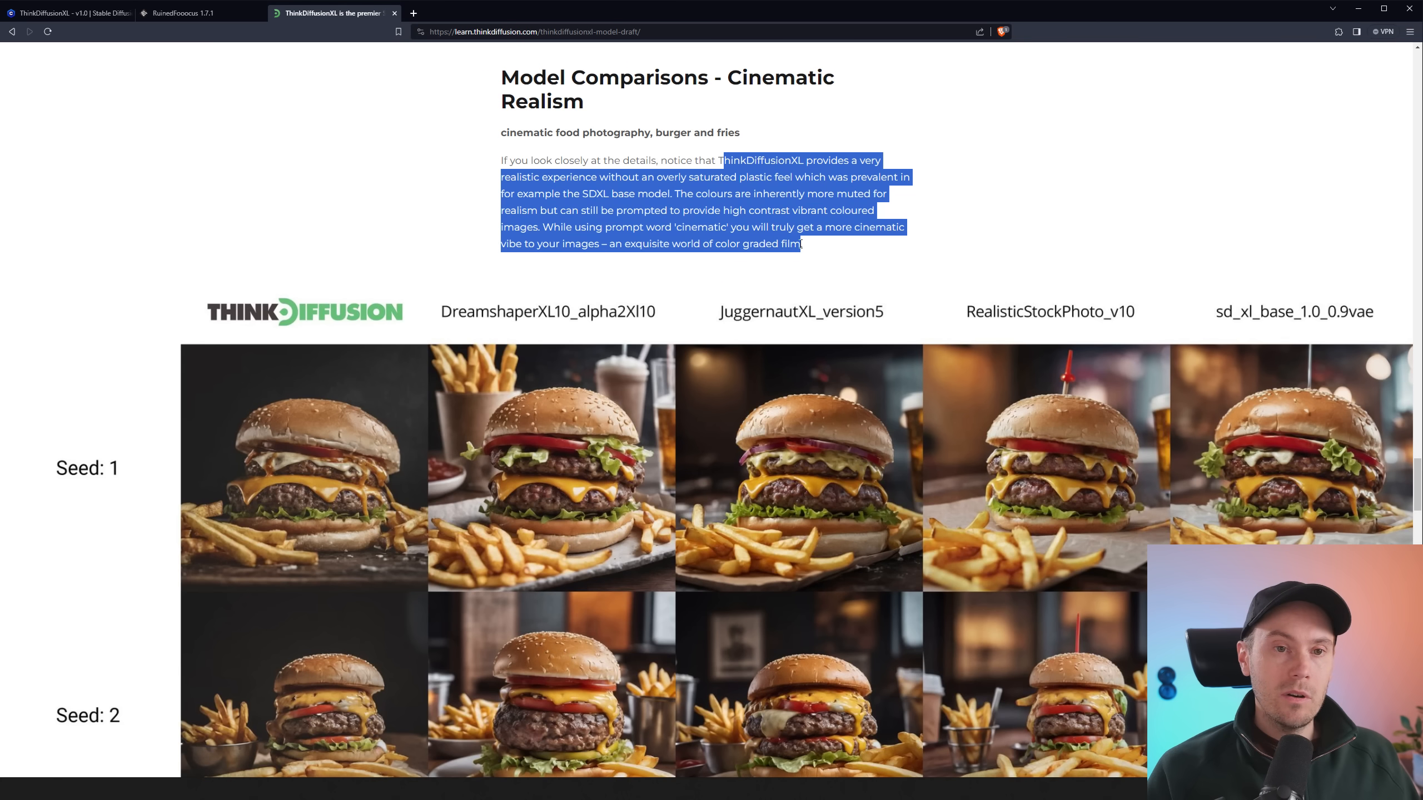
click(721, 239)
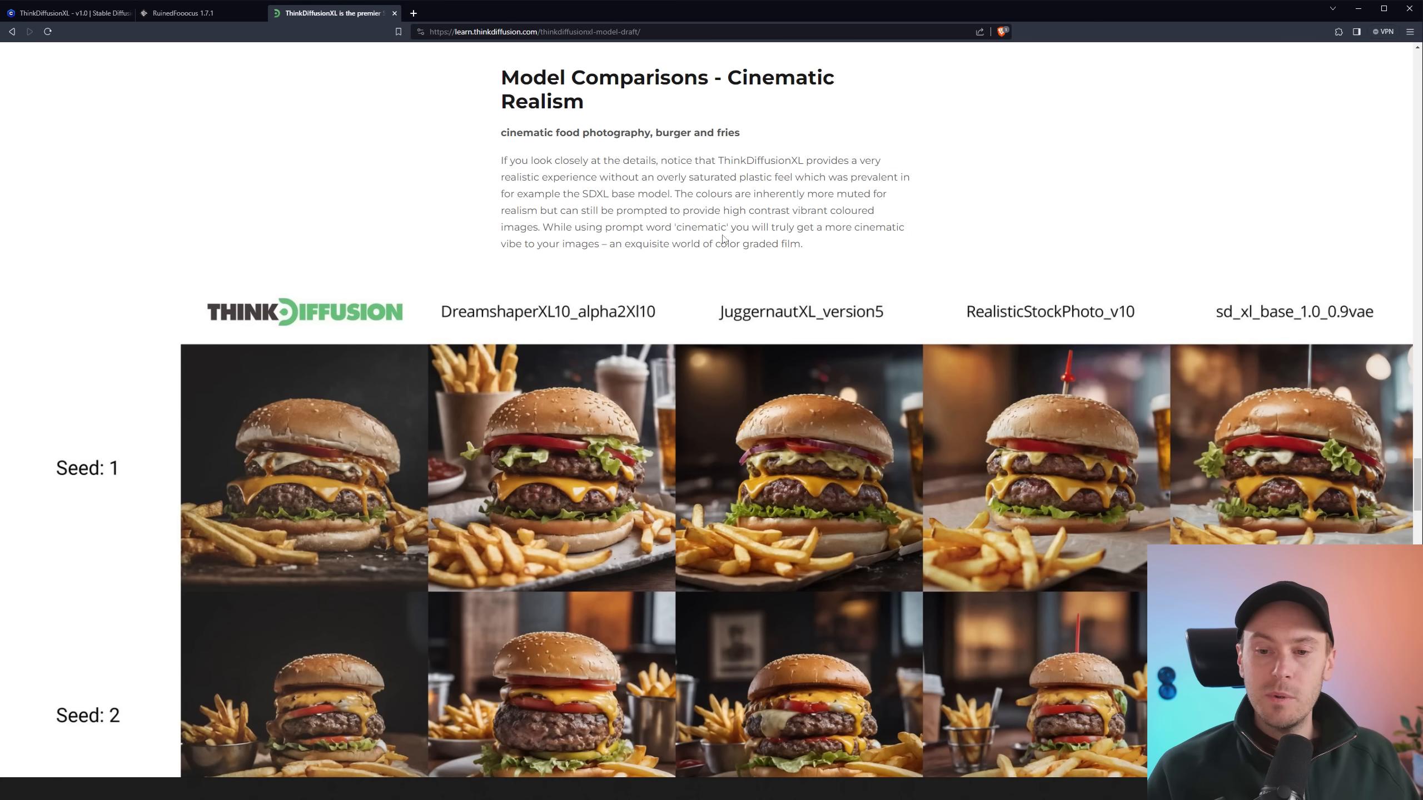
mouse_move(744, 223)
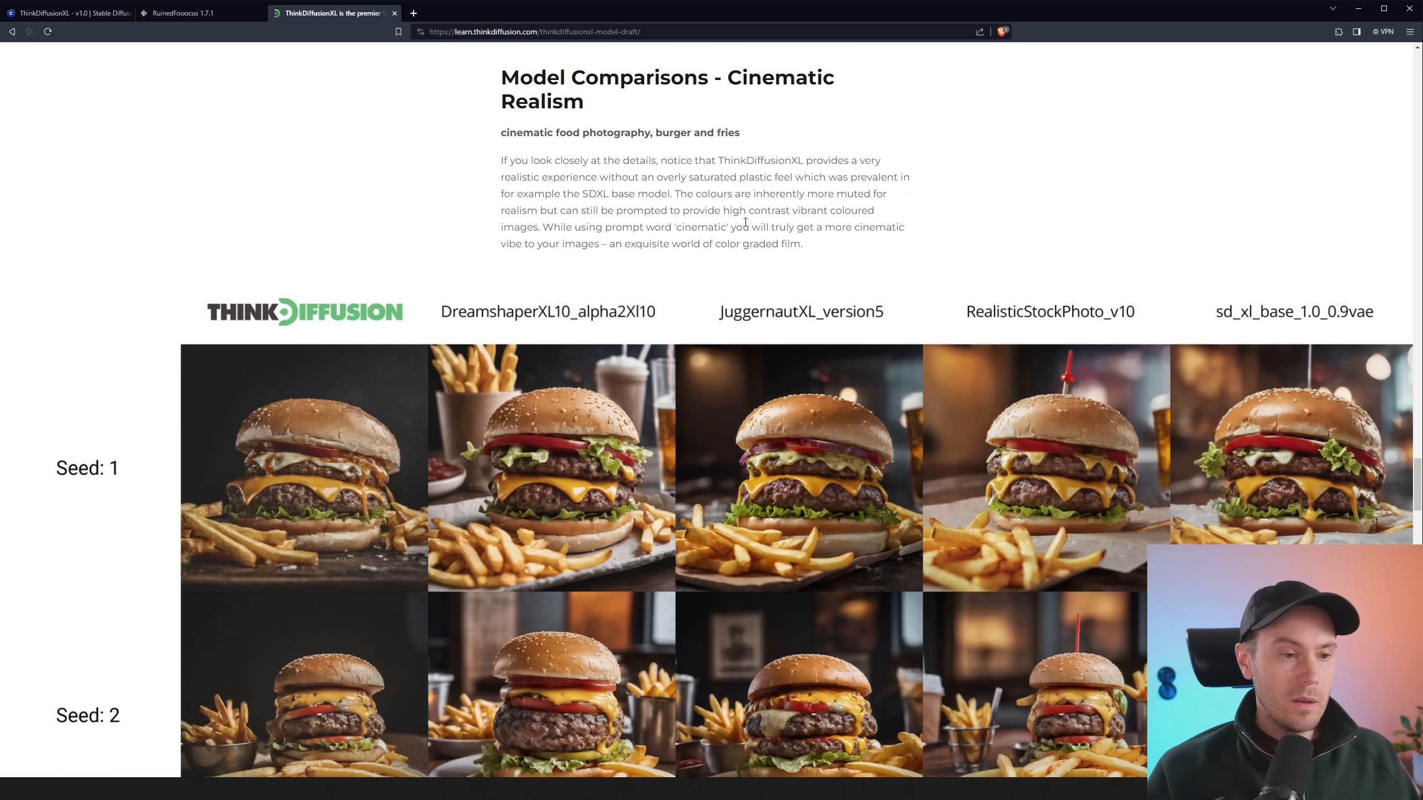
scroll(down, 3)
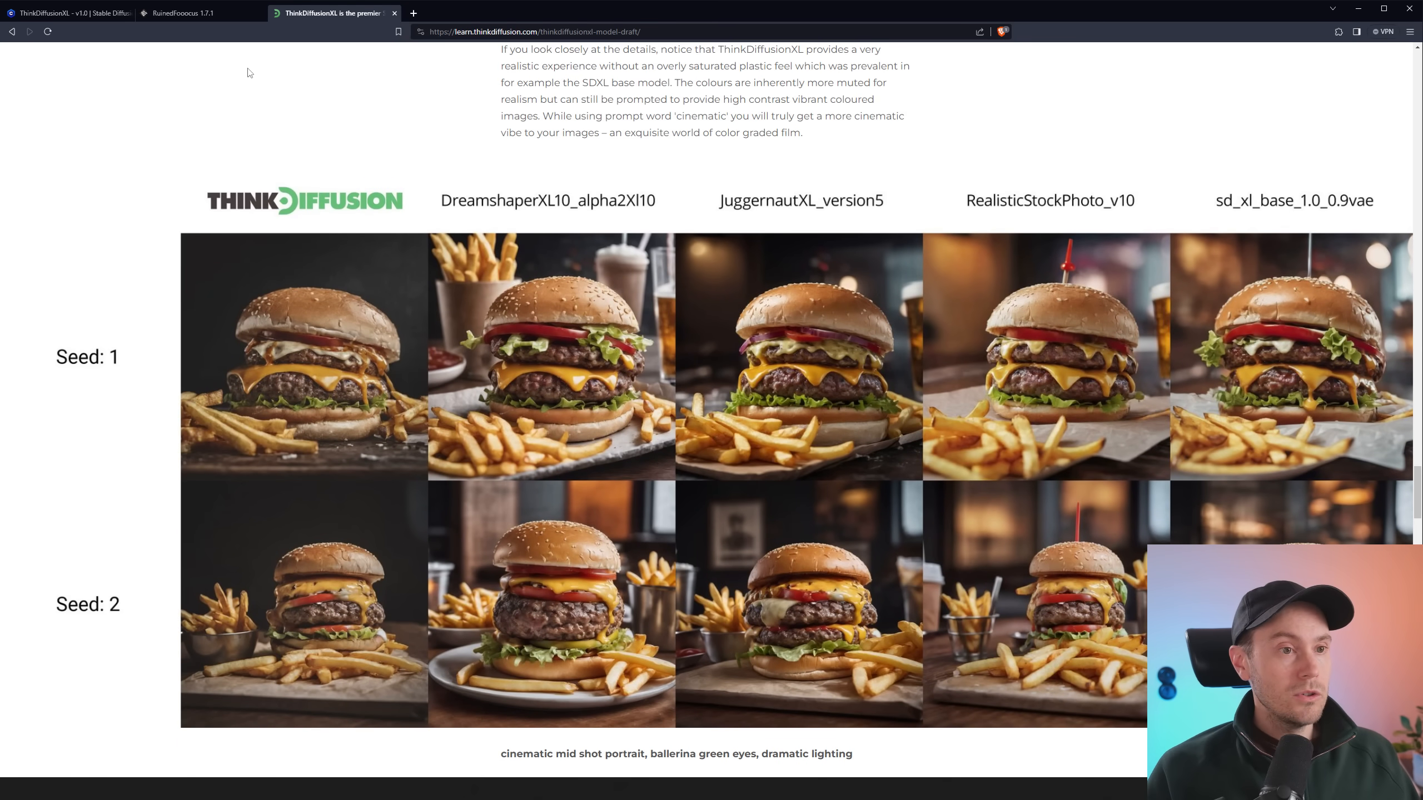
mouse_move(185, 13)
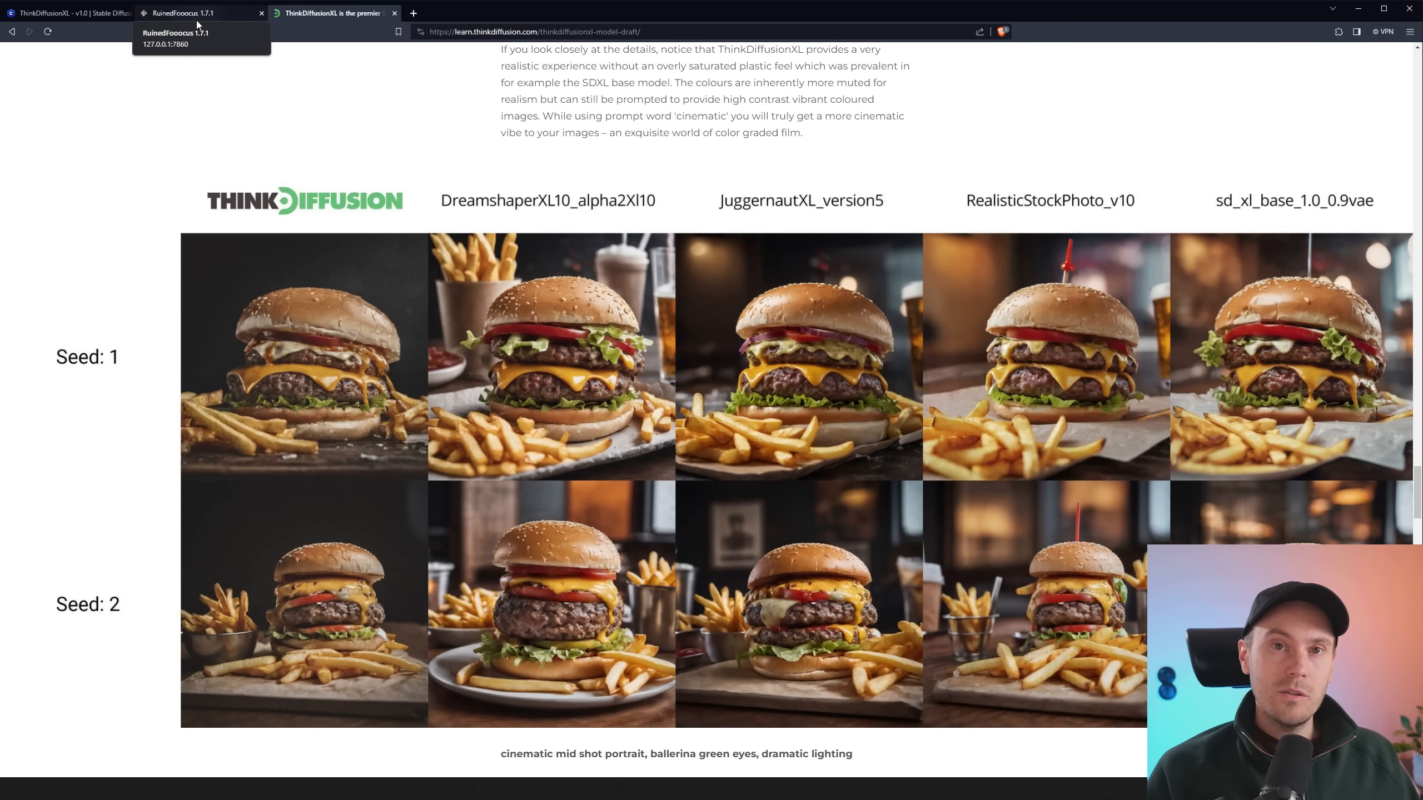